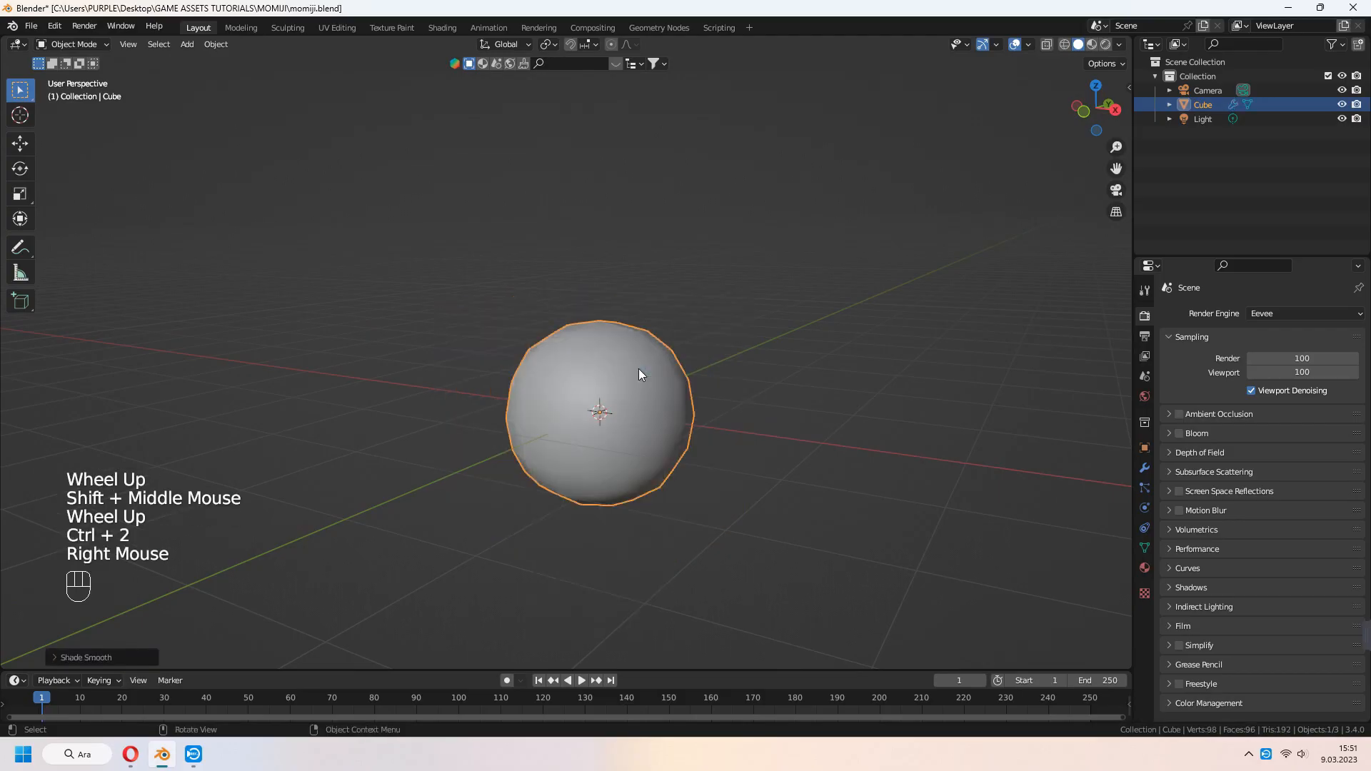
Shade the sphere smooth and give it a level-1 Subdivision modifier
left_click(1144, 469)
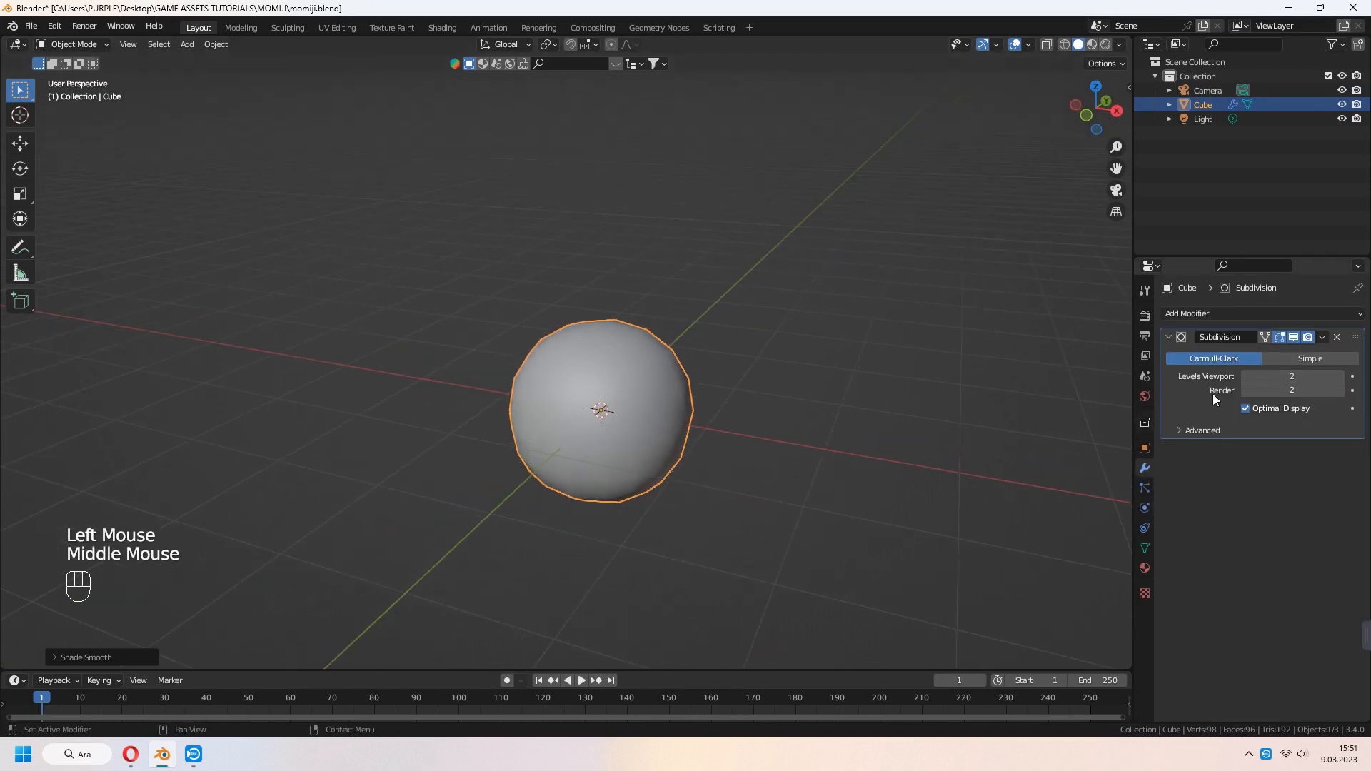
key("ctrl+1")
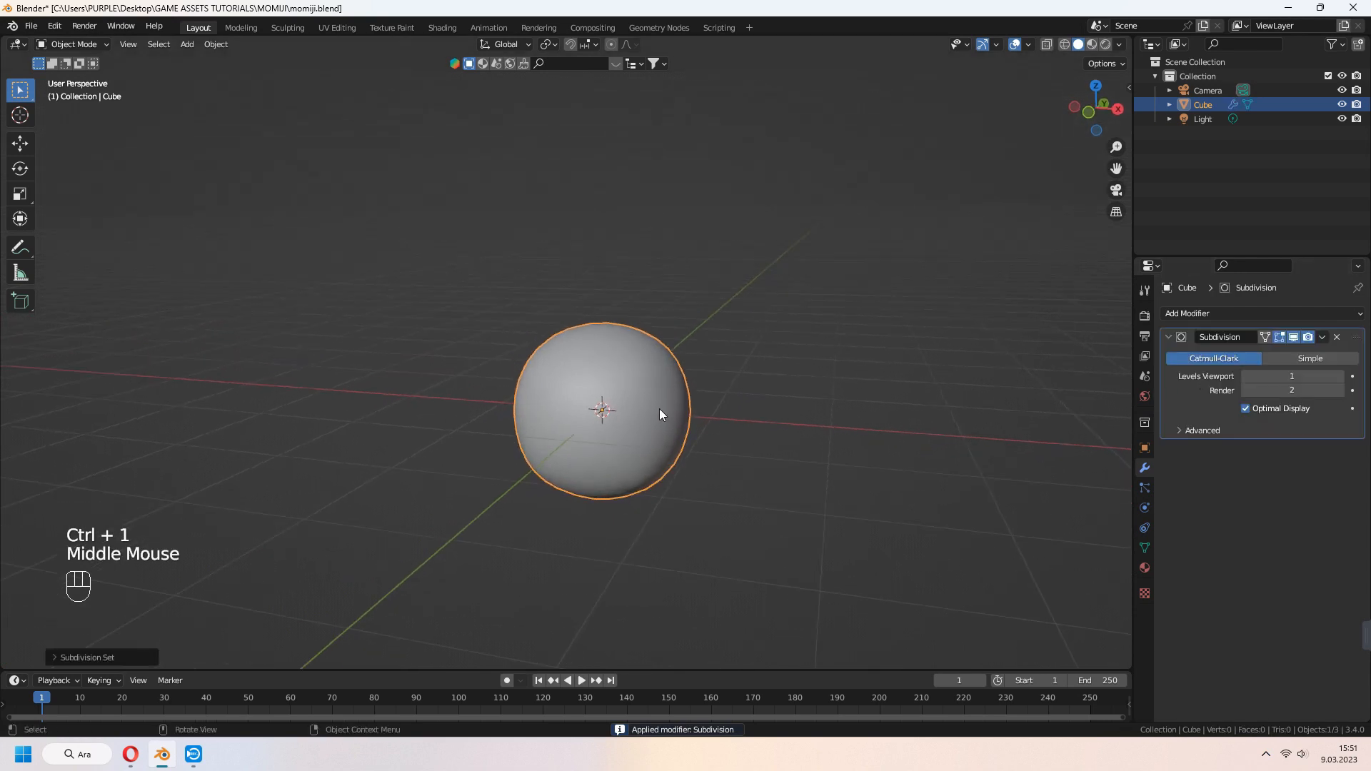
key("Tab")
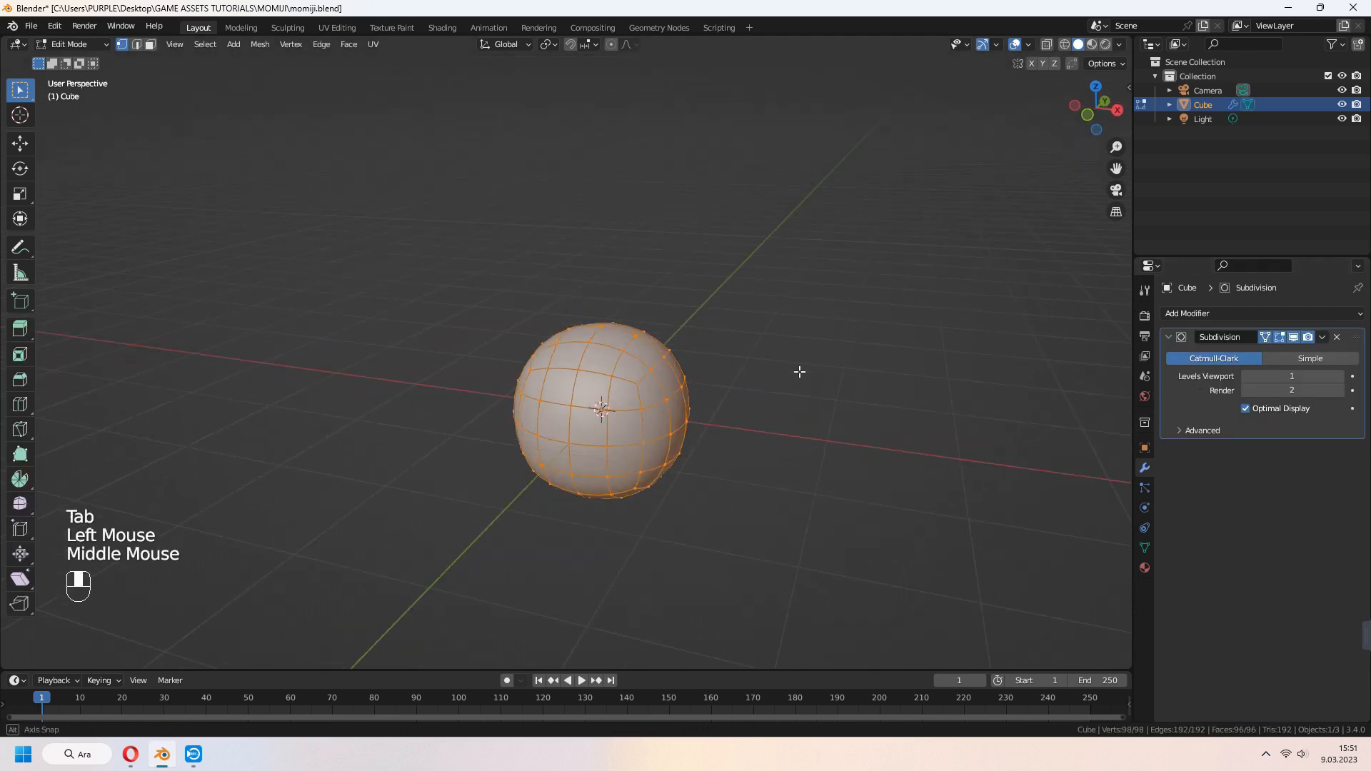
key("Tab")
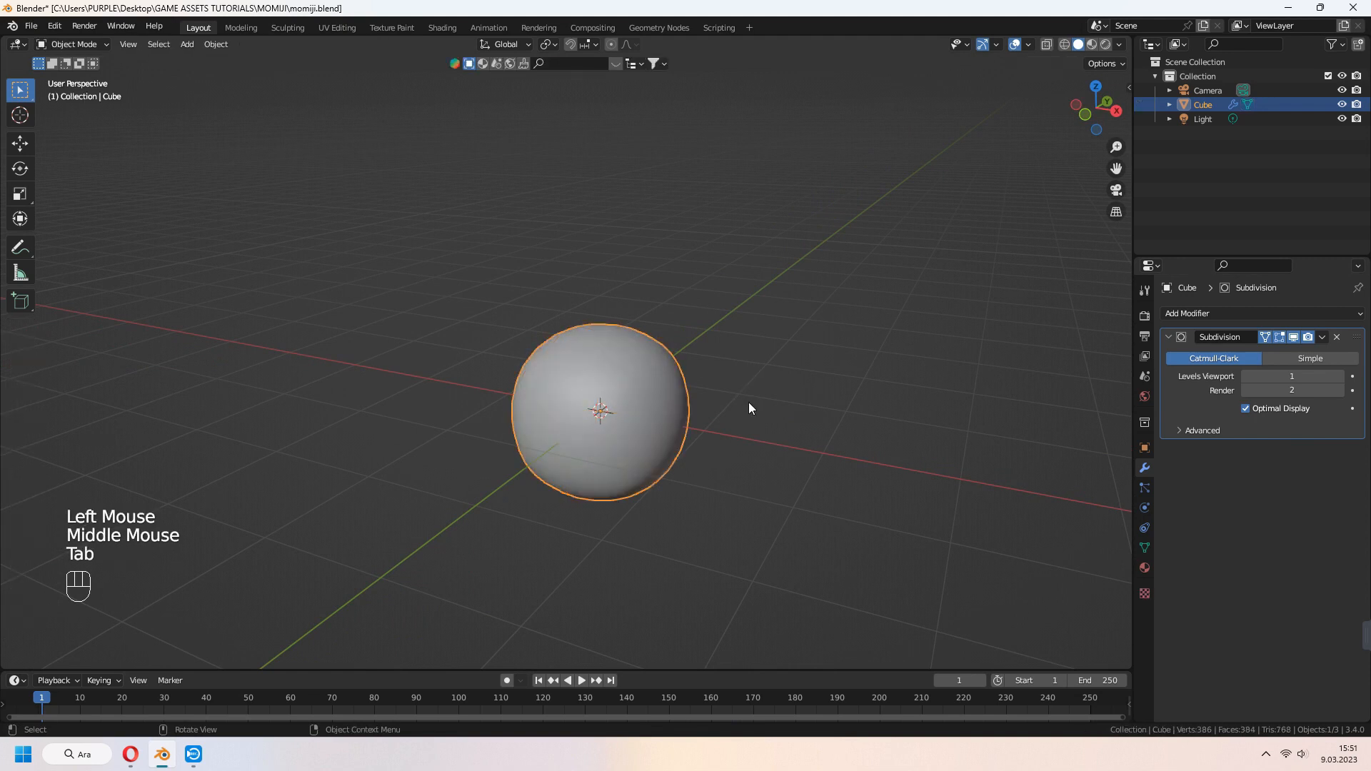
Stretch the sphere along X into an oval, then delete its left-half vertices
key("s")
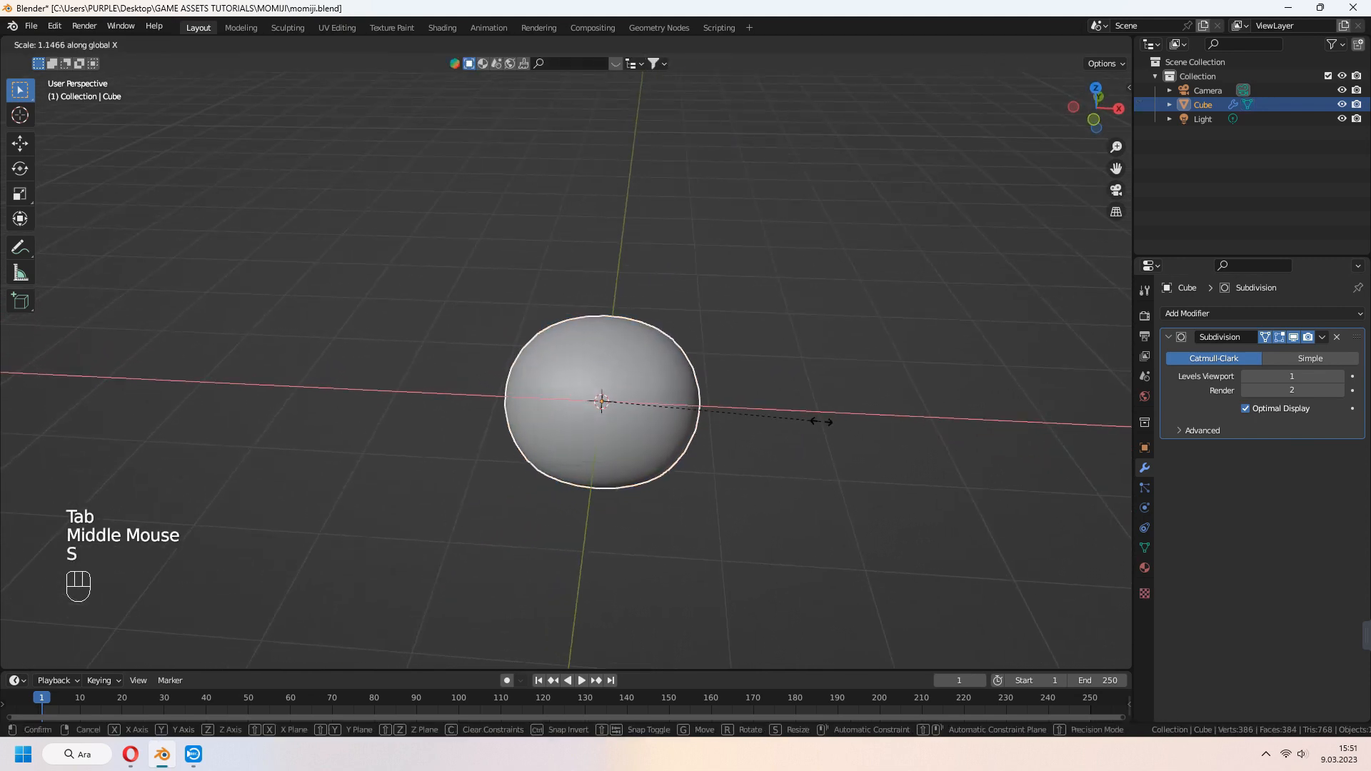
left_click(614, 367)
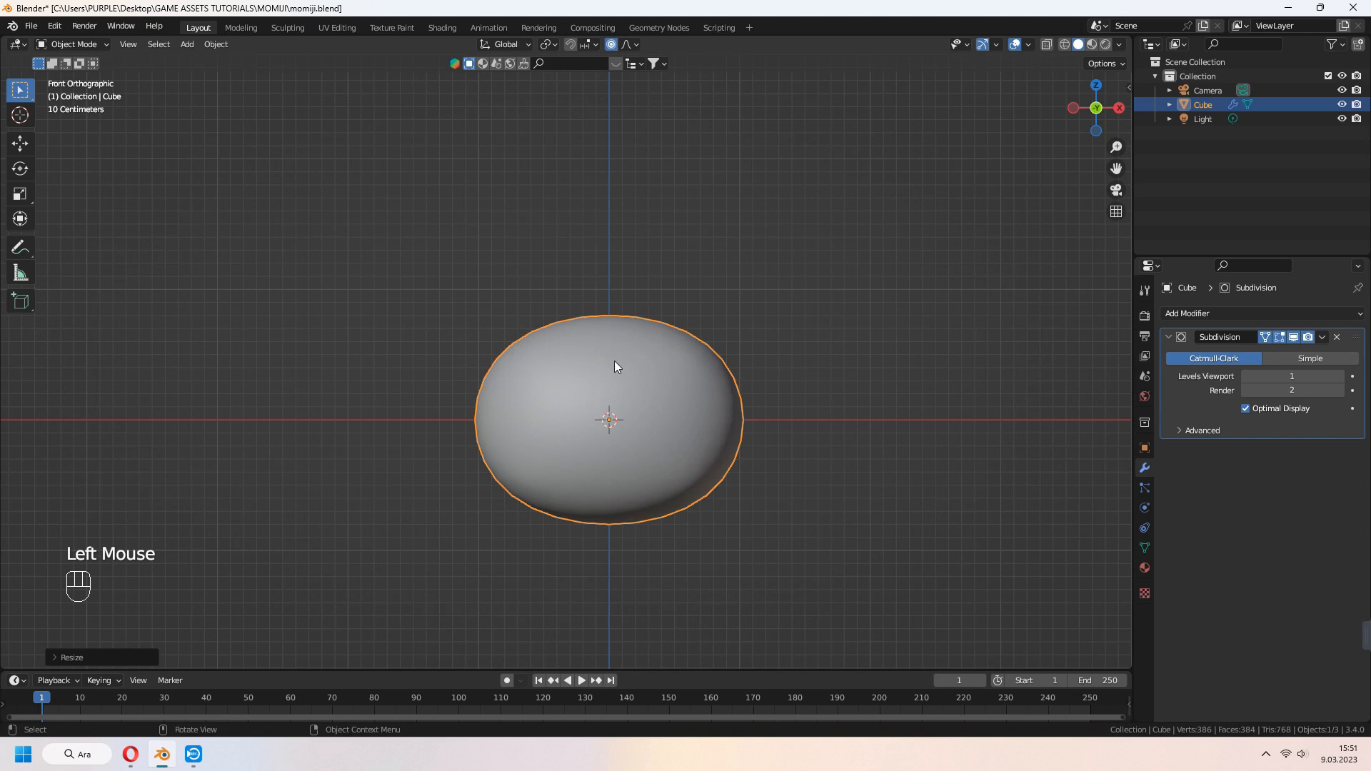
key("Tab")
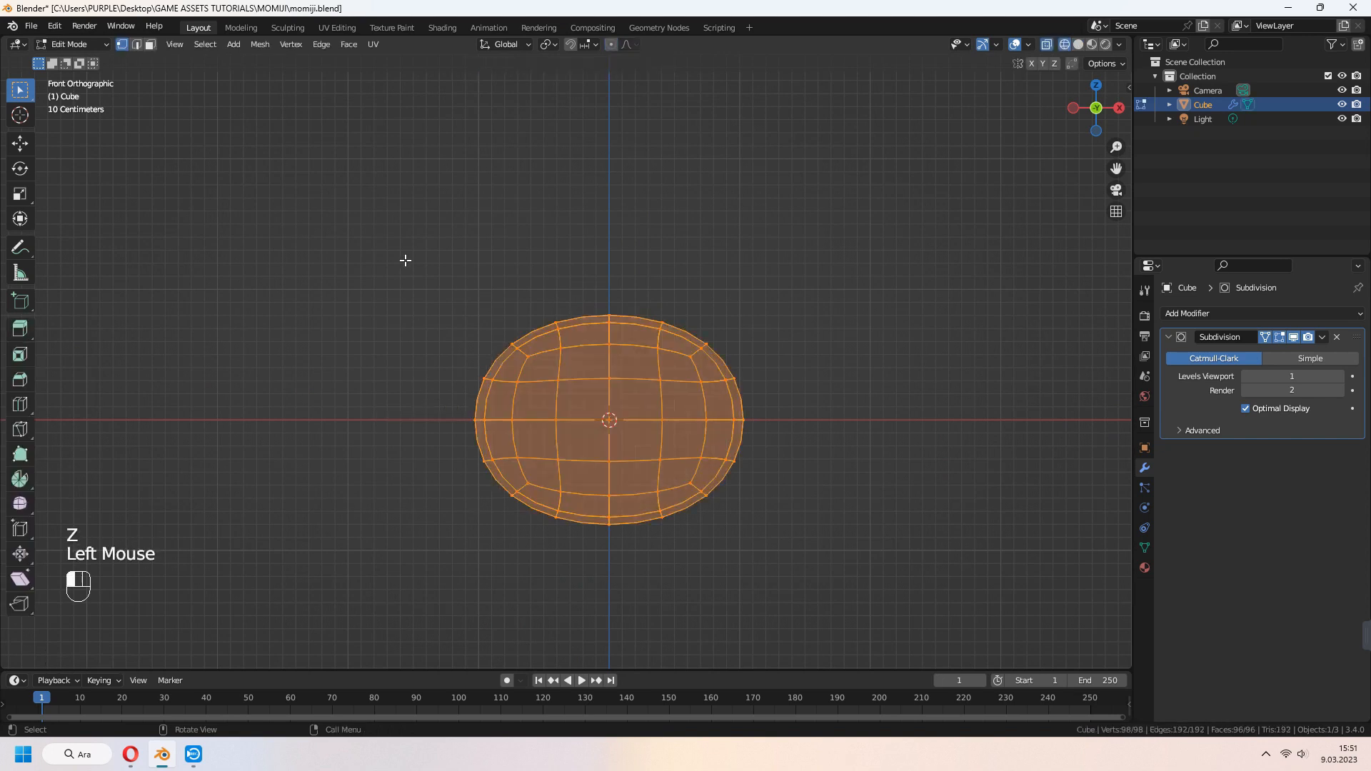
key("x")
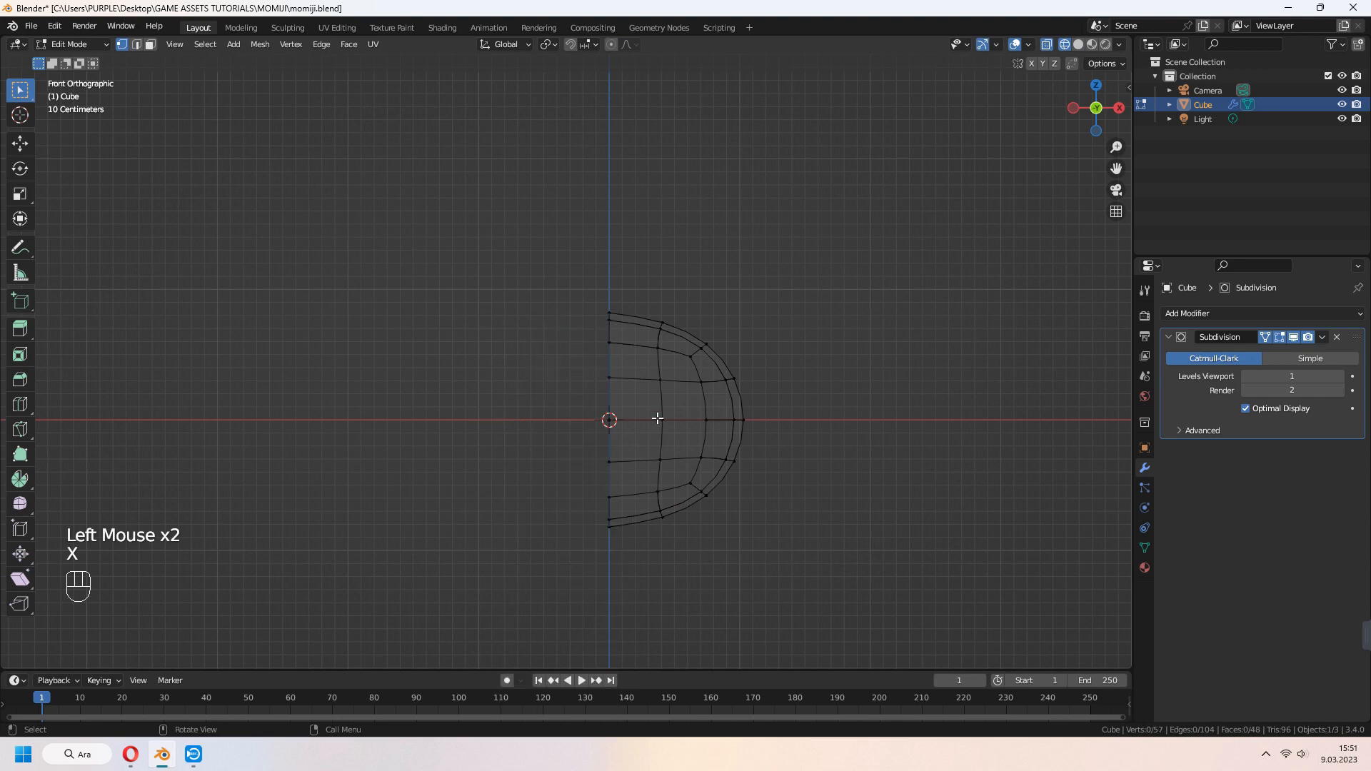
Mirror the half mesh and pull the side and bottom edges into a squarer head
left_click(1224, 313)
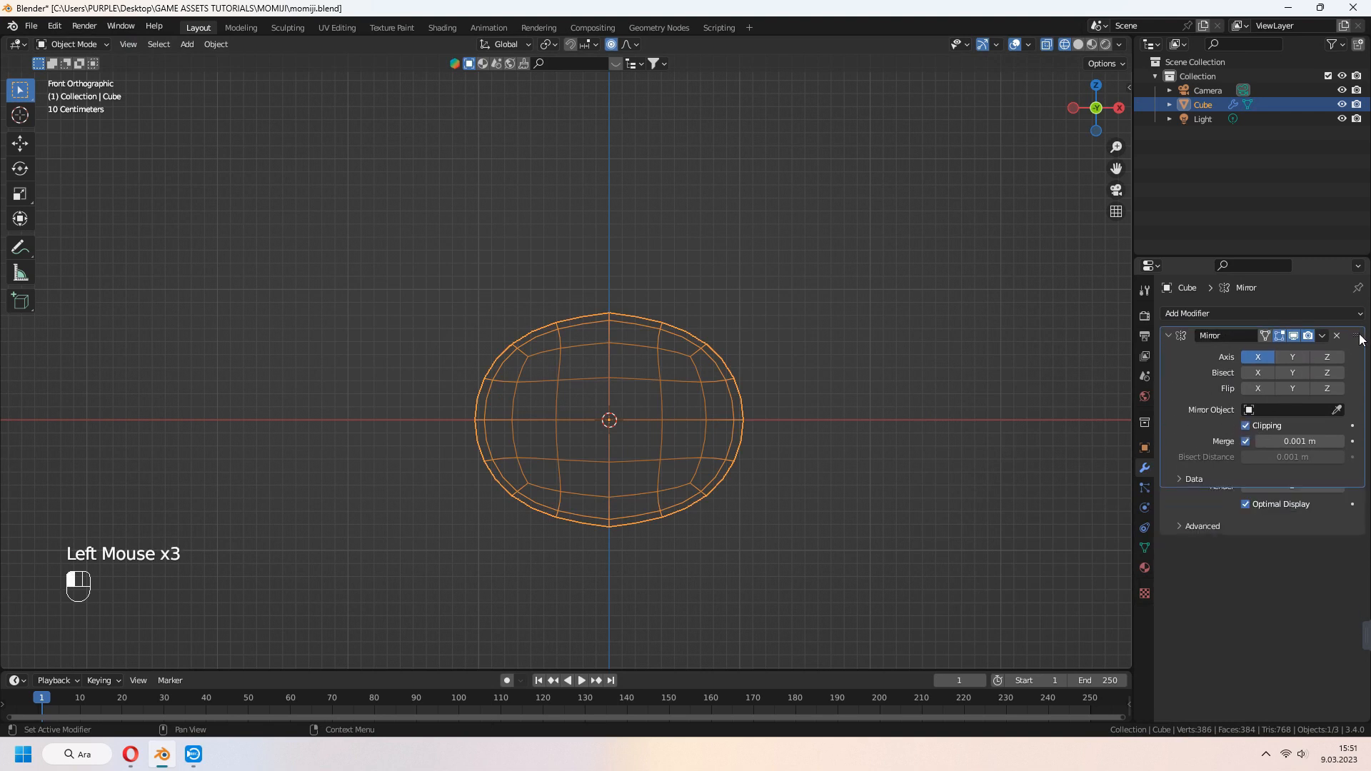
key("Tab")
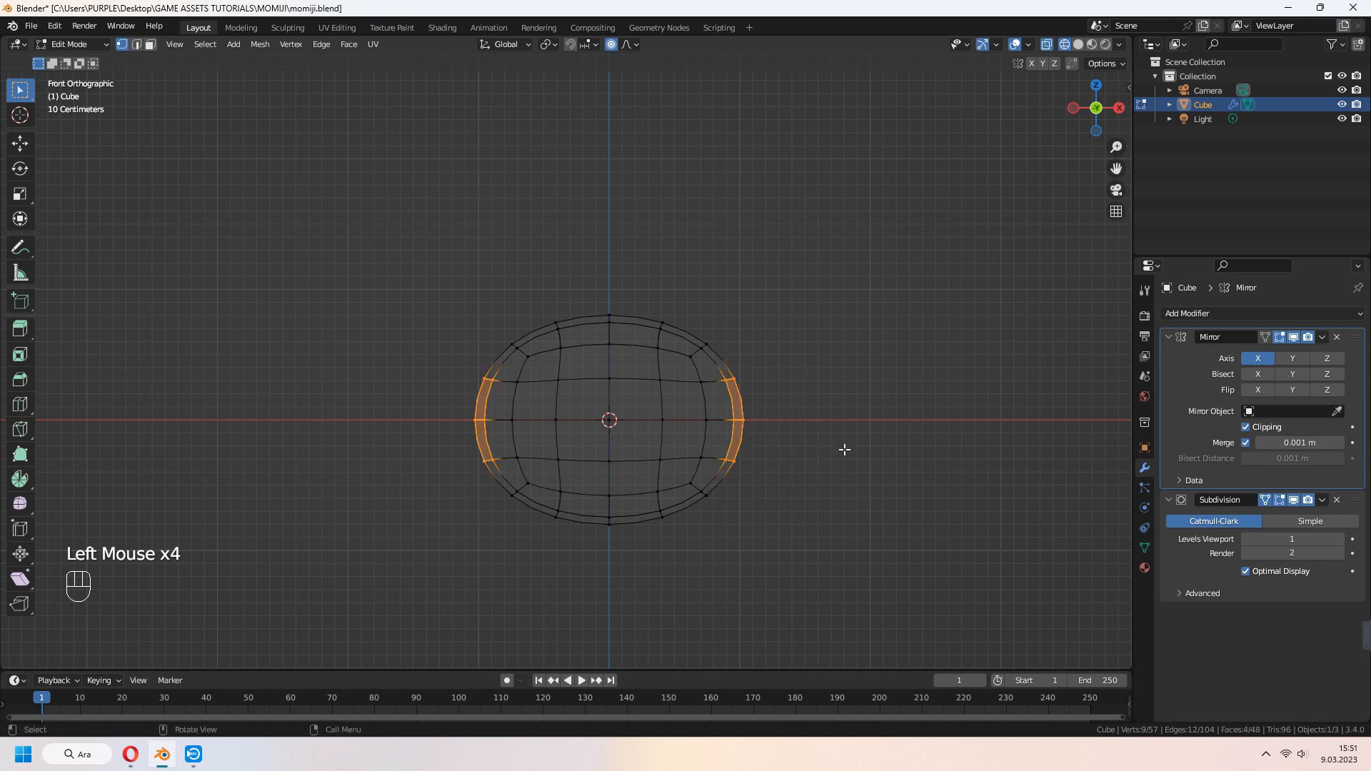
key("g")
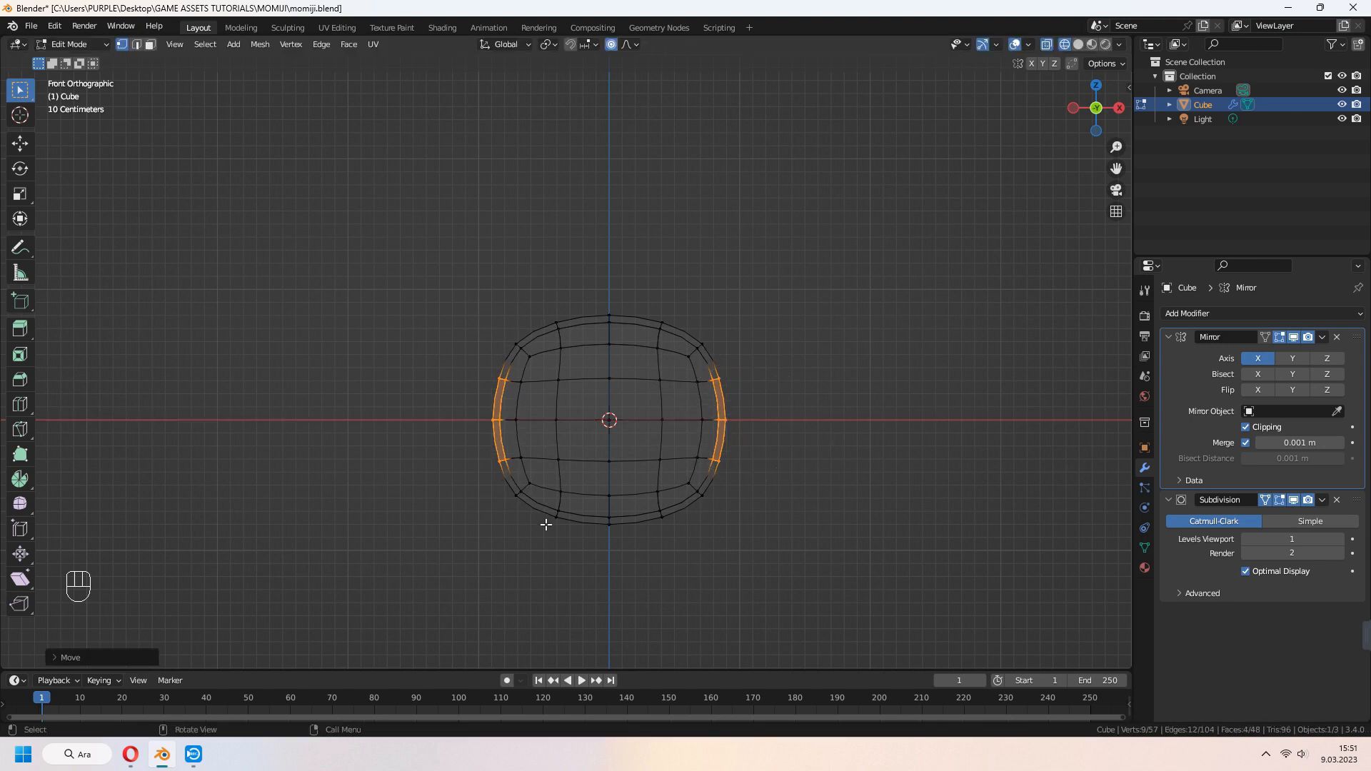
key("g")
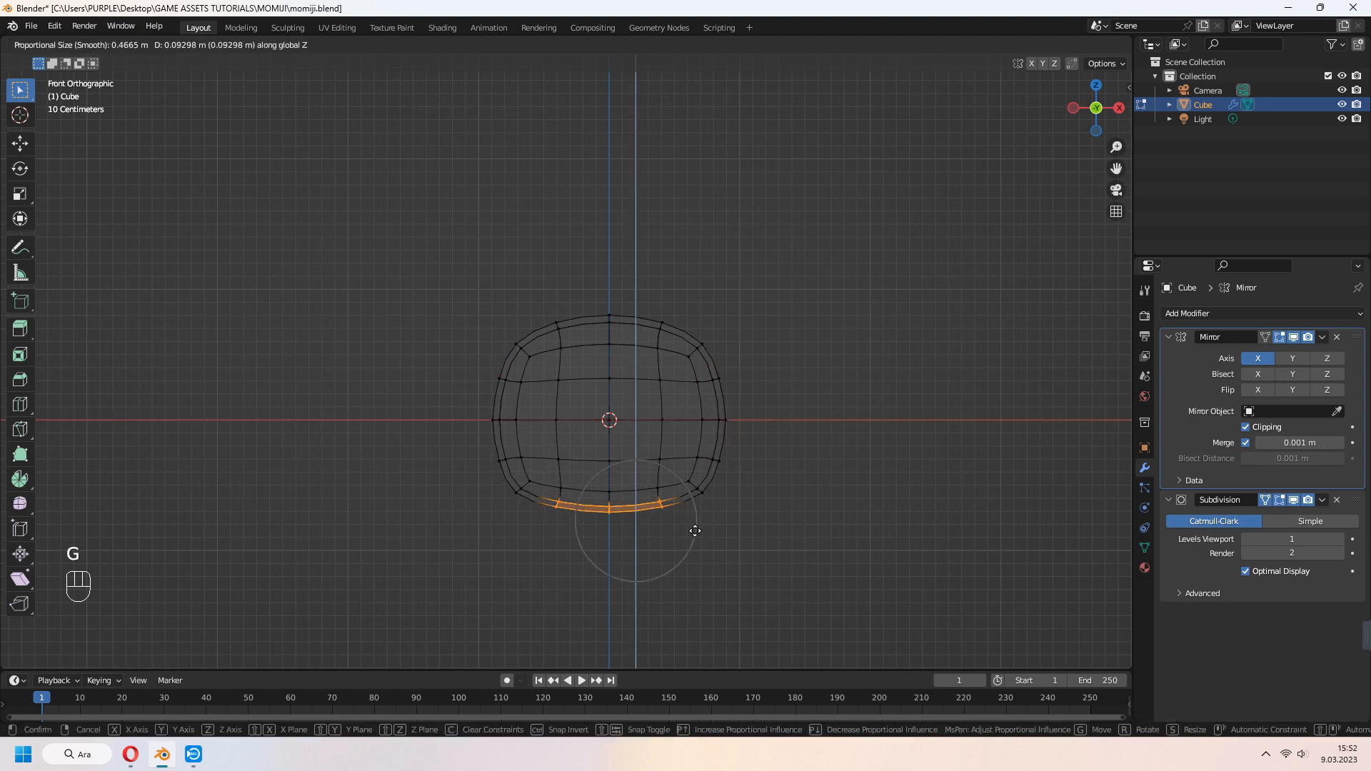
left_click(693, 517)
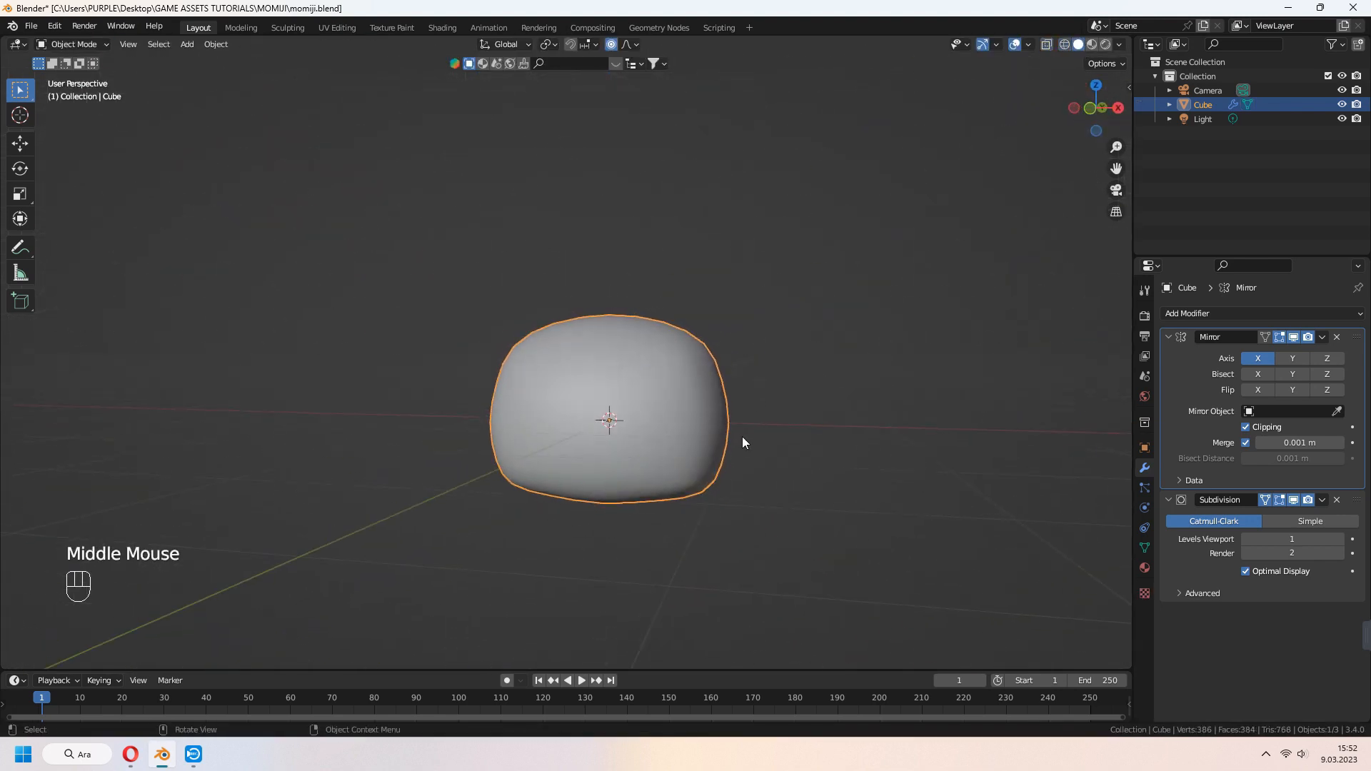
Raise the head above the grid and set viewport subdivision to level 2
key("Tab")
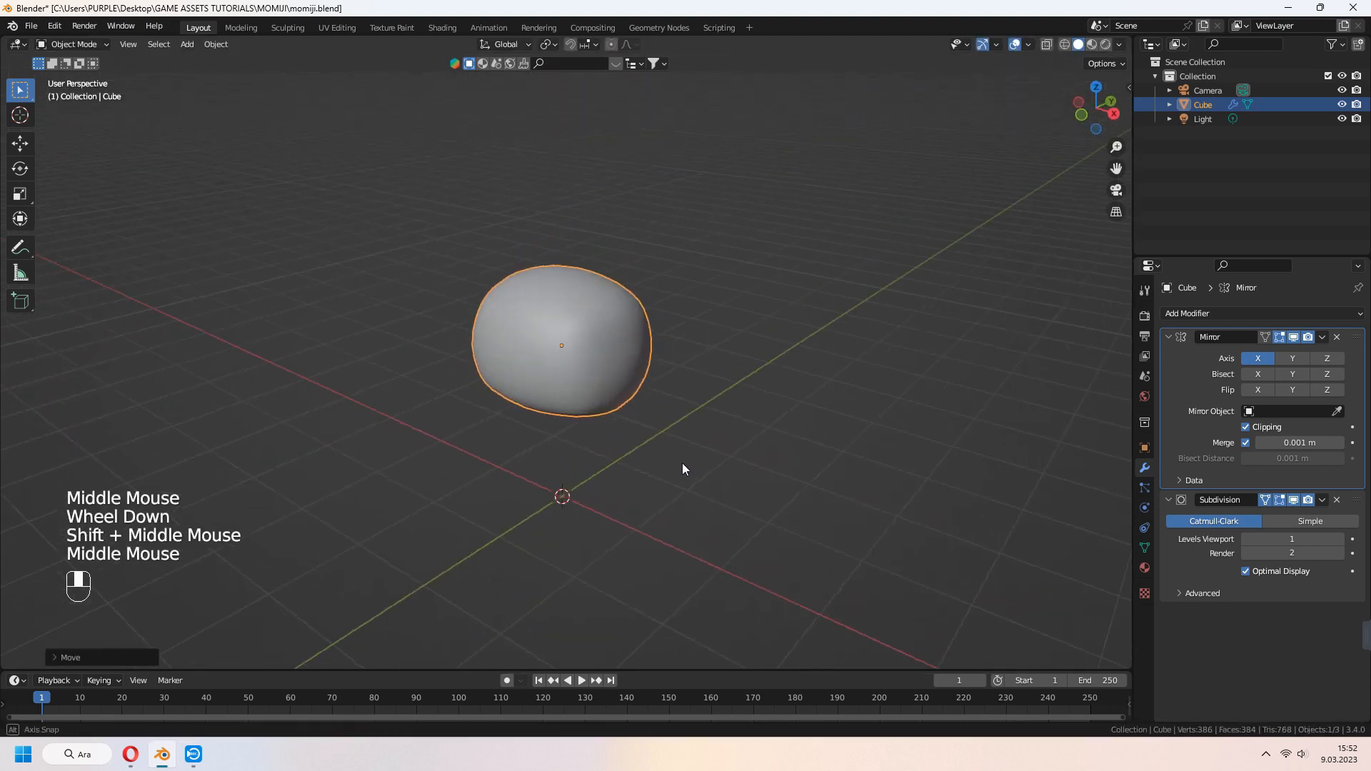
key("Tab")
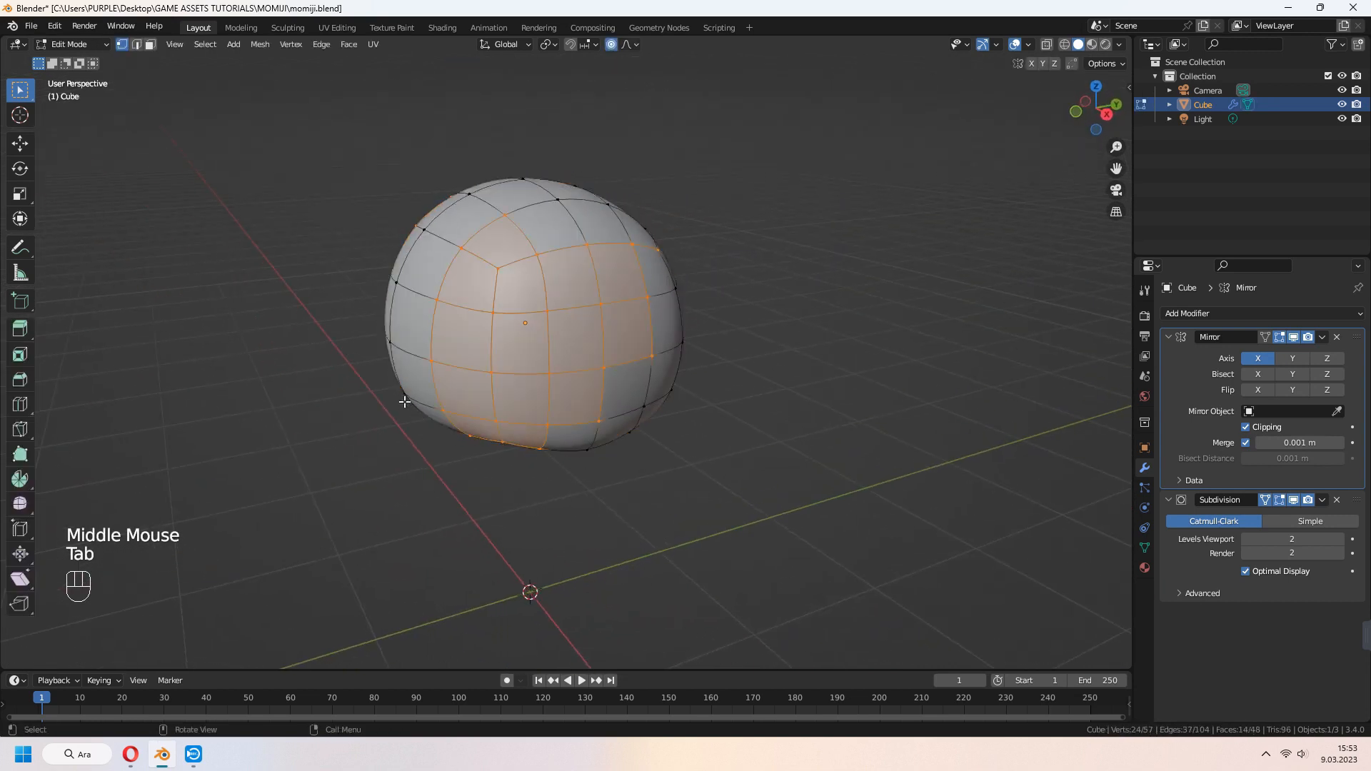
key("Tab")
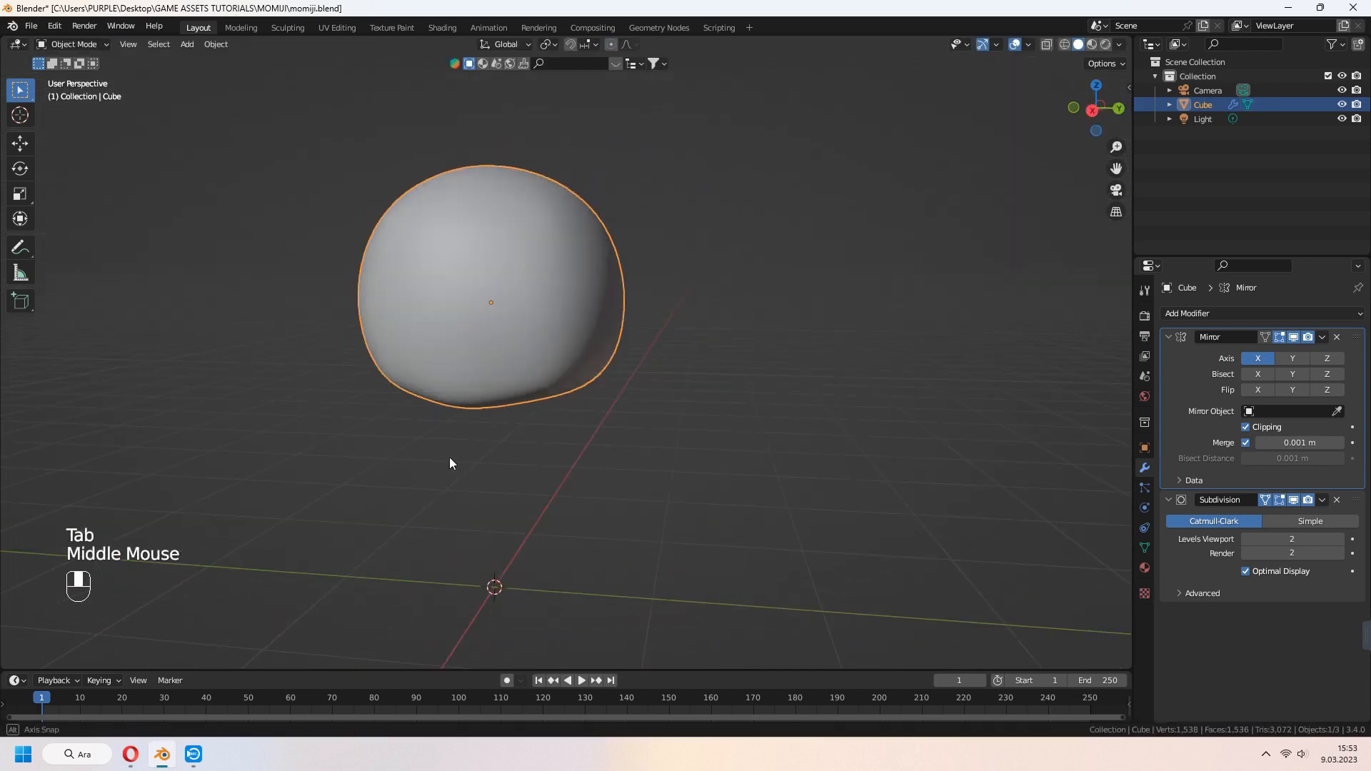
key("Tab")
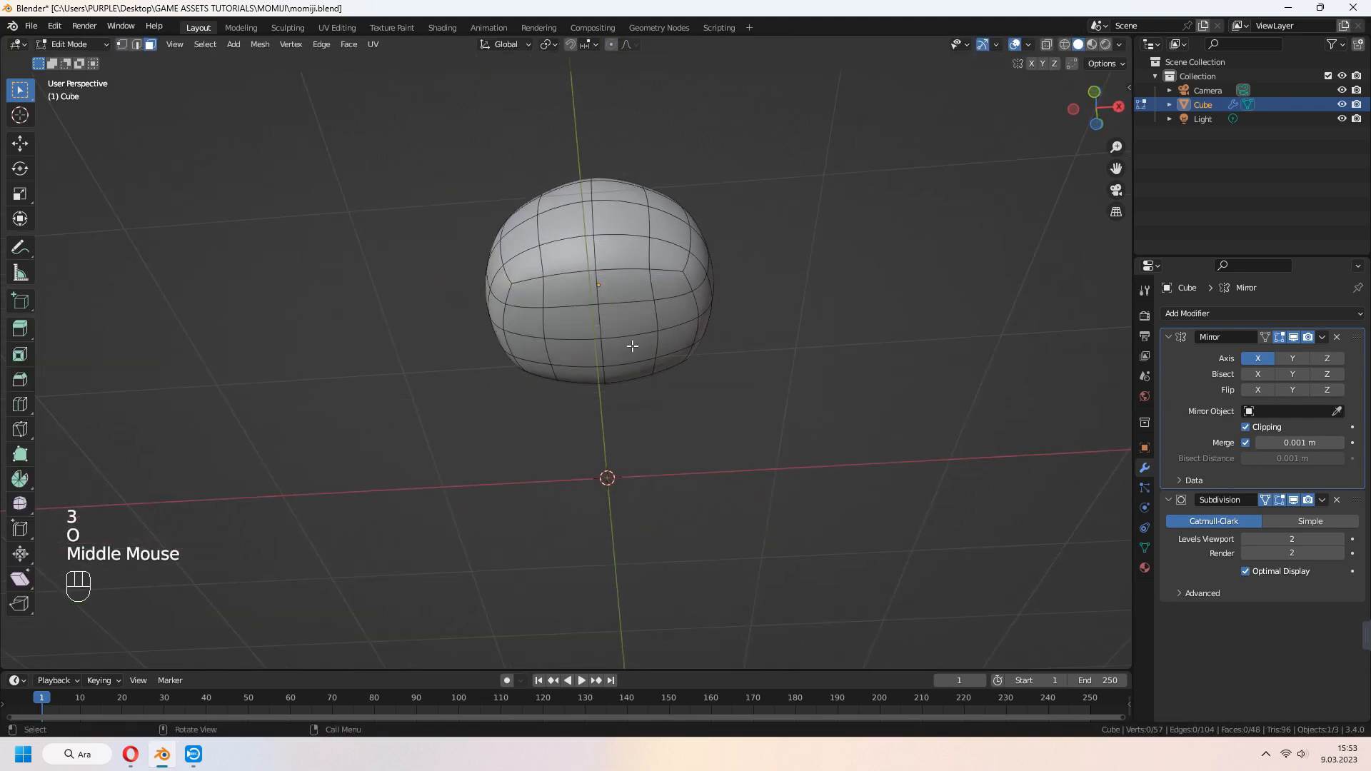
Extrude the bottom face down into neck and torso, bulging the body's sides outward
key("x")
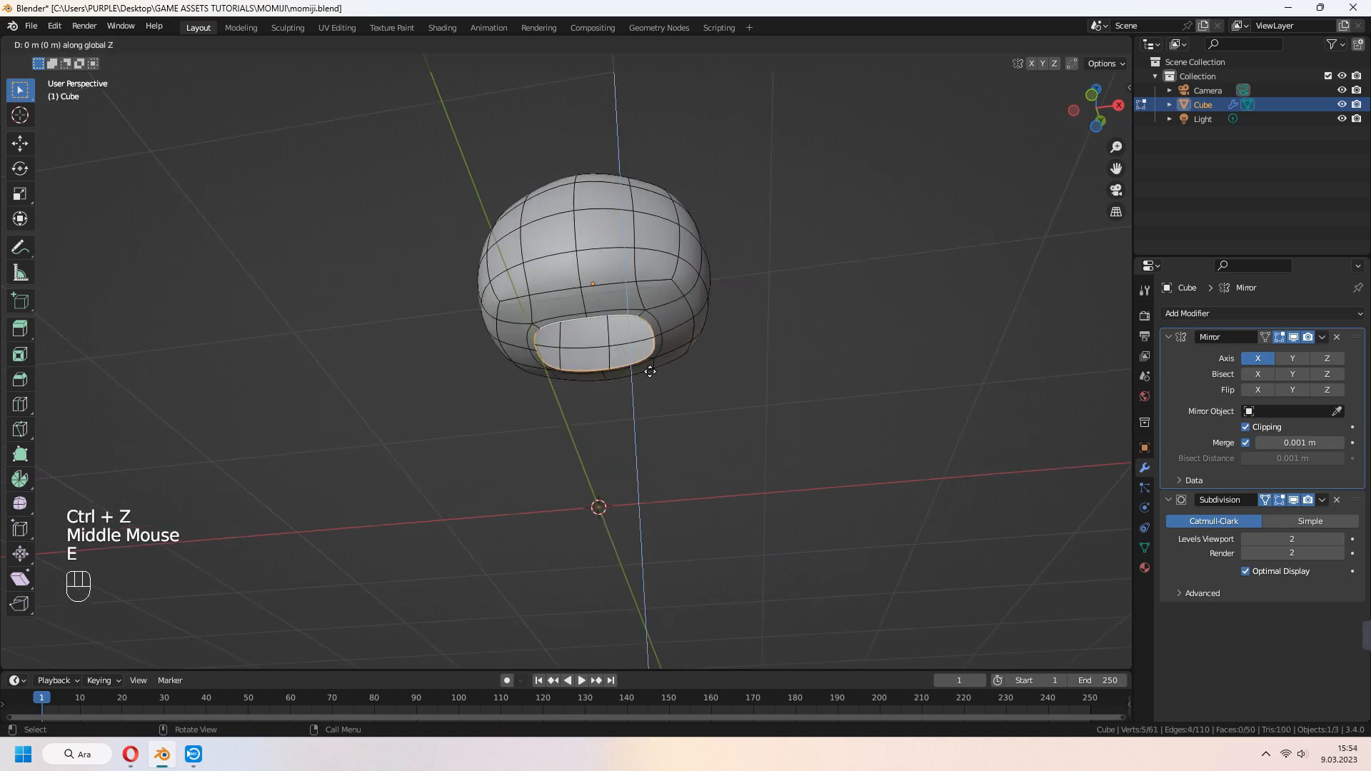
key("g")
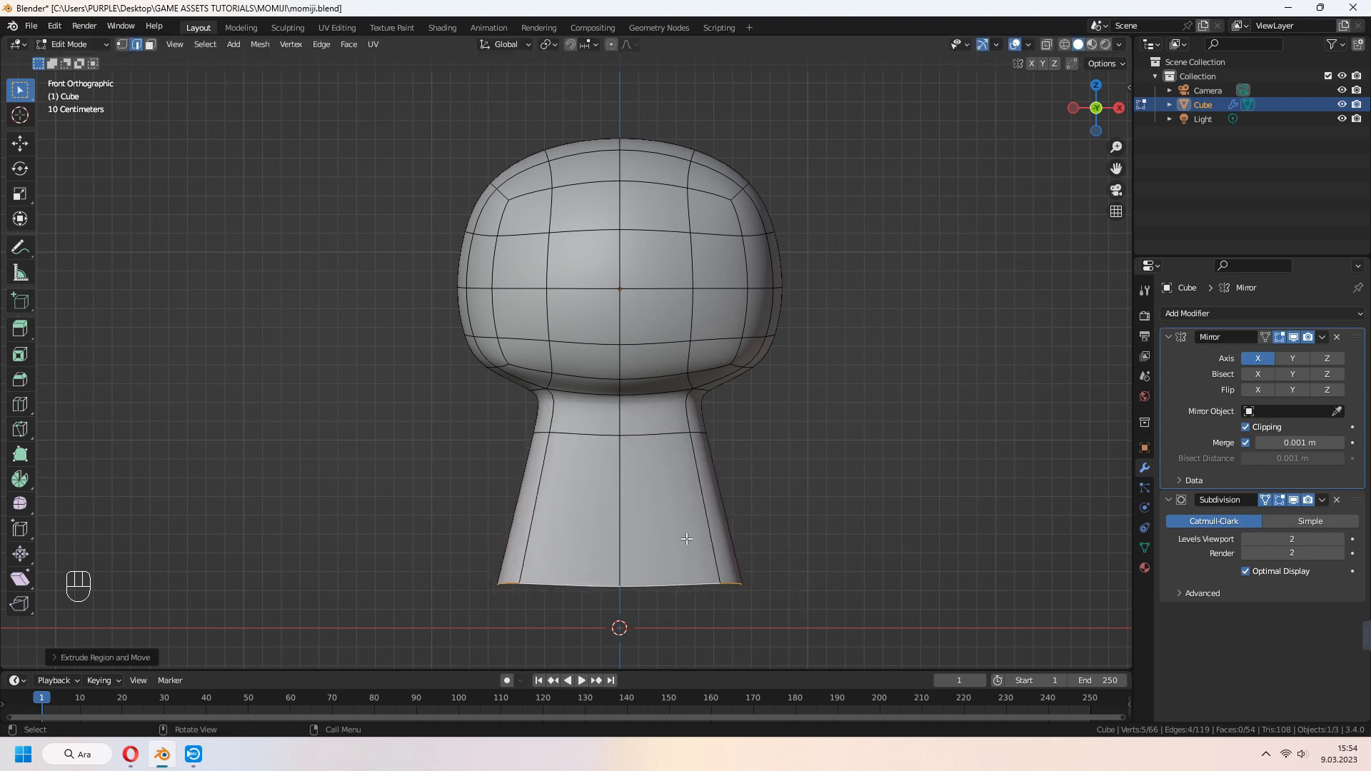
key("ctrl+r")
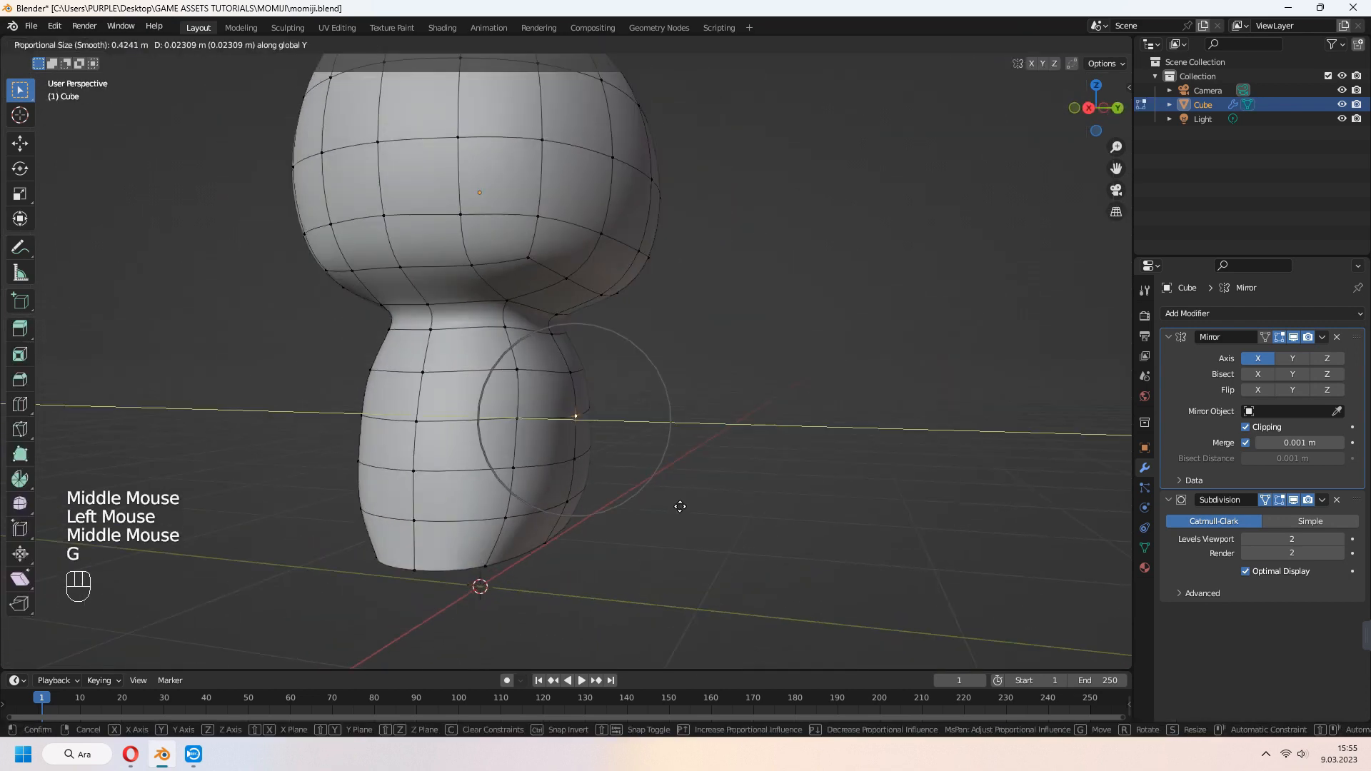
key("1")
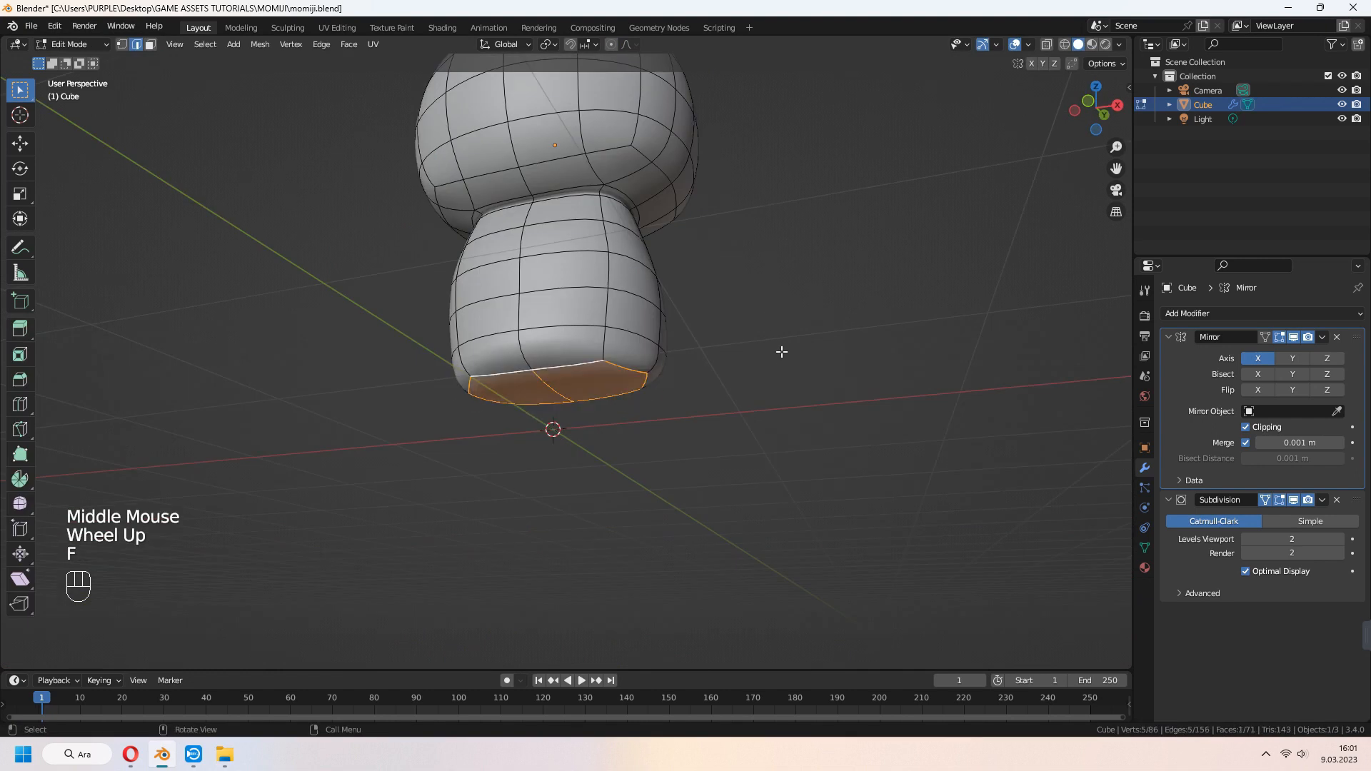
Add a loop cut around the legs and scale the new loops
scroll("up", 3)
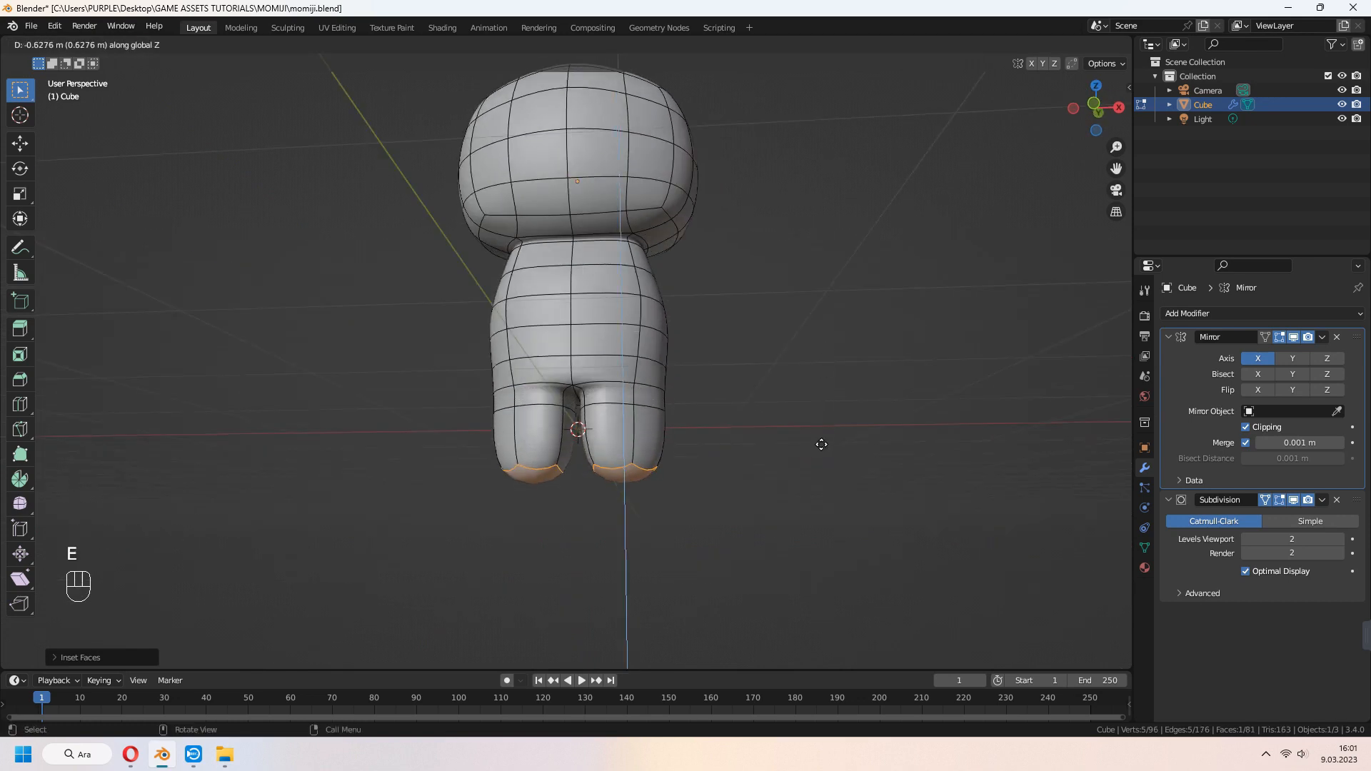
scroll("up", 3)
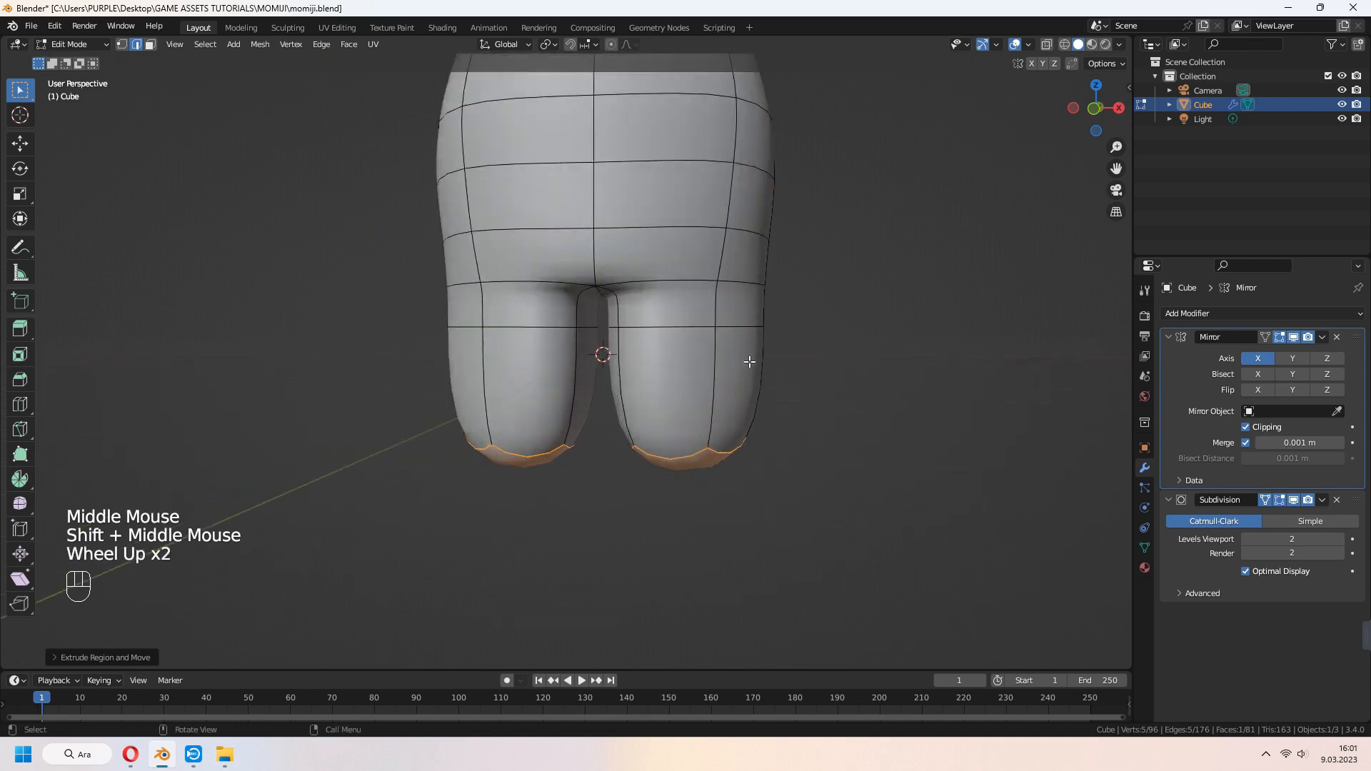
key("ctrl+r")
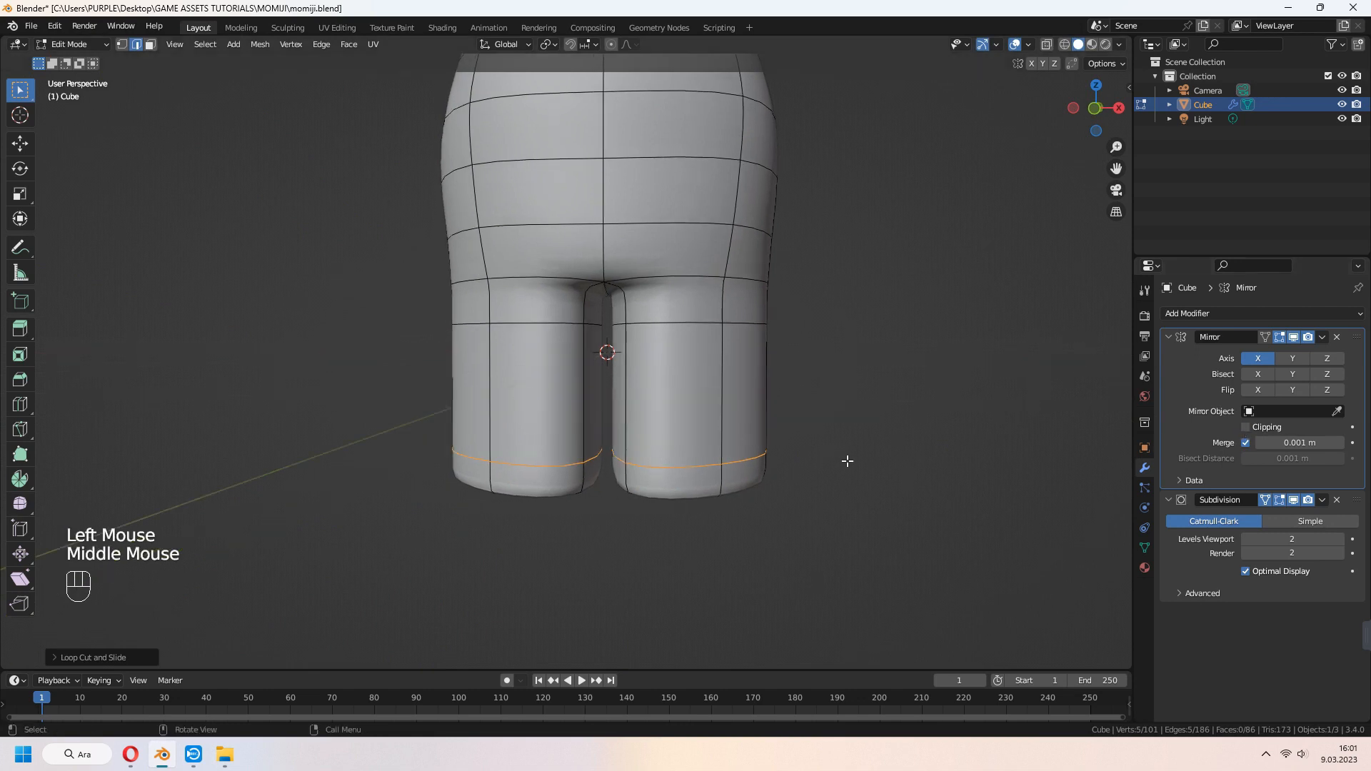
key("s")
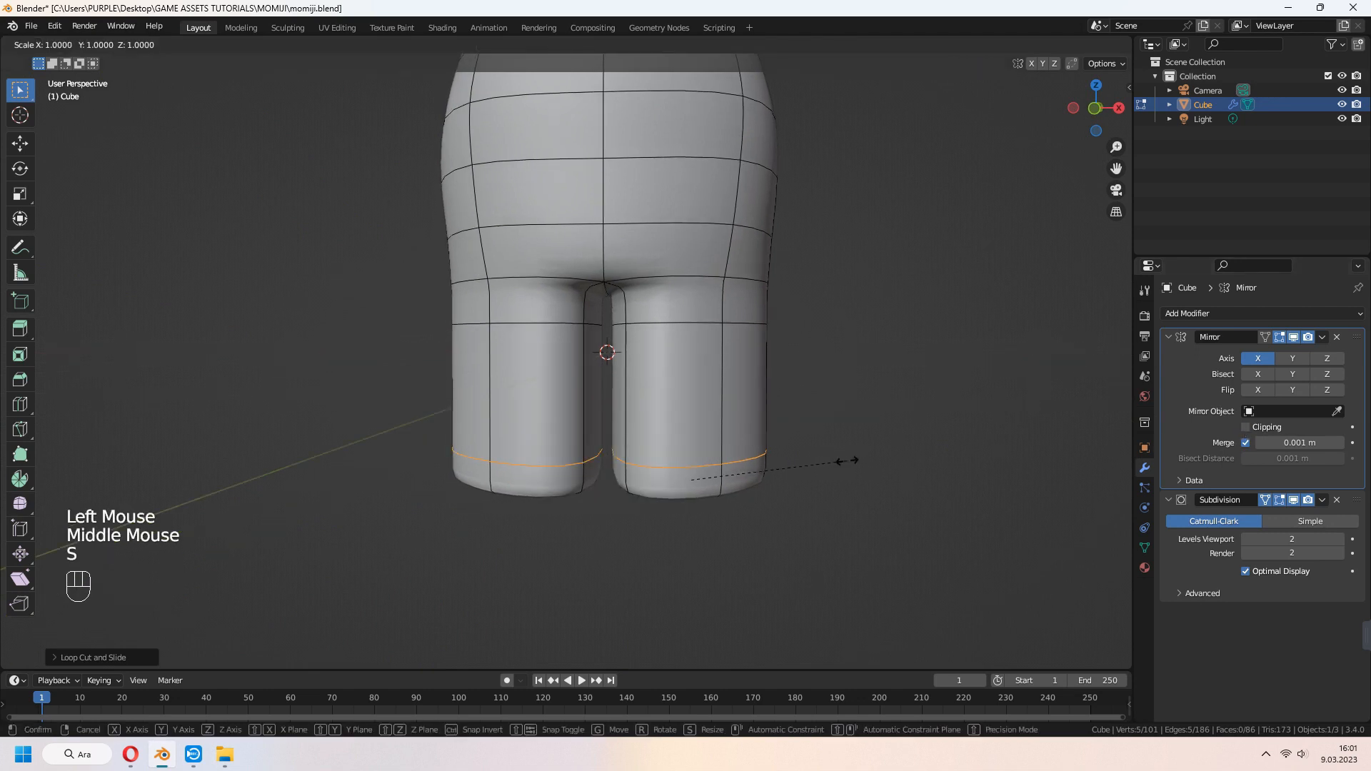
key("Tab")
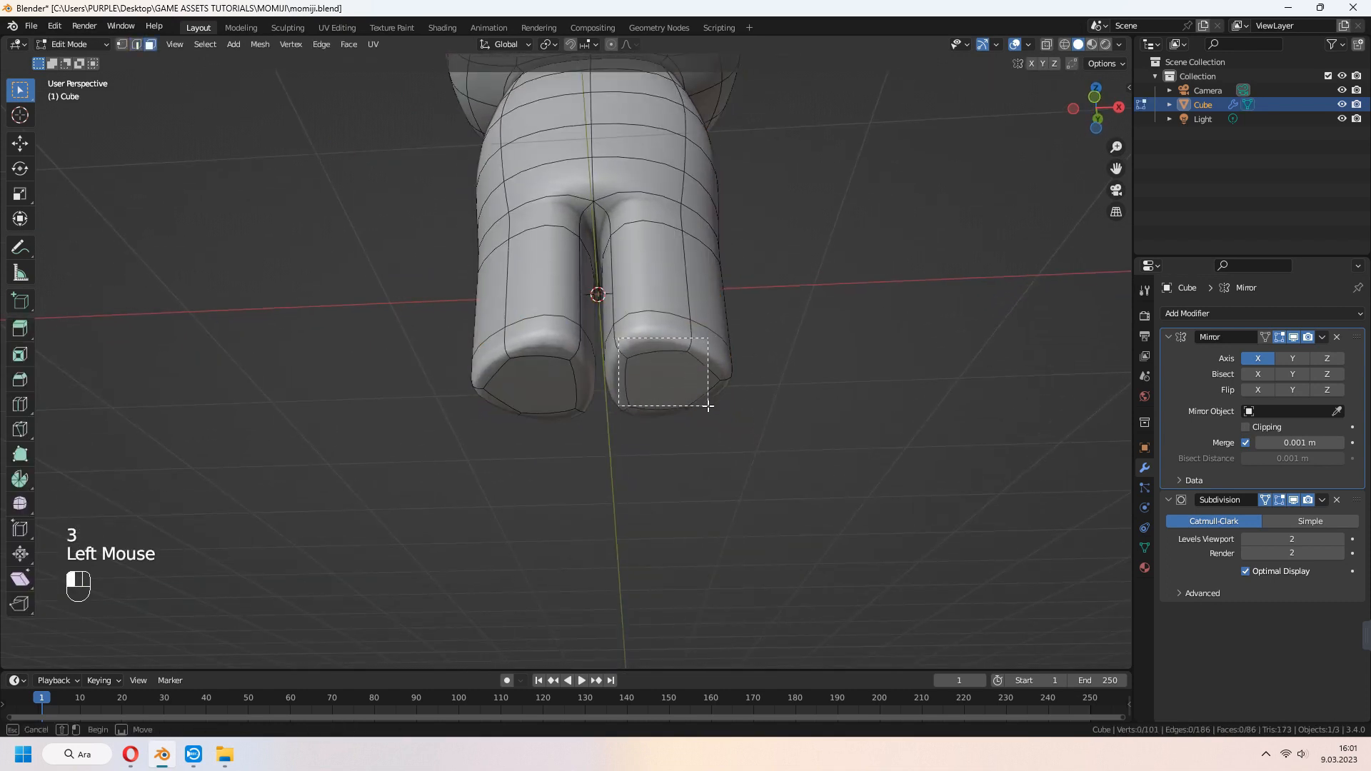
Select the leg-bottom loops and flatten their ends evenly
key("g")
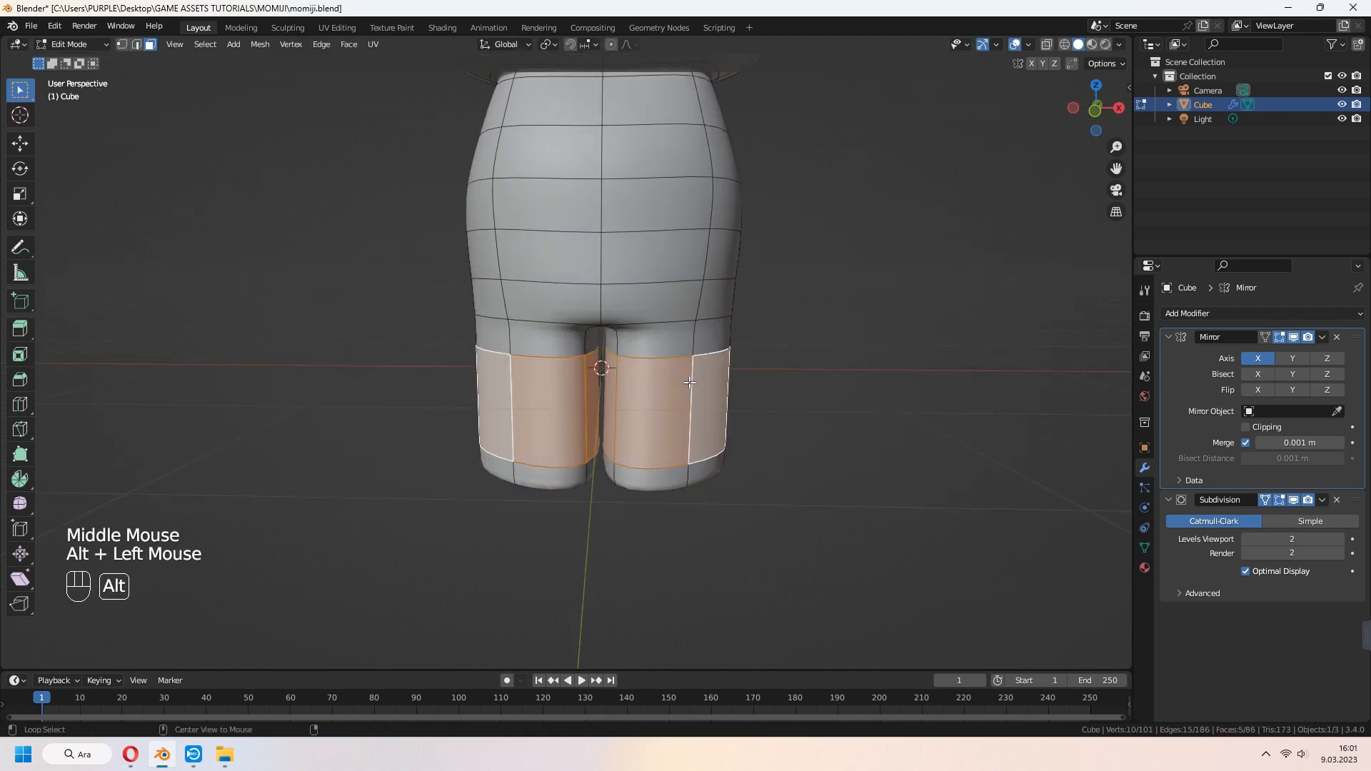
scroll("up", 3)
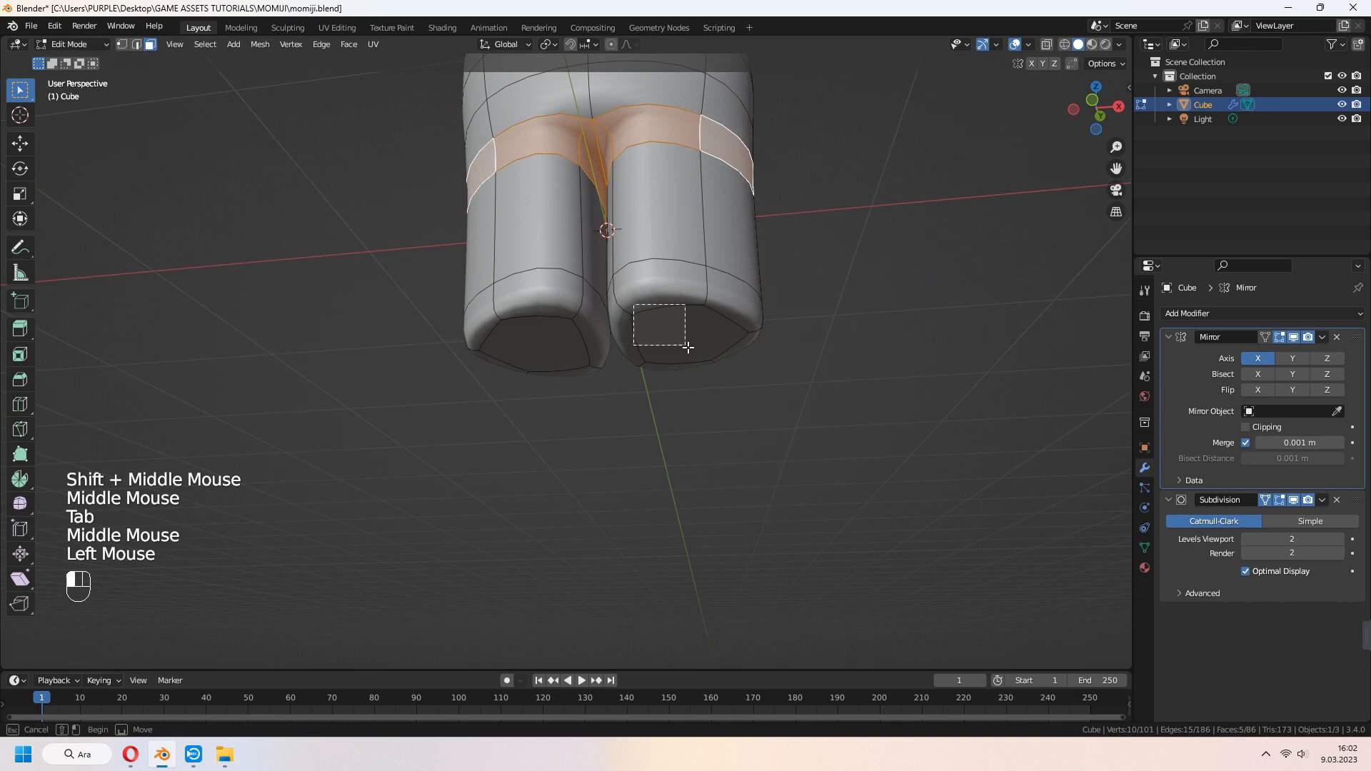
key("ctrl+r")
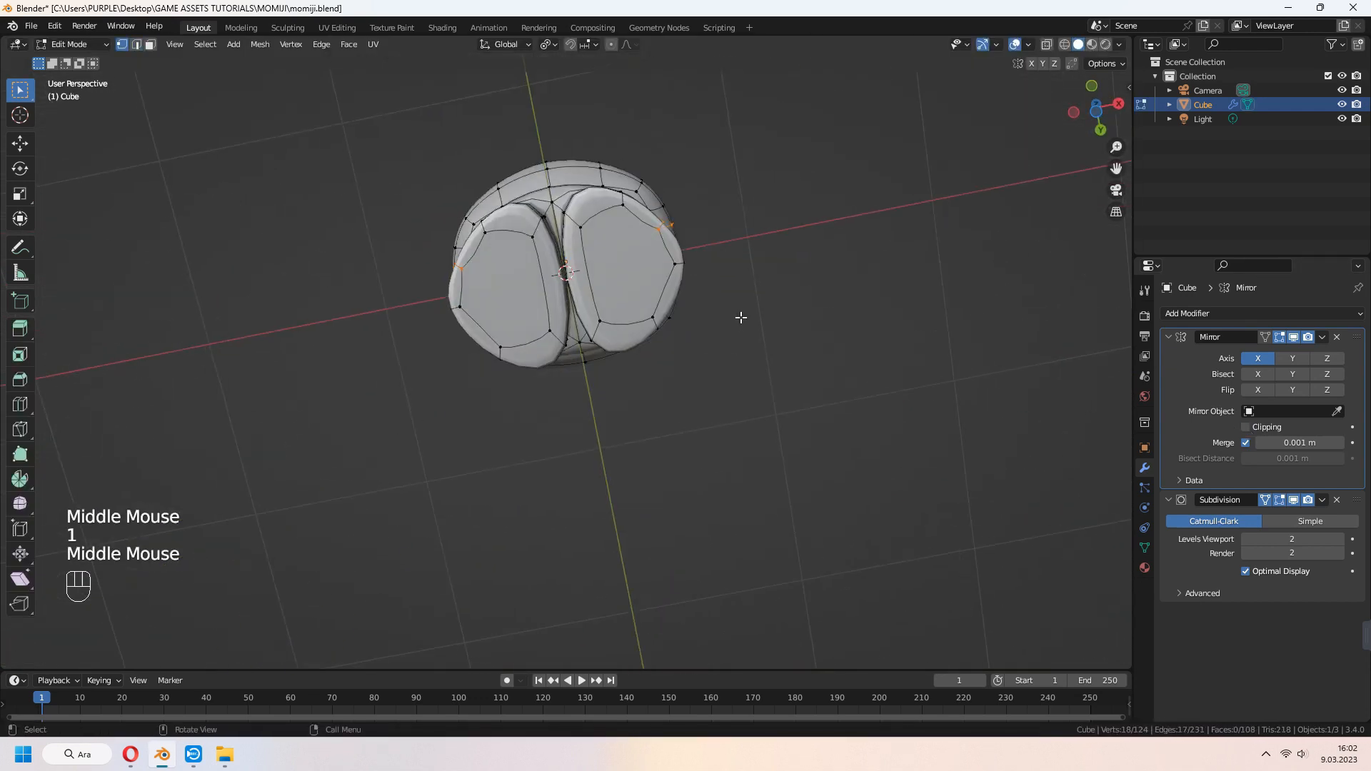
right_click(560, 271)
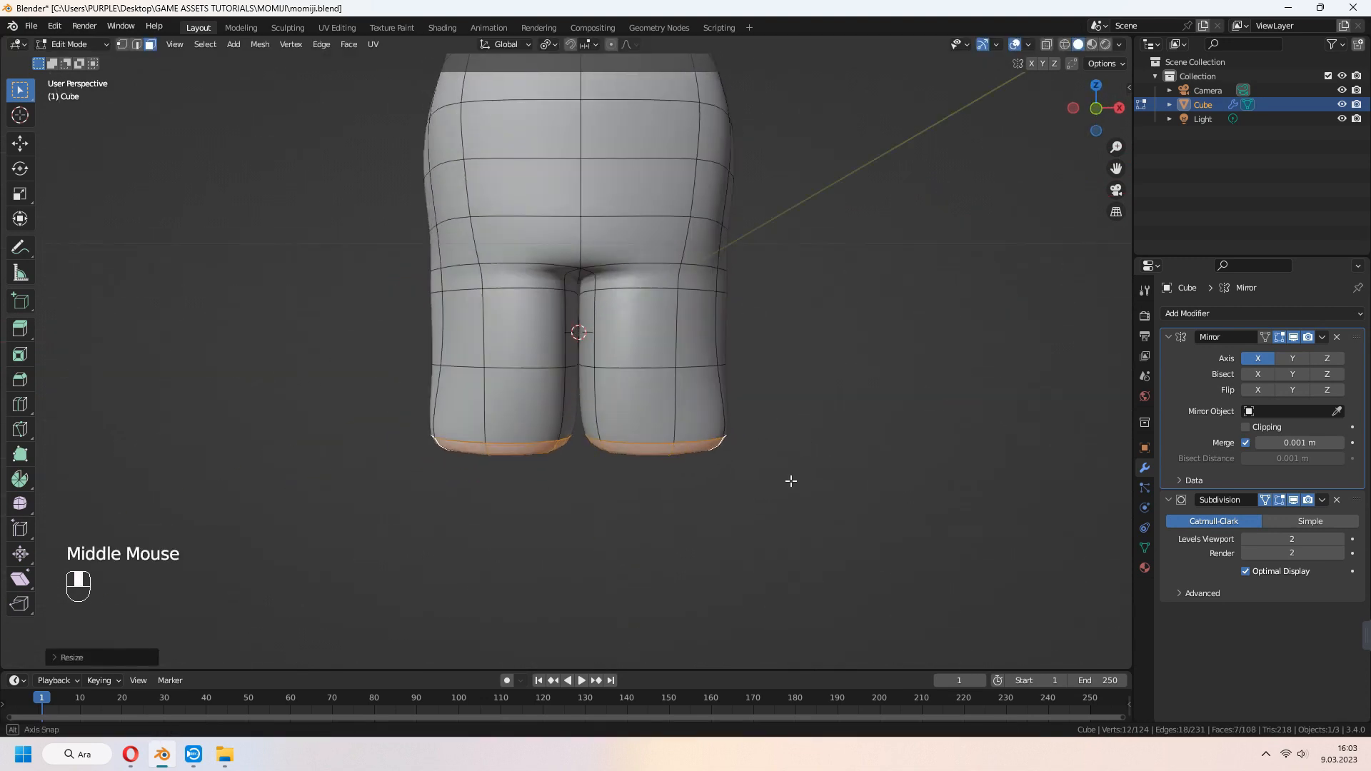
key("Tab")
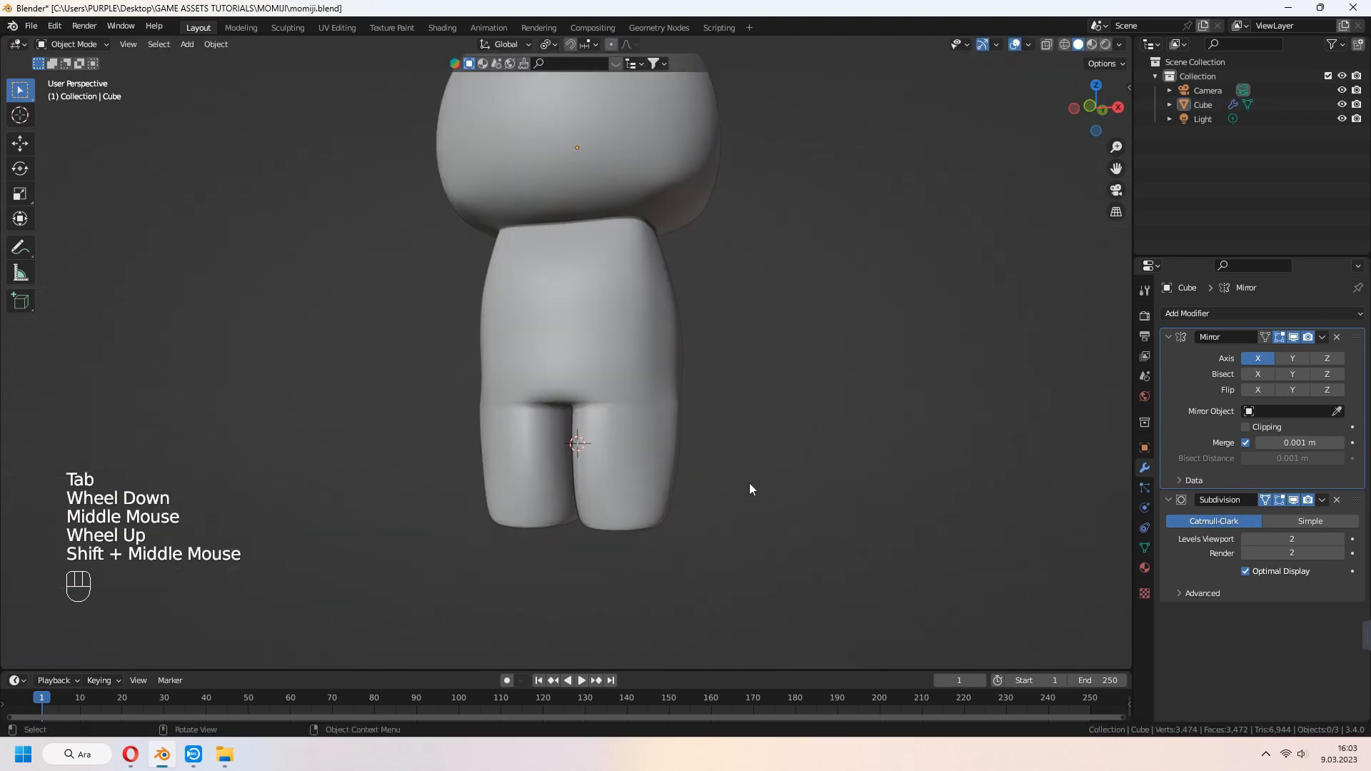
Raise the ear faces on both sides of the head and stretch them taller
key("Tab")
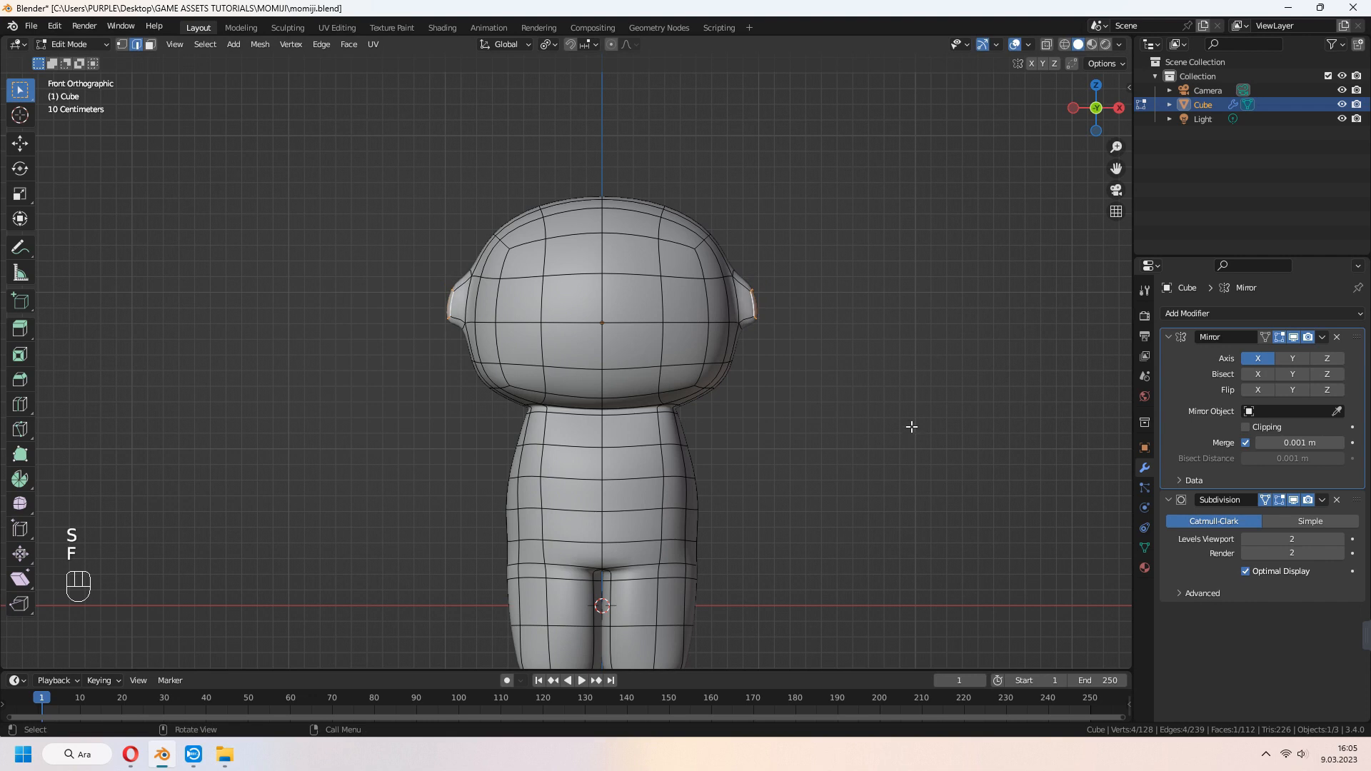
key("g")
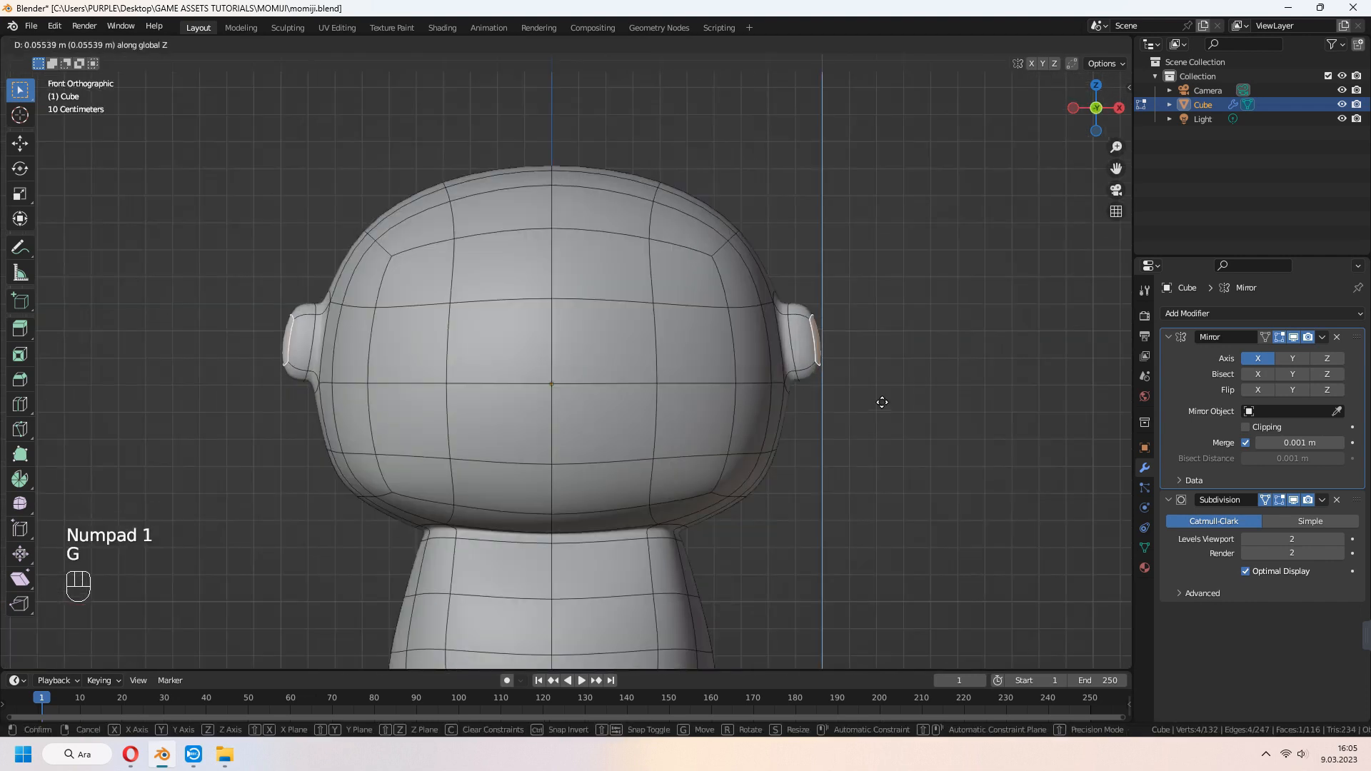
scroll("down", 3)
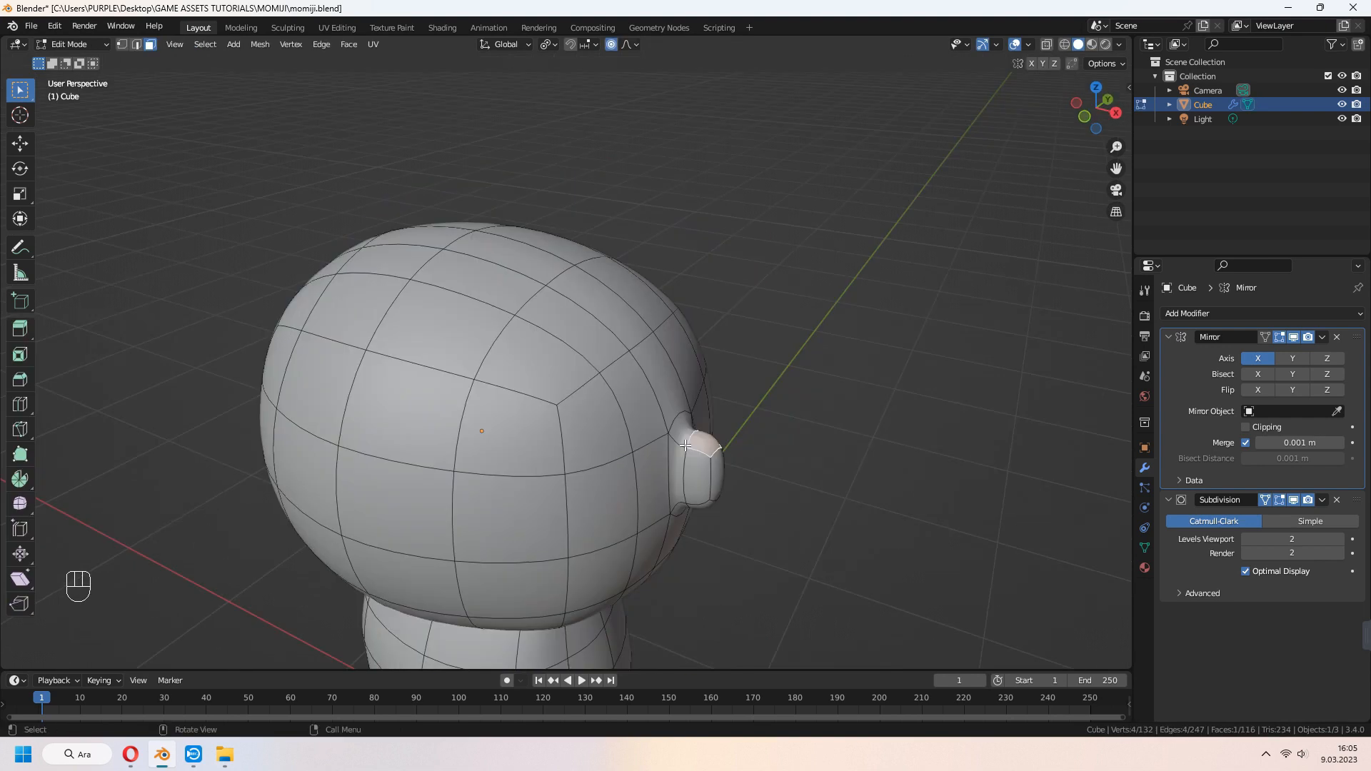
key("ctrl+r")
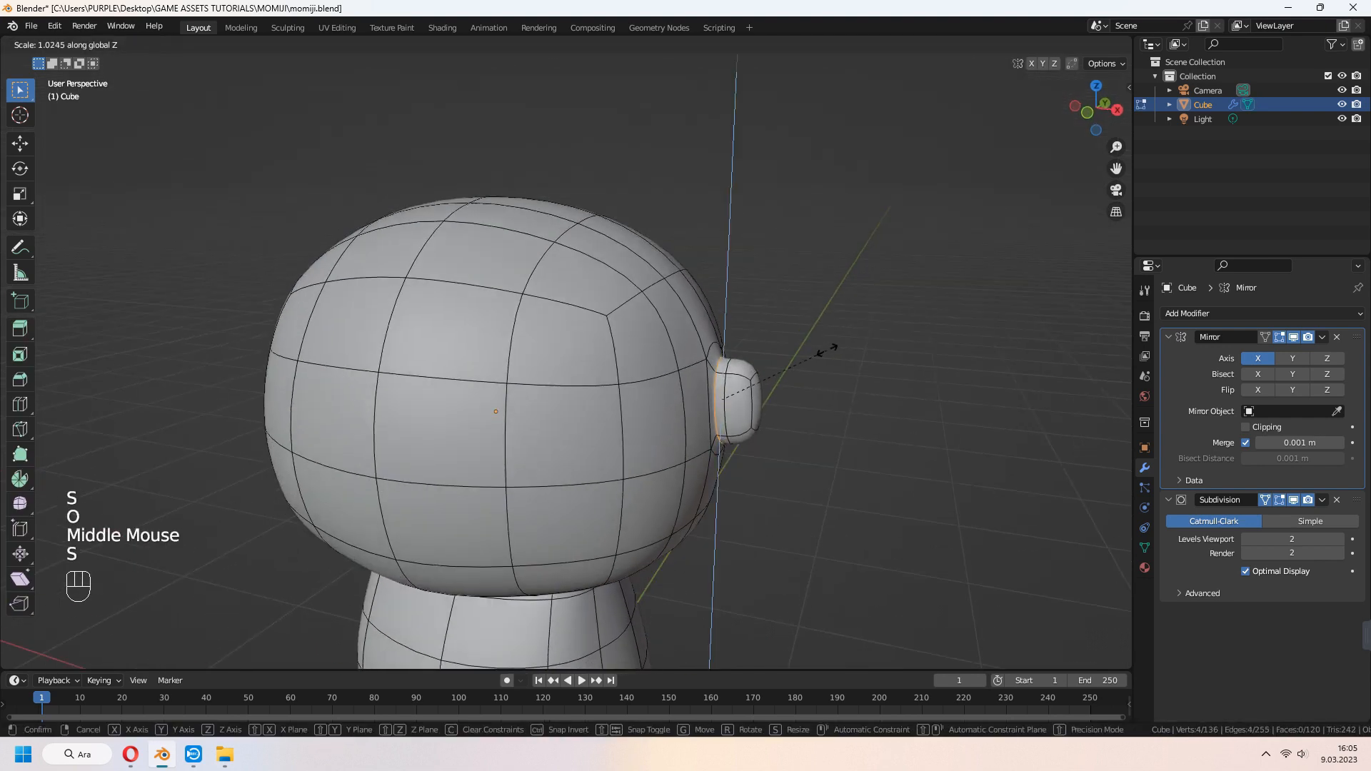
key("Tab")
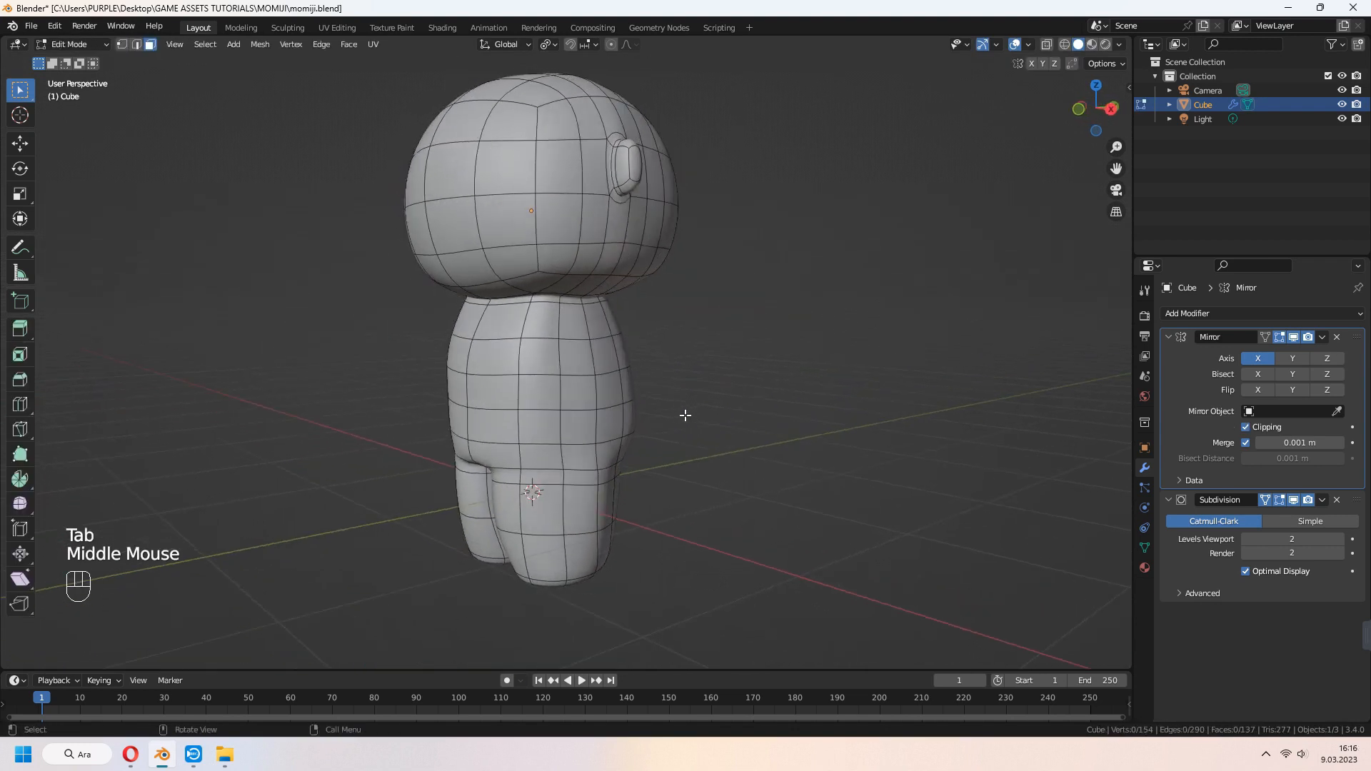
Extrude the shoulder faces into arms, angle them down, and lengthen them to hands
left_click(595, 322)
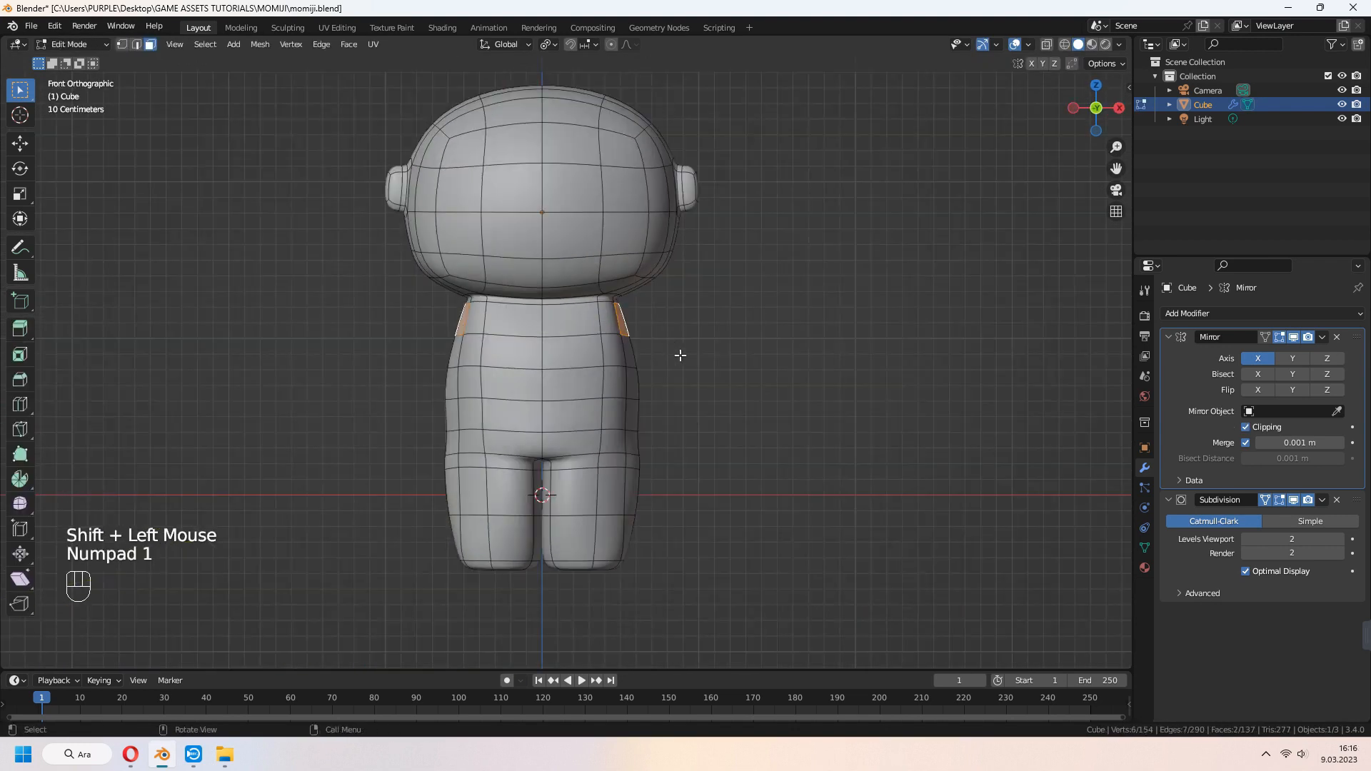
key("e")
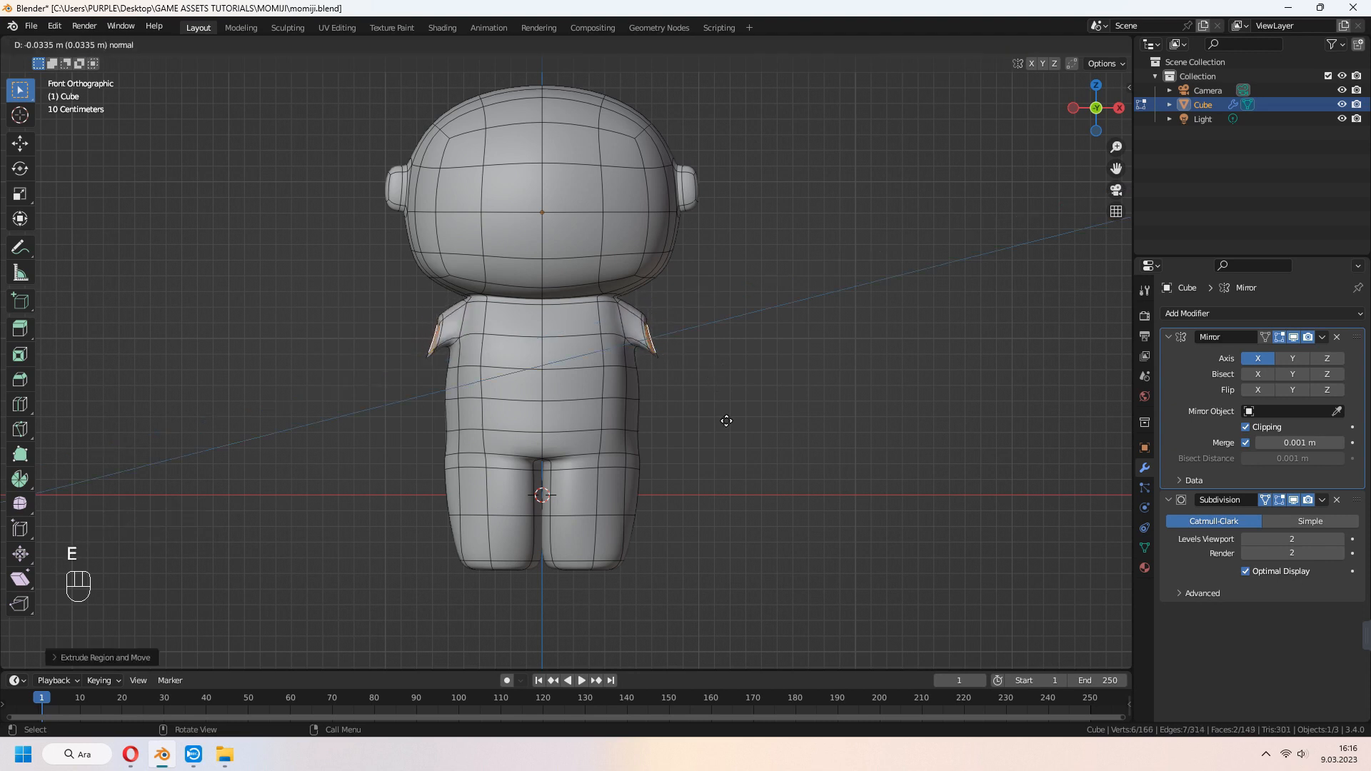
mouse_move(775, 443)
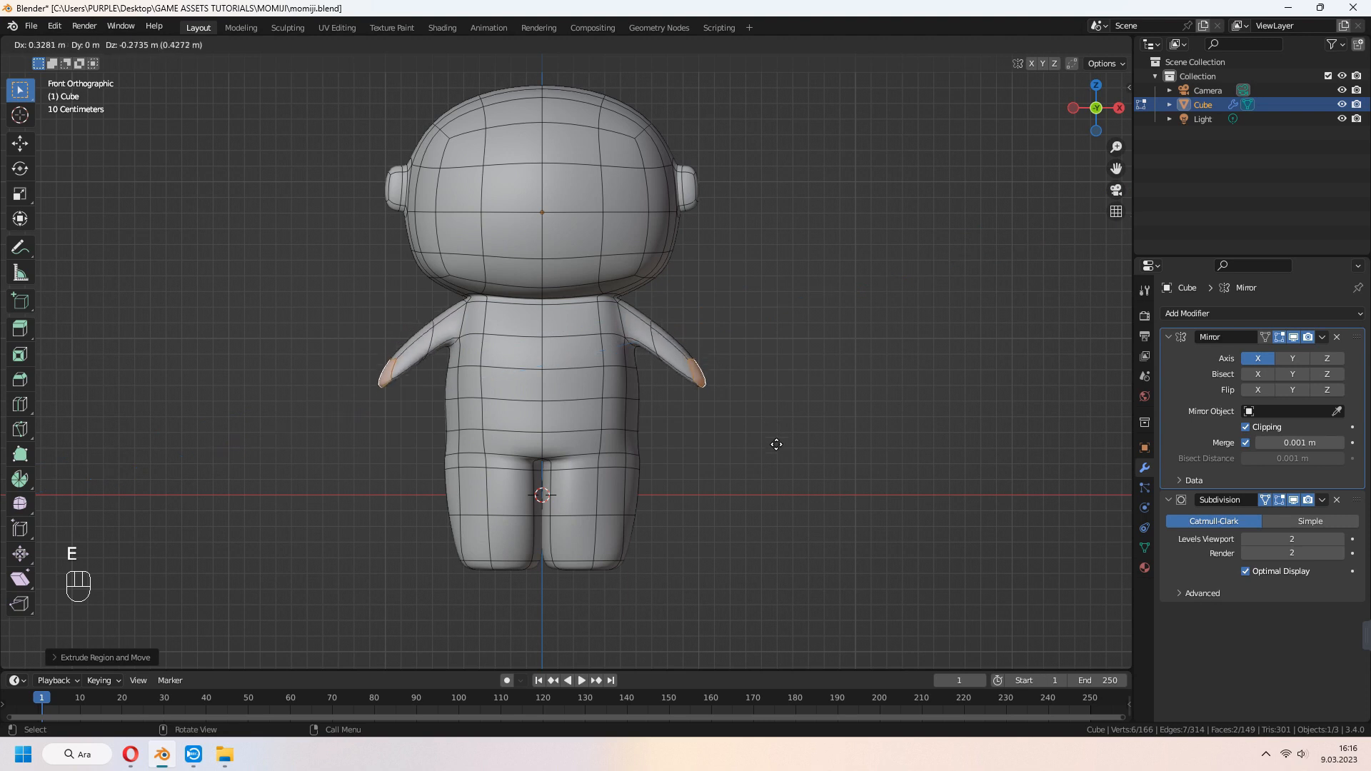
key("r")
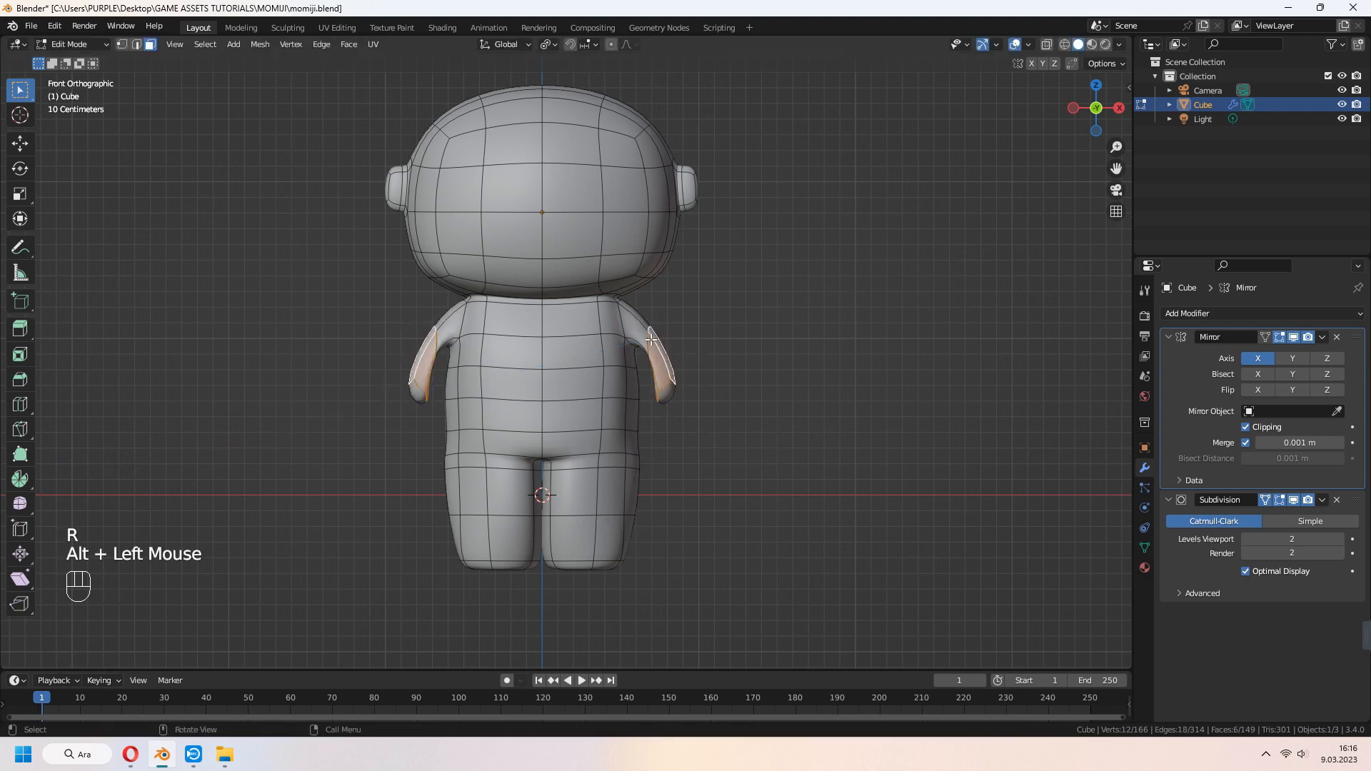
left_click(649, 339)
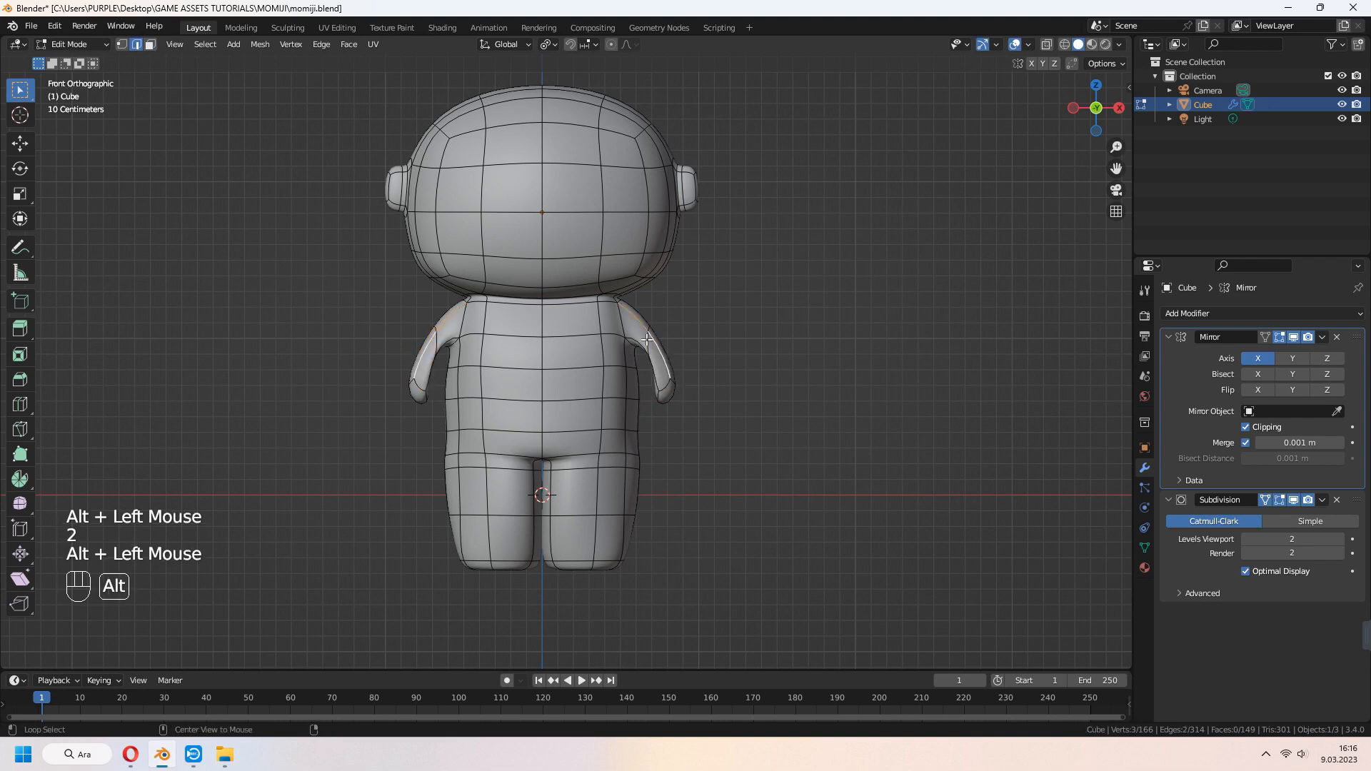
key("r")
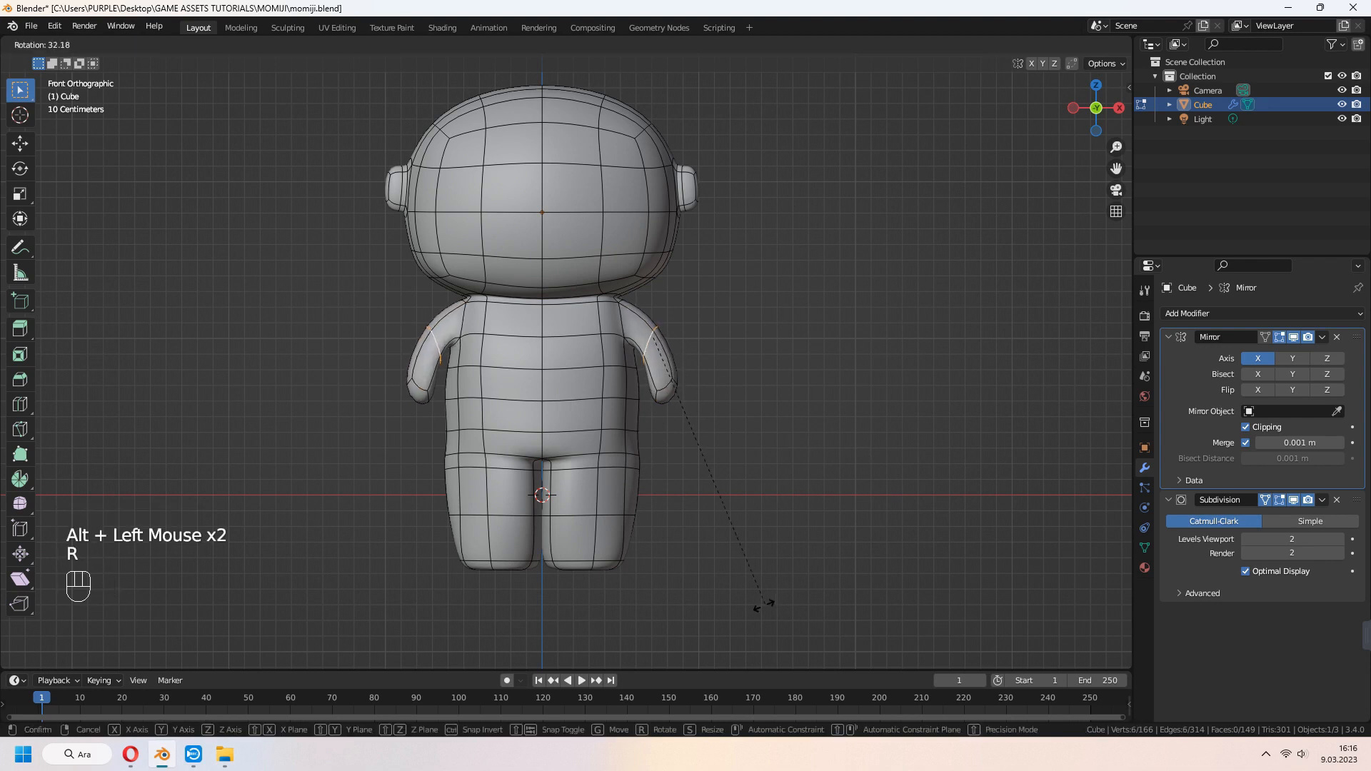
scroll("up", 3)
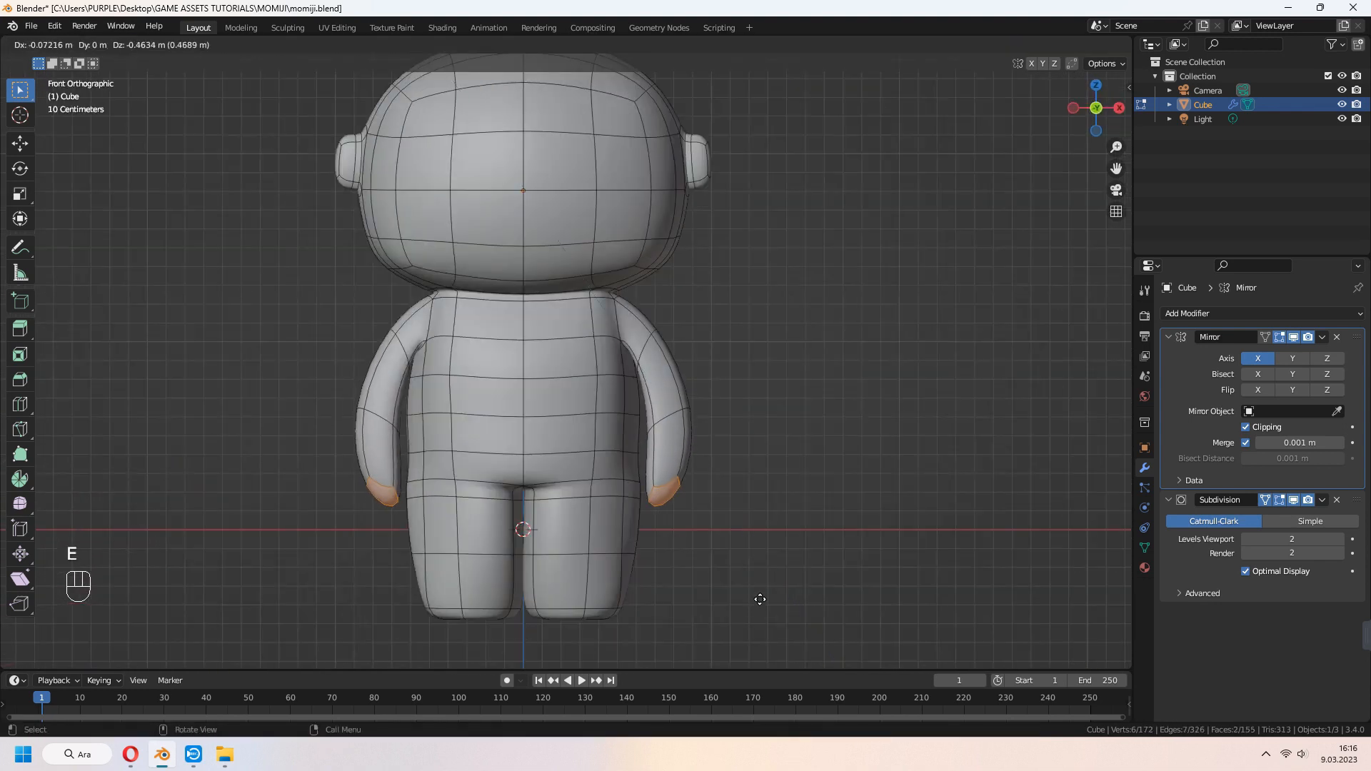
key("r")
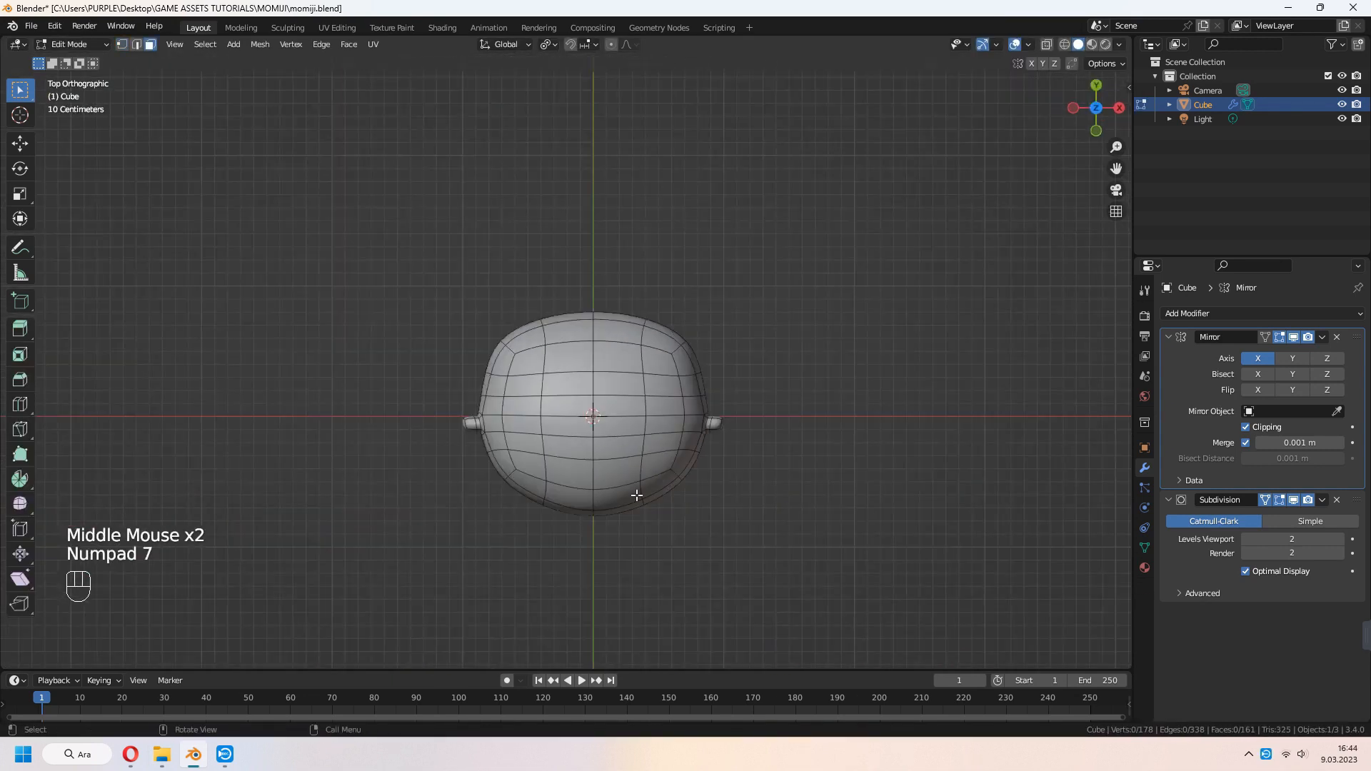
Duplicate the upper head faces into a separate, slightly enlarged hair shell
key("c")
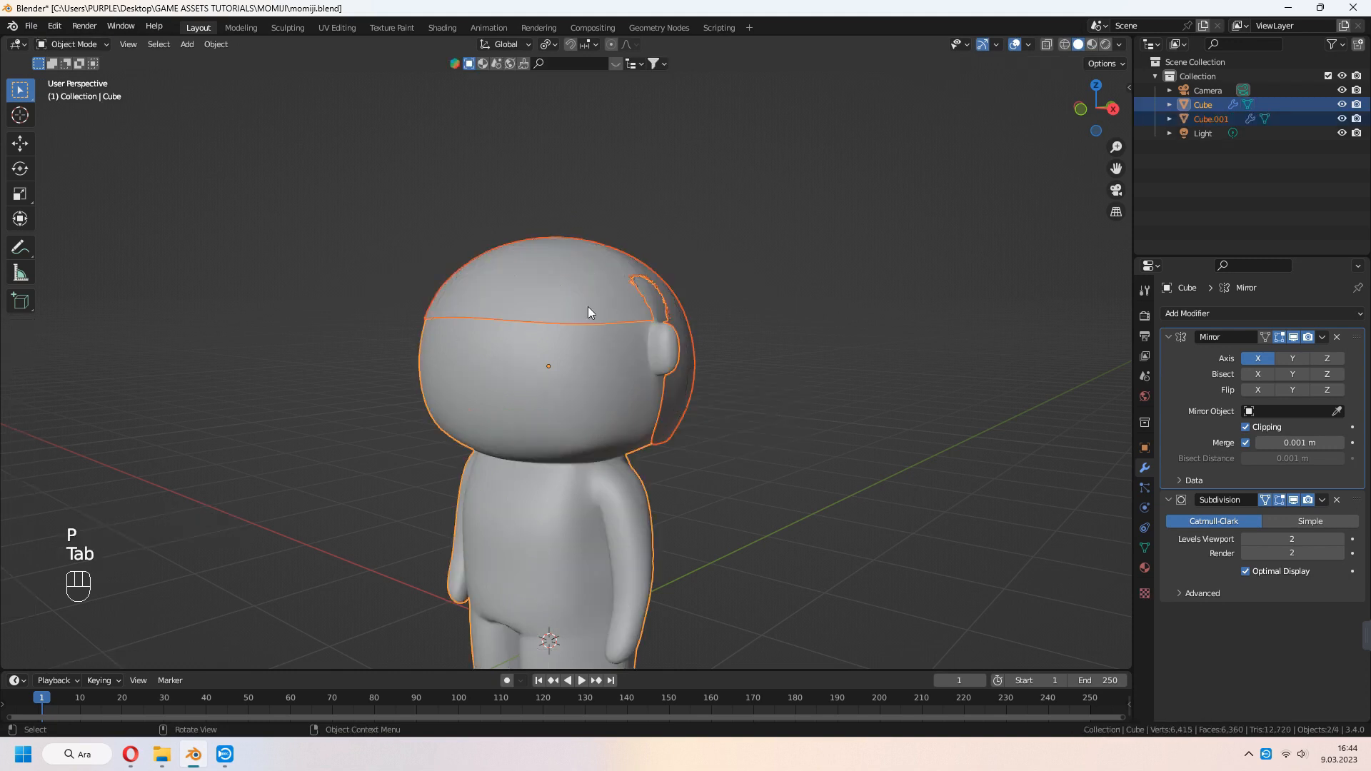
key("s")
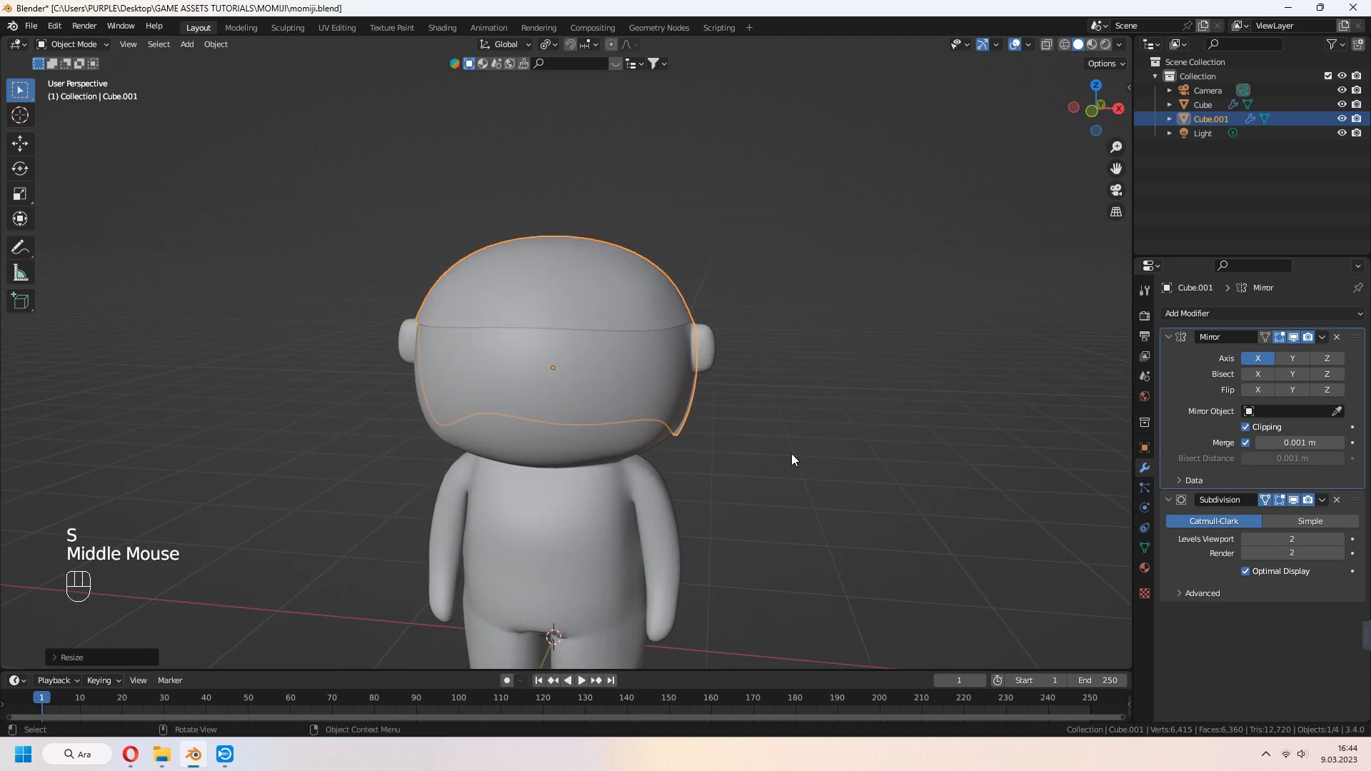
key("Tab")
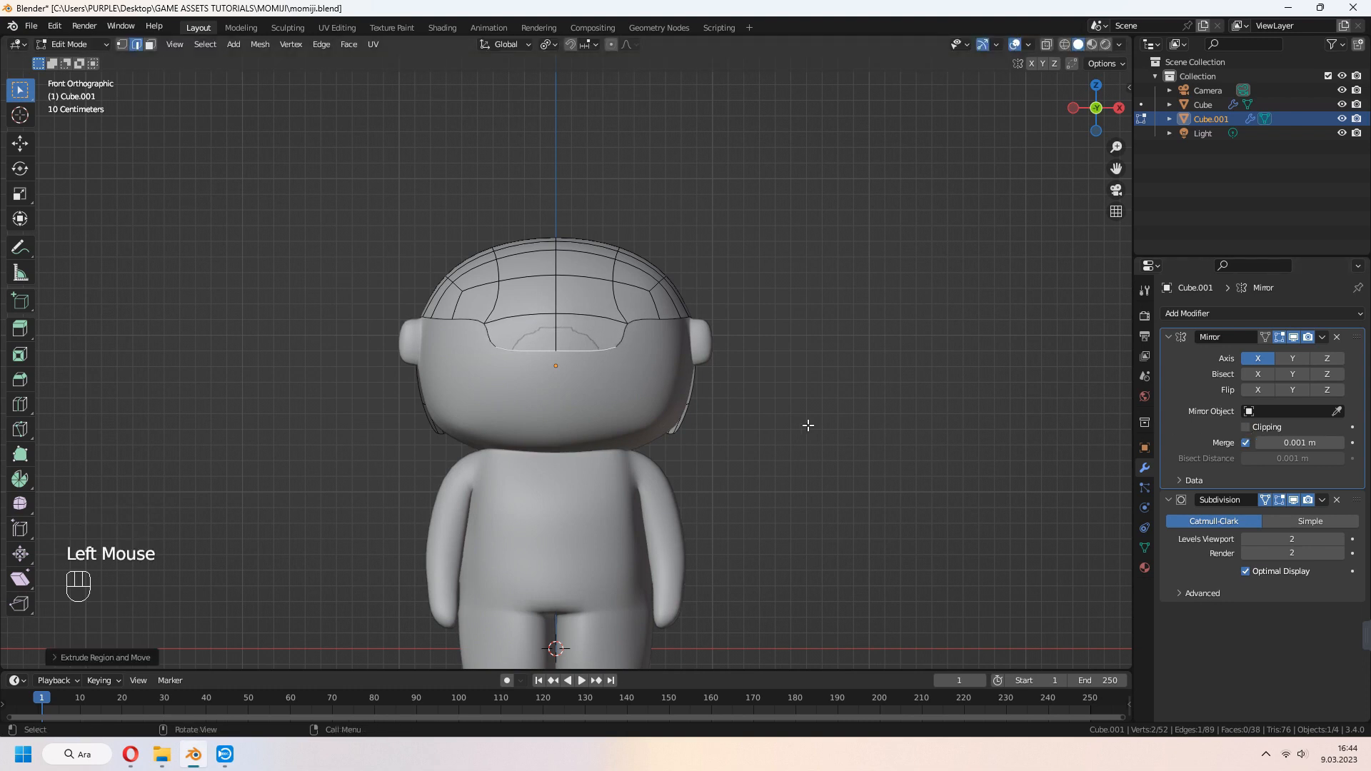
Shape fringe bangs over the forehead and extend the back hair past the neck
key("g")
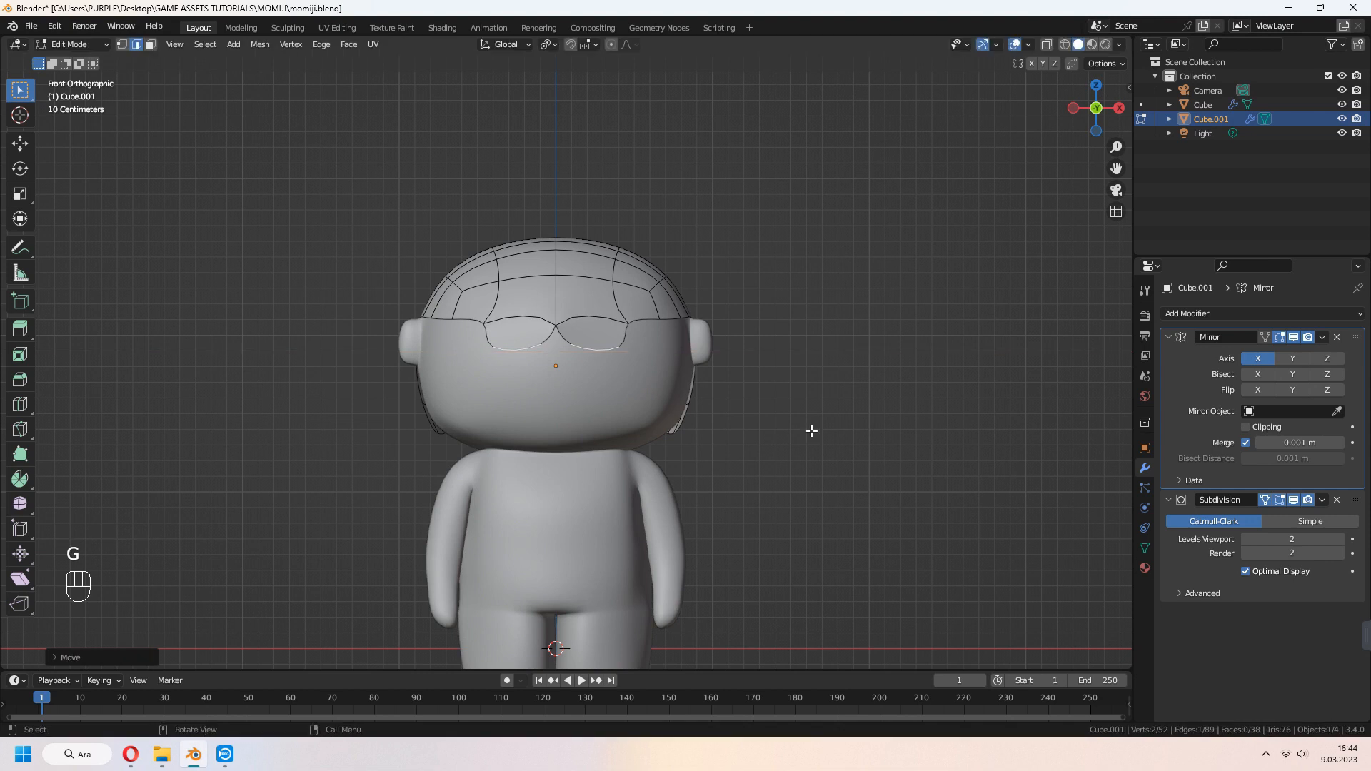
scroll("up", 3)
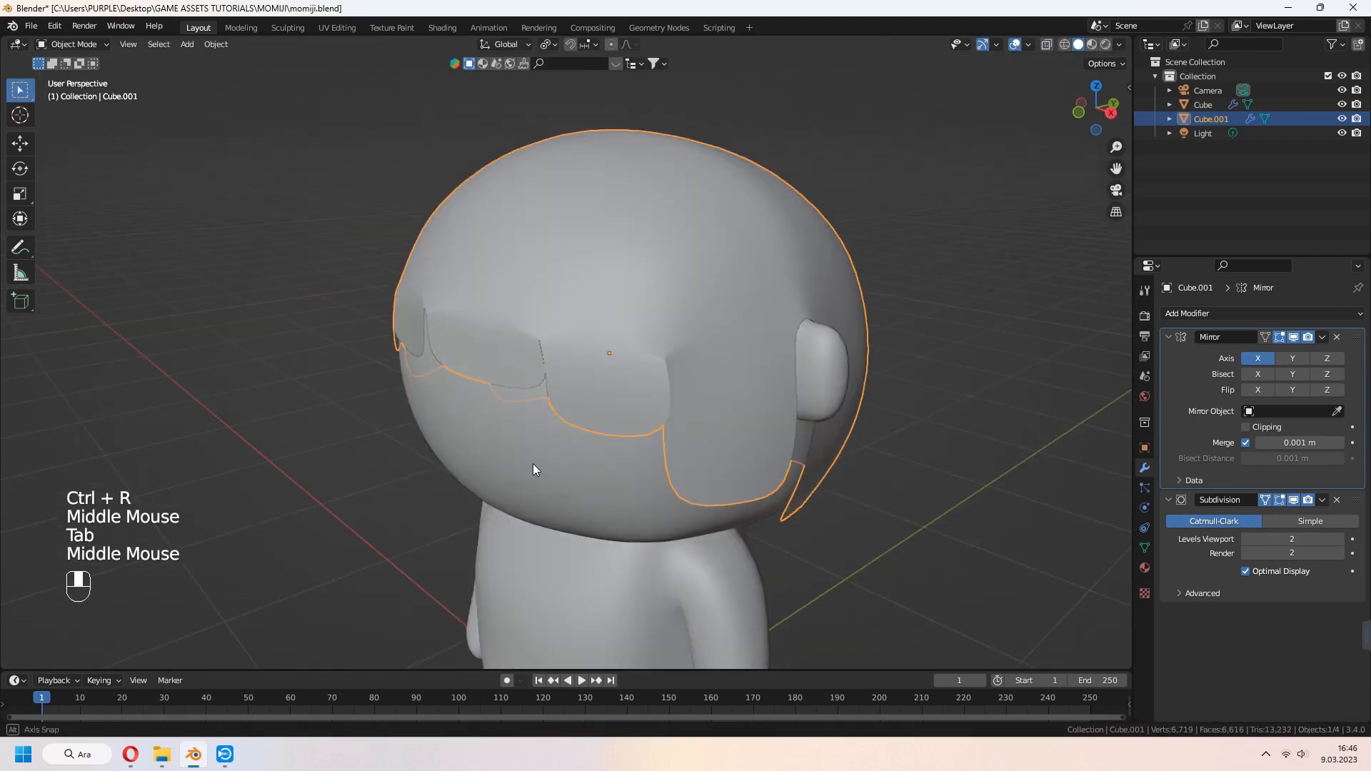
key("Tab")
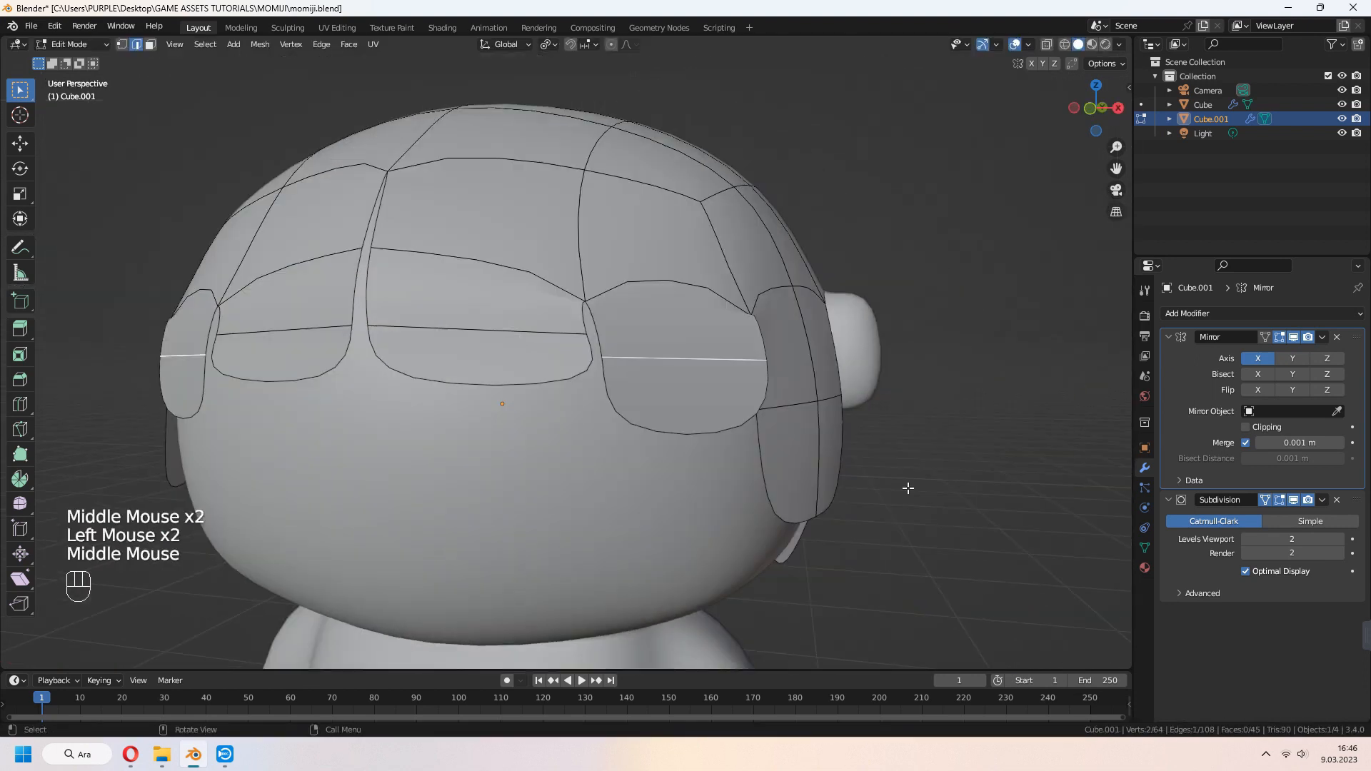
key("g")
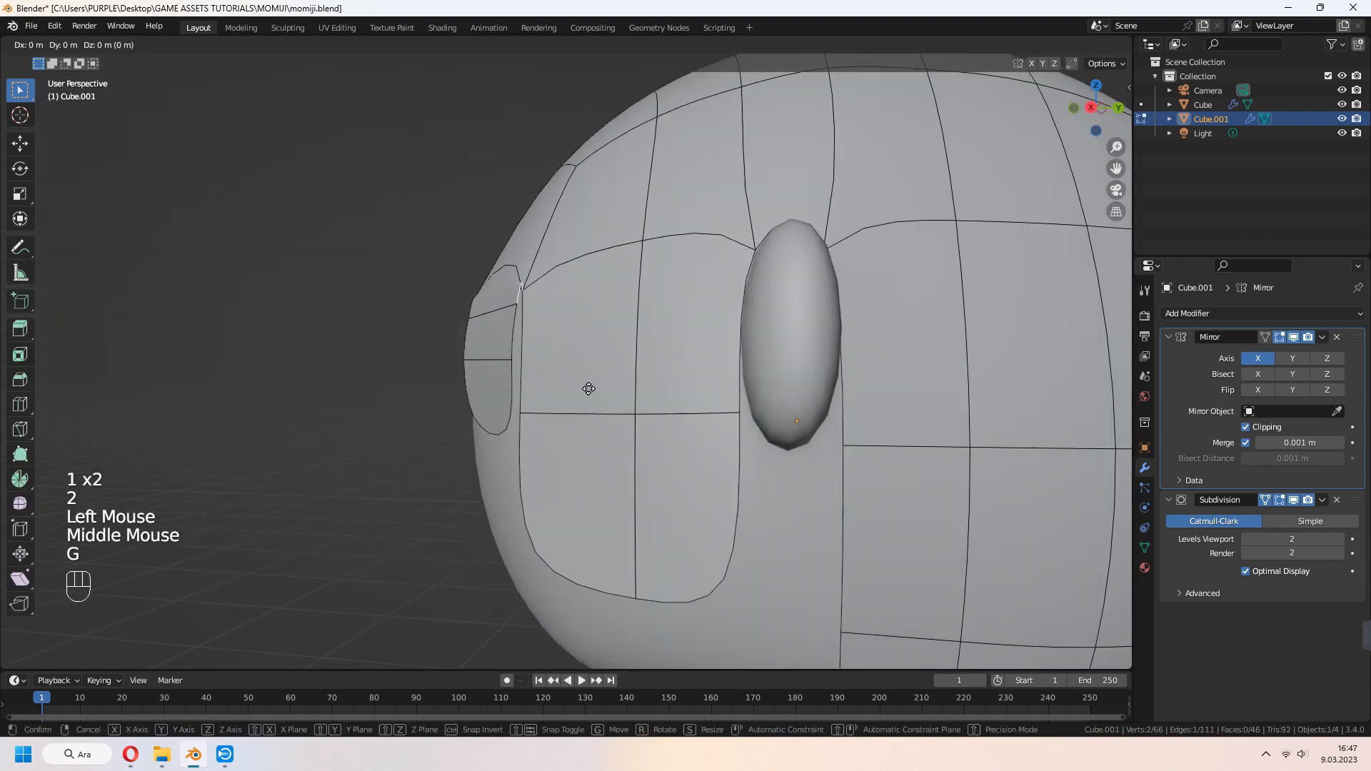
key("Tab")
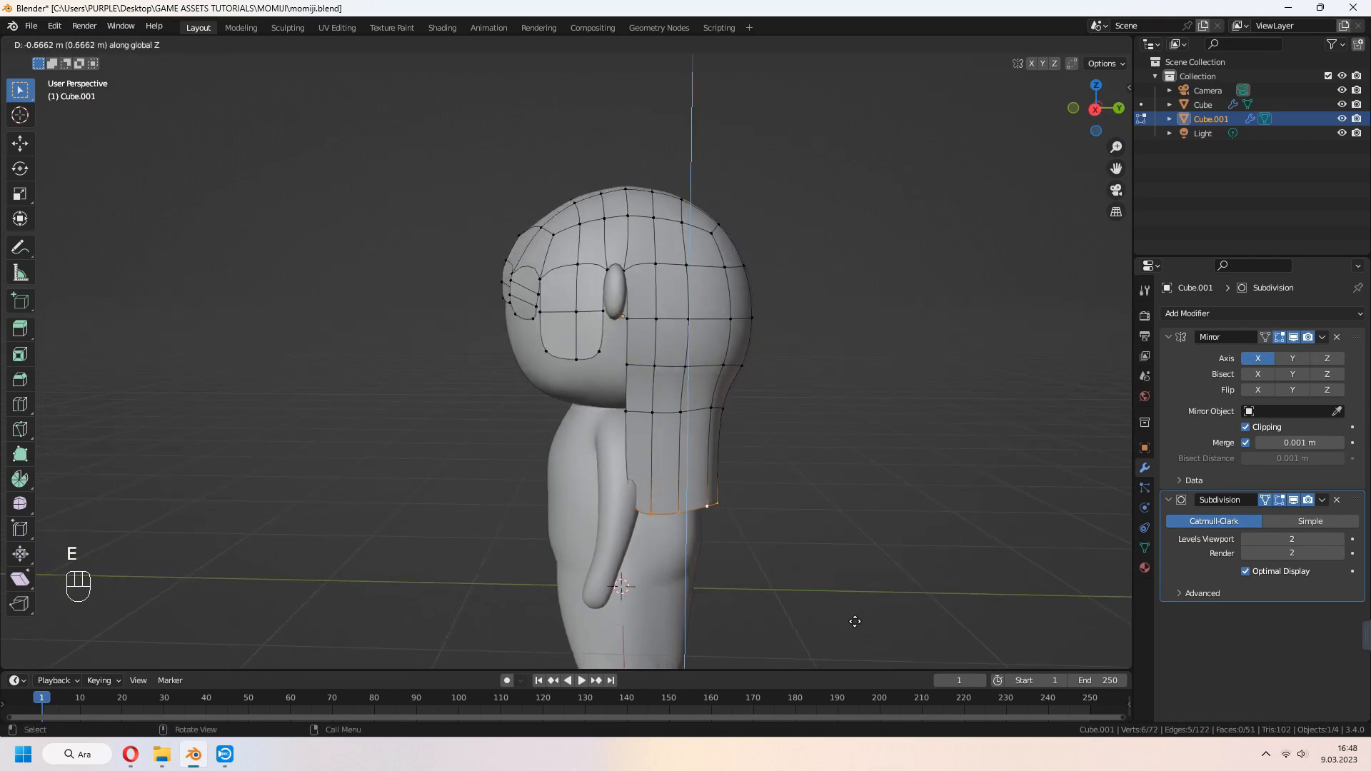
Loop-cut the side hair and extrude long strands down past the shoulders
scroll("up", 3)
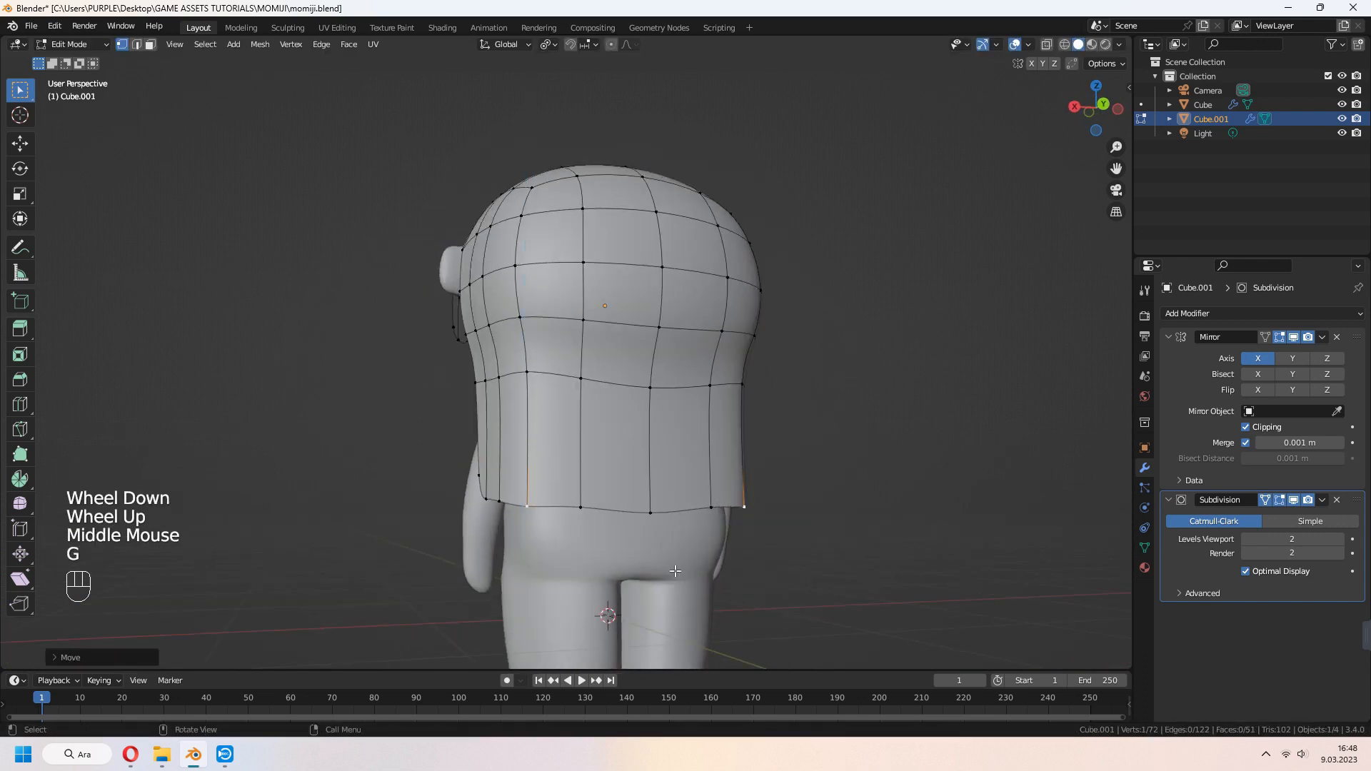
key("e")
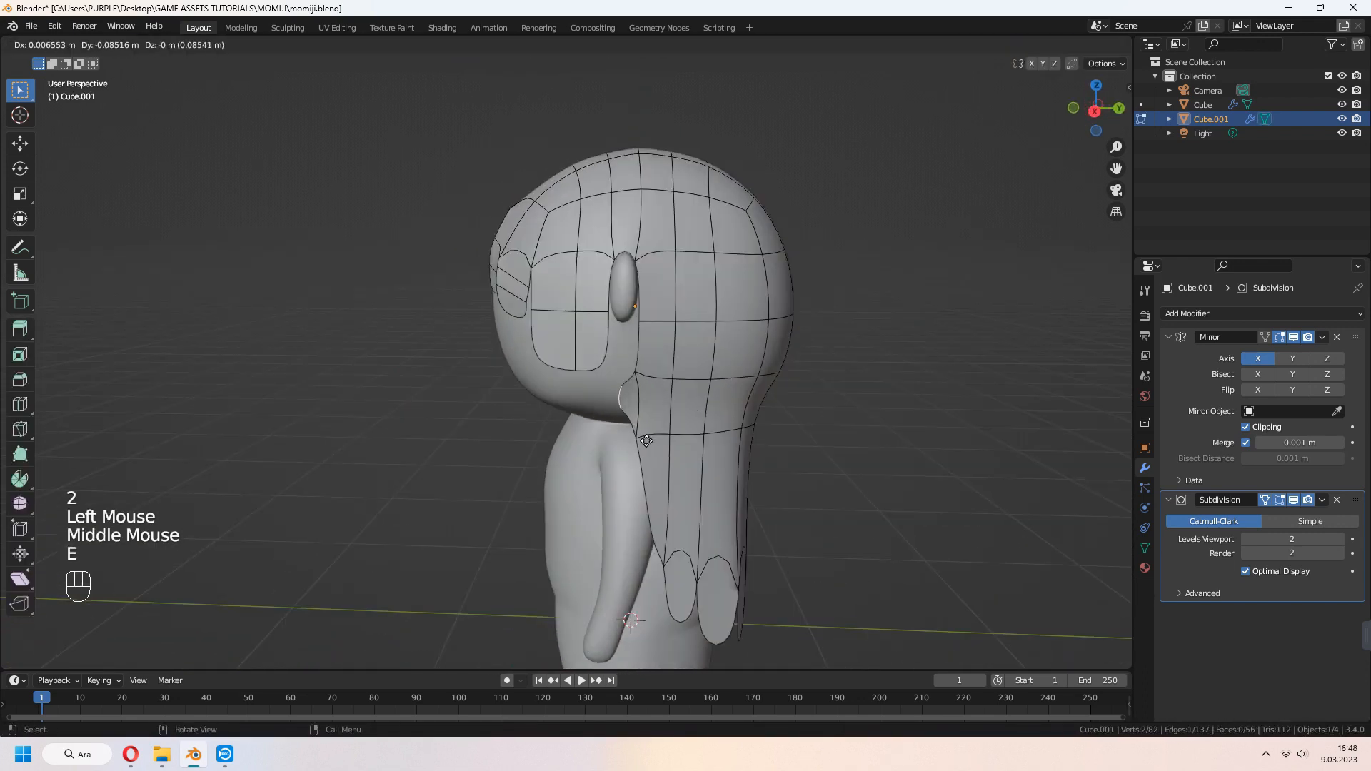
key("g")
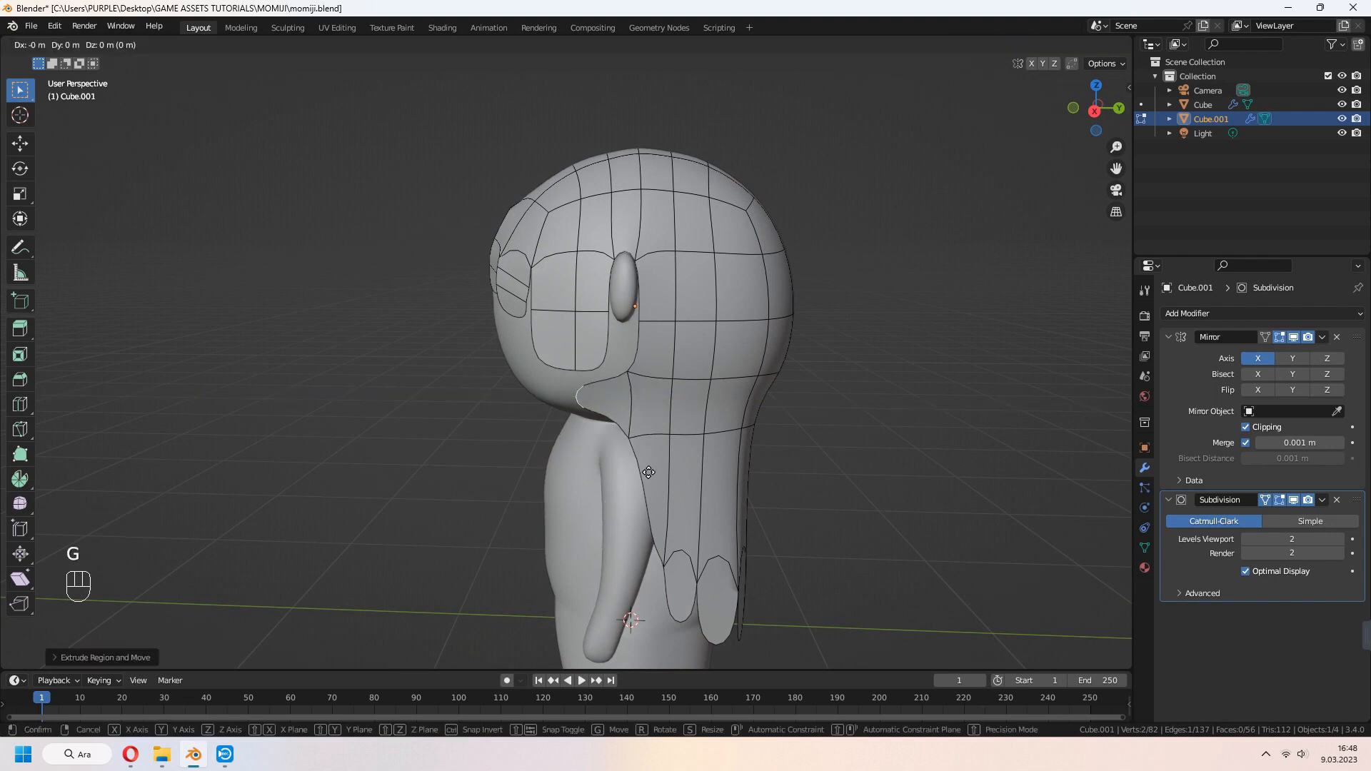
key("ctrl+r")
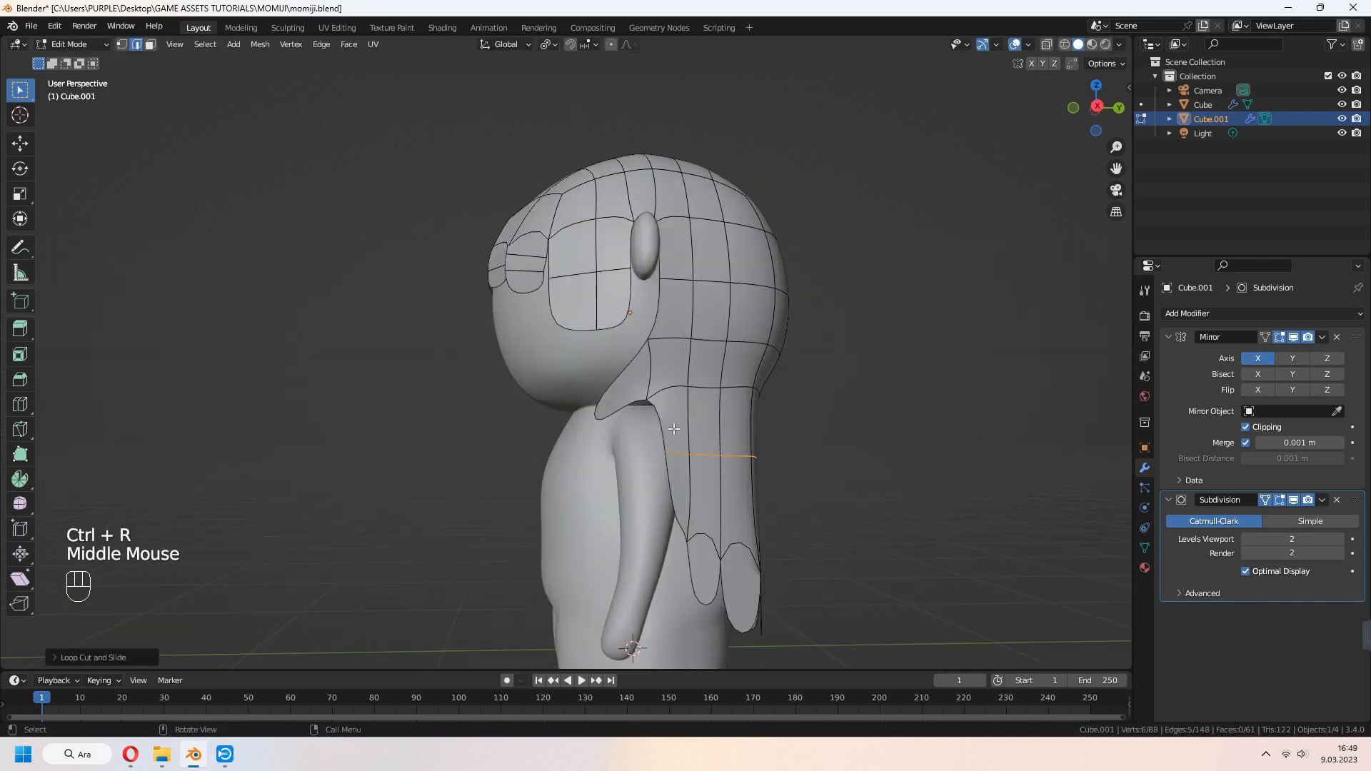
key("e")
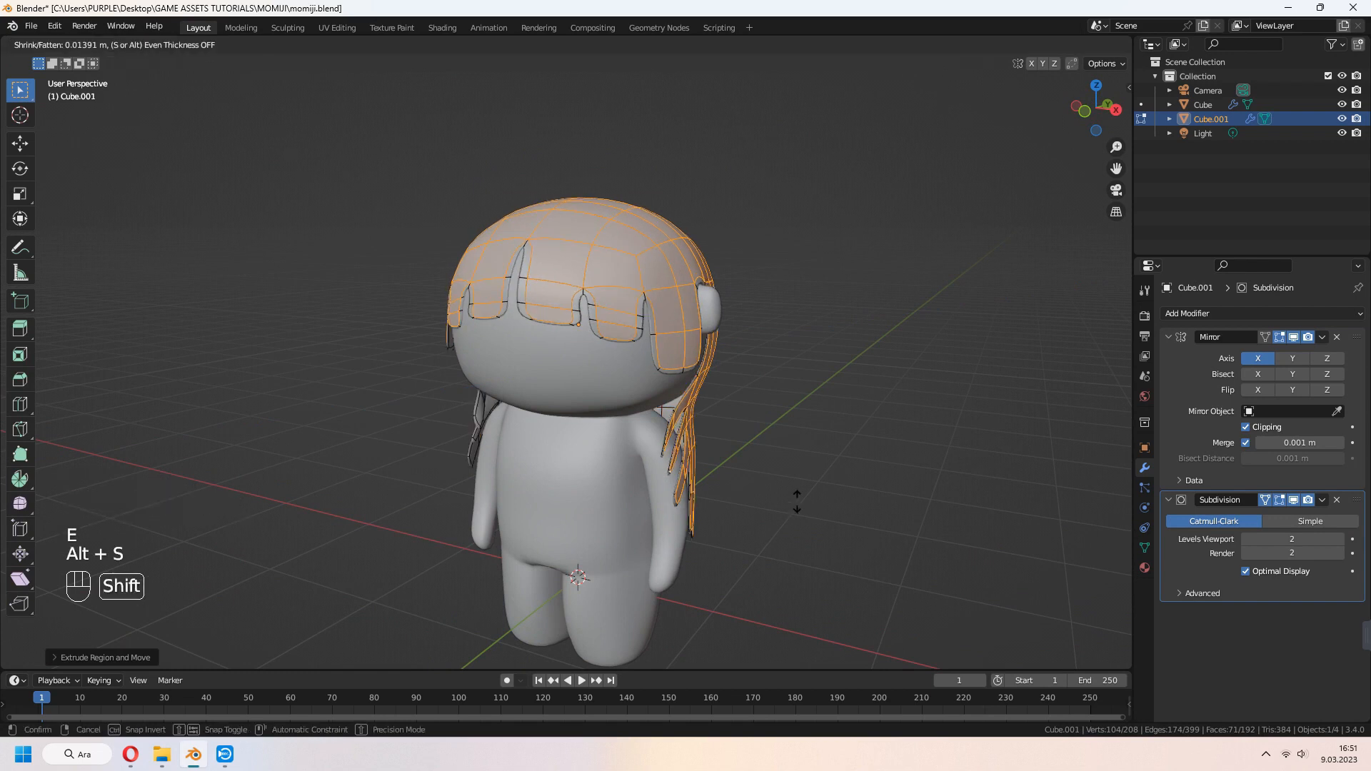
Thicken the hair shell and resize the hair object
key("Tab")
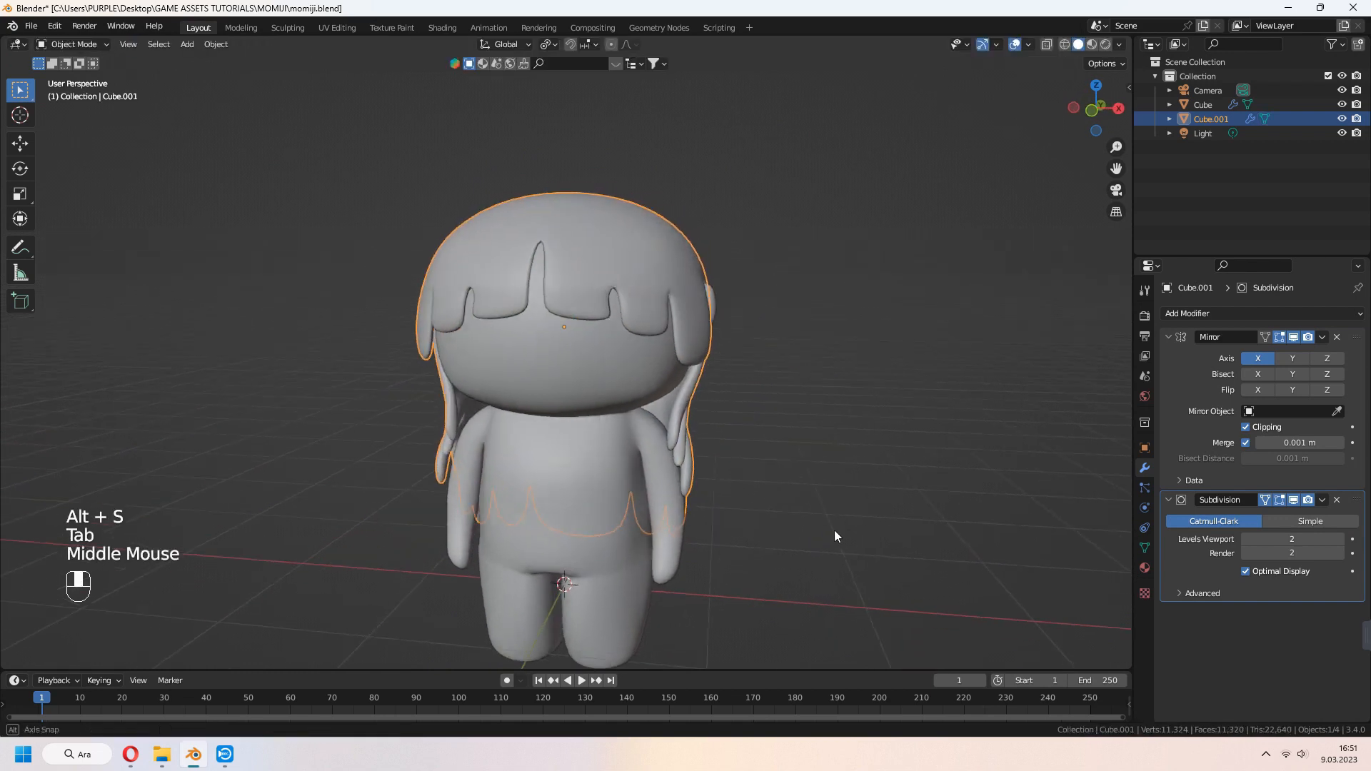
key("s")
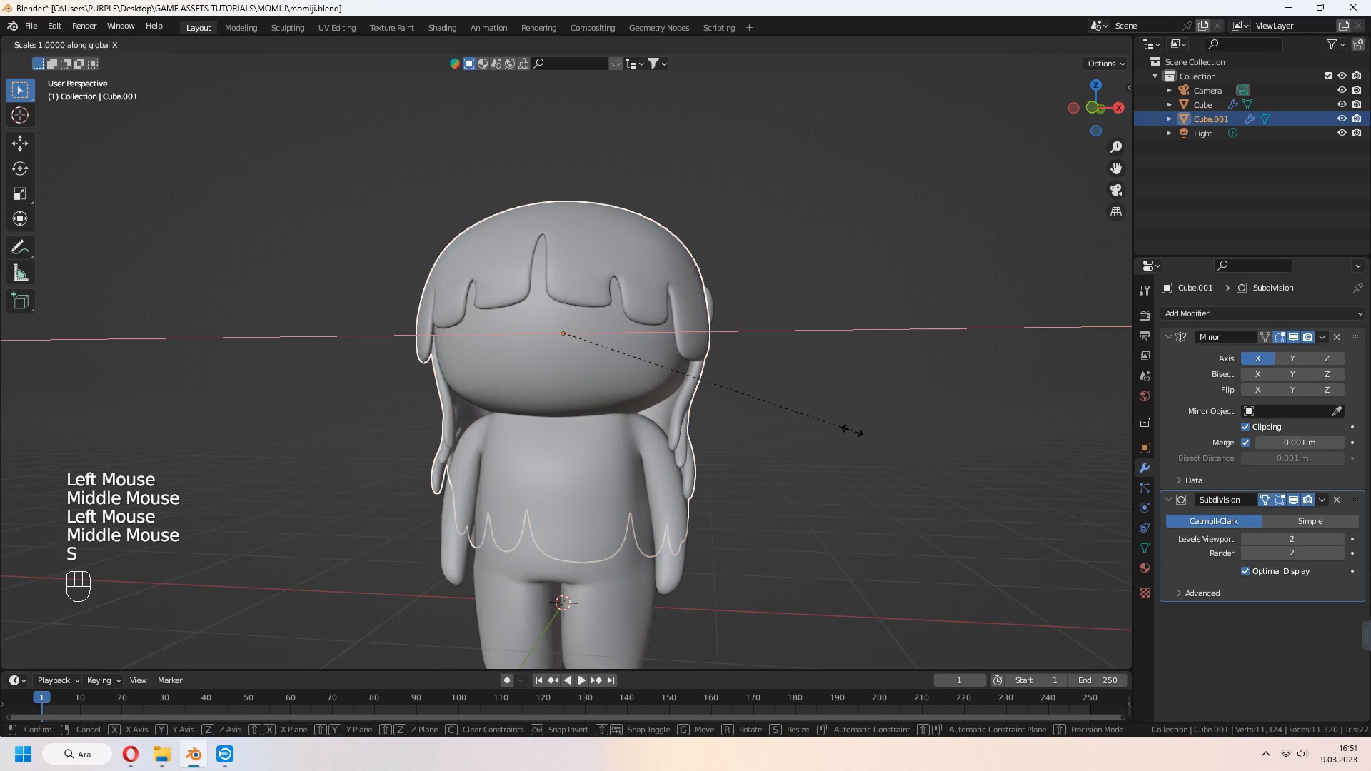
key("z")
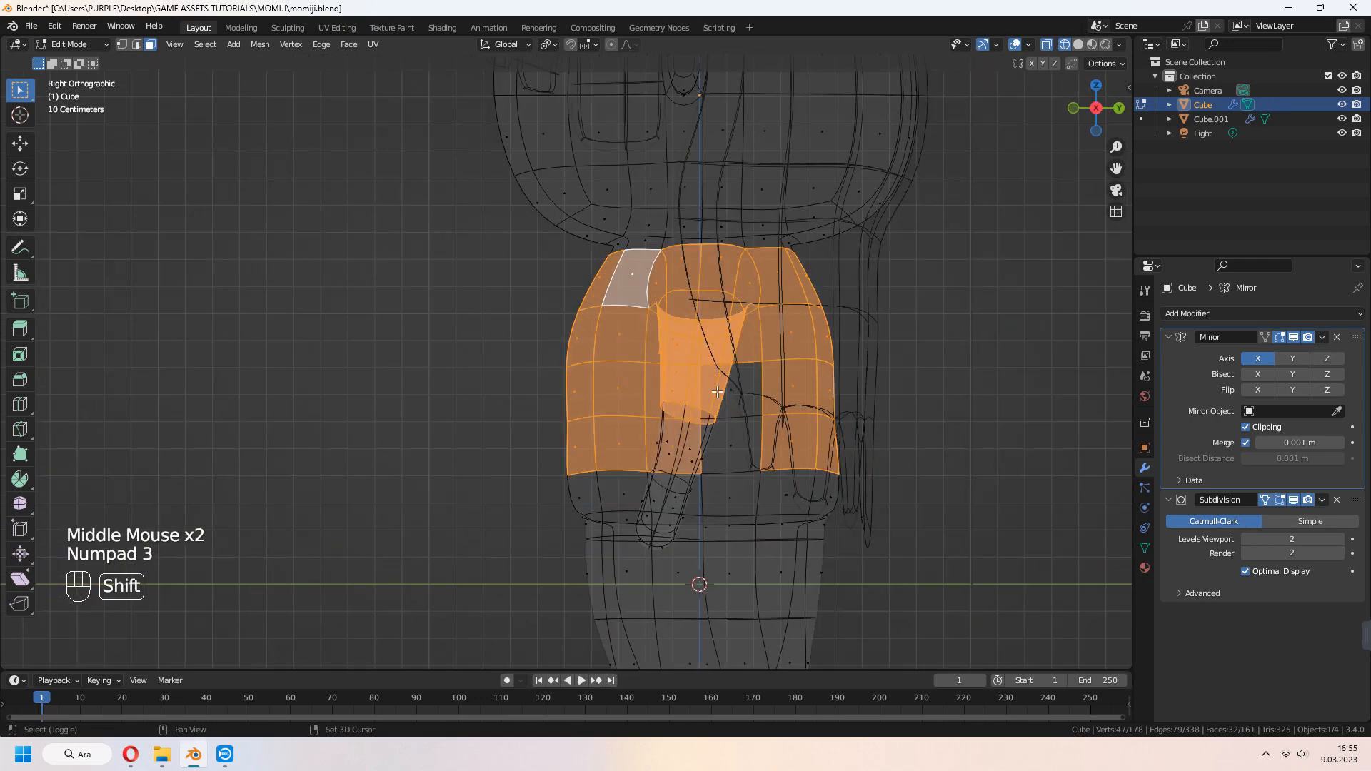
Duplicate the torso faces into a separate dress and push its vertices outward
key("z")
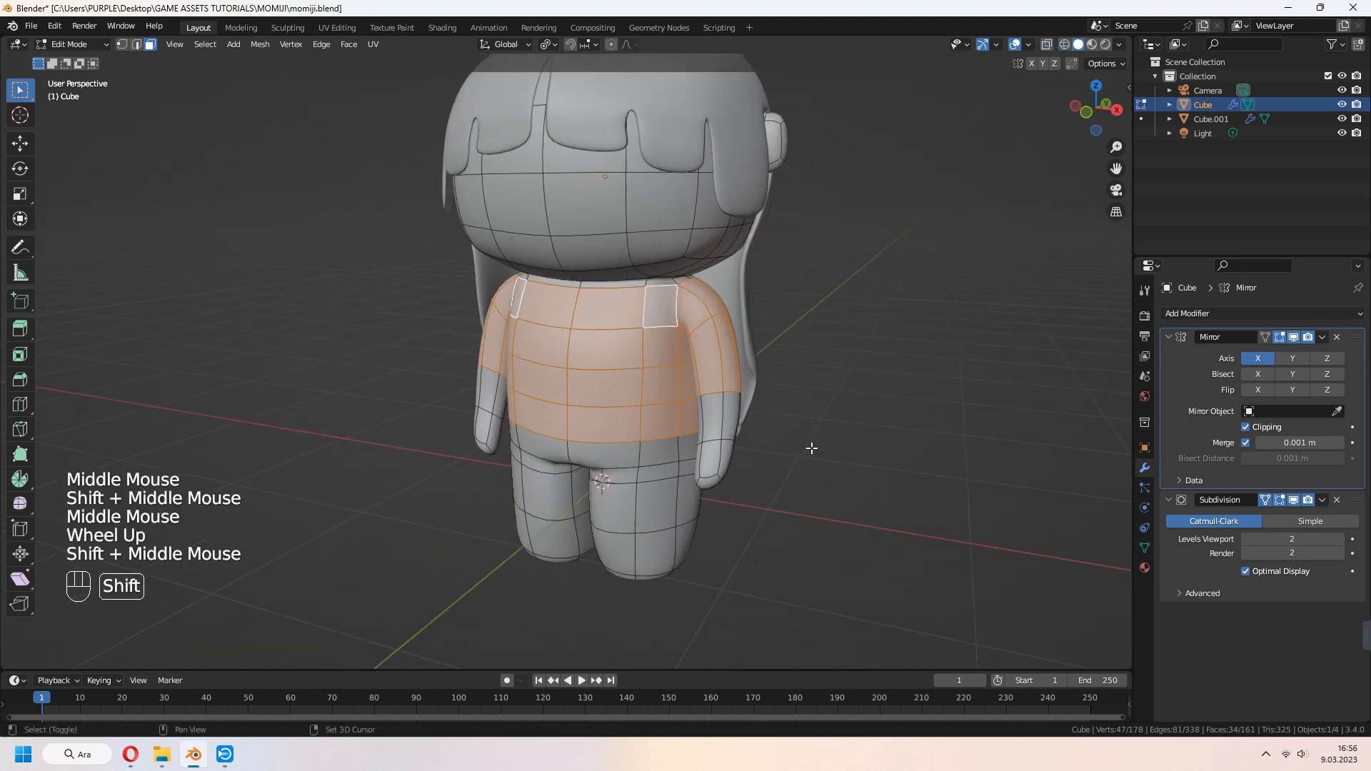
key("shift+d")
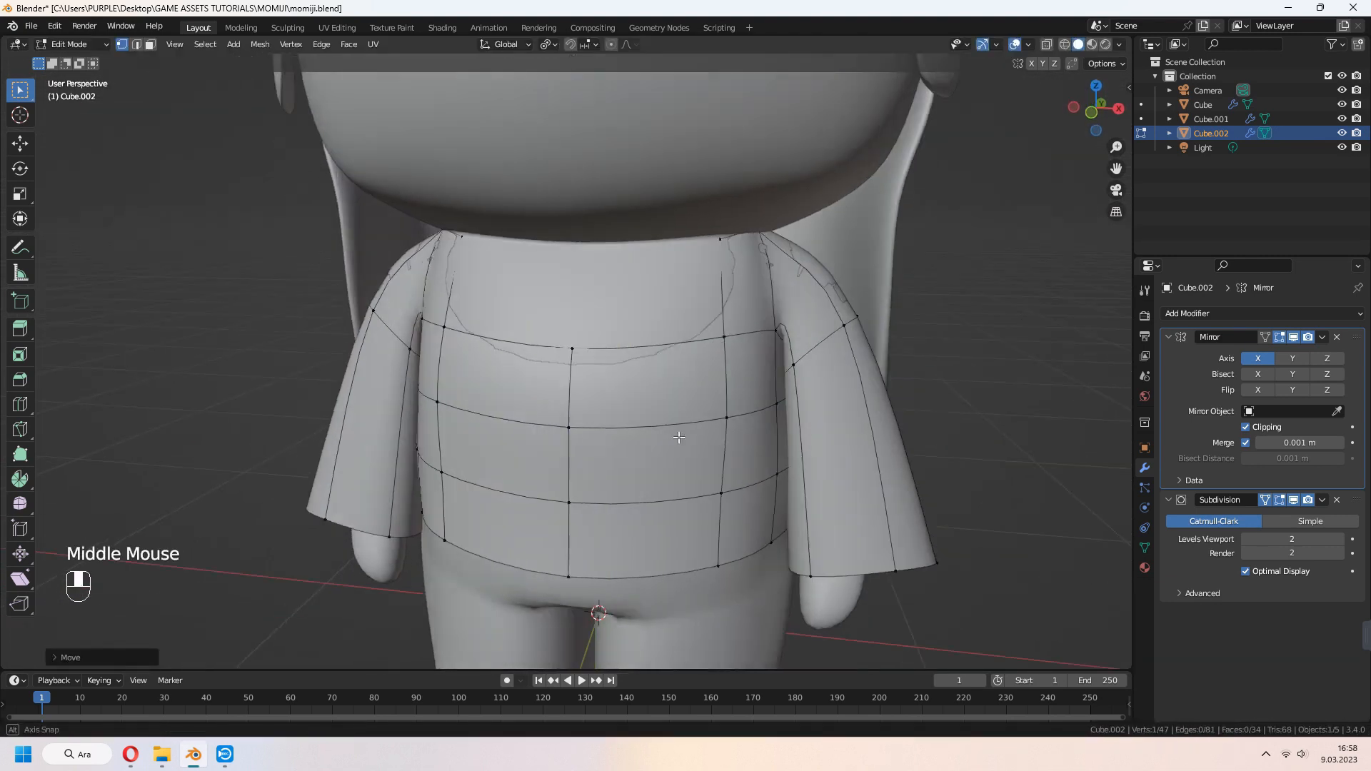
key("s")
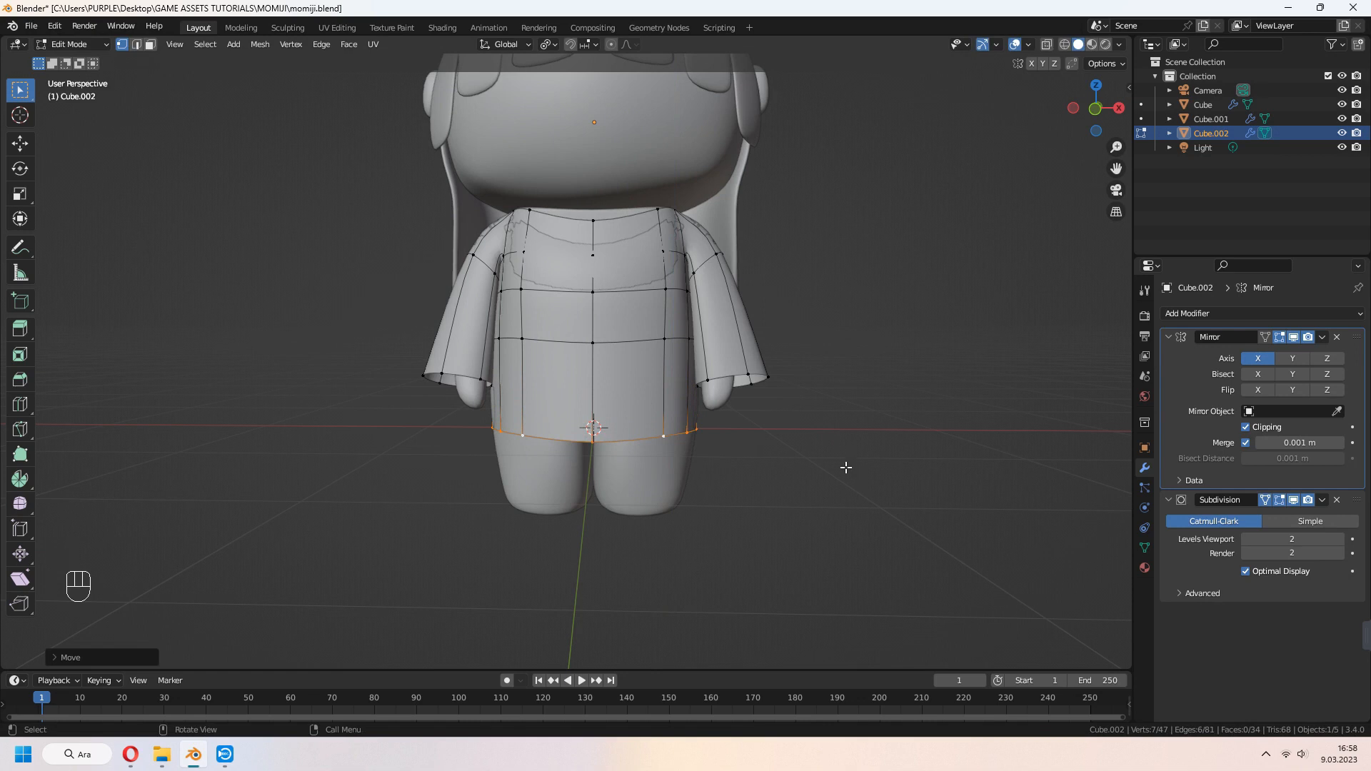
key("Tab")
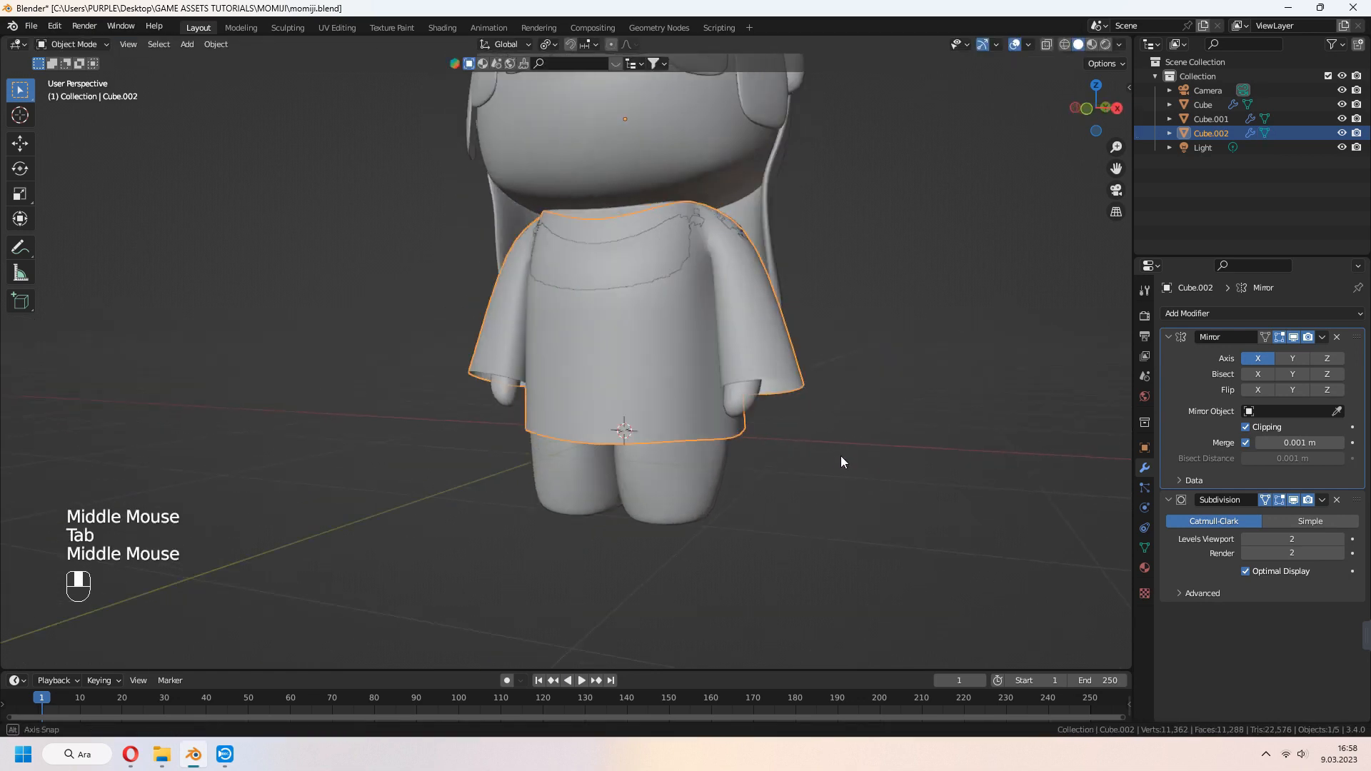
Lower the dress hem, reshape its back, and flare the sleeves
key("Tab")
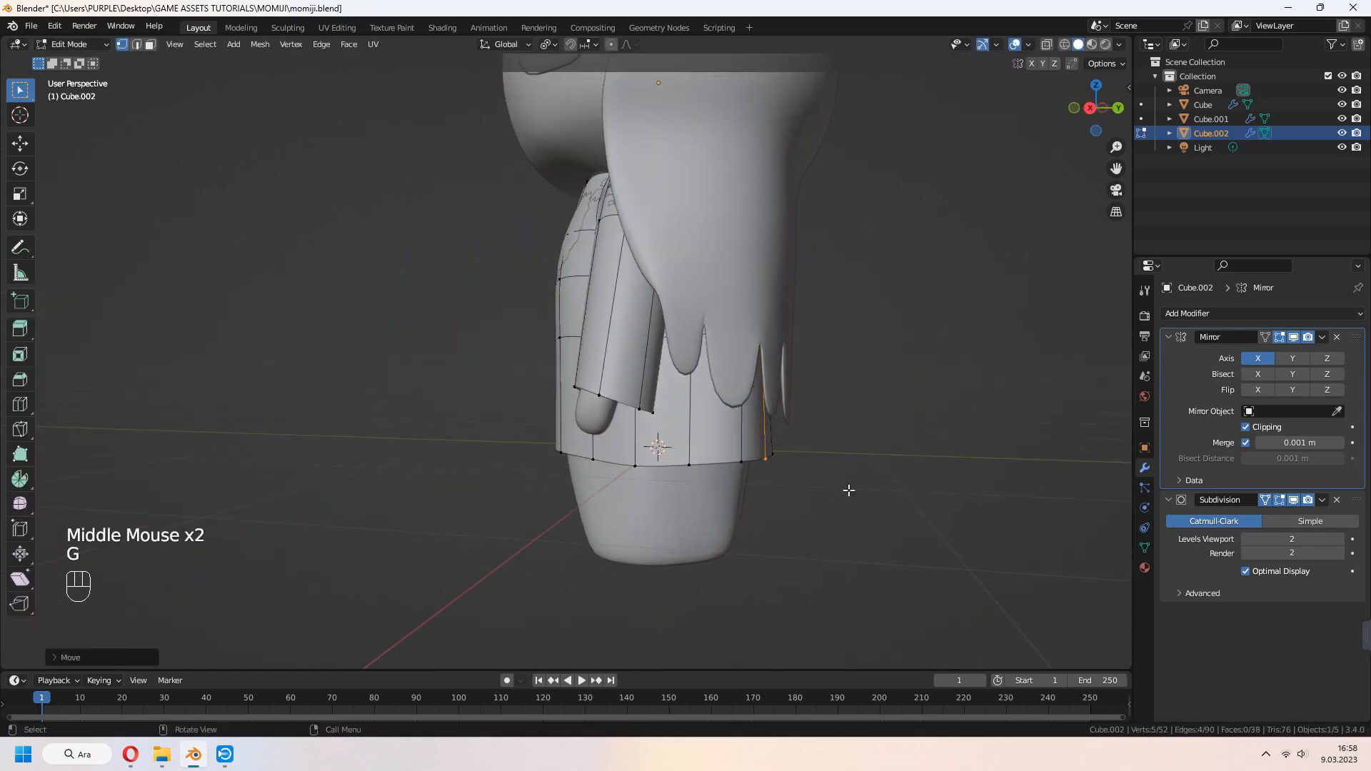
key("Tab")
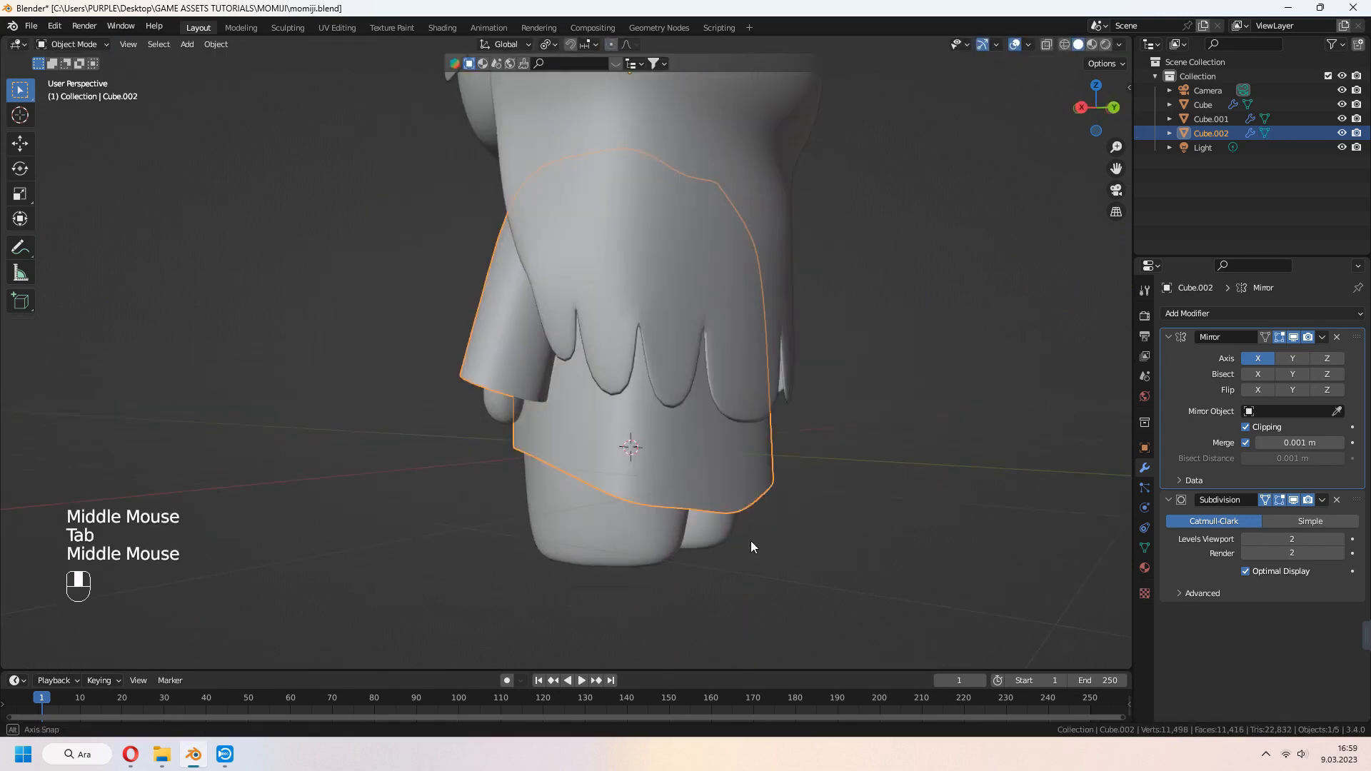
key("Tab")
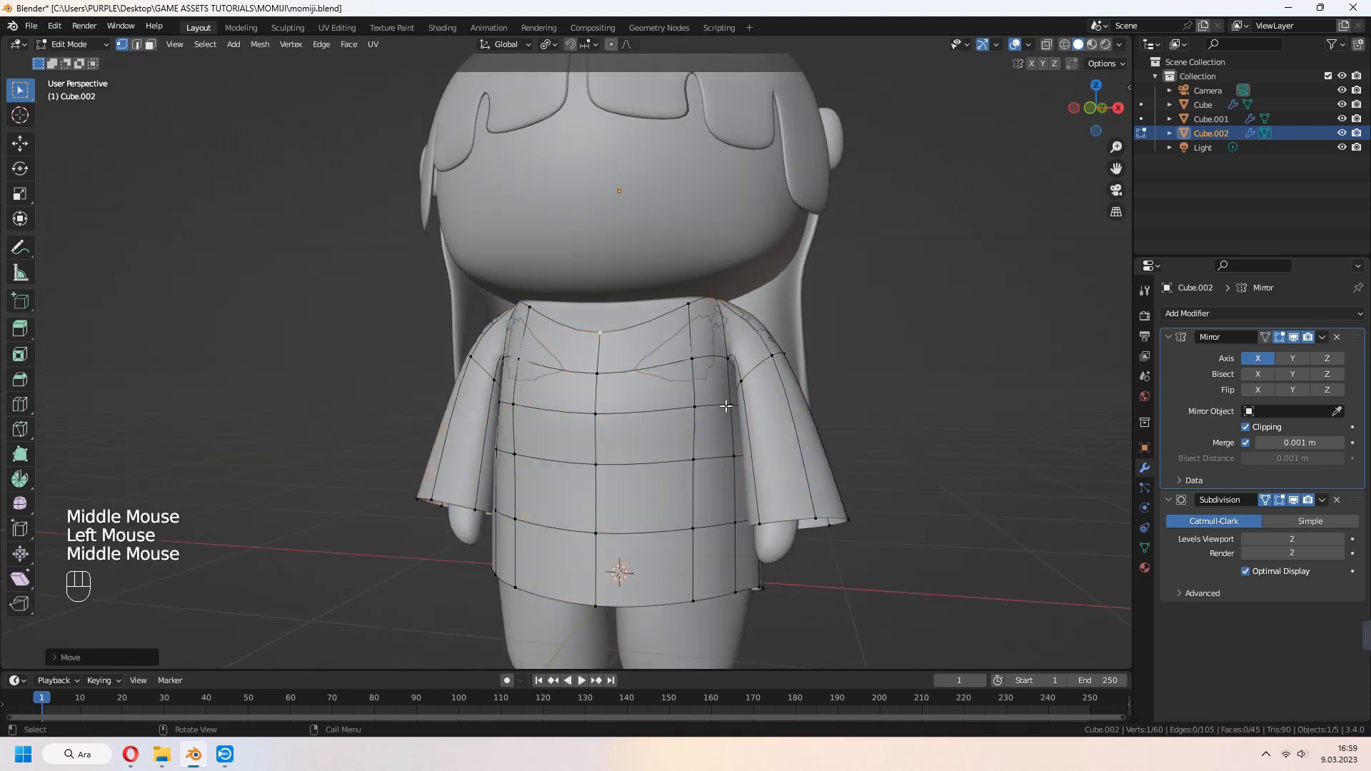
key("a")
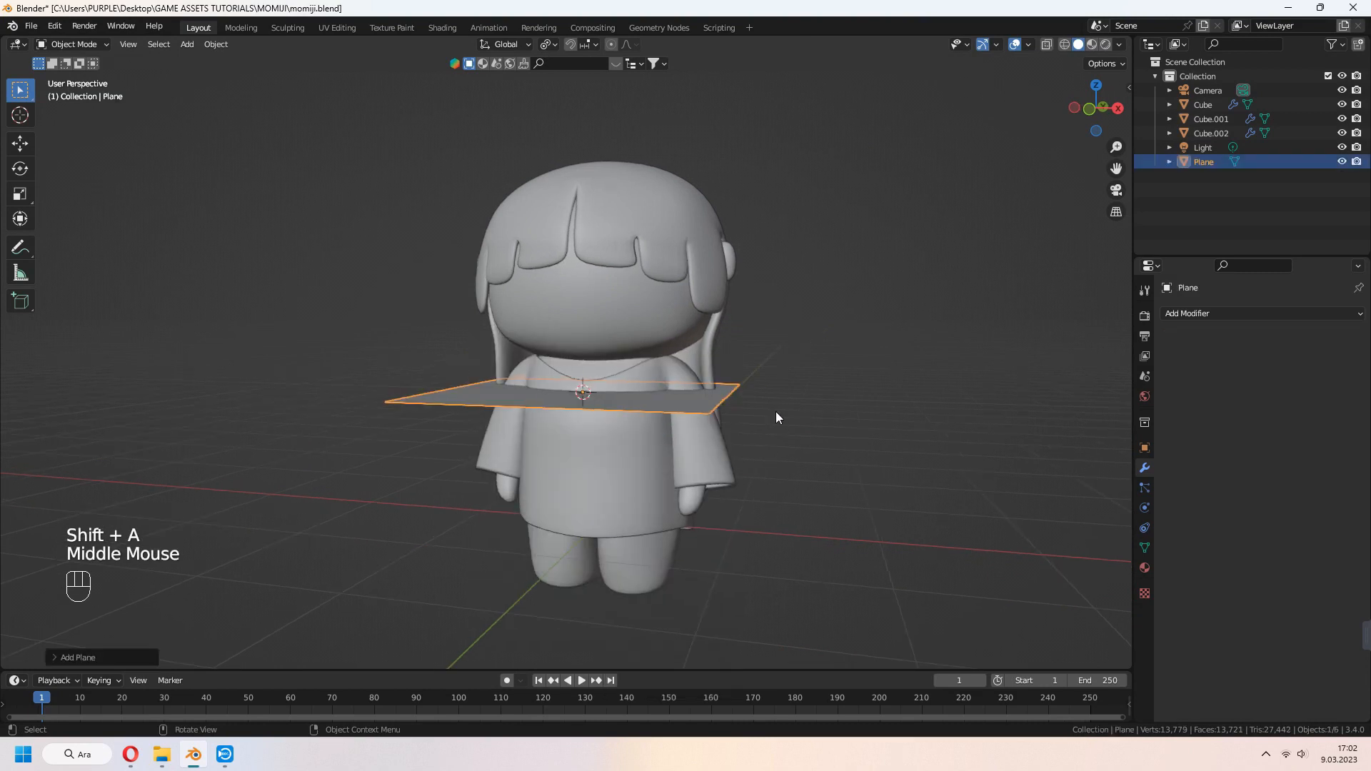
Shrink the chest plane and shape its outline into a smooth bow
key("s")
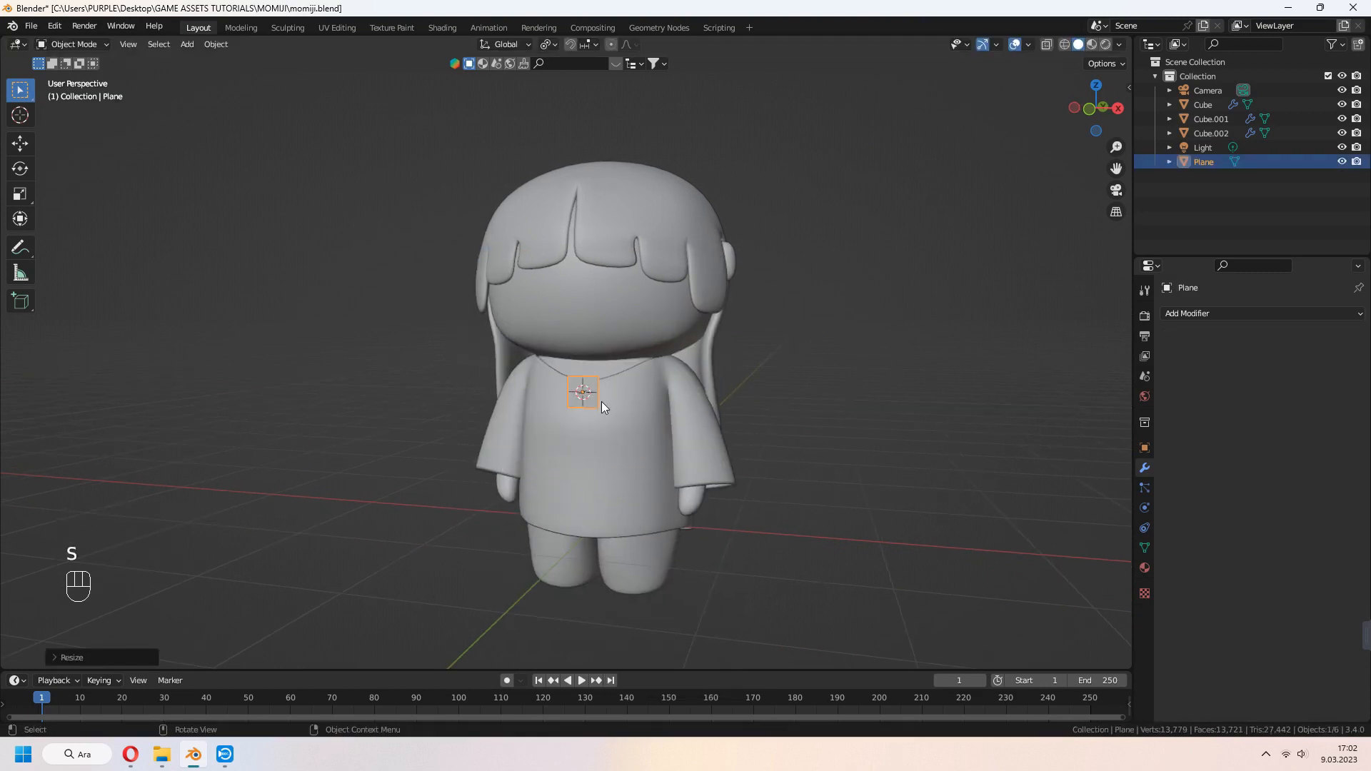
key("Tab")
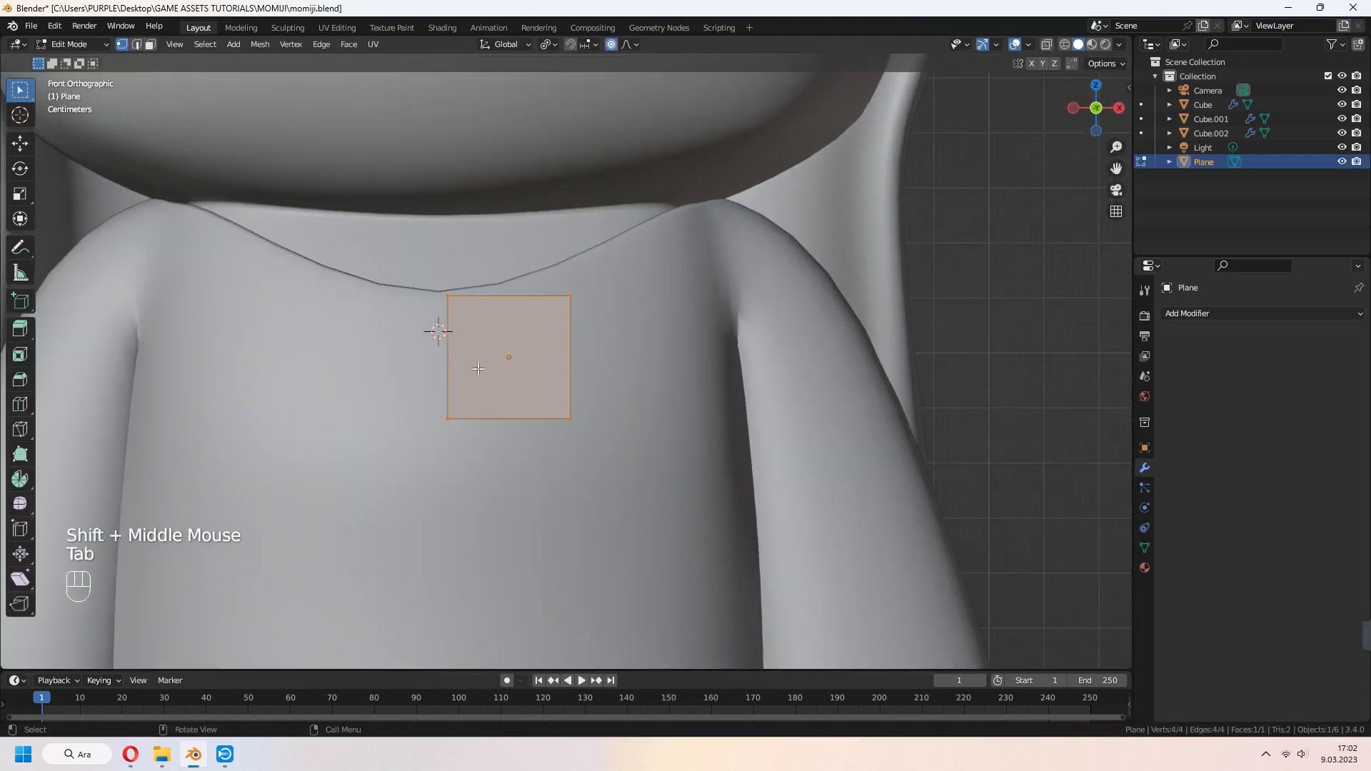
key("s")
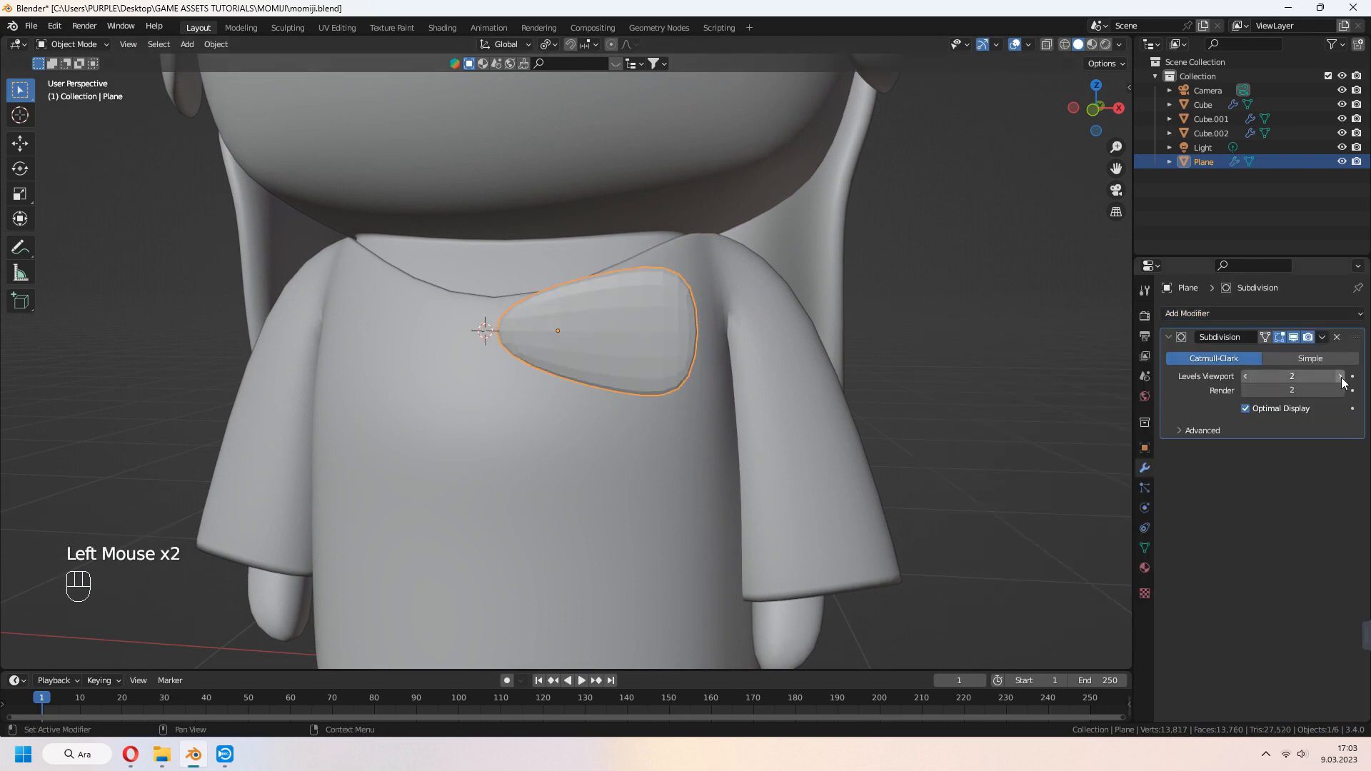
key("s")
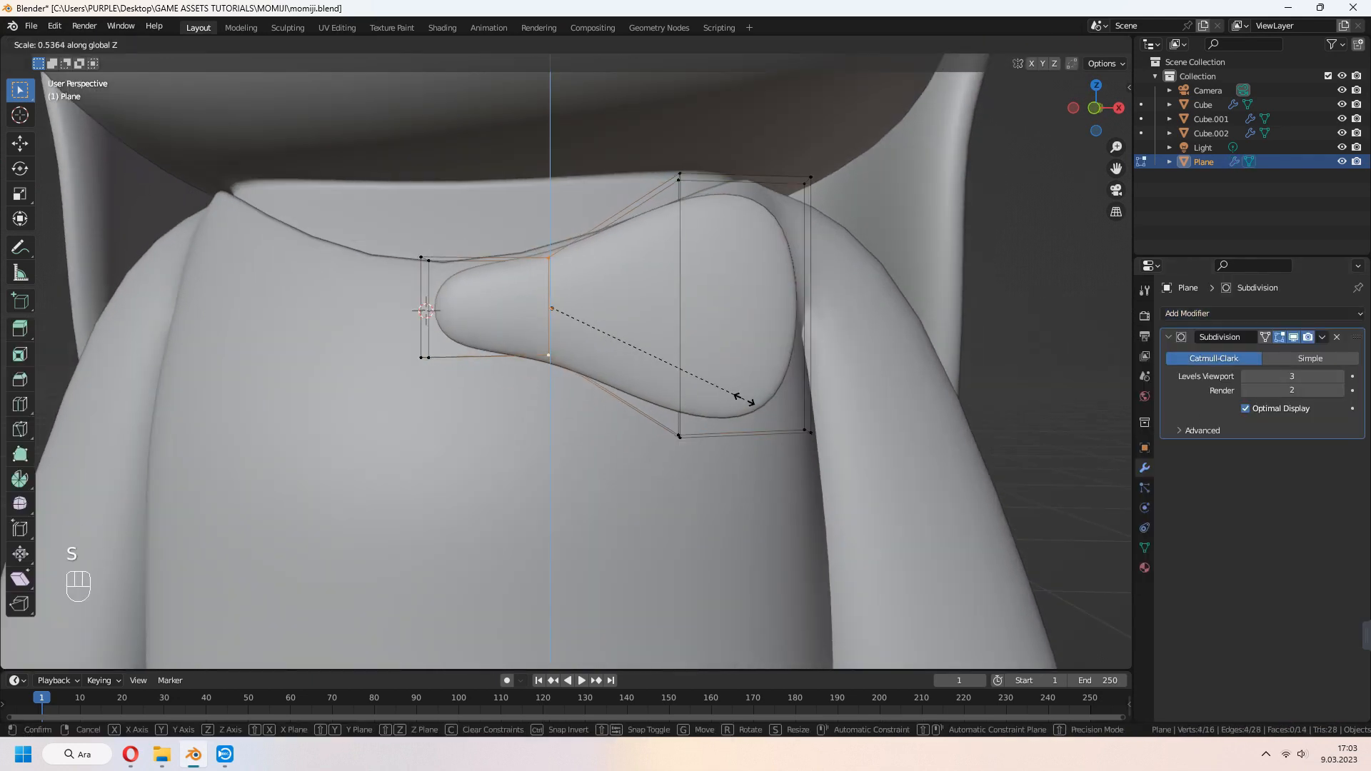
Taper and widen the bow wings, extrude a rim, and place the bow on the chest
key("ctrl+r")
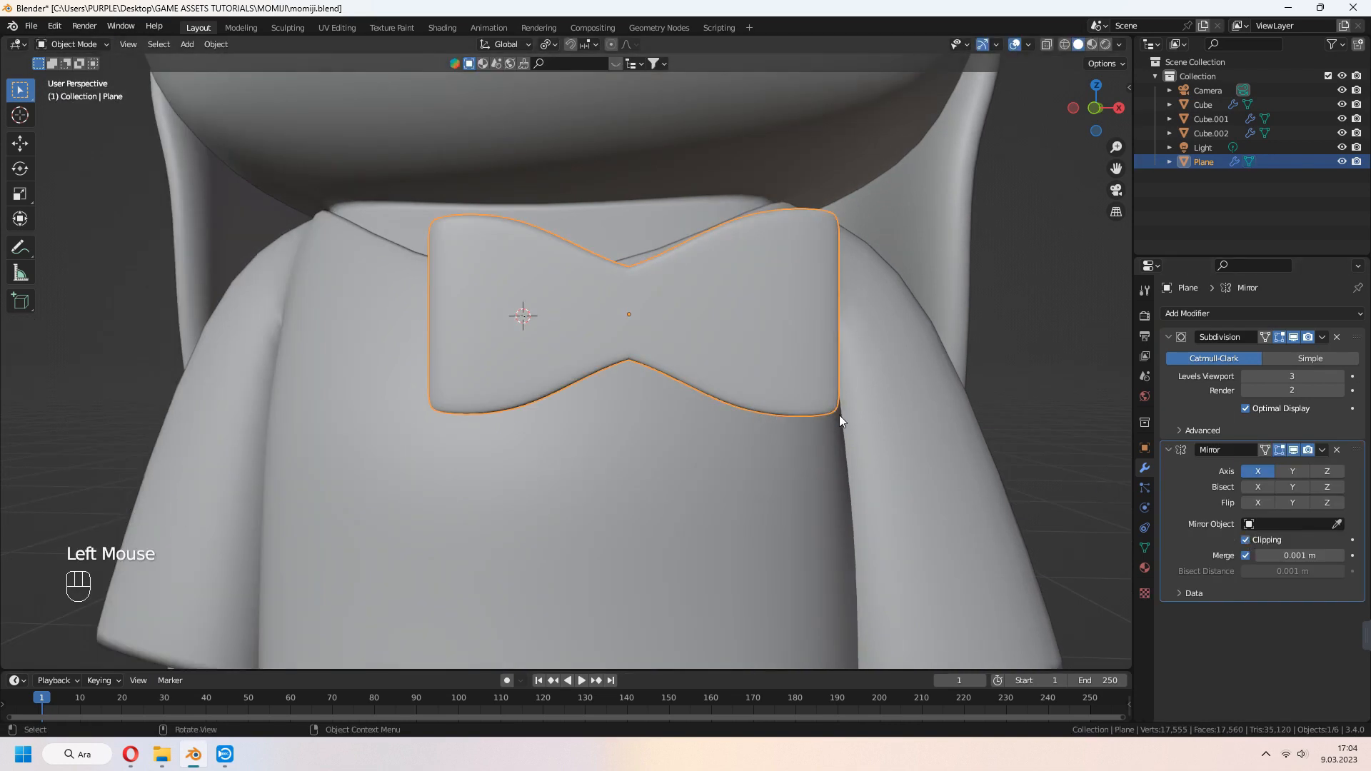
key("g")
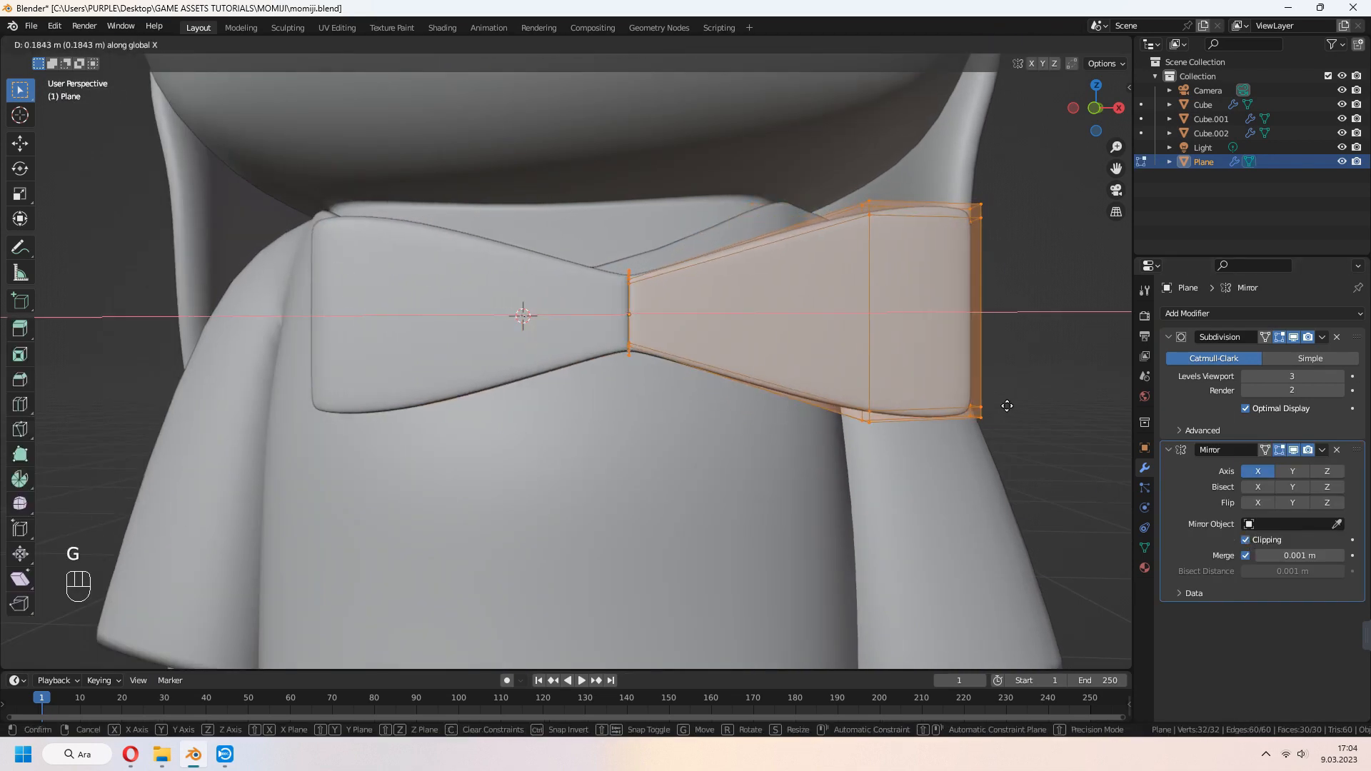
scroll("up", 3)
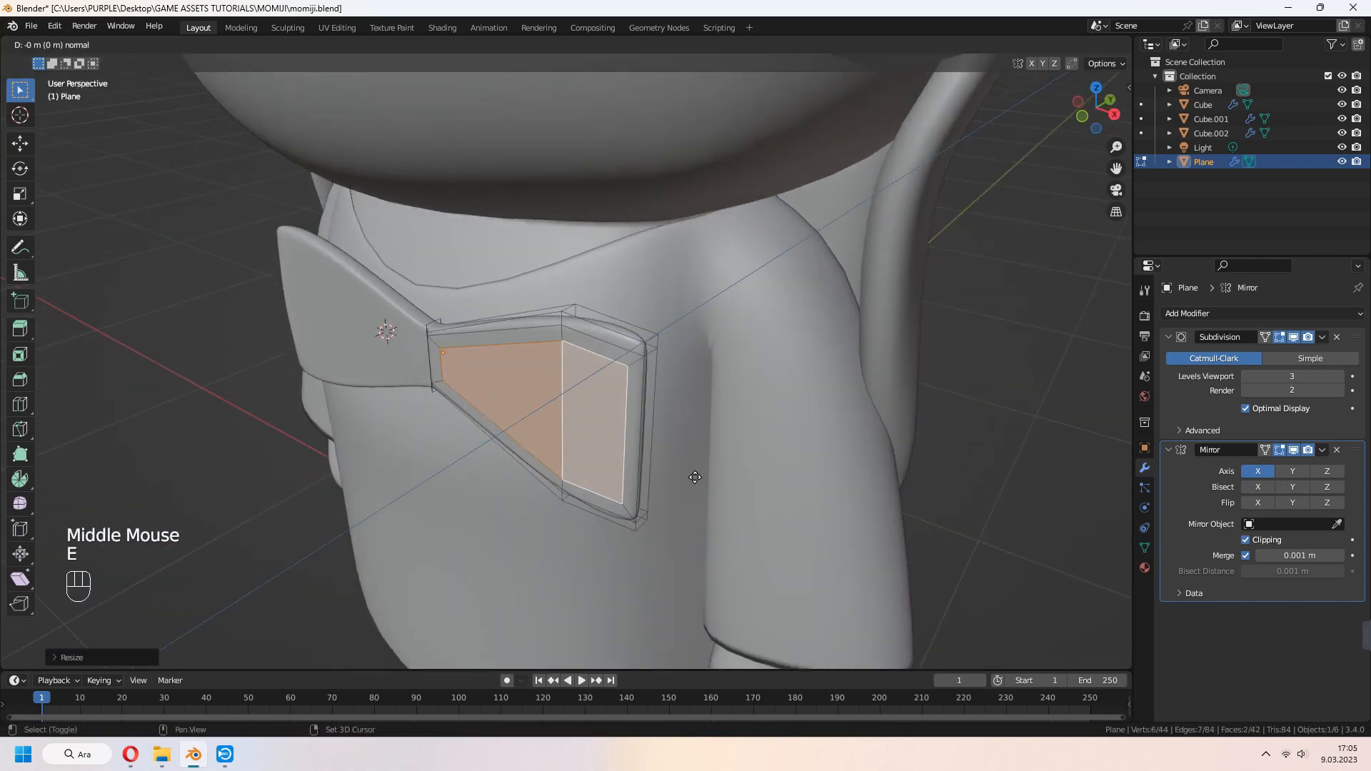
key("Tab")
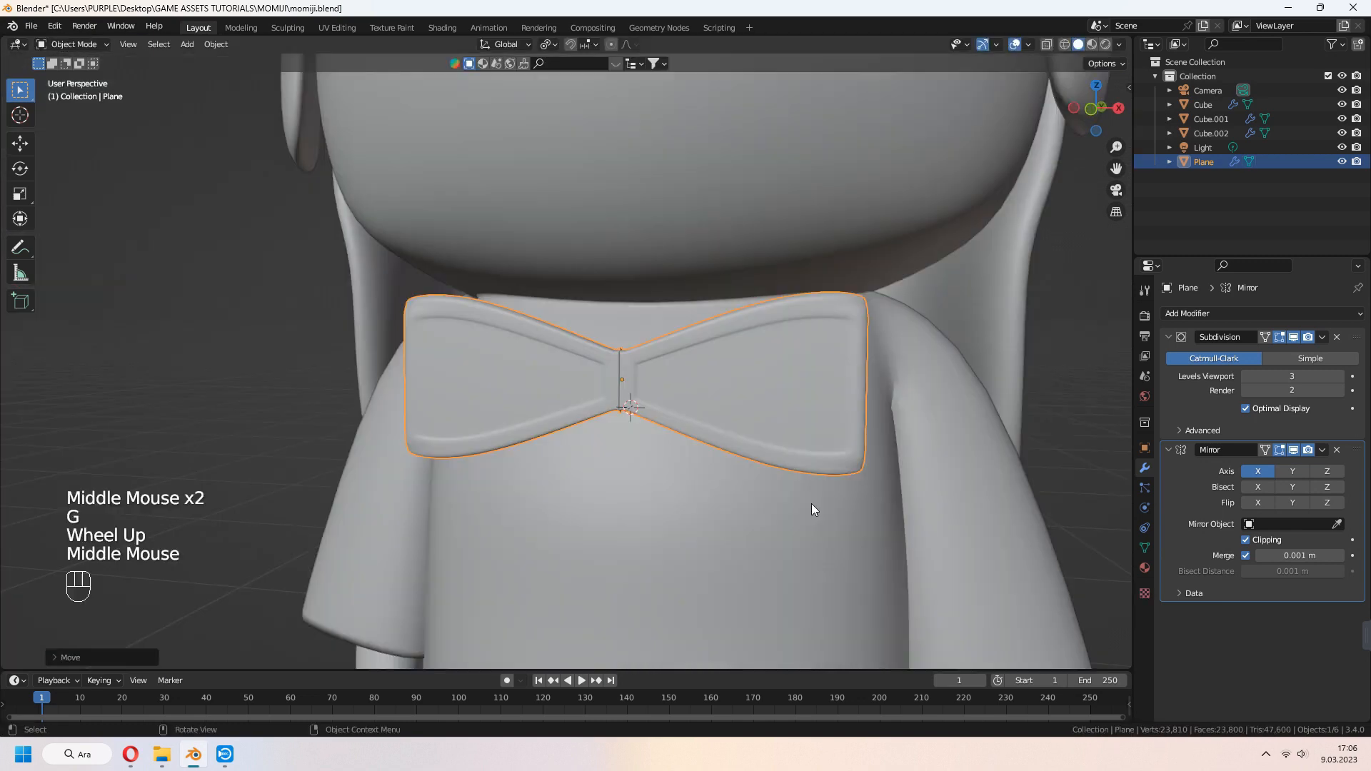
key("s")
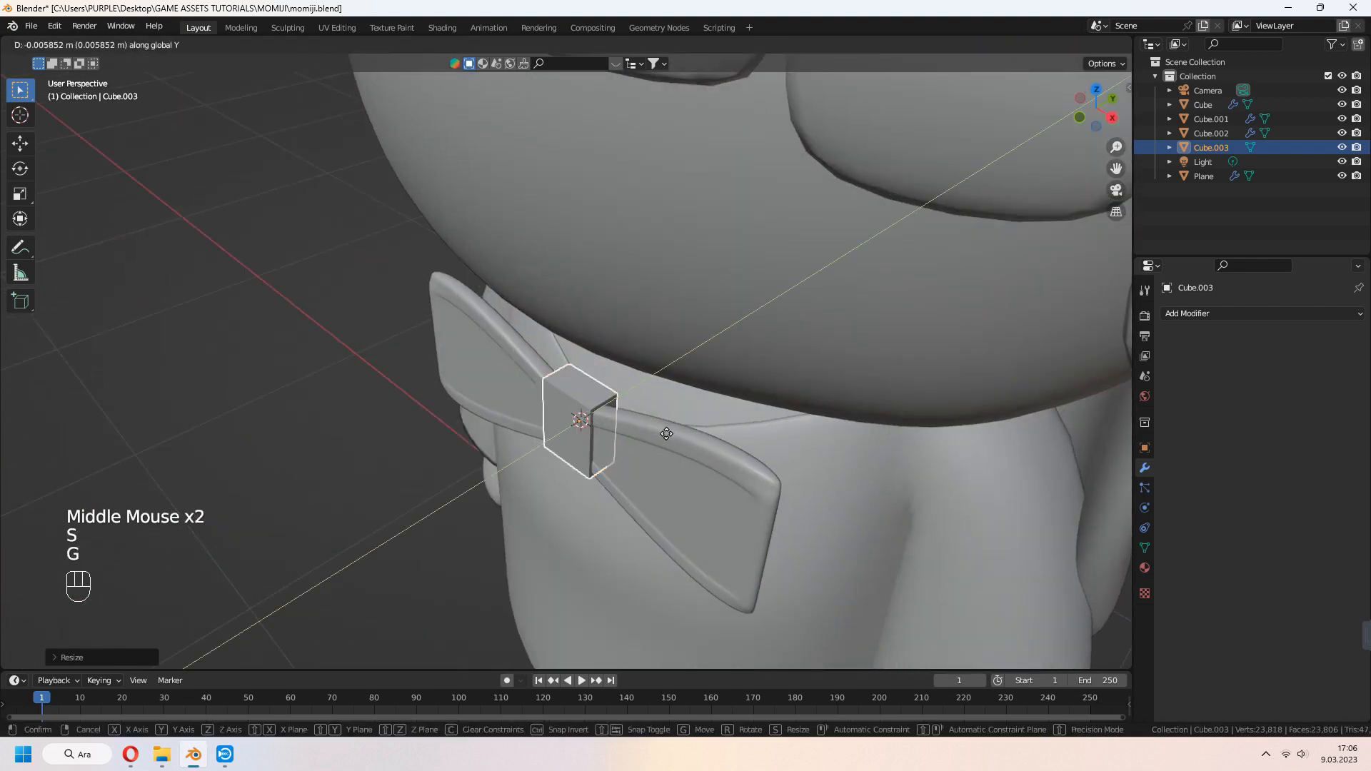
Scale the knot cube at the bow's centre and add edge loops to round it
right_click(735, 424)
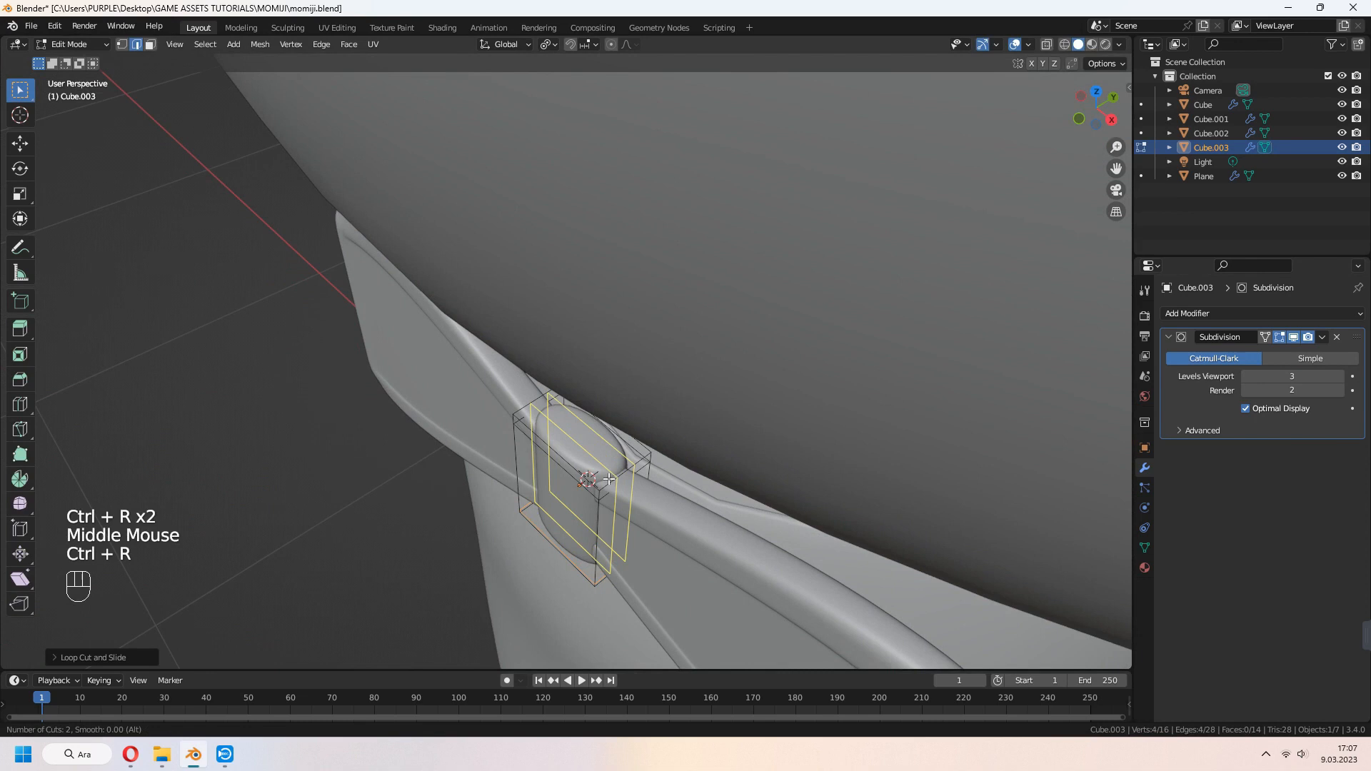
key("s")
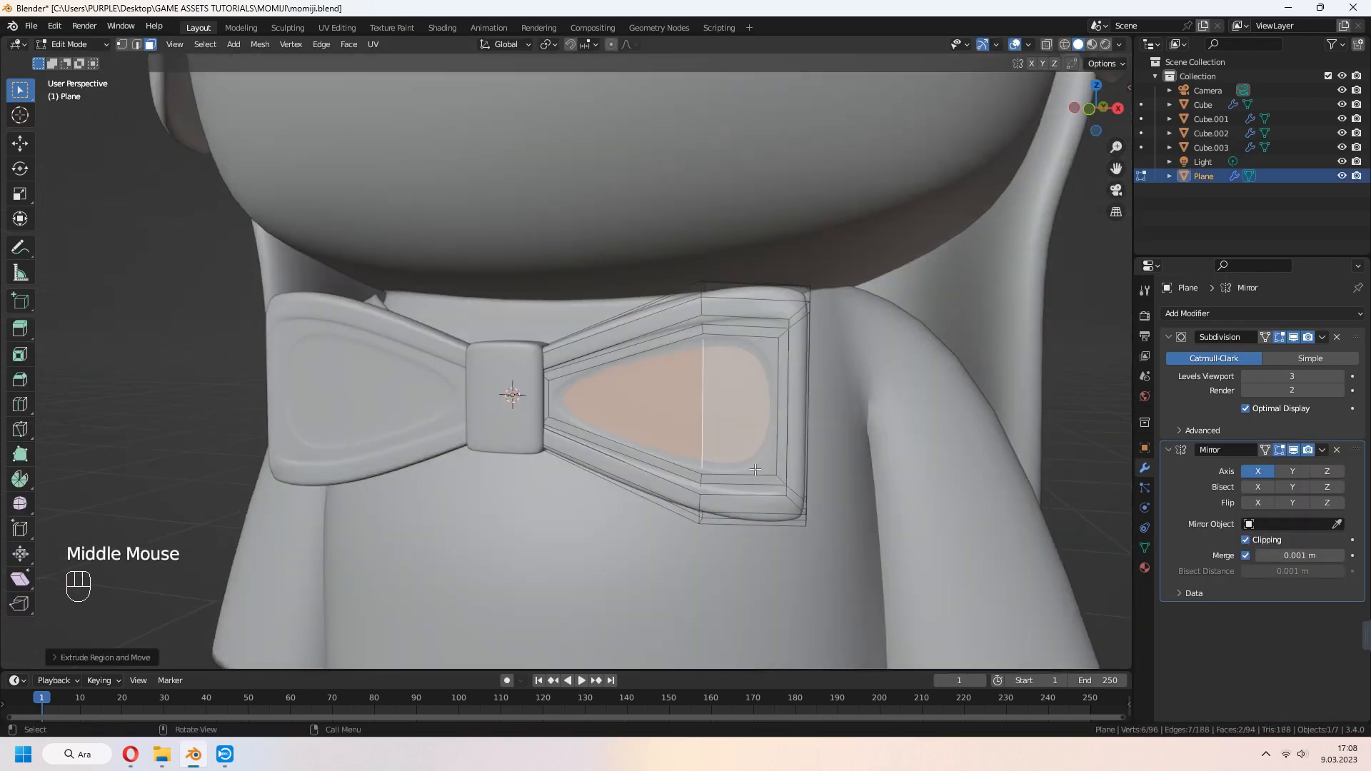
scroll("up", 3)
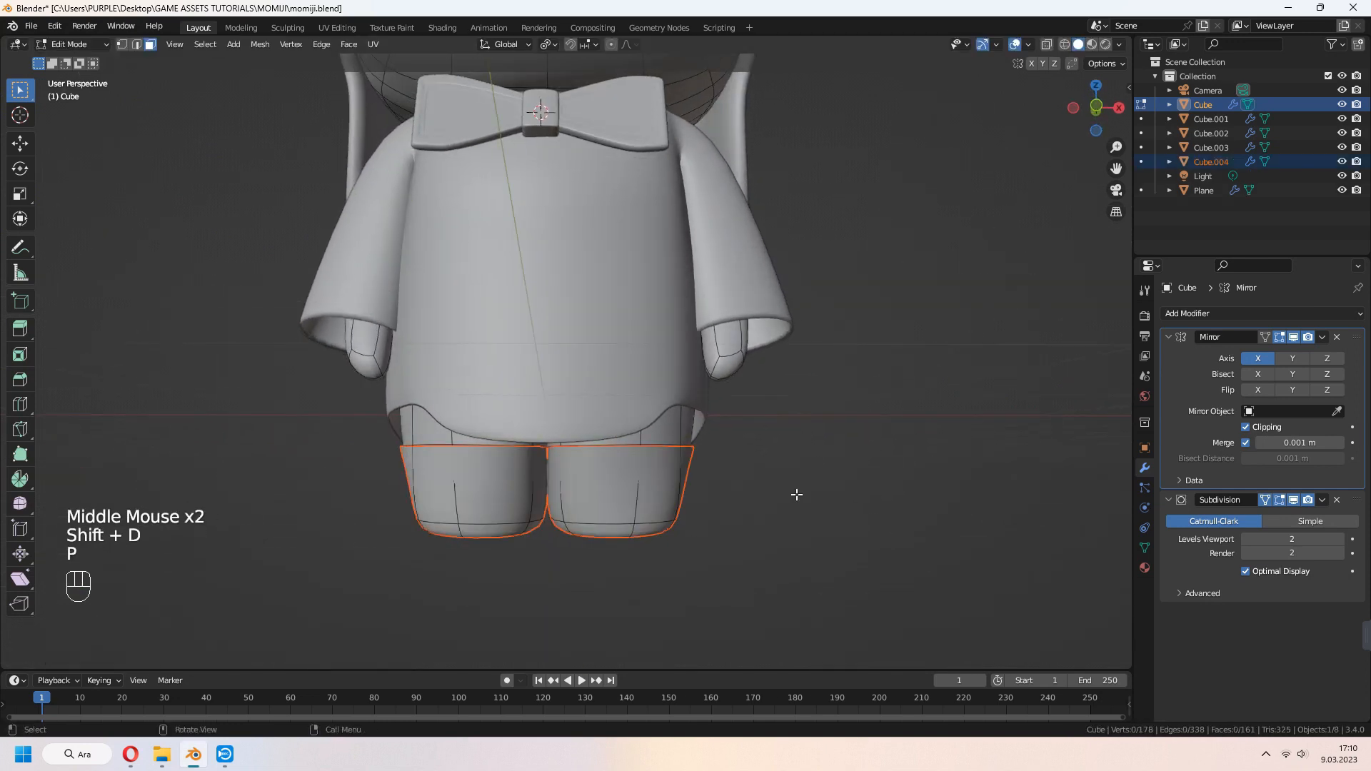
Extrude and thicken a separate covering over the lower legs
key("e")
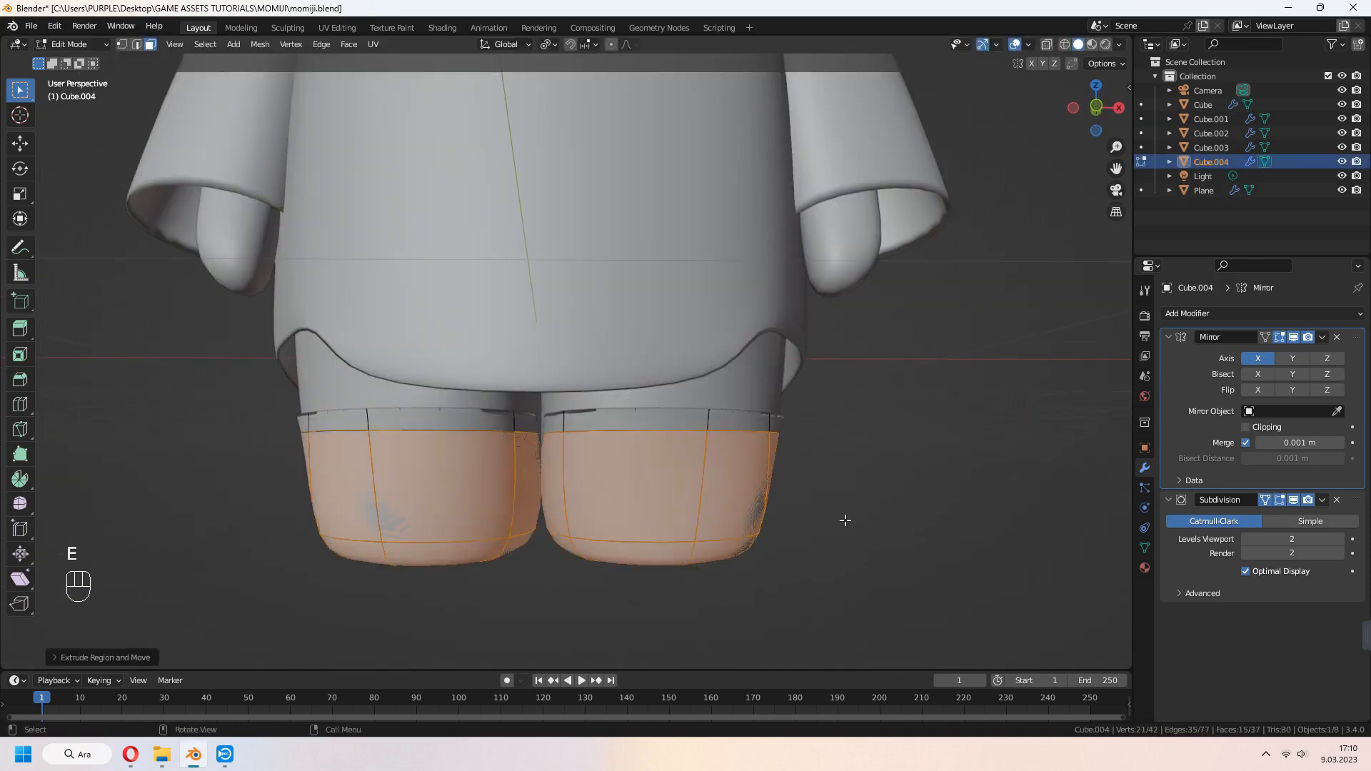
key("alt+s")
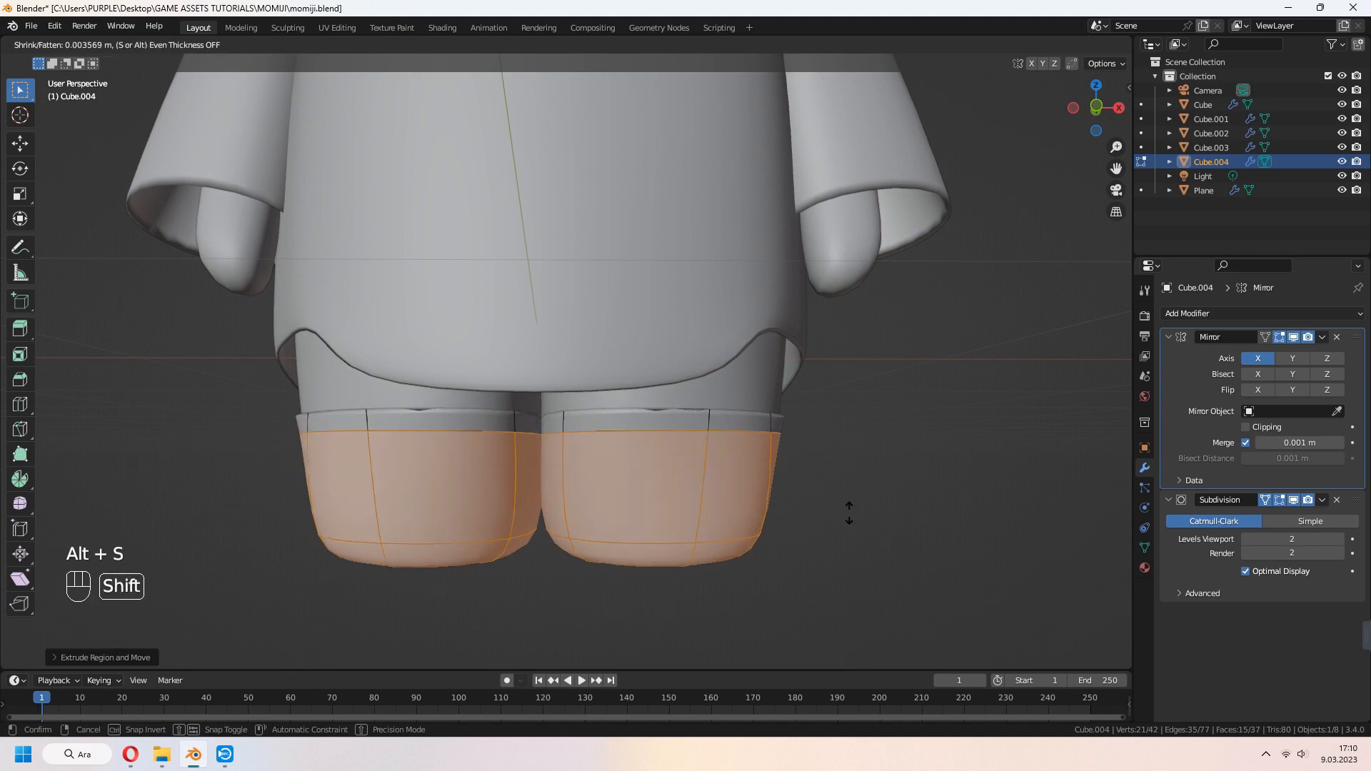
key("Tab")
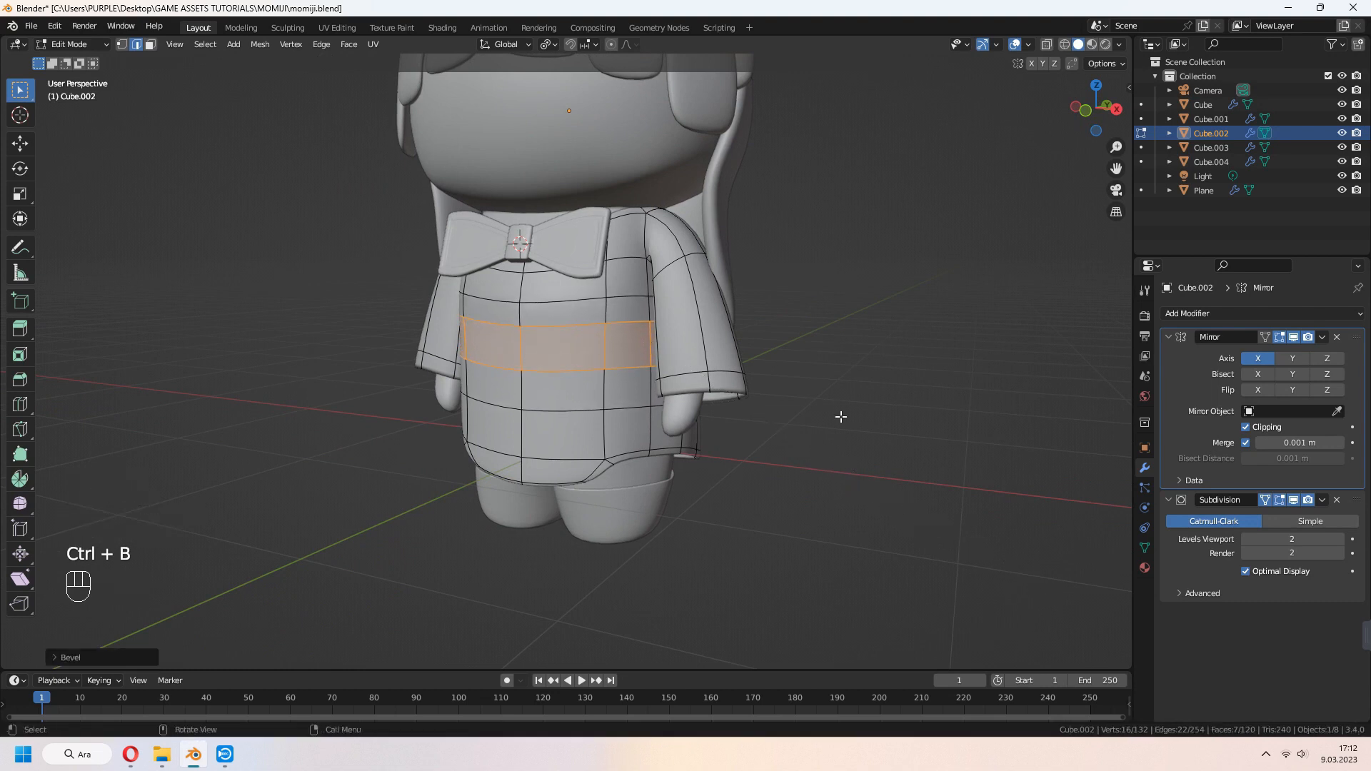
Extrude the waist face band, swell it outward, and add an upper-dress edge loop
key("e")
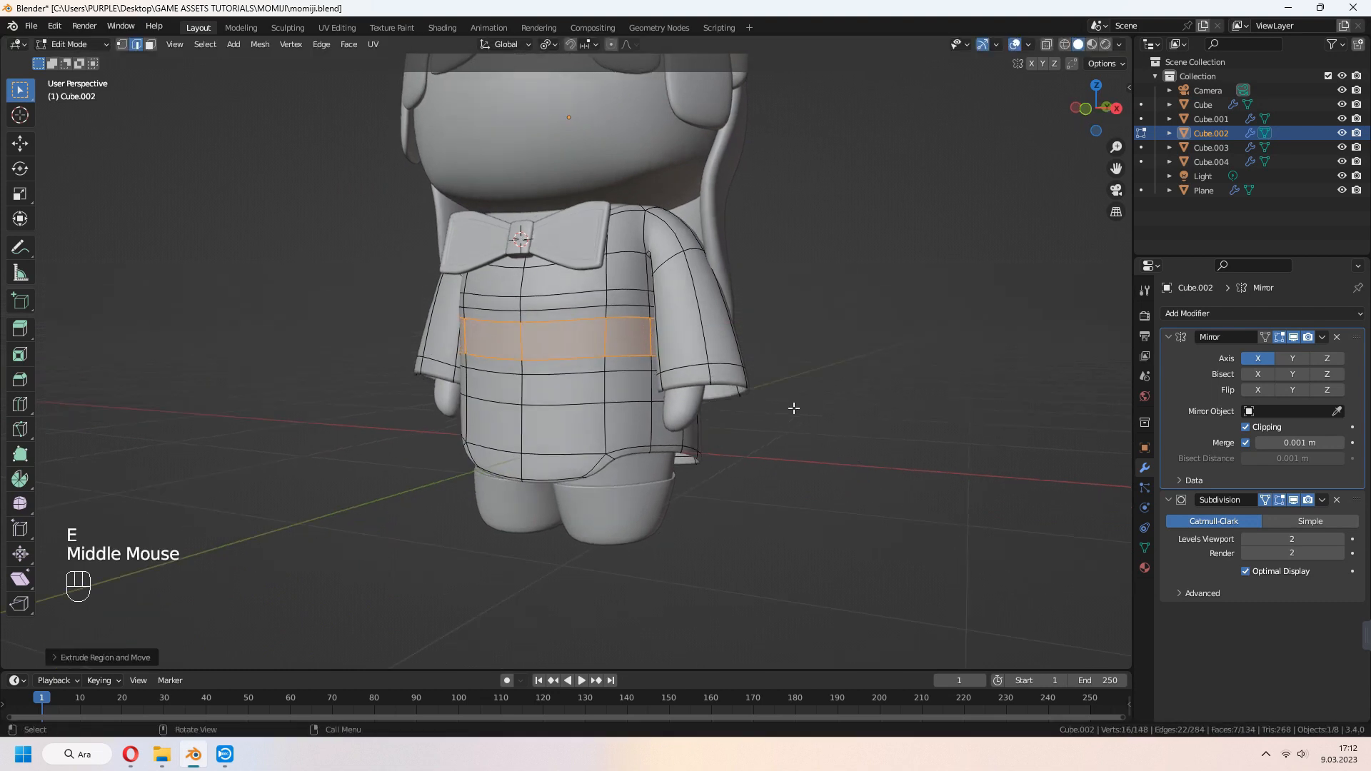
key("alt+s")
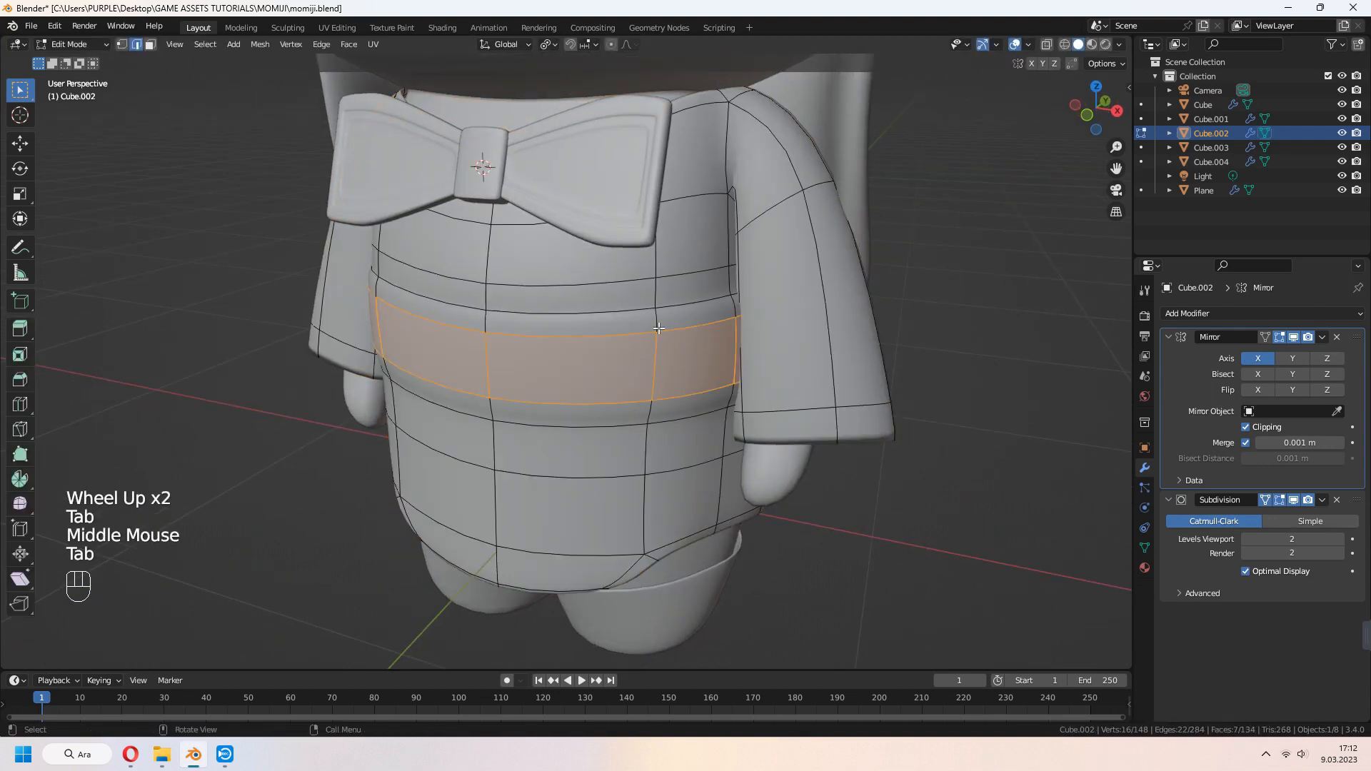
key("ctrl+r")
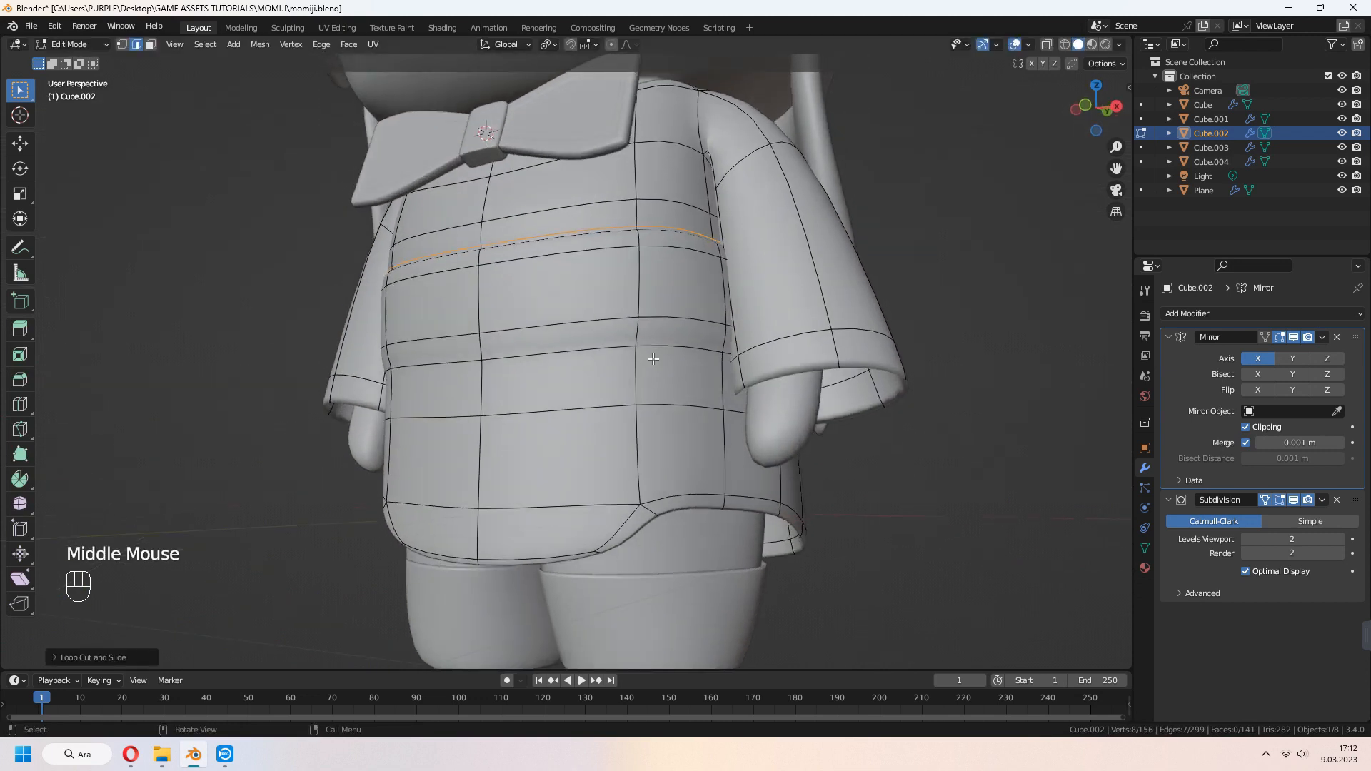
Add raised cuff bands around both sleeves and leave Edit Mode
key("ctrl+r")
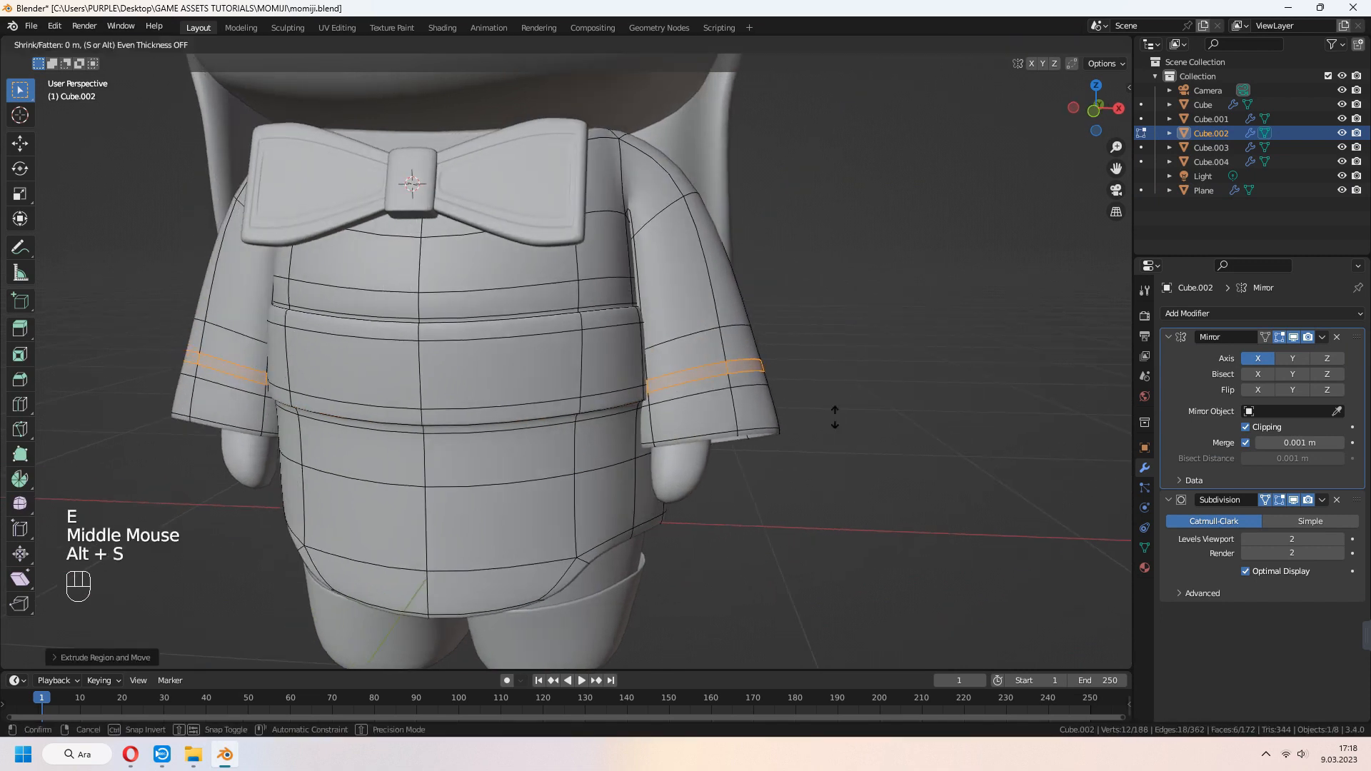
scroll("up", 3)
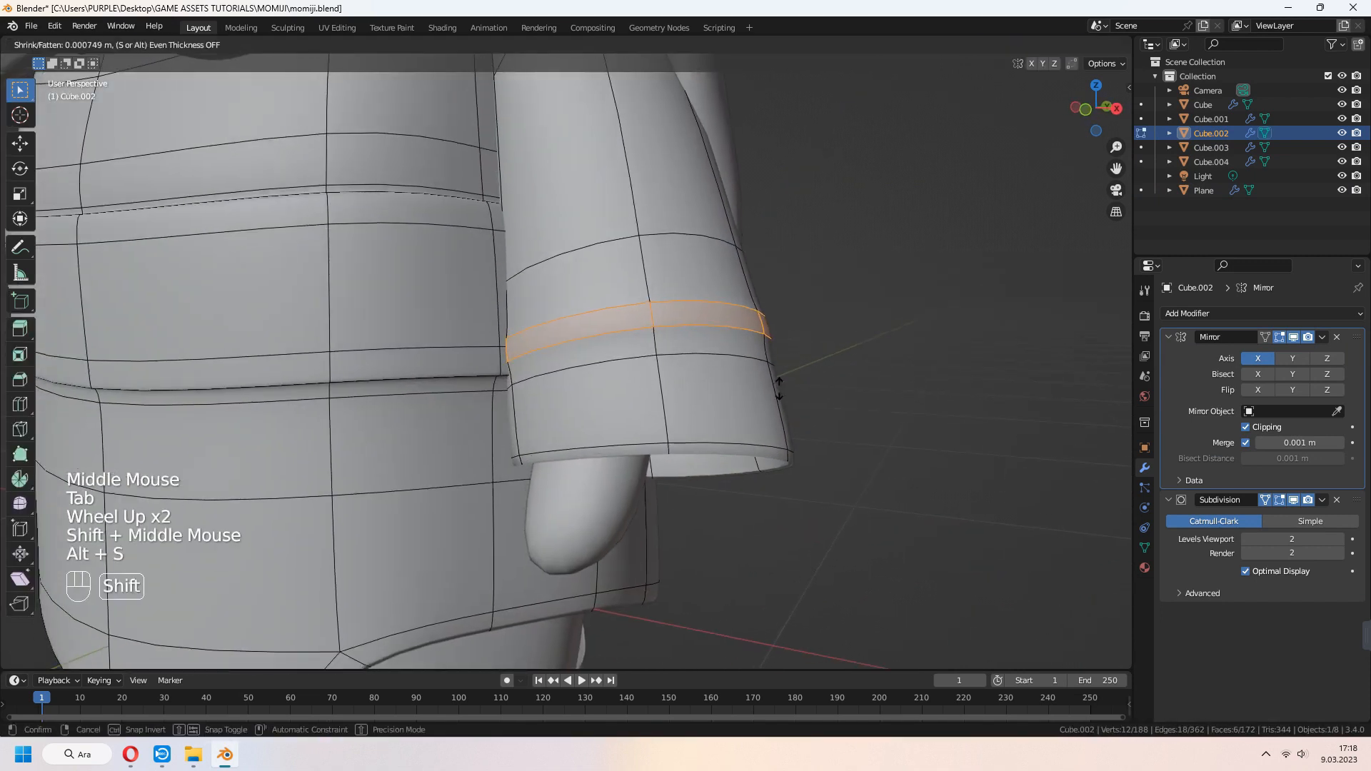
key("Tab")
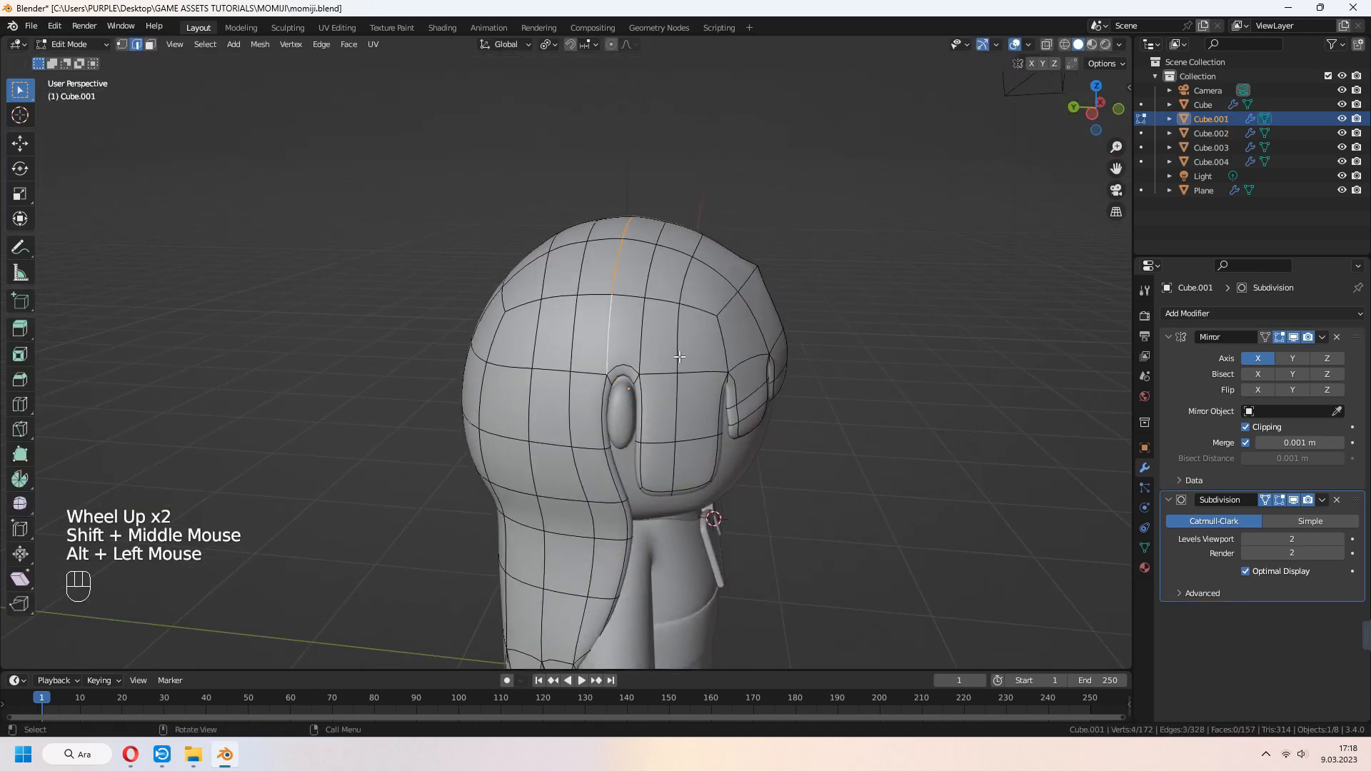
Extrude the hair strip into a thickened headband, then add a circle before the face
scroll("up", 3)
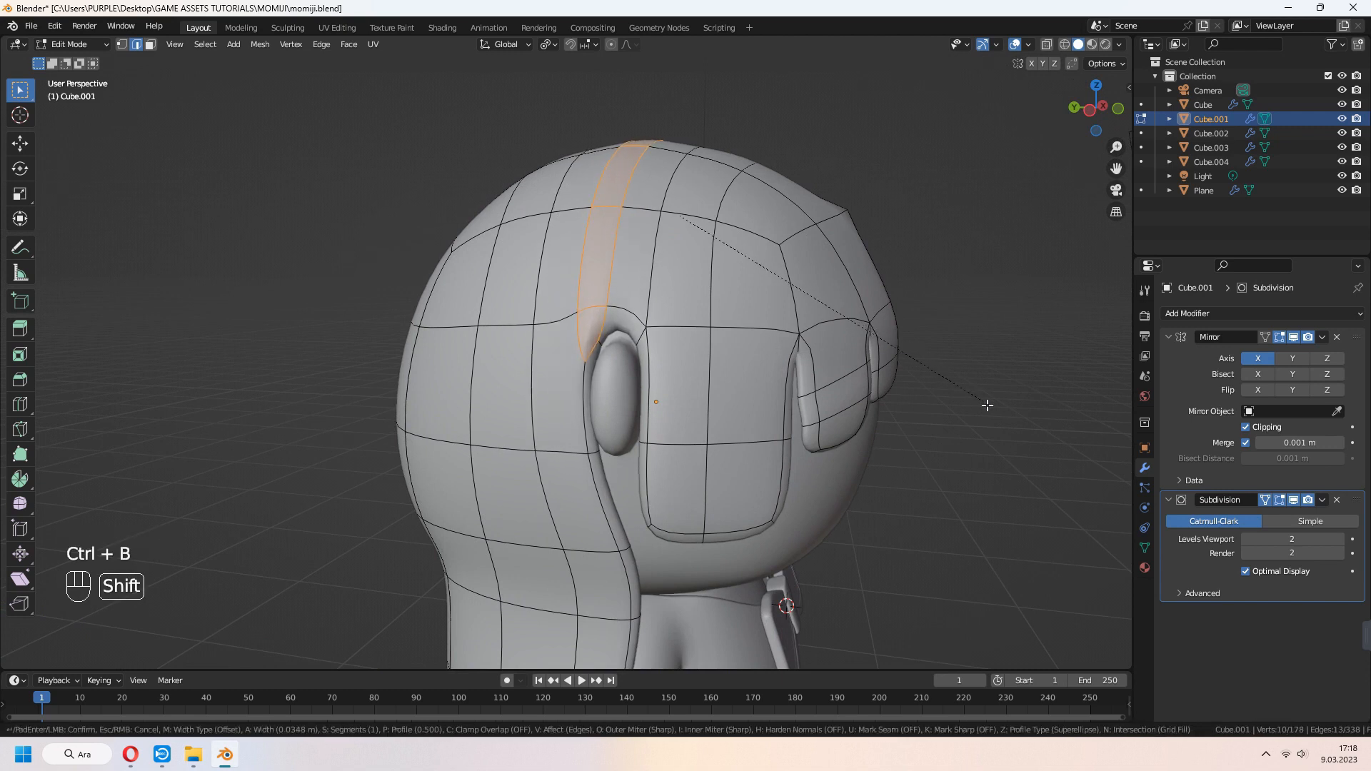
scroll("down", 3)
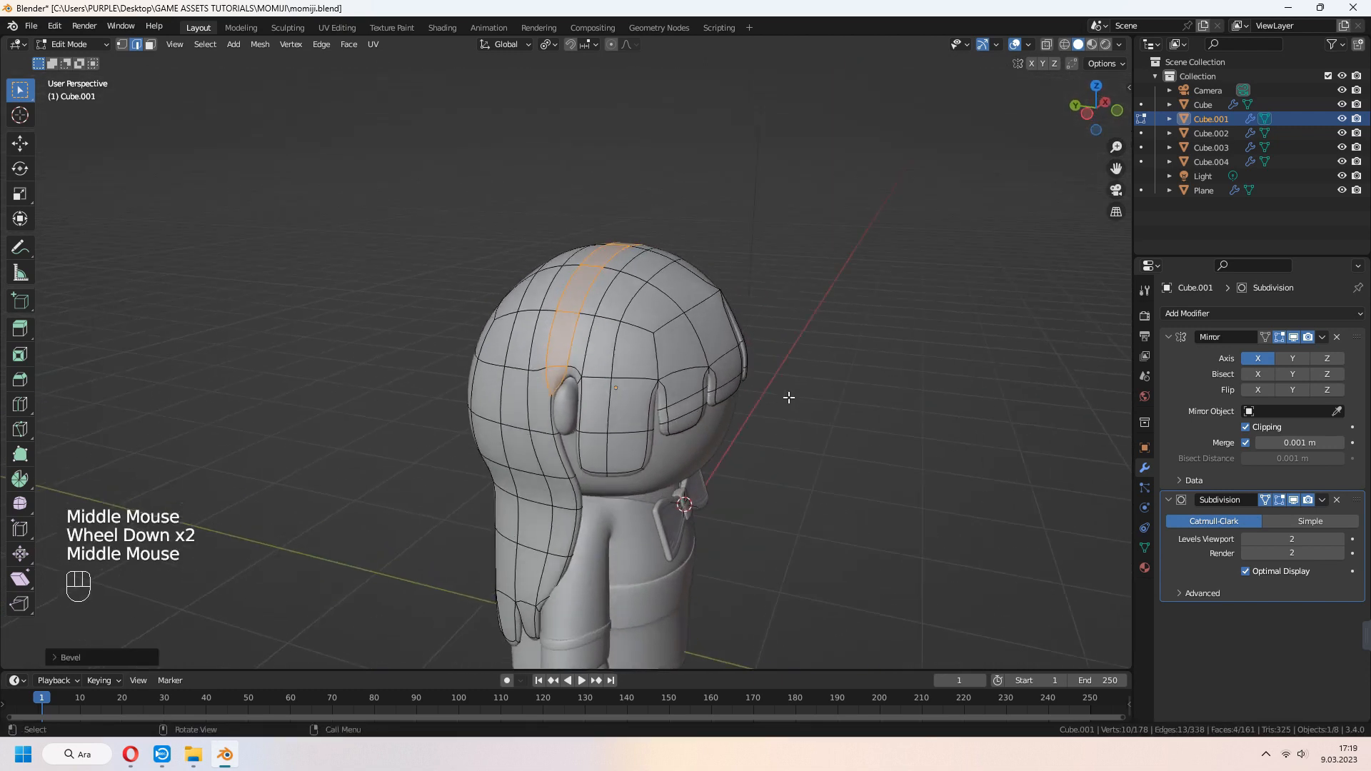
key("Tab")
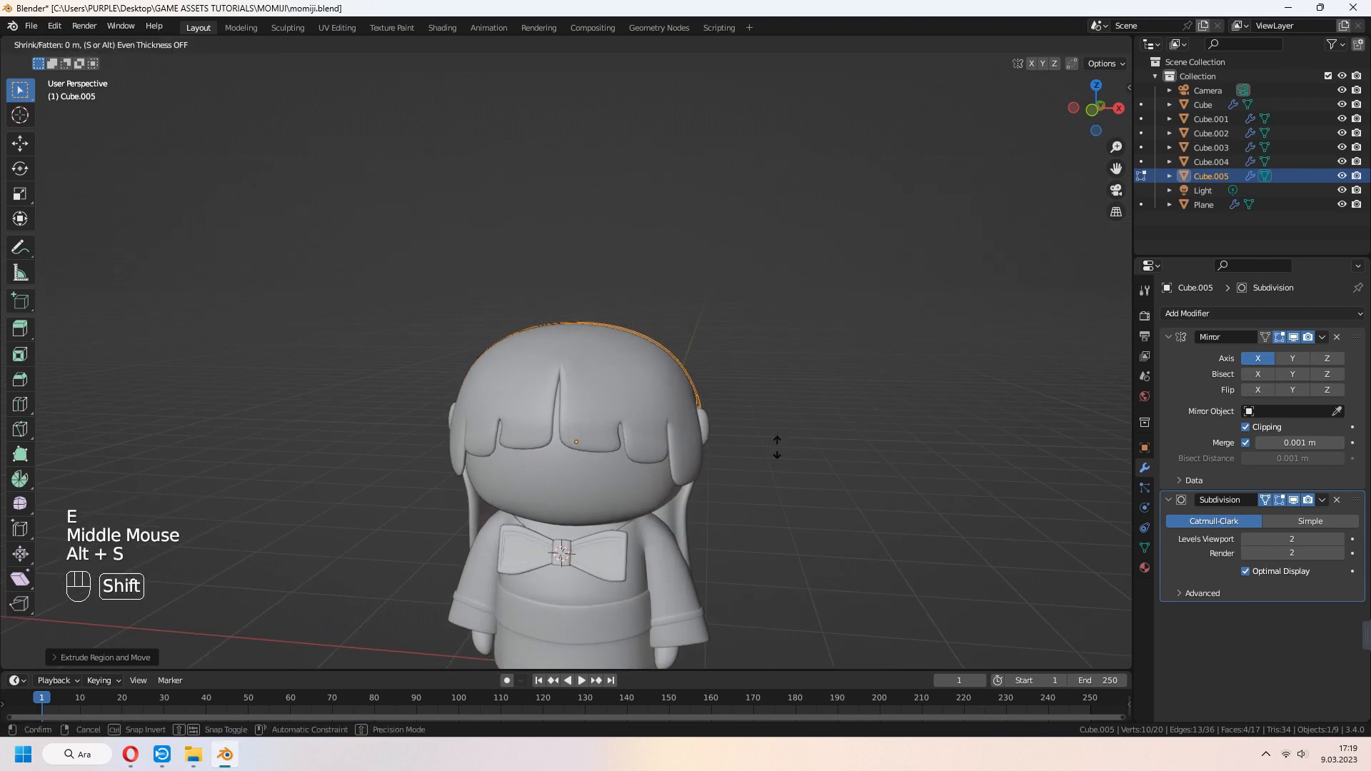
left_click(774, 447)
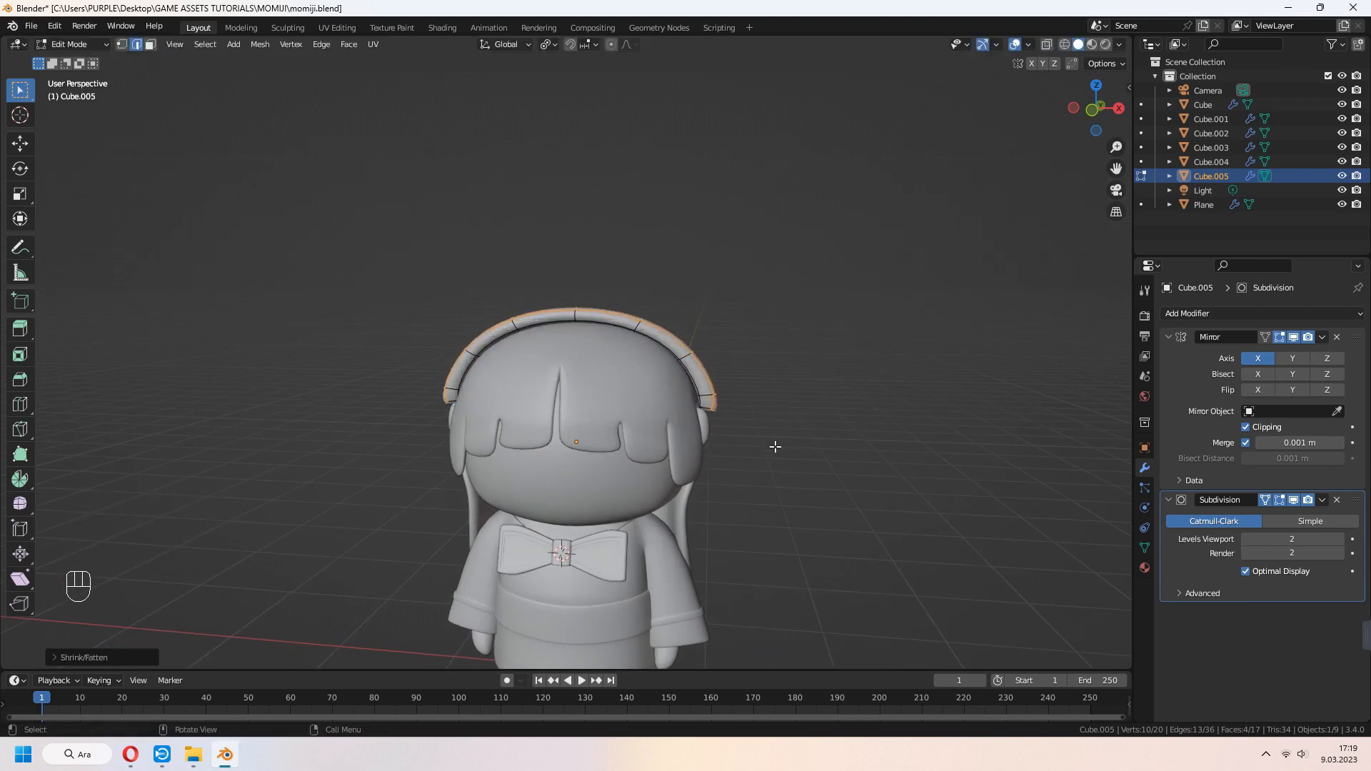
right_click(577, 437)
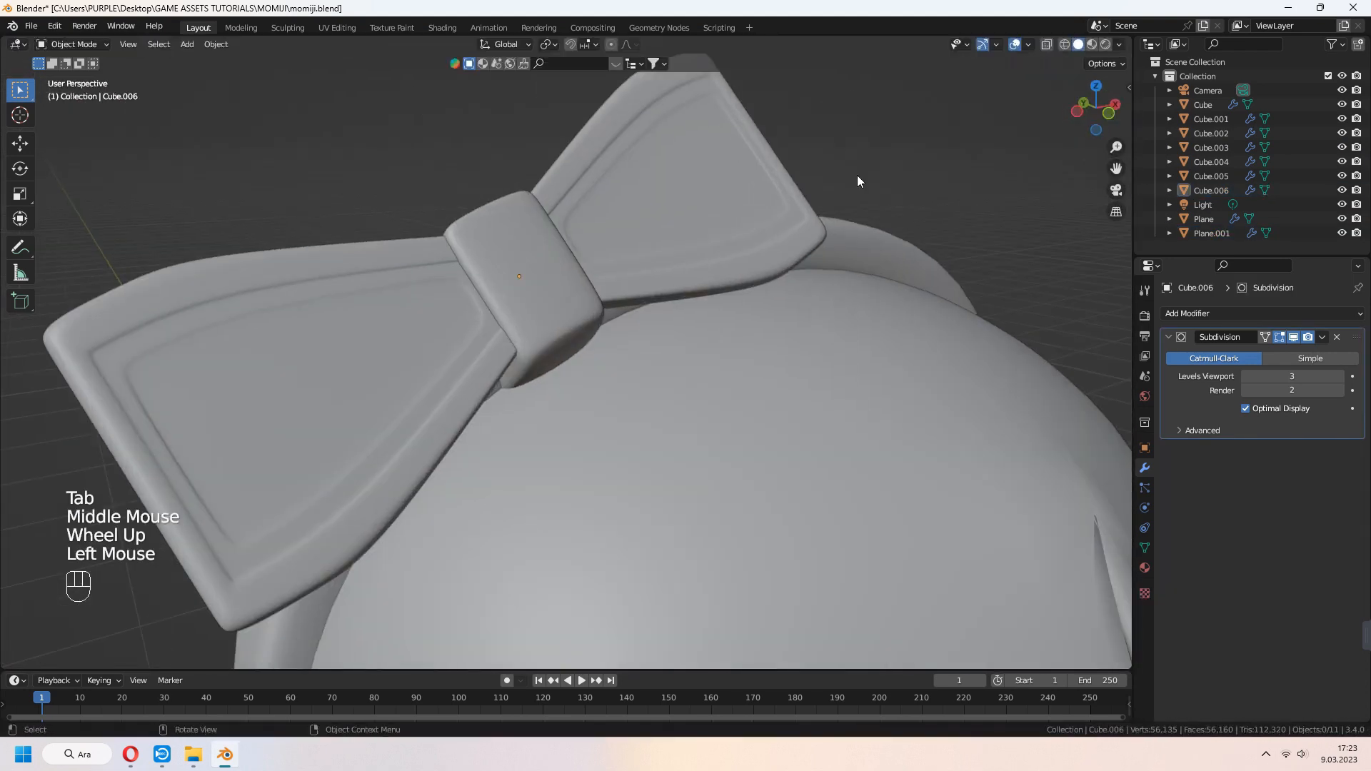
key("shift+a")
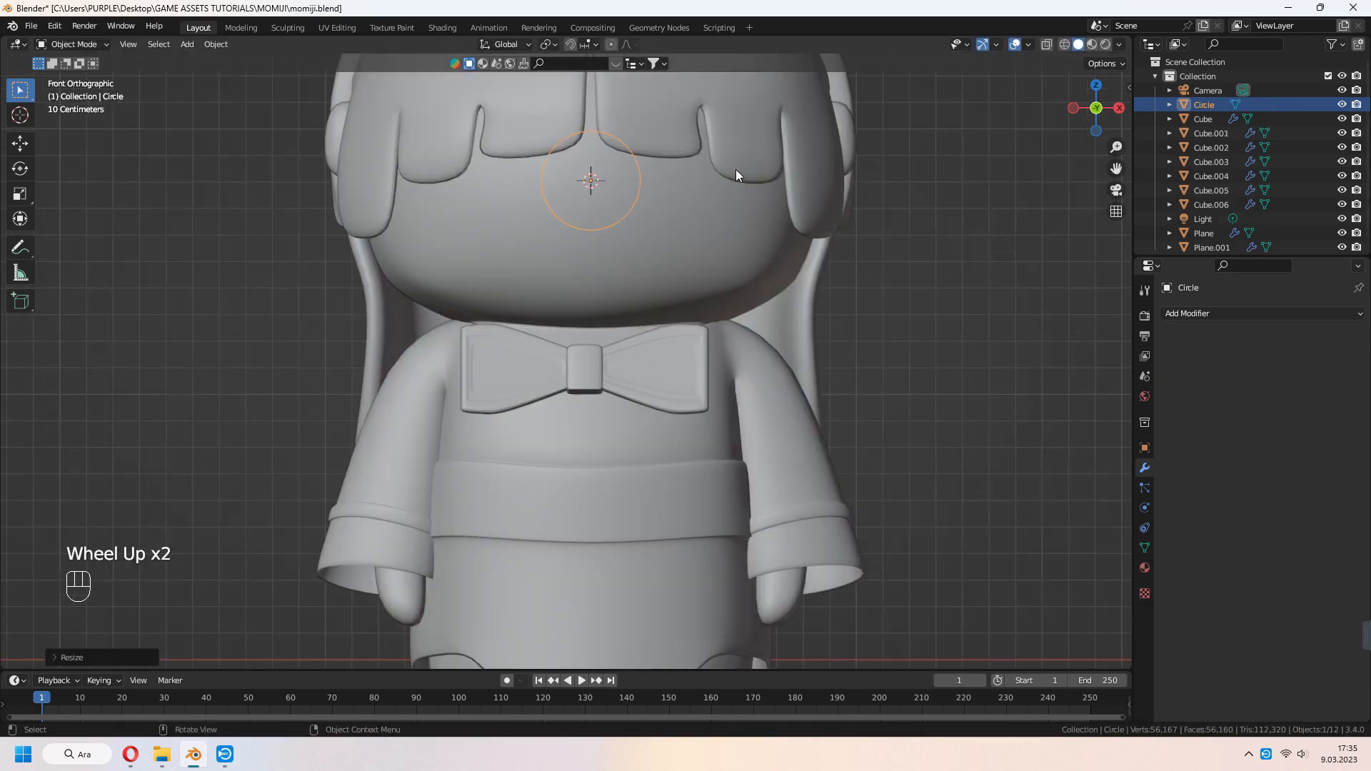
Delete the circle's top half and extrude the arc into a narrowed strip
key("Tab")
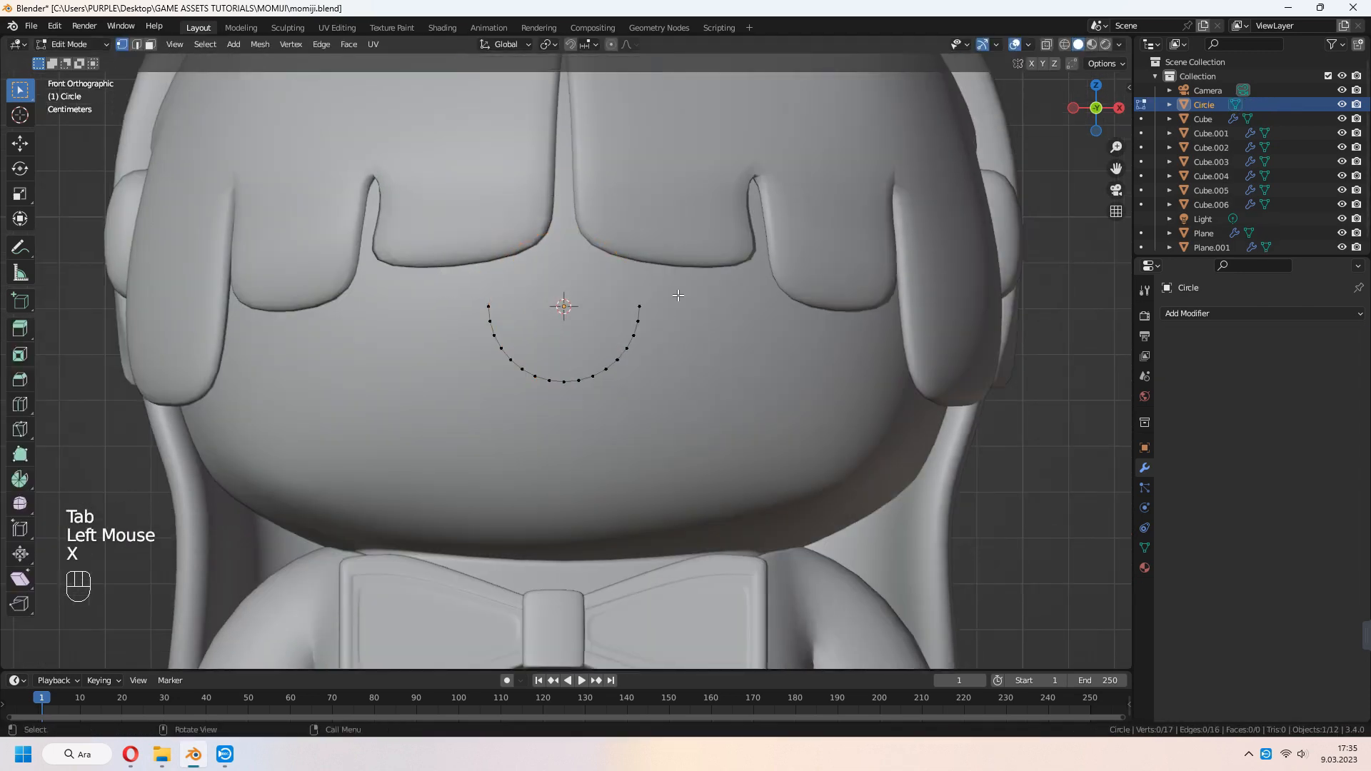
key("e")
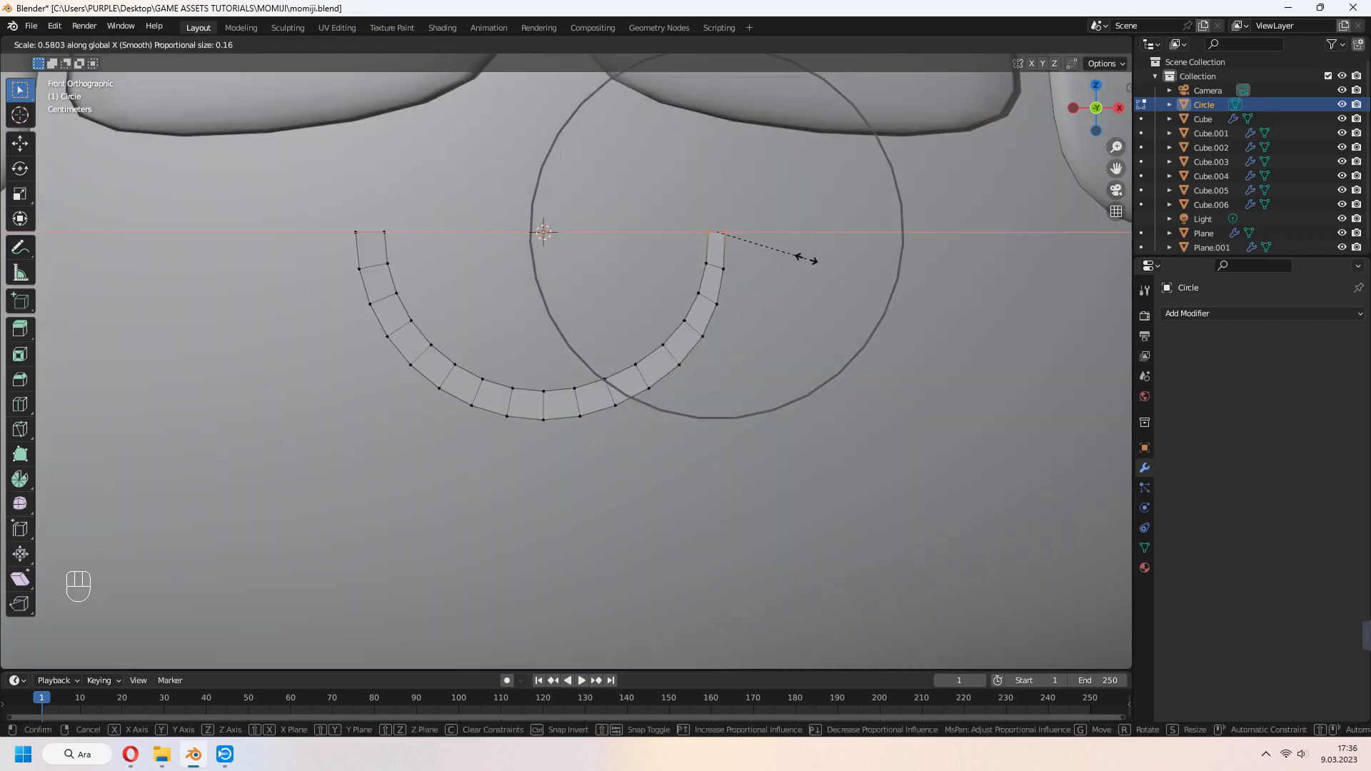
left_click(814, 397)
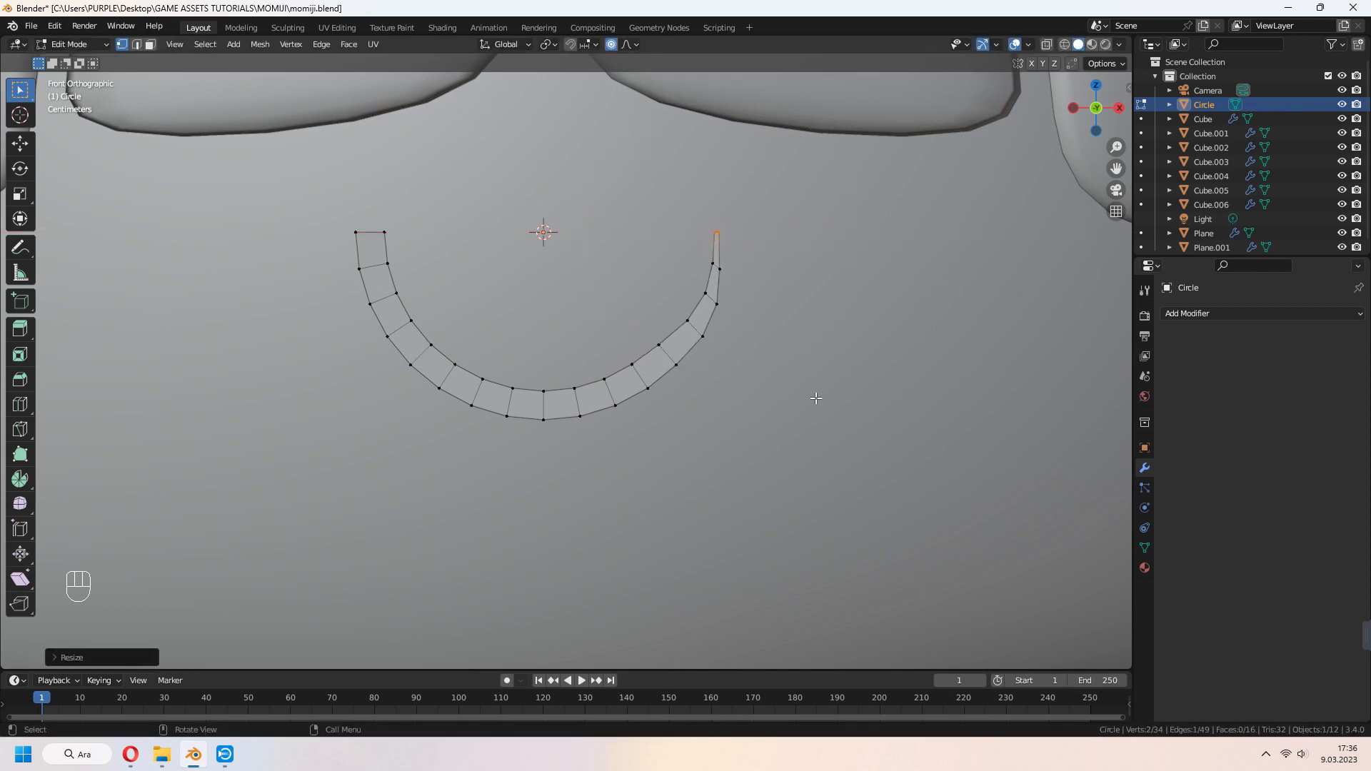
Scale the curved eye strip's edges, then duplicate the eye shape
left_click(1215, 313)
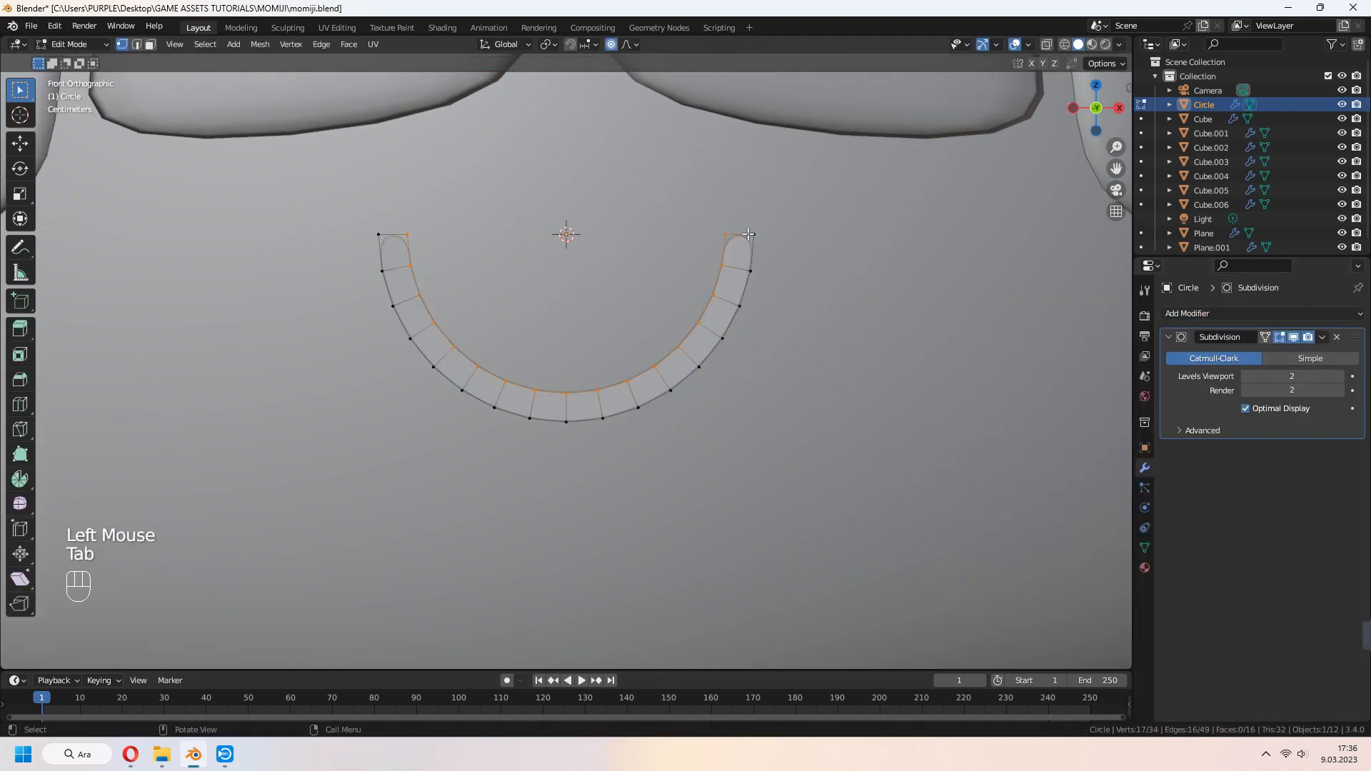
key("s")
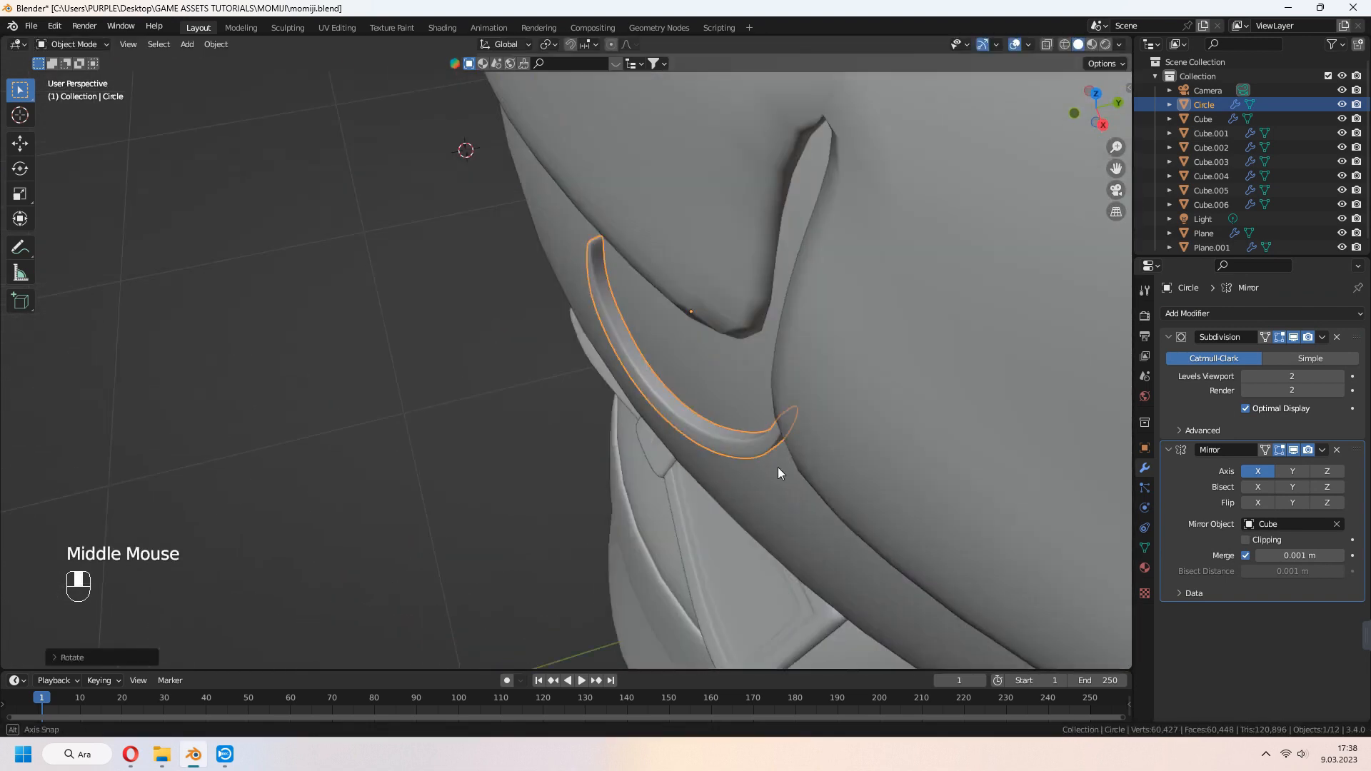
key("shift+d")
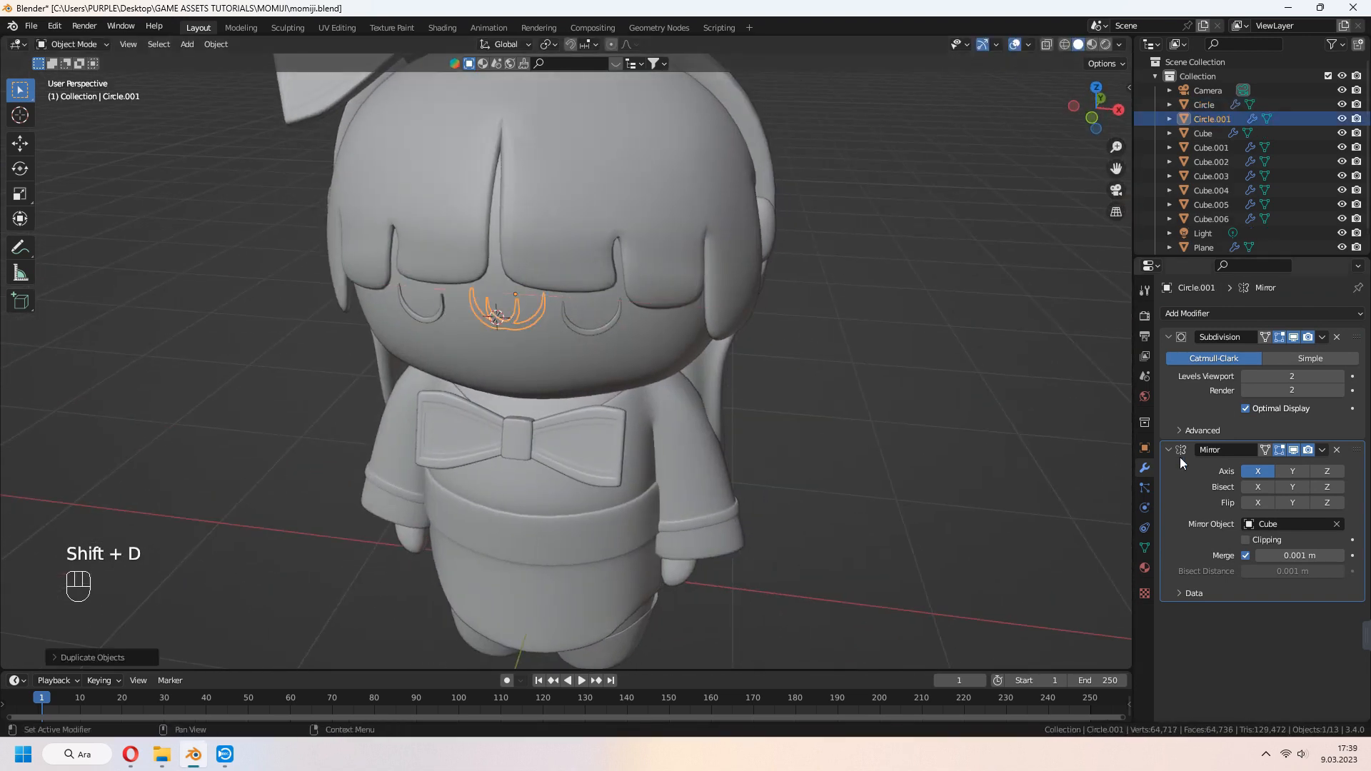
From top view, flatten the copied eye shape into a thin mouth
key("7")
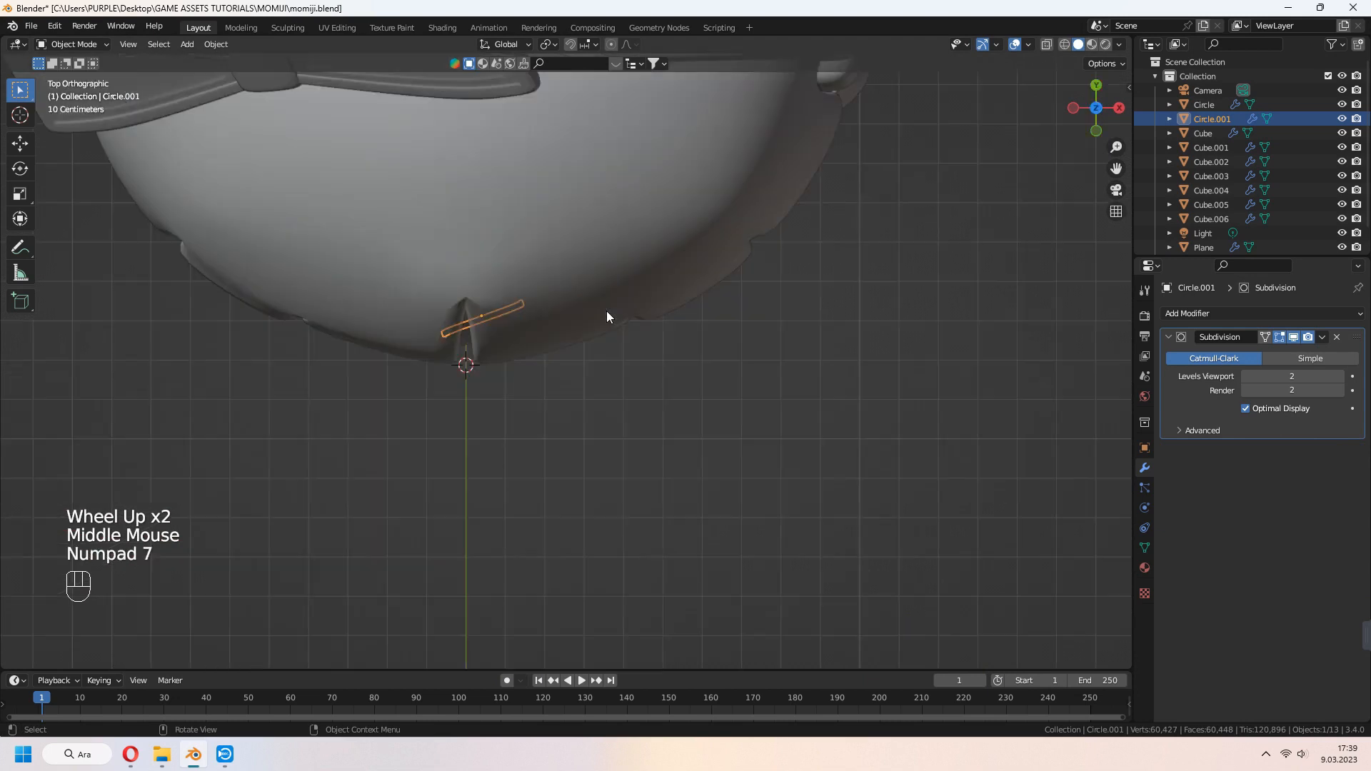
key("Tab")
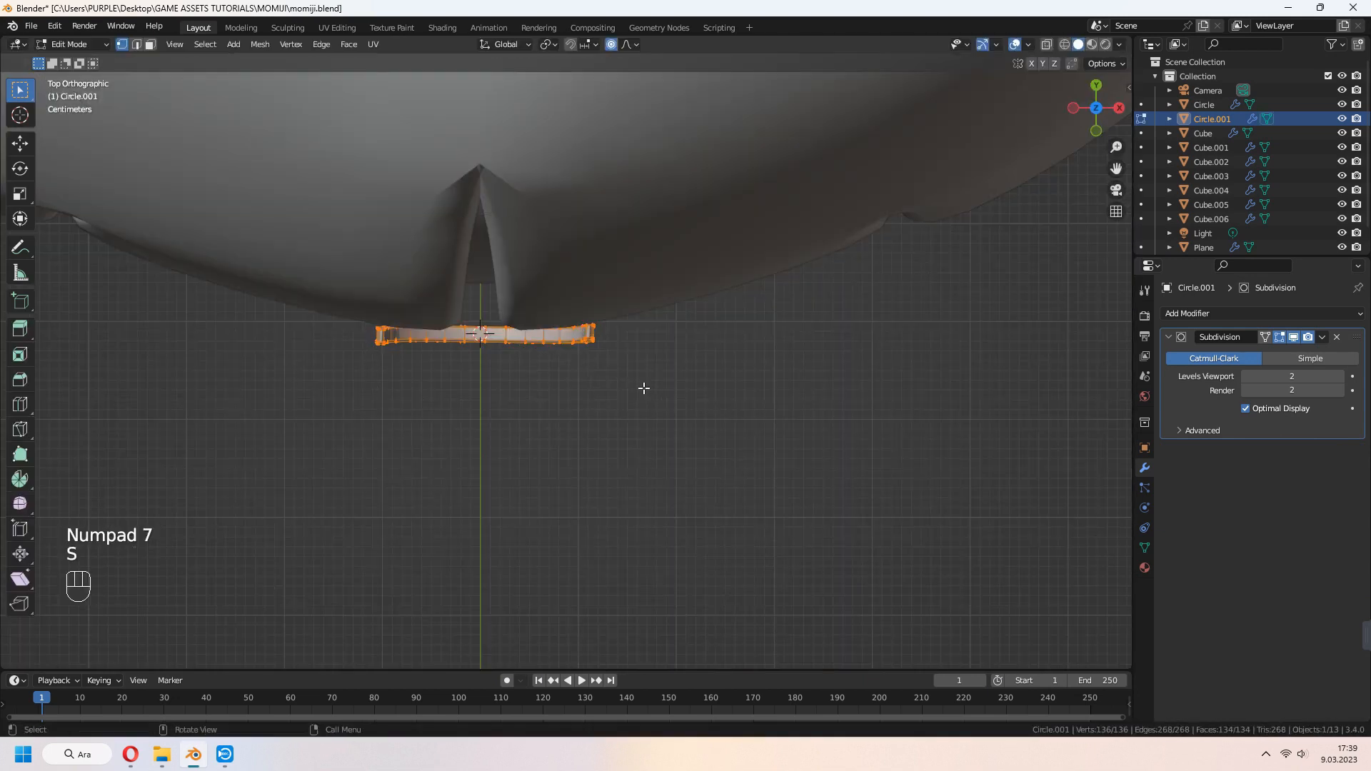
key("Tab")
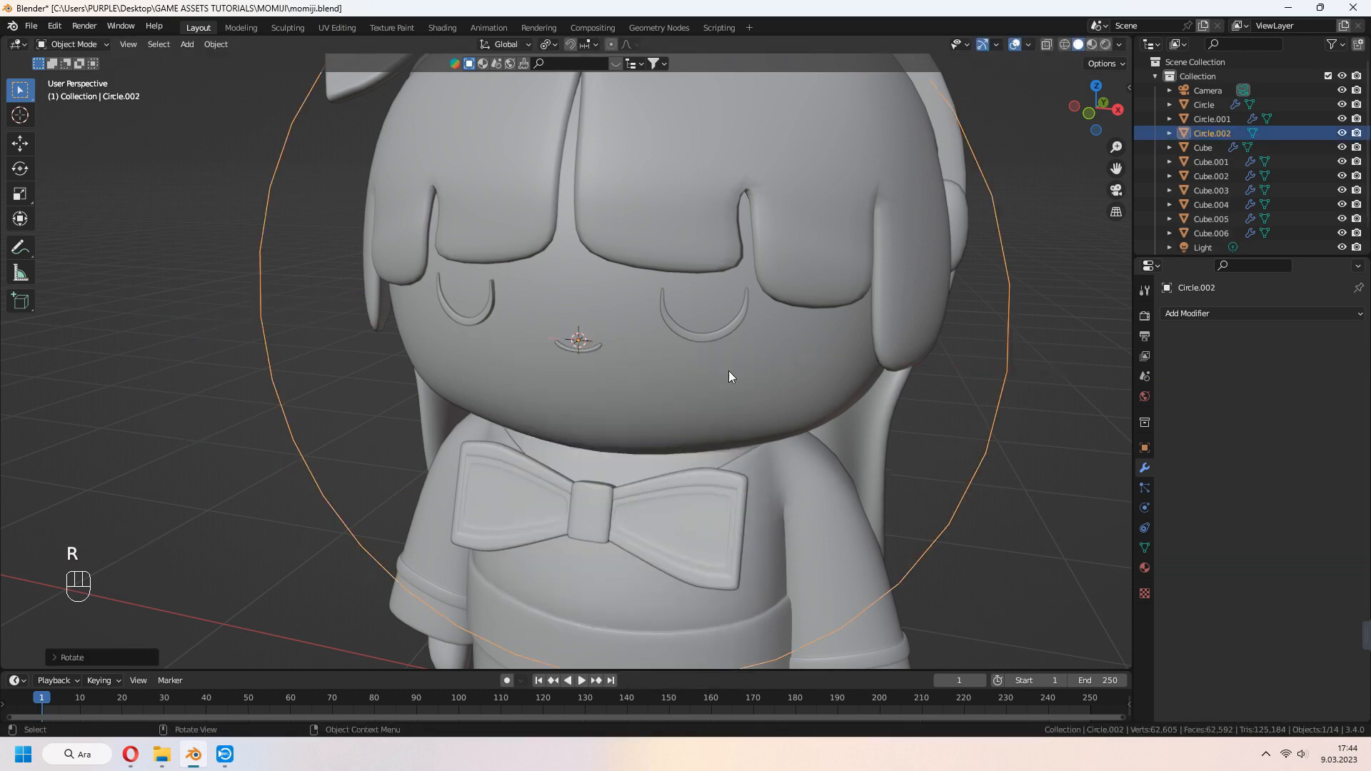
scroll("up", 3)
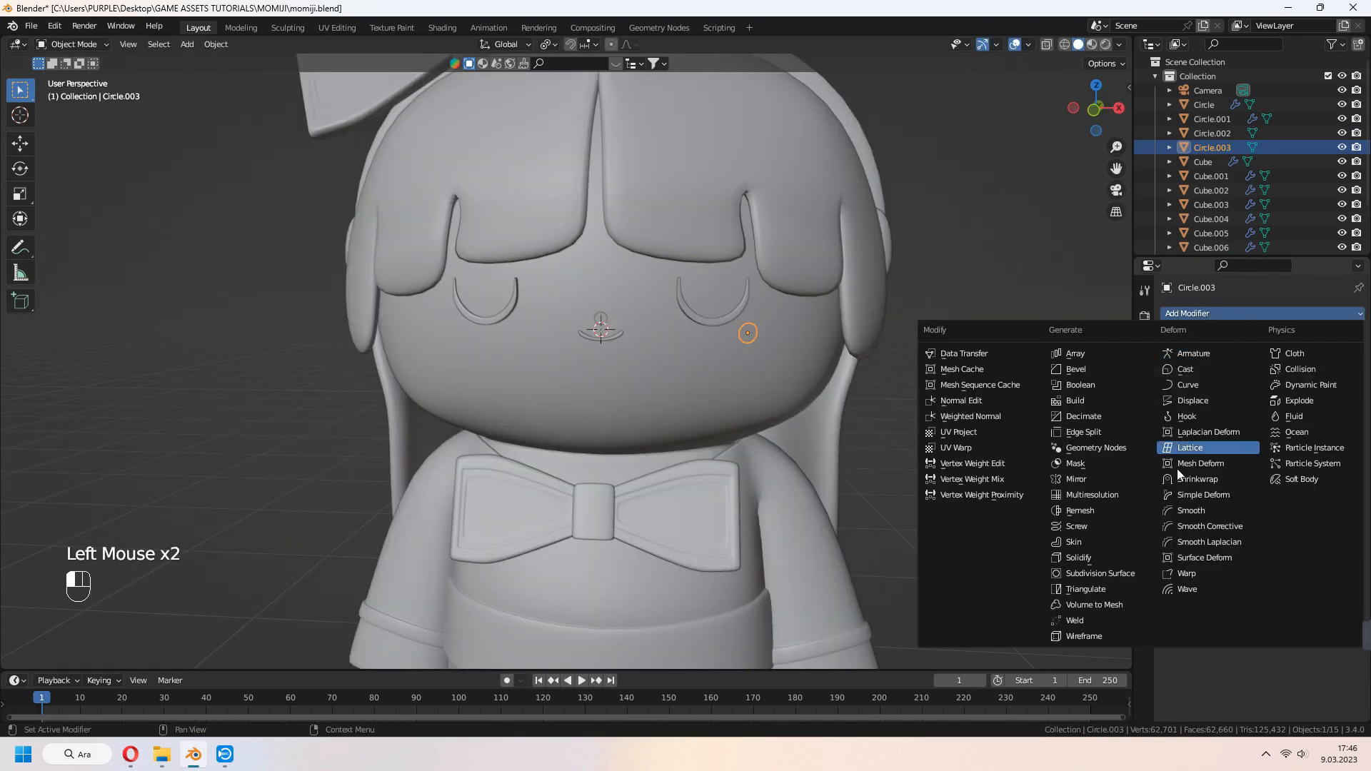
Give the body material a pale skin-tone Base Color
left_click(1203, 163)
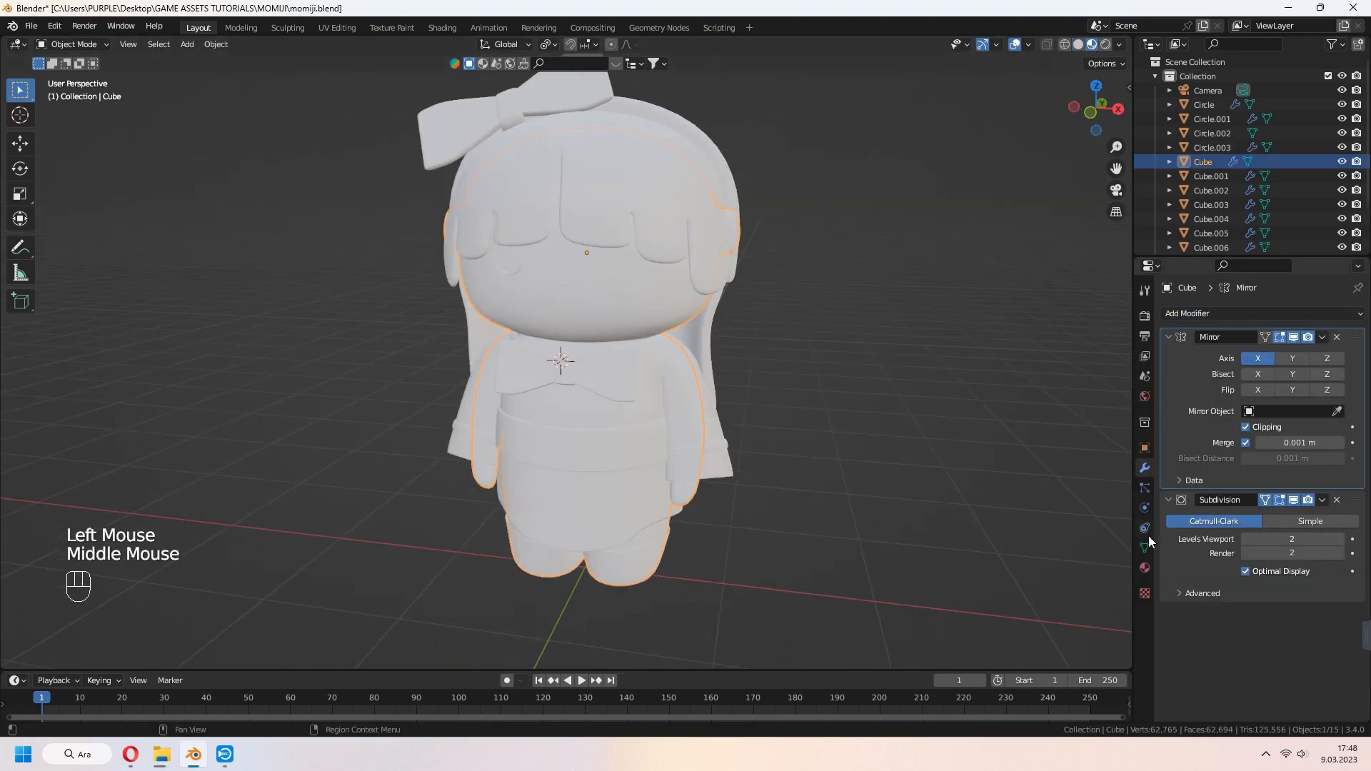
left_click(1144, 568)
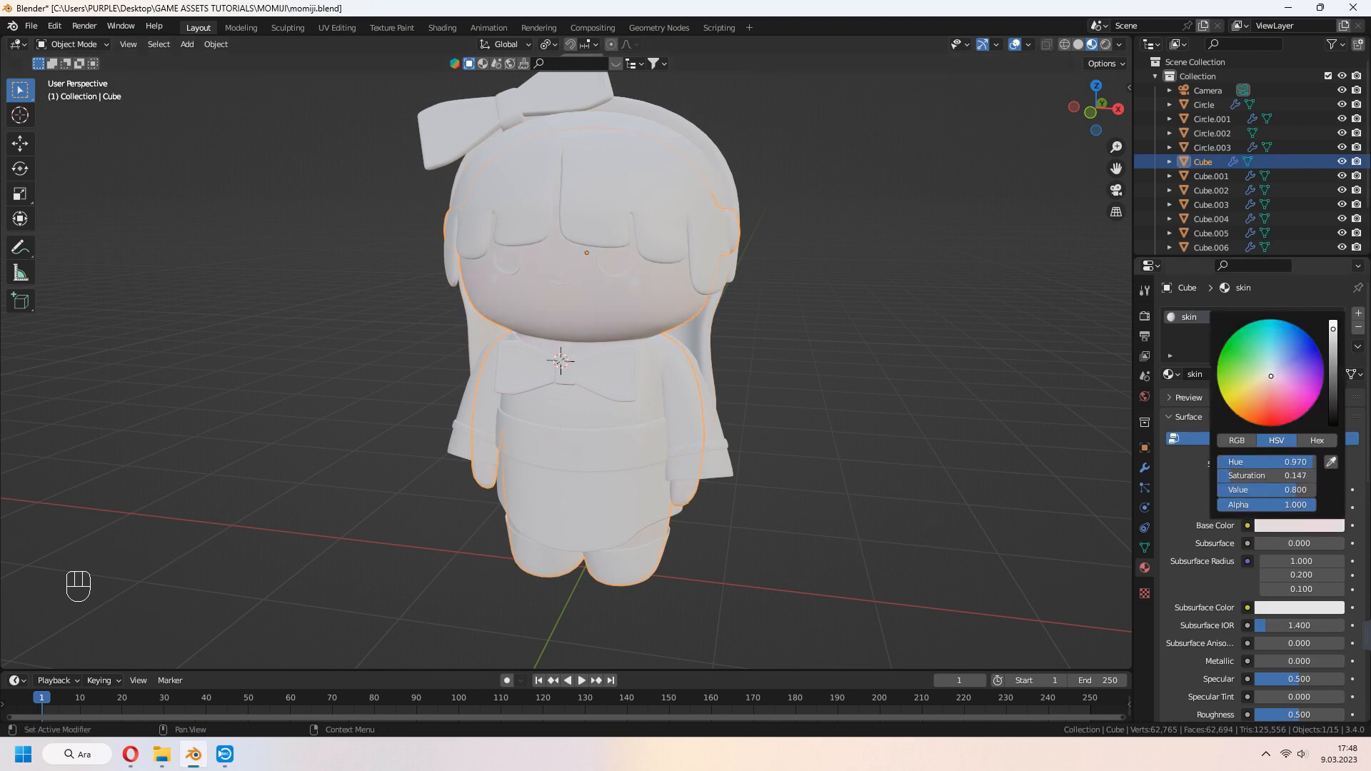
left_click(1266, 377)
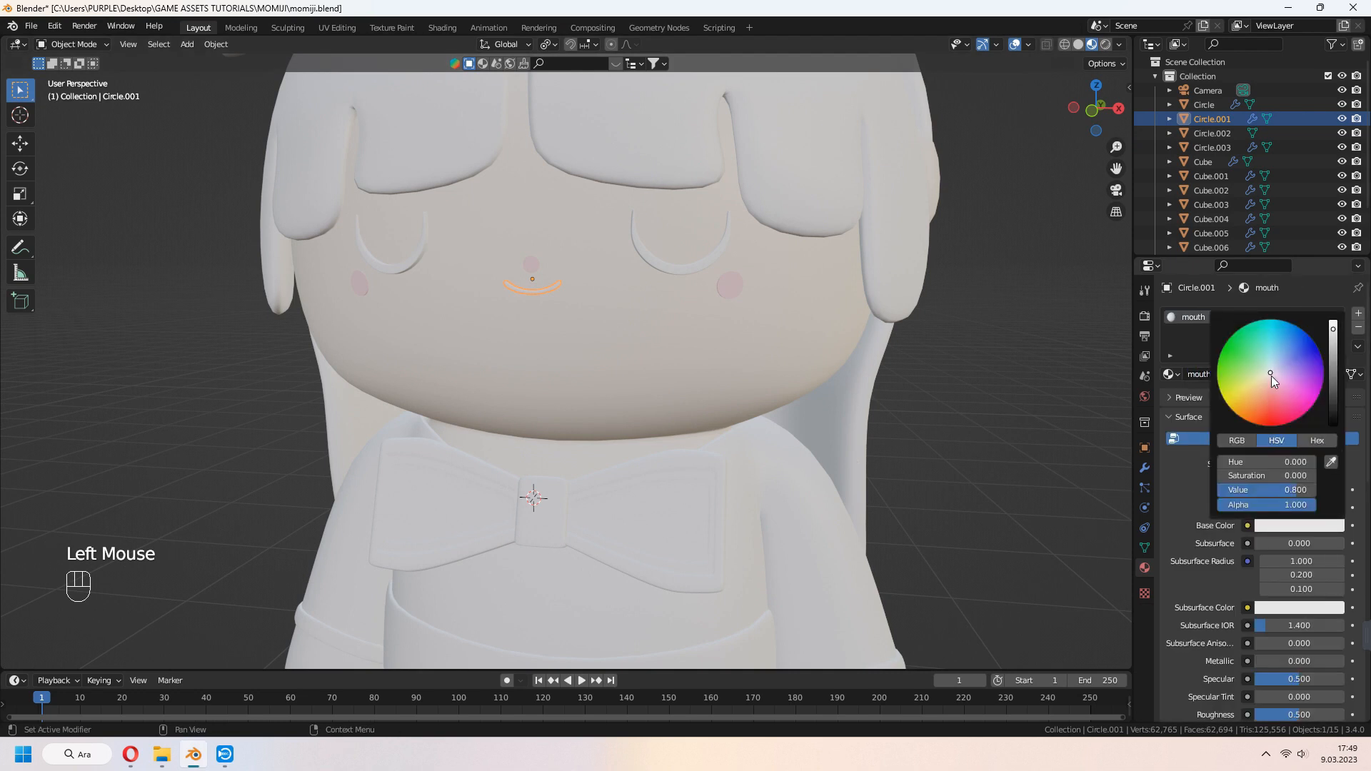
Colour the mouth material red, then select the closed eyes
left_click(1265, 405)
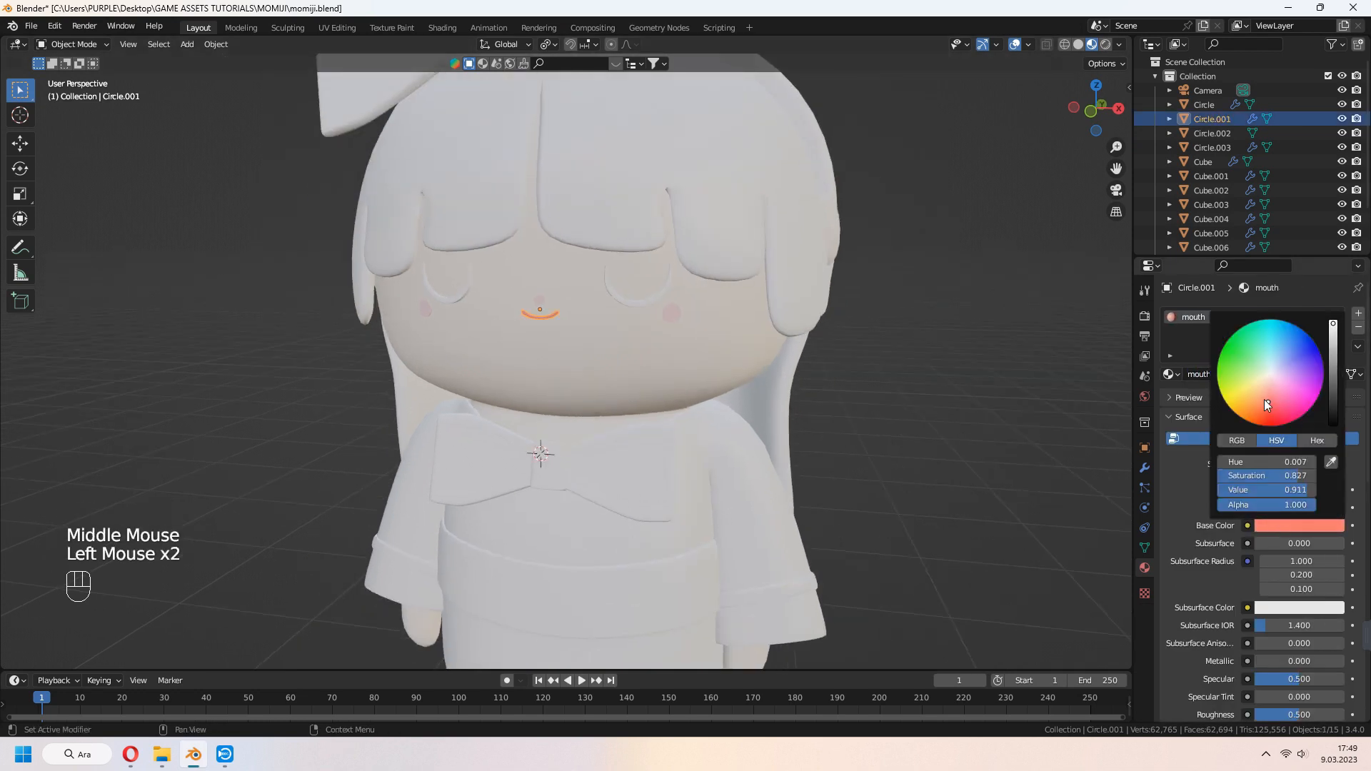
left_click(1205, 104)
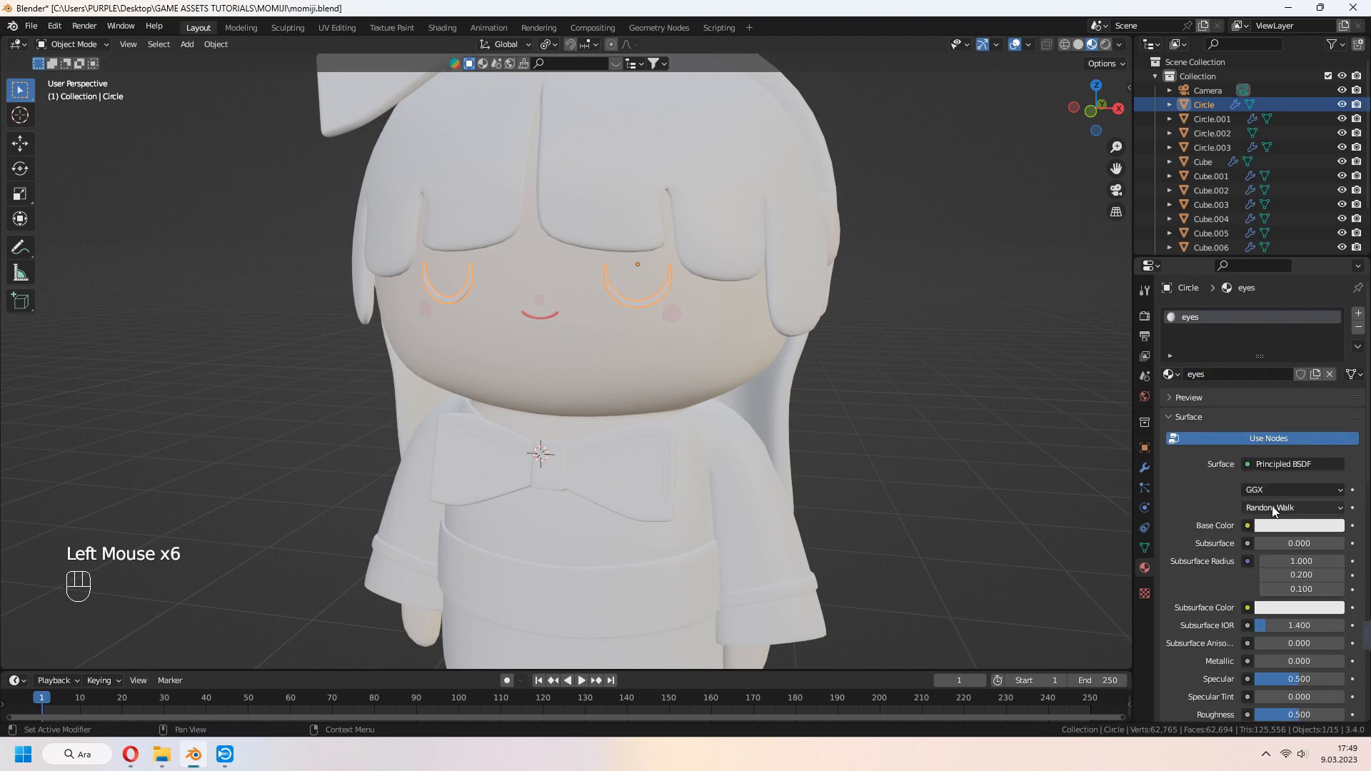
scroll("down", 3)
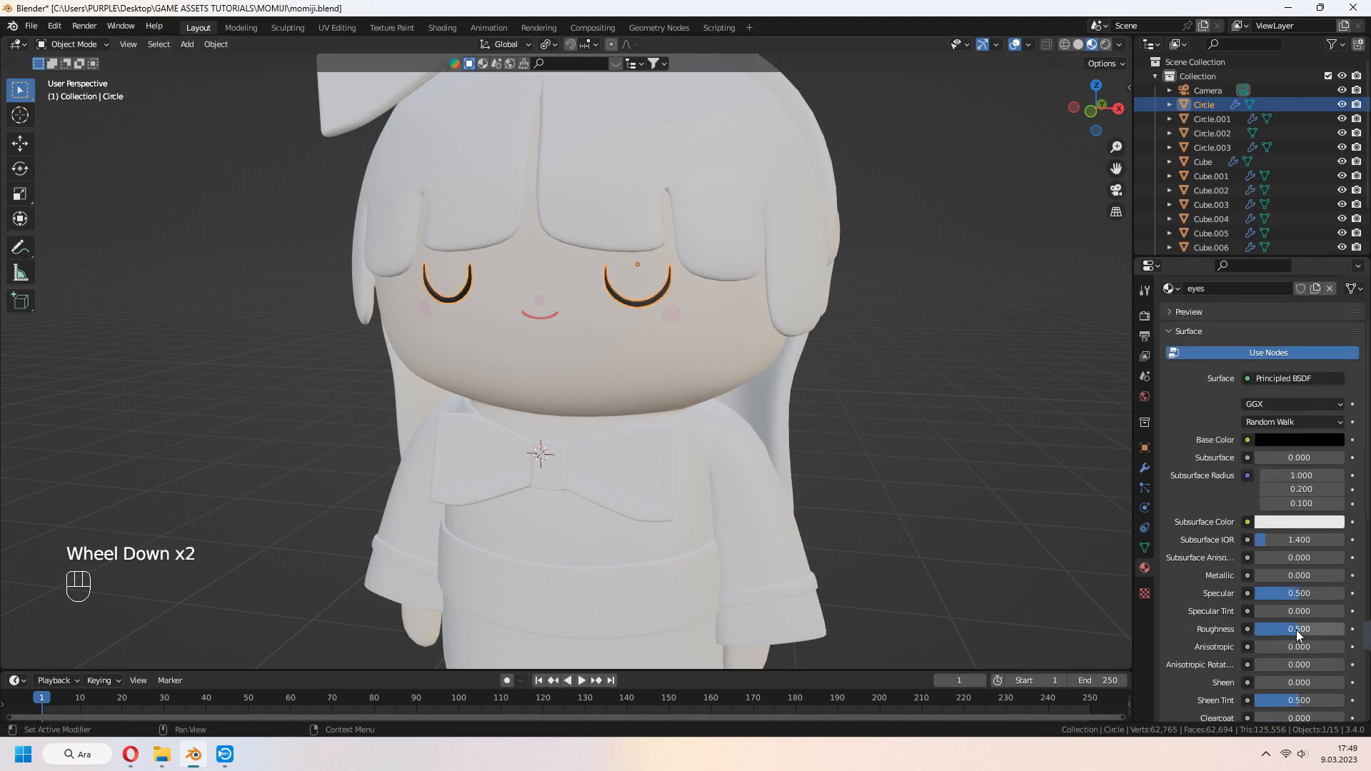
left_click(441, 27)
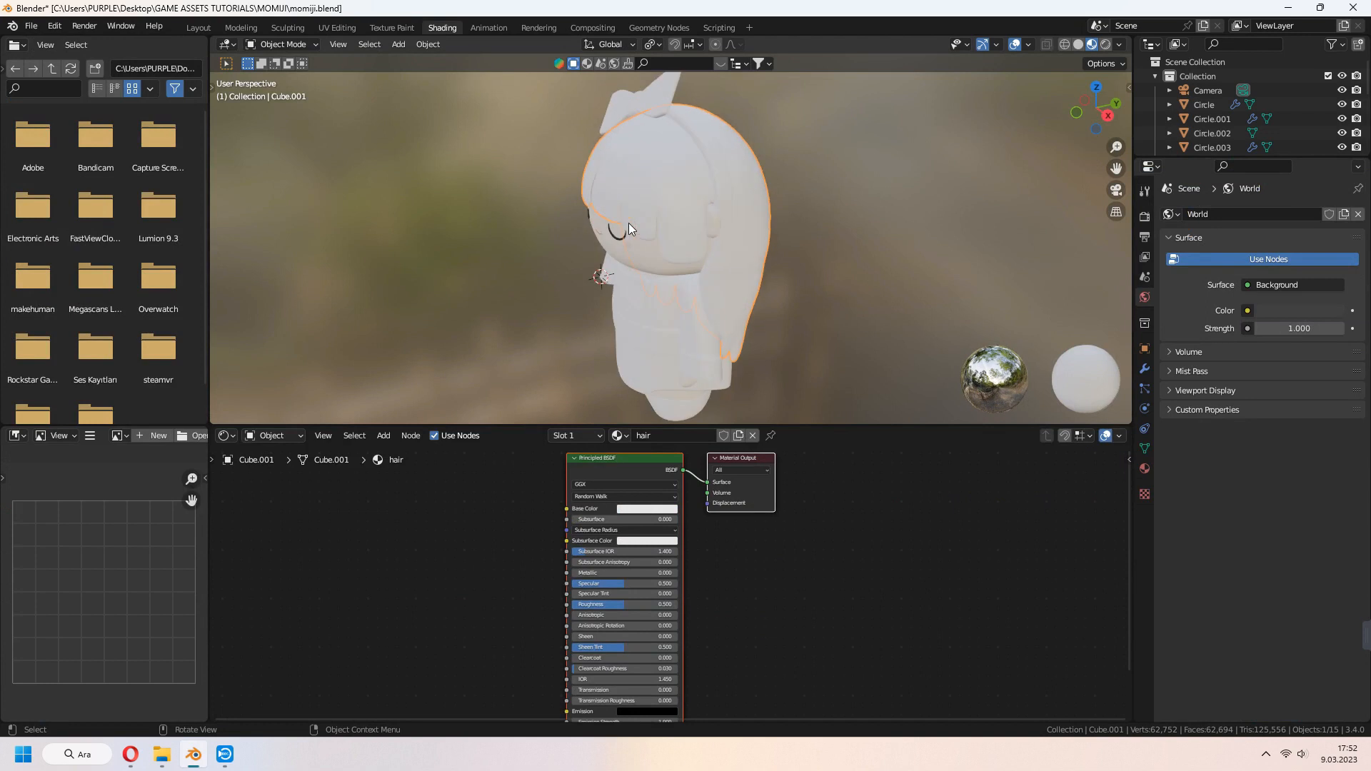
Search the Preferences add-ons list for the node add-on ('ode')
left_click(53, 24)
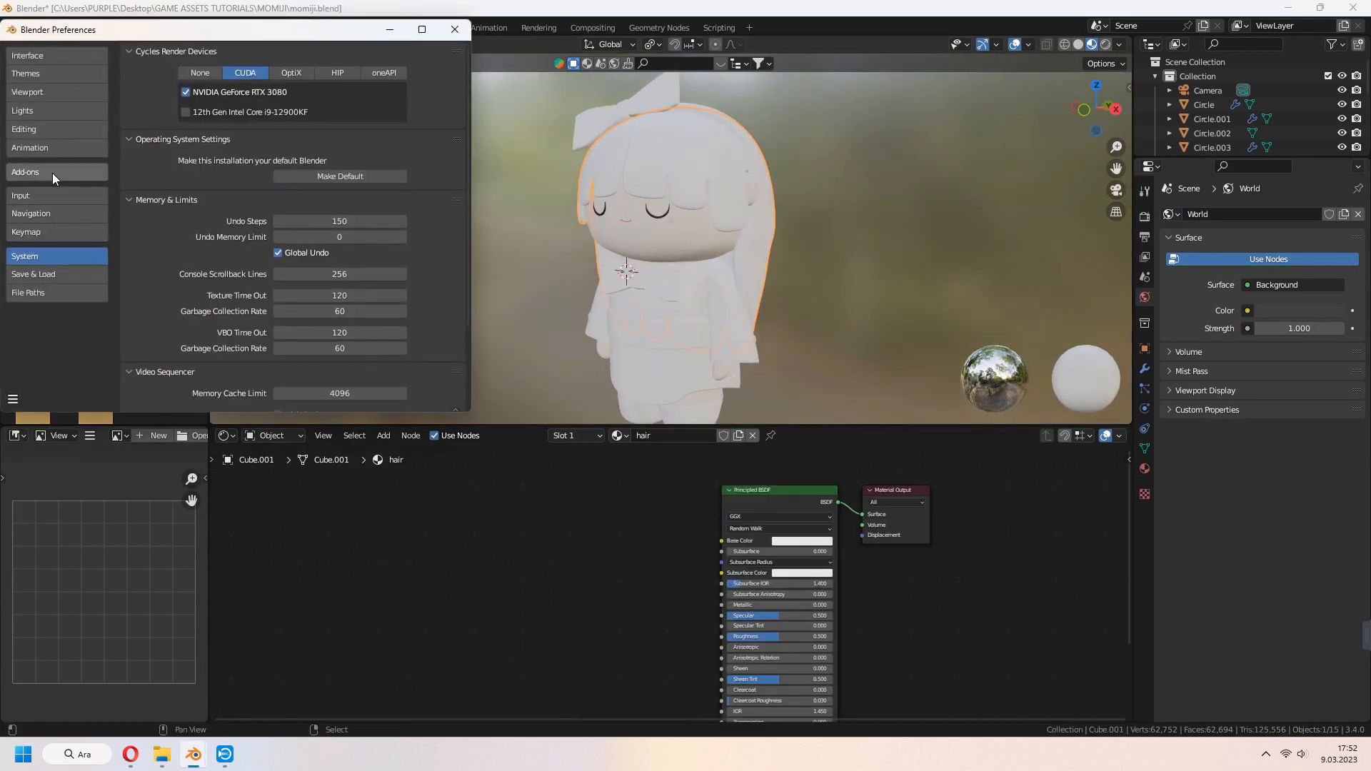
left_click(24, 172)
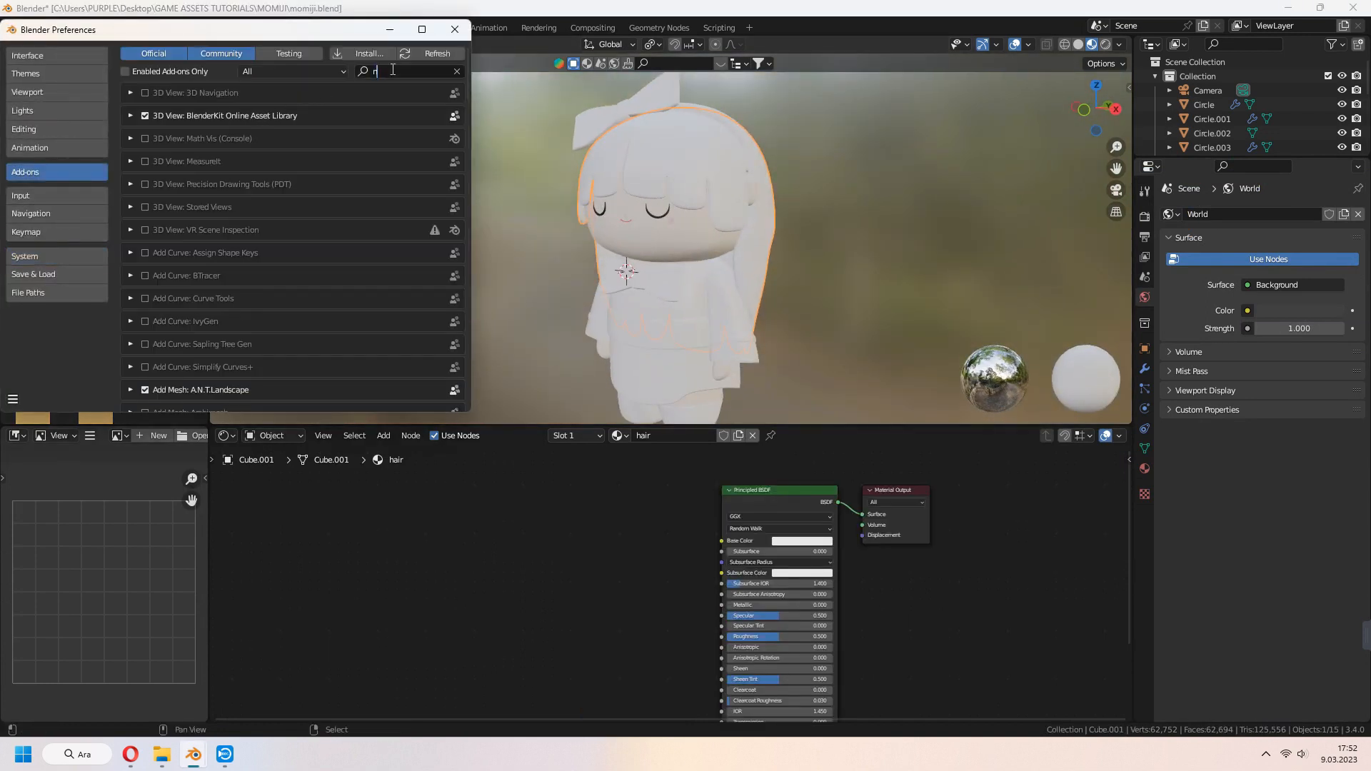
type("ode")
type("colo")
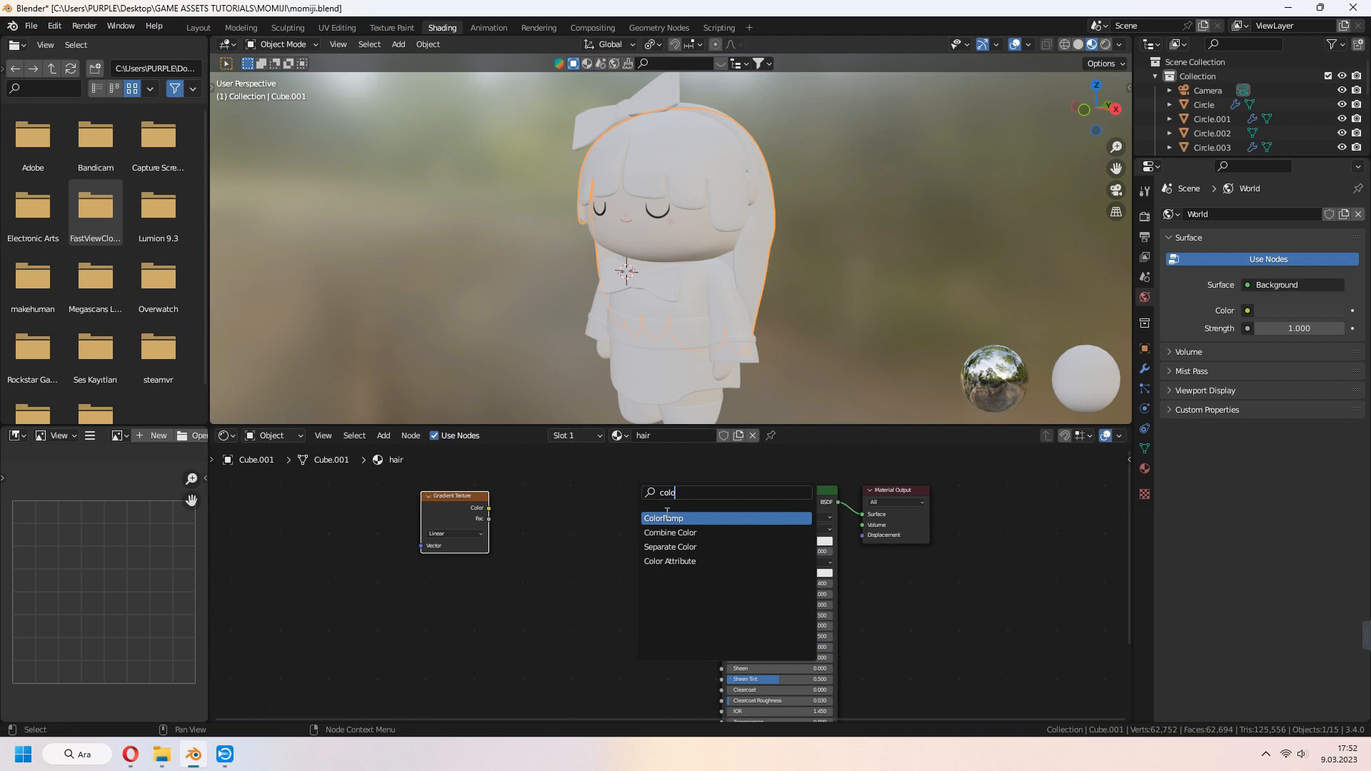
Add a ColorRamp gradient to the hair material and name the dress material 'cloth'
left_click(664, 518)
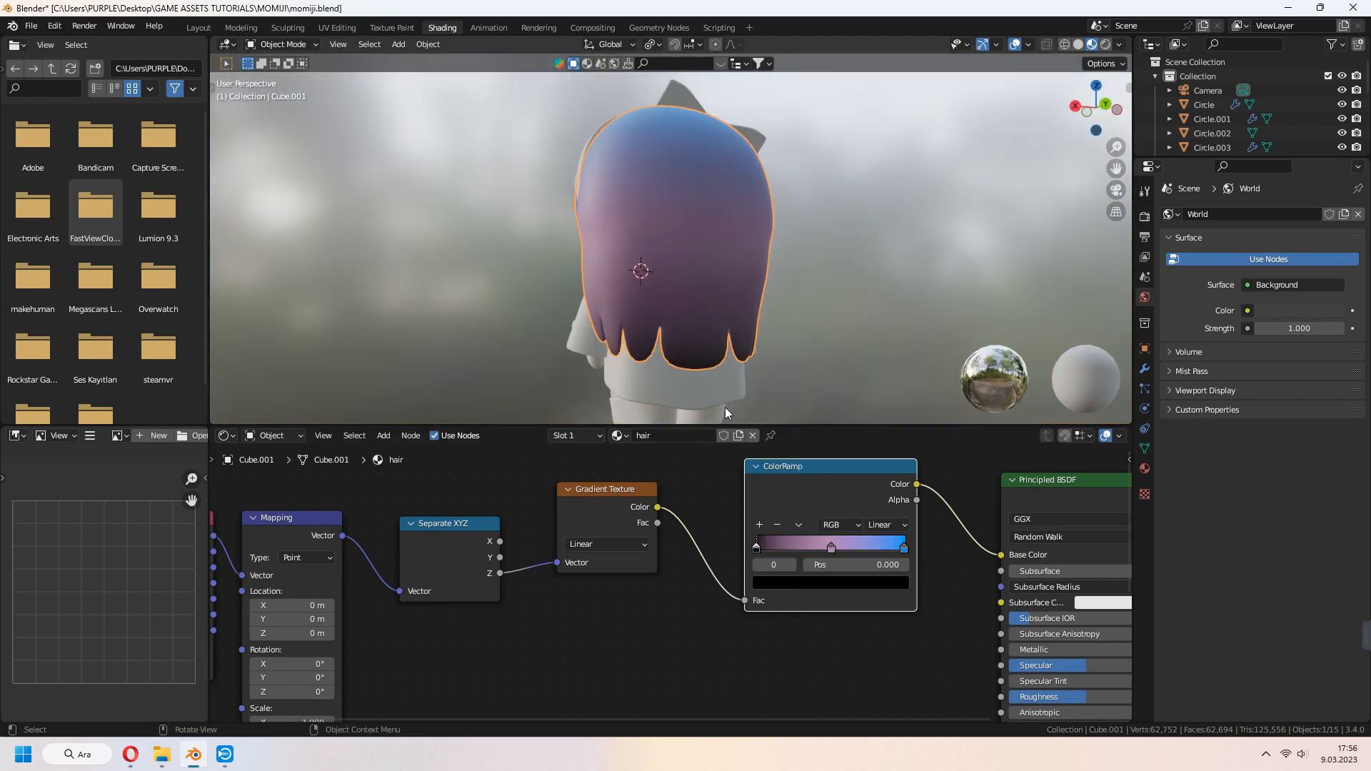
left_click(772, 564)
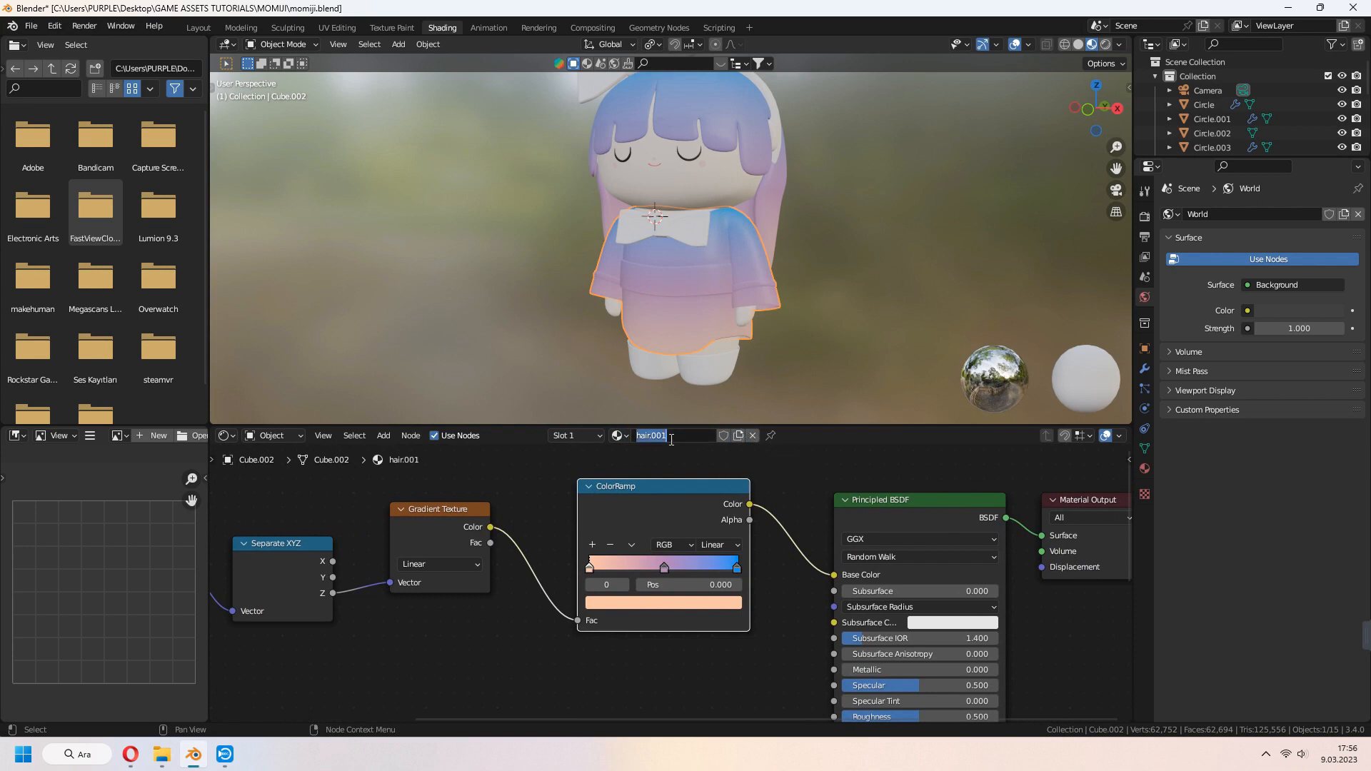
type("clothes")
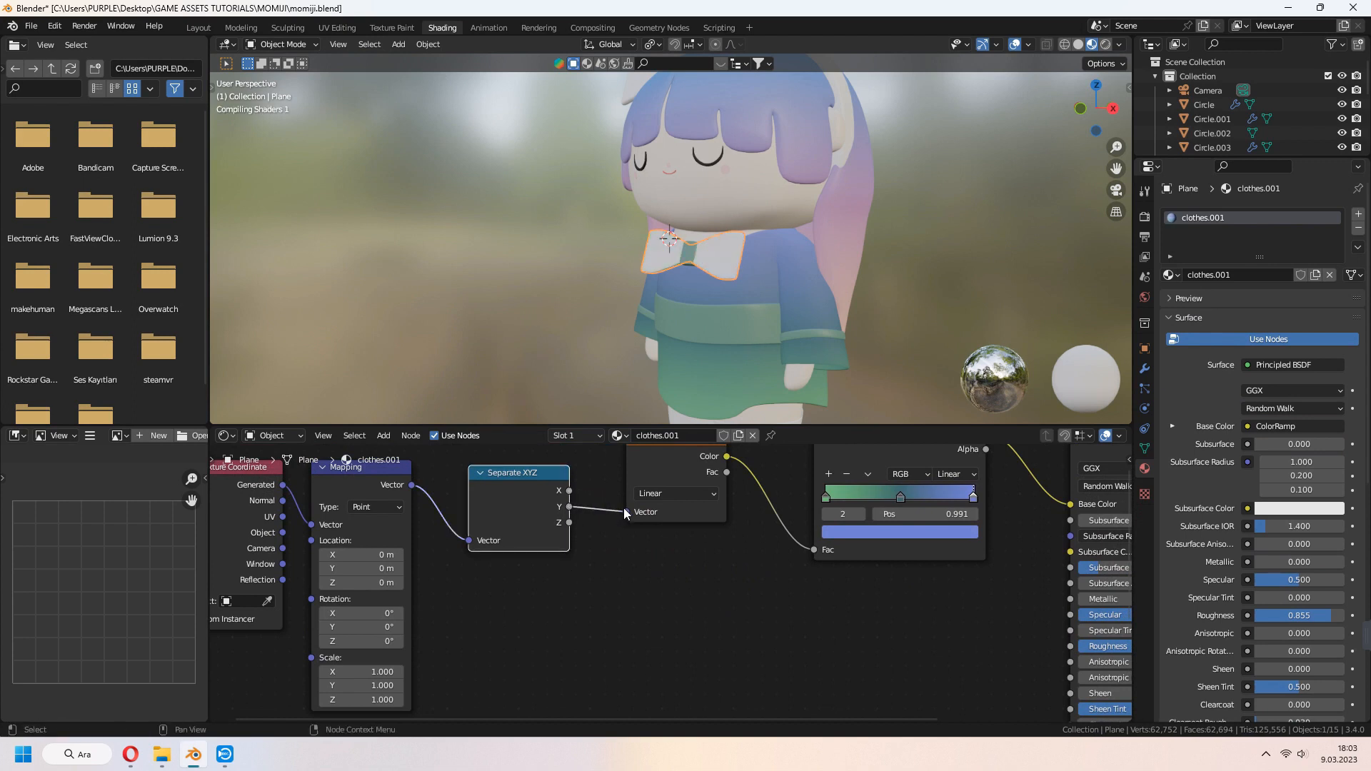
left_click(198, 27)
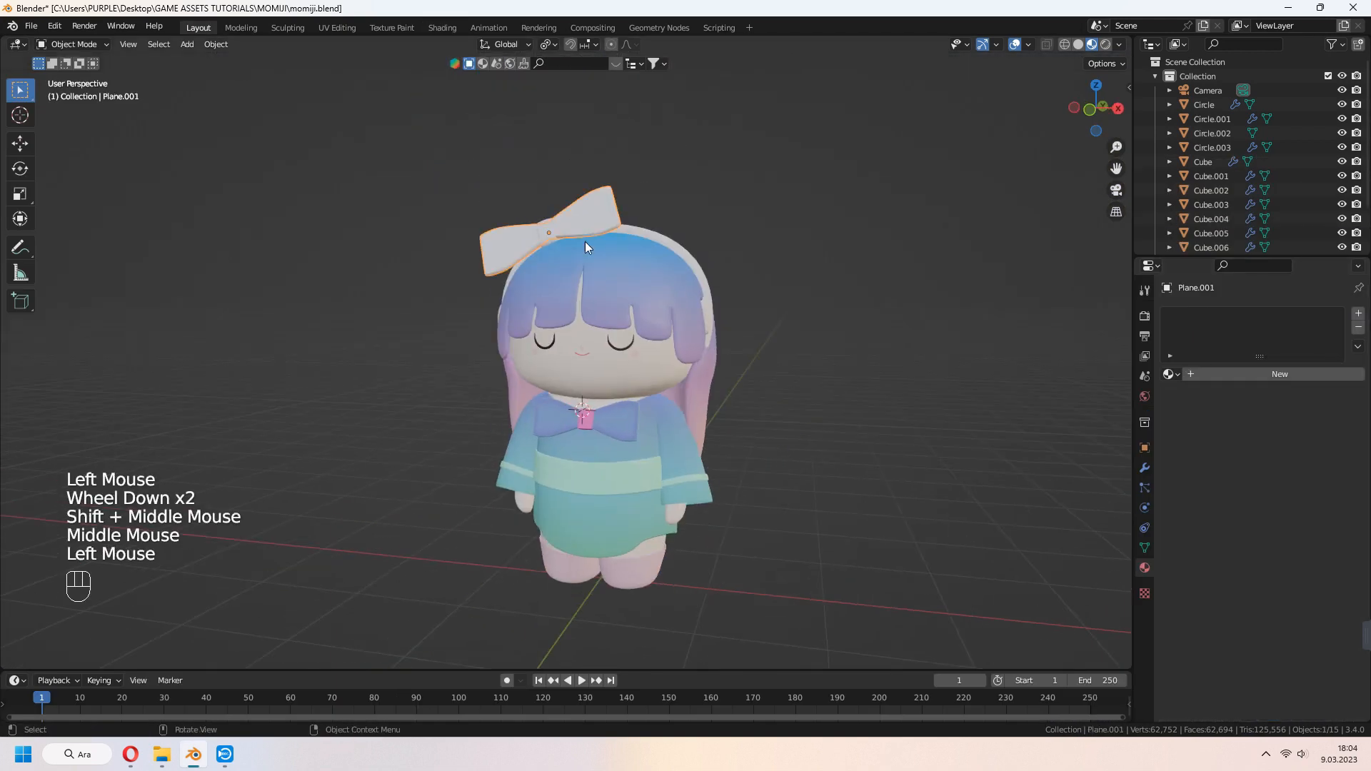
Enable ambient occlusion, bloom and reflections, and set the Look to Medium Contrast
left_click(547, 235)
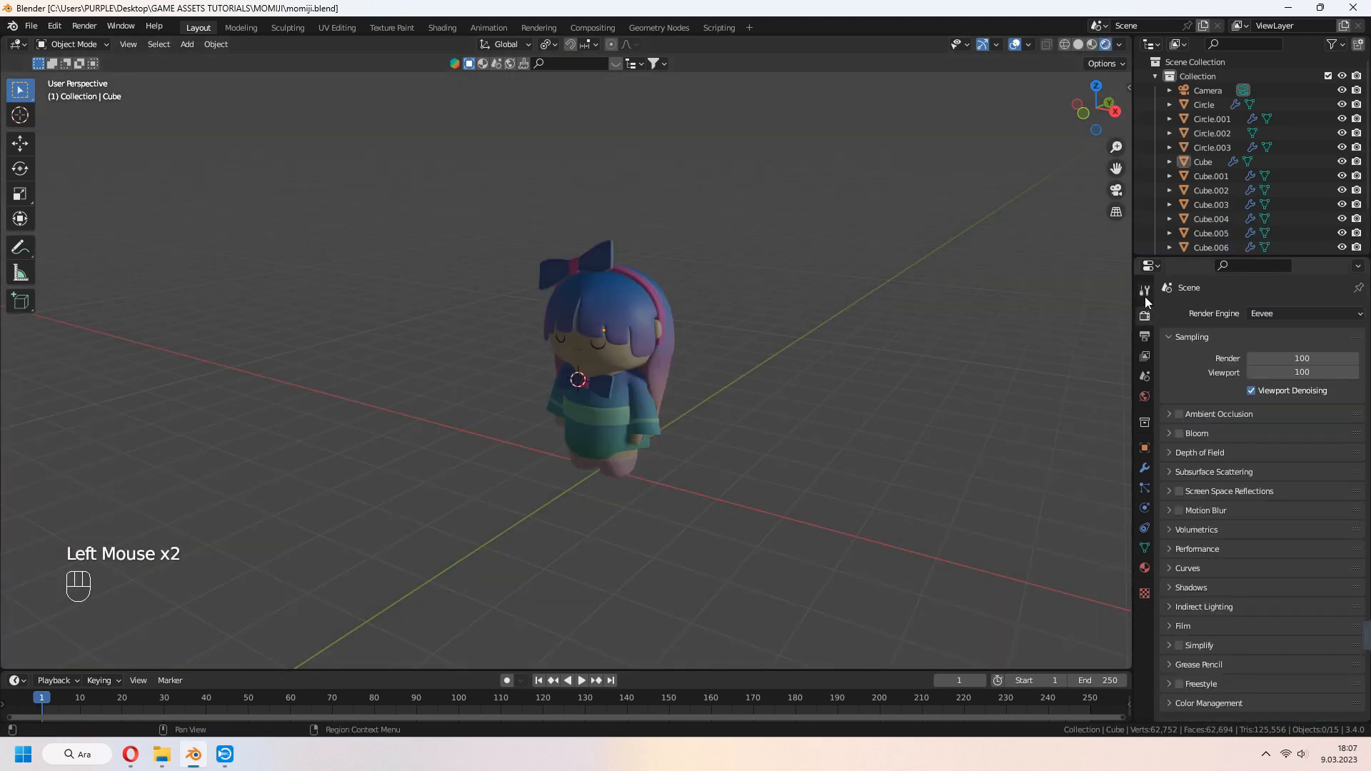
mouse_move(1180, 421)
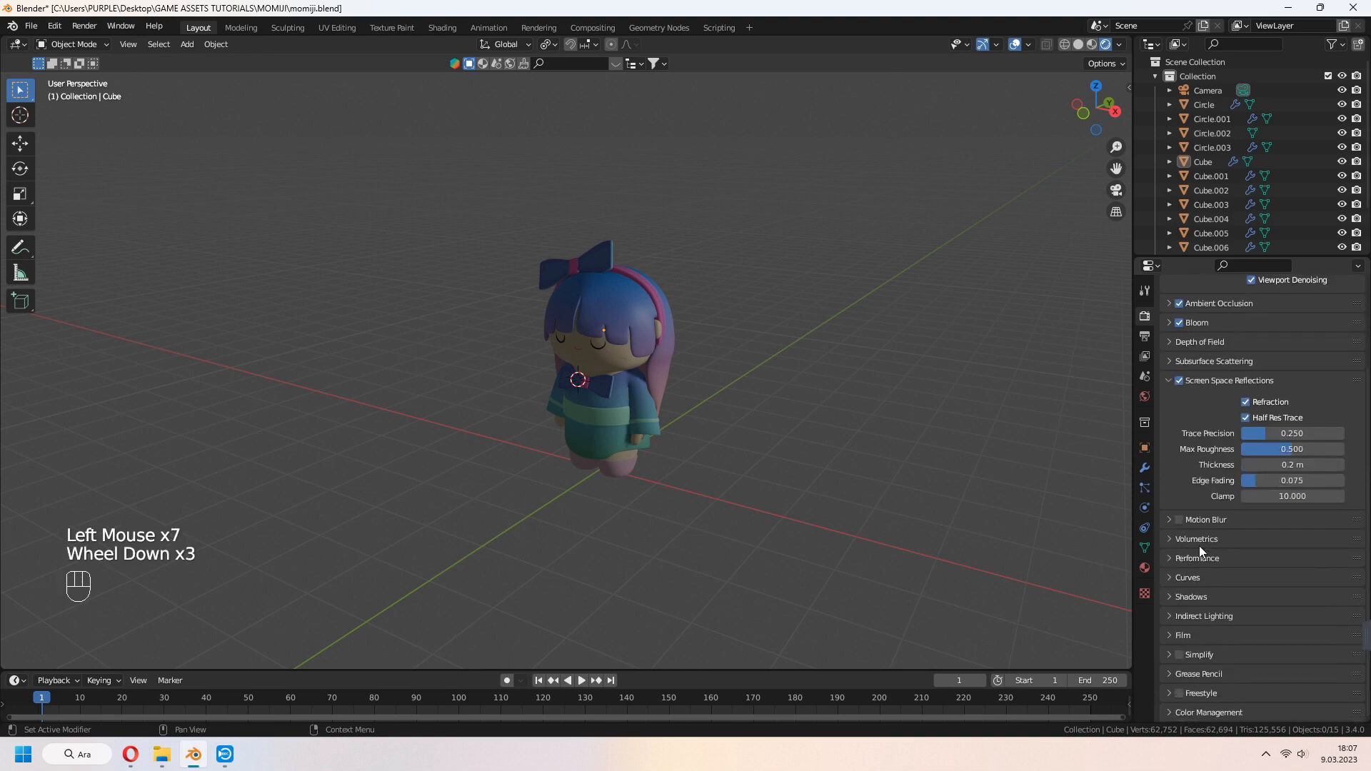
scroll("down", 3)
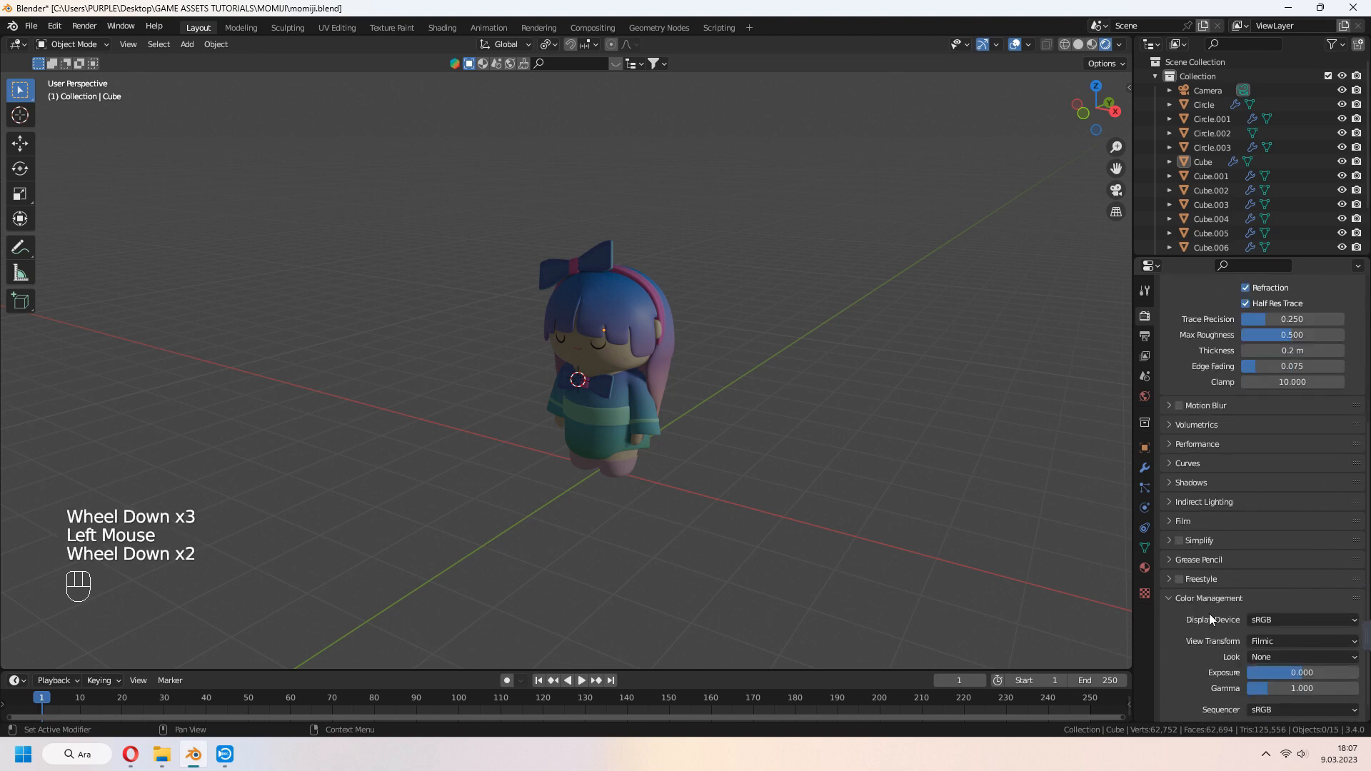
left_click(1301, 657)
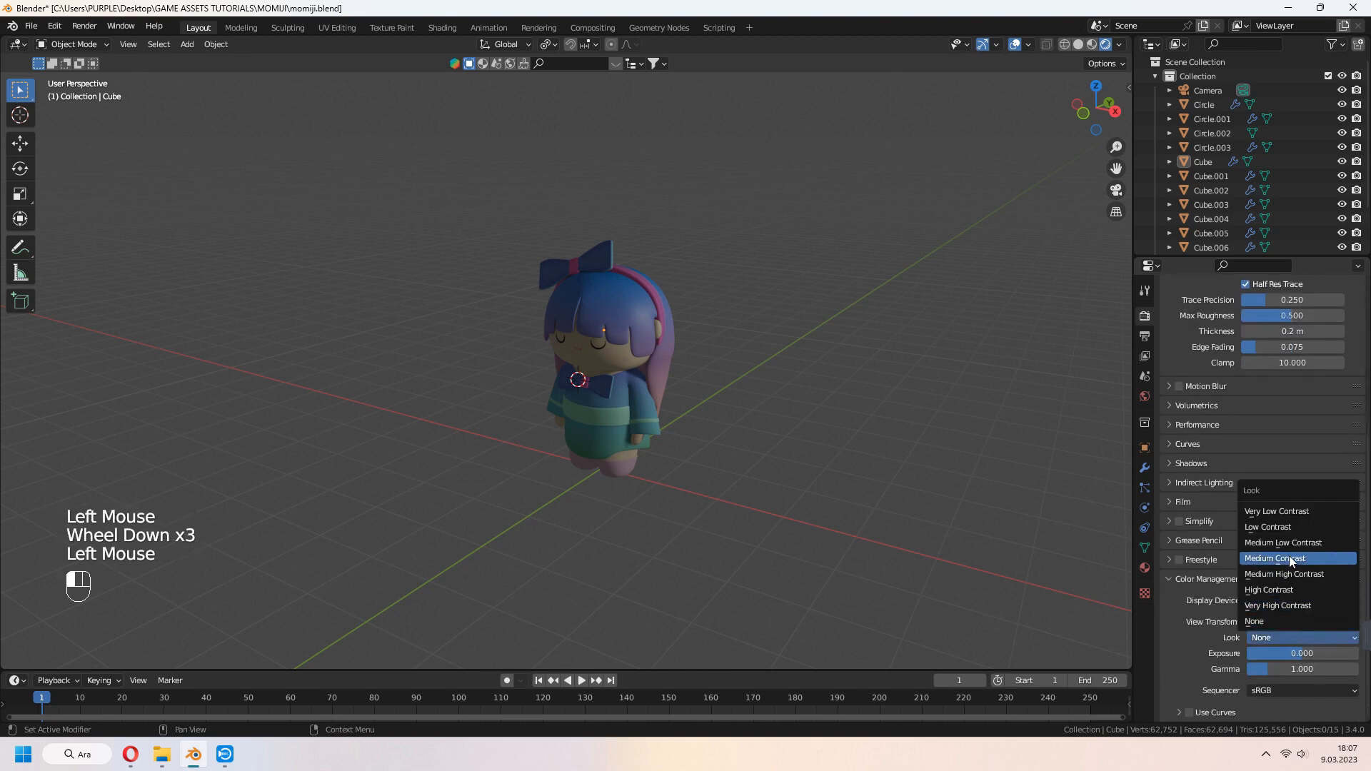
left_click(1276, 558)
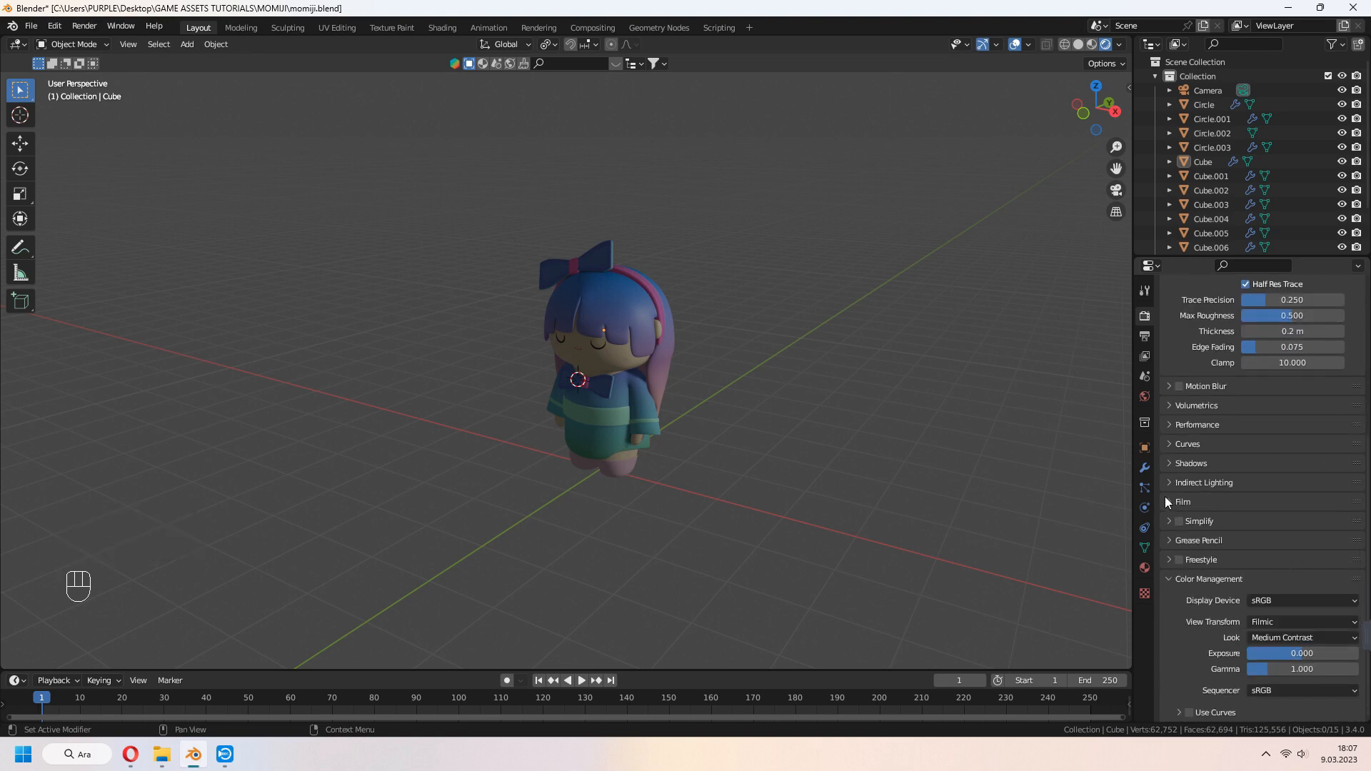
left_click(1191, 463)
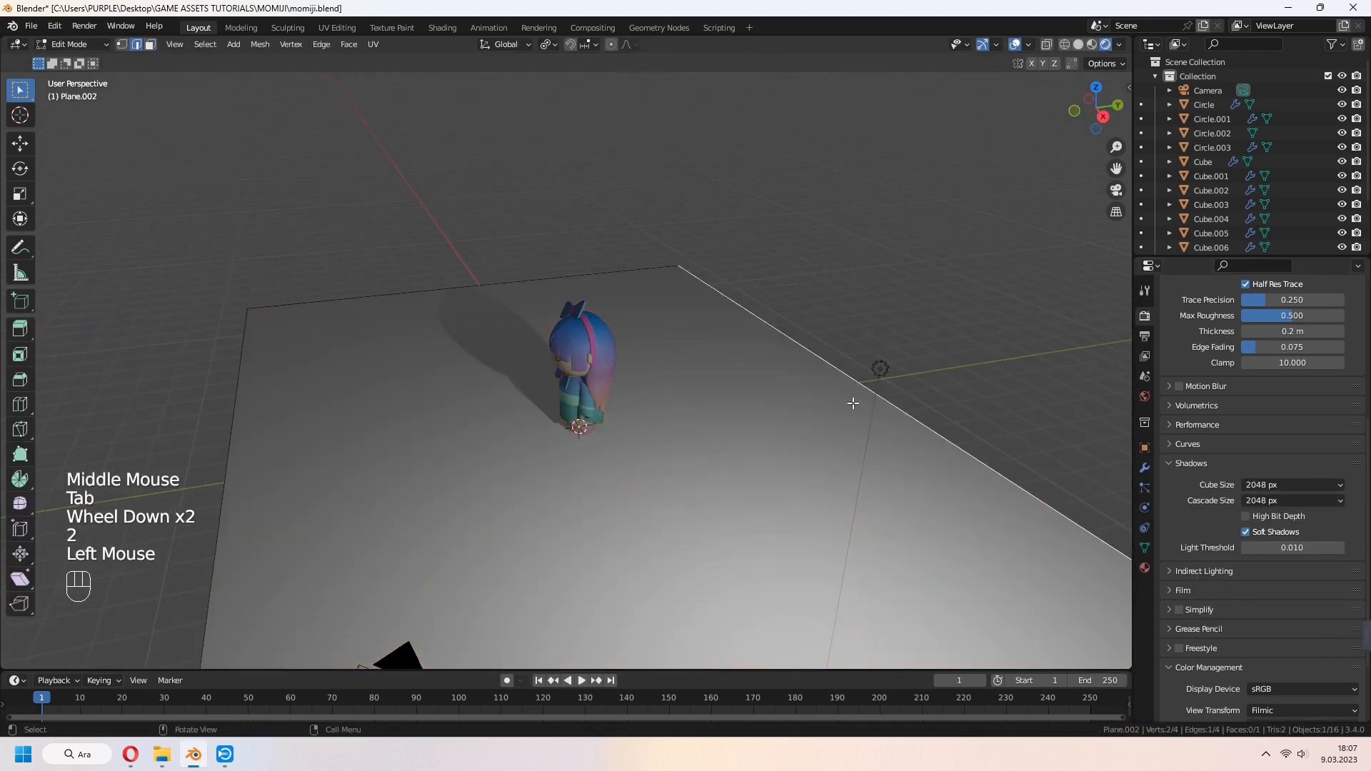
Dim the world background brightness and rename the backdrop's new material
left_click(441, 28)
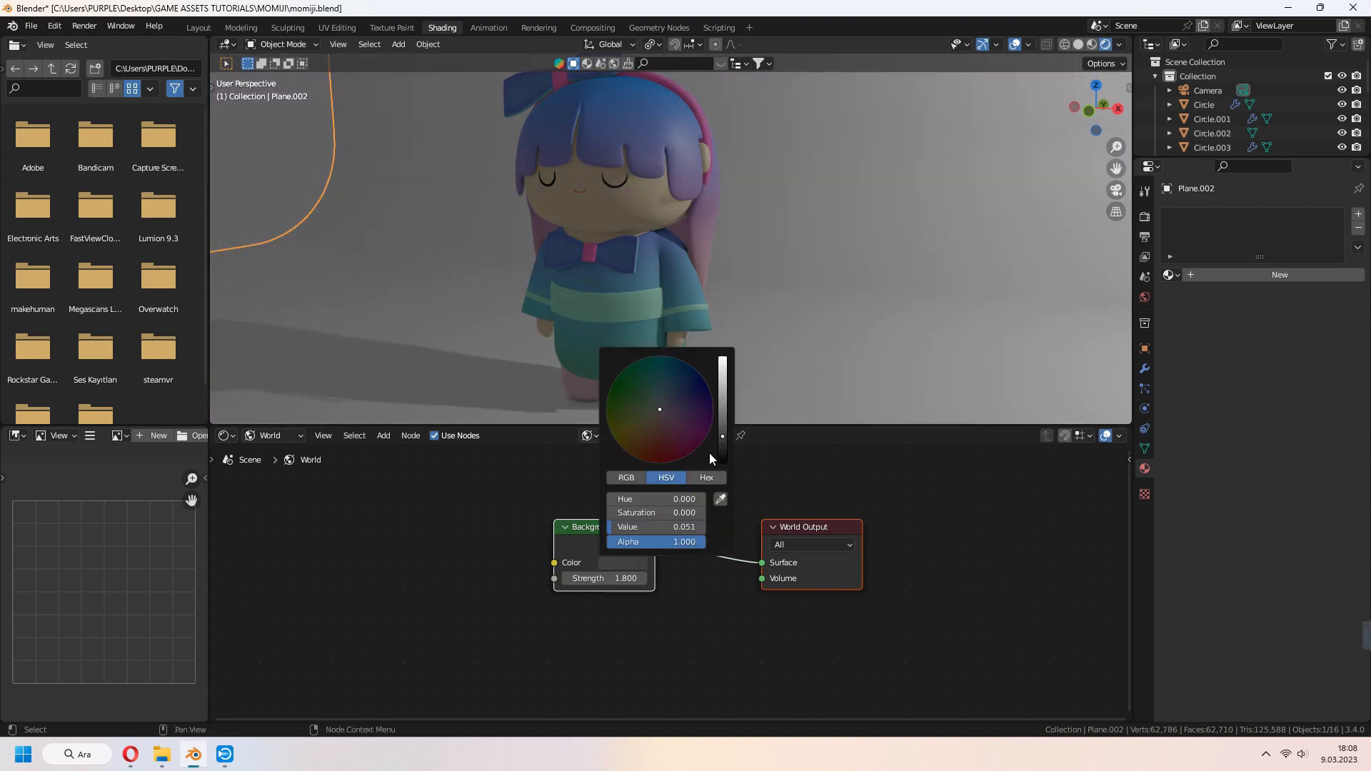
left_click(198, 27)
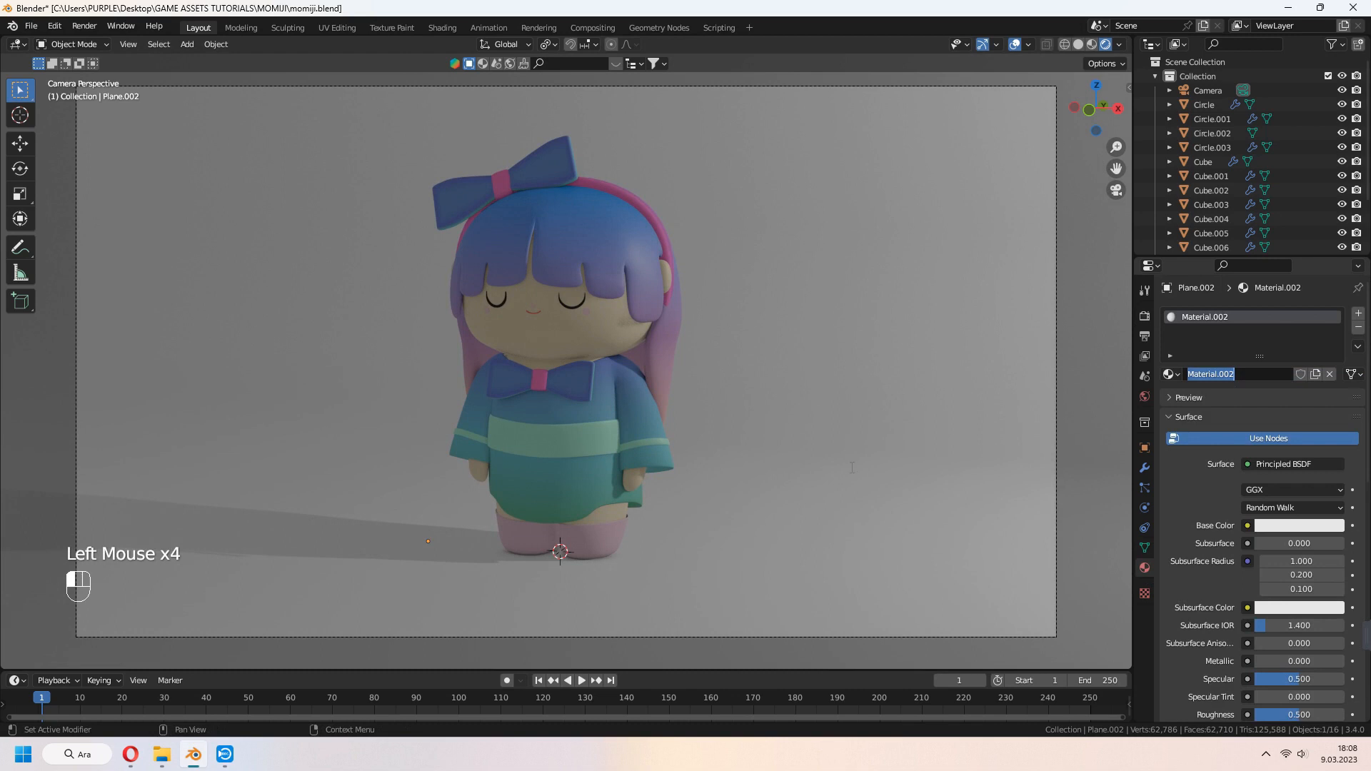
left_click(1299, 525)
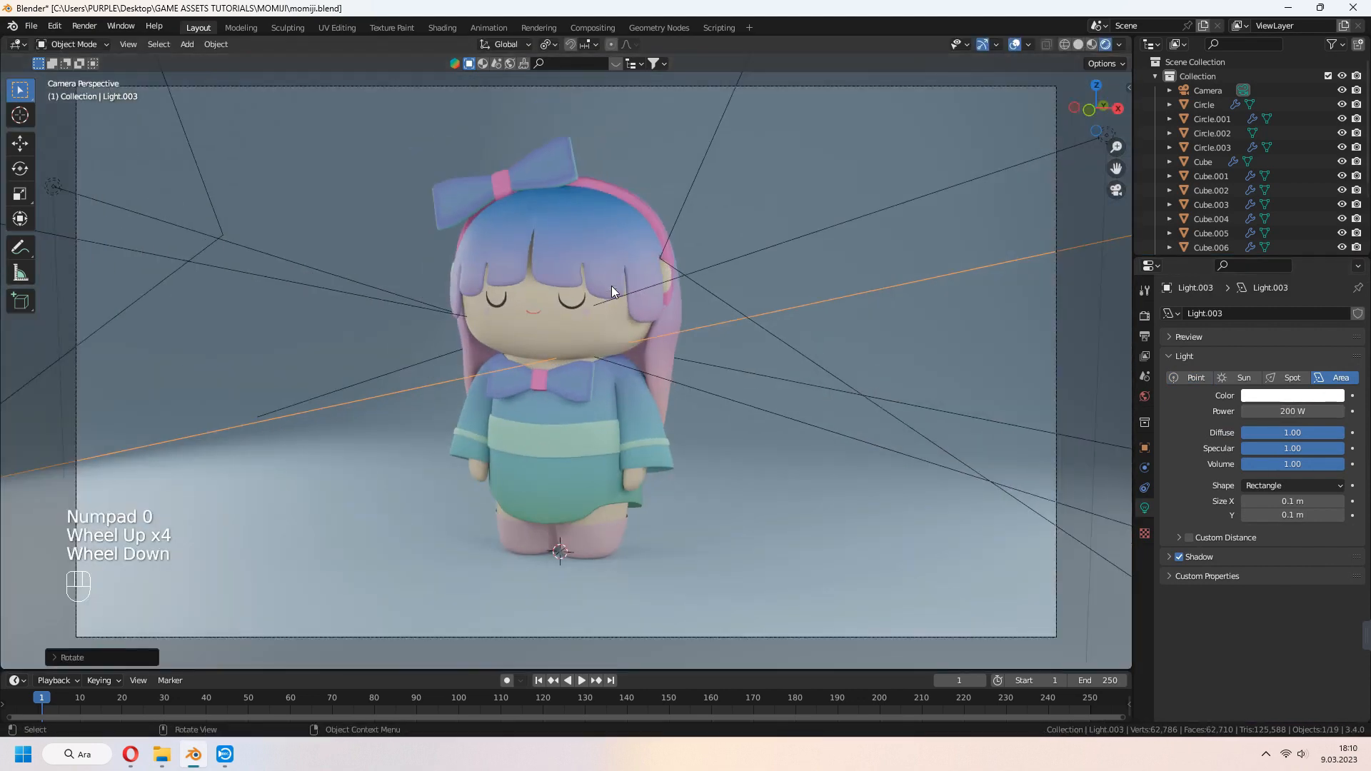
Add a pale-blue cylinder base under the girl, parent all her parts to it, and return to camera view
key("s")
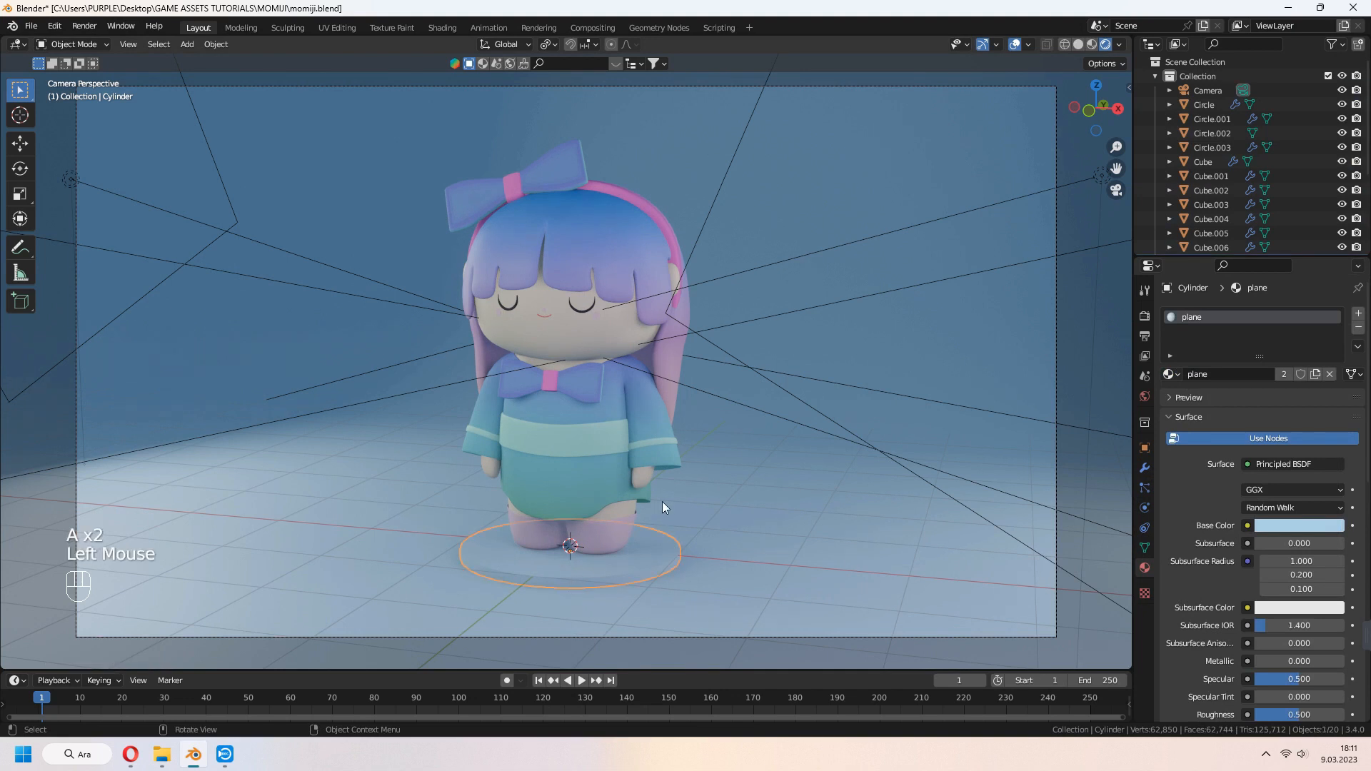
key("h")
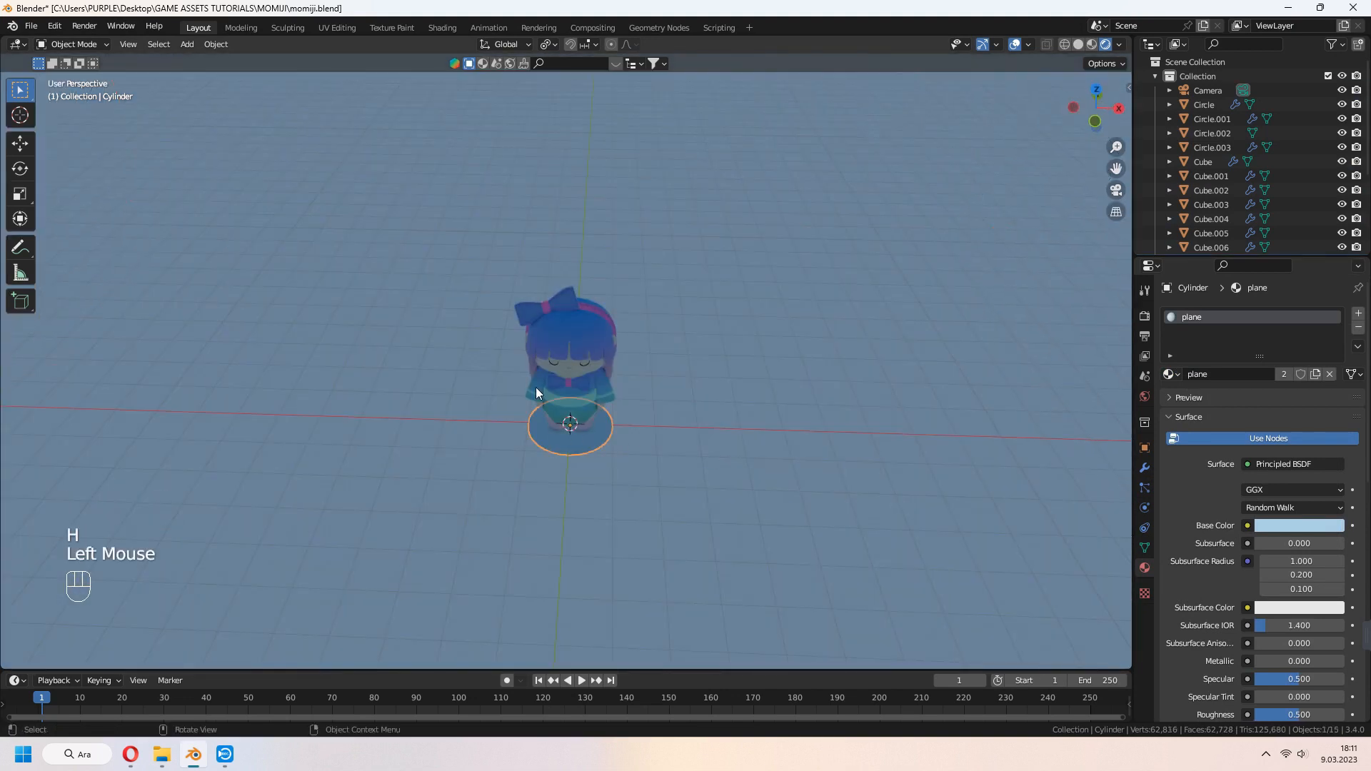
scroll("up", 3)
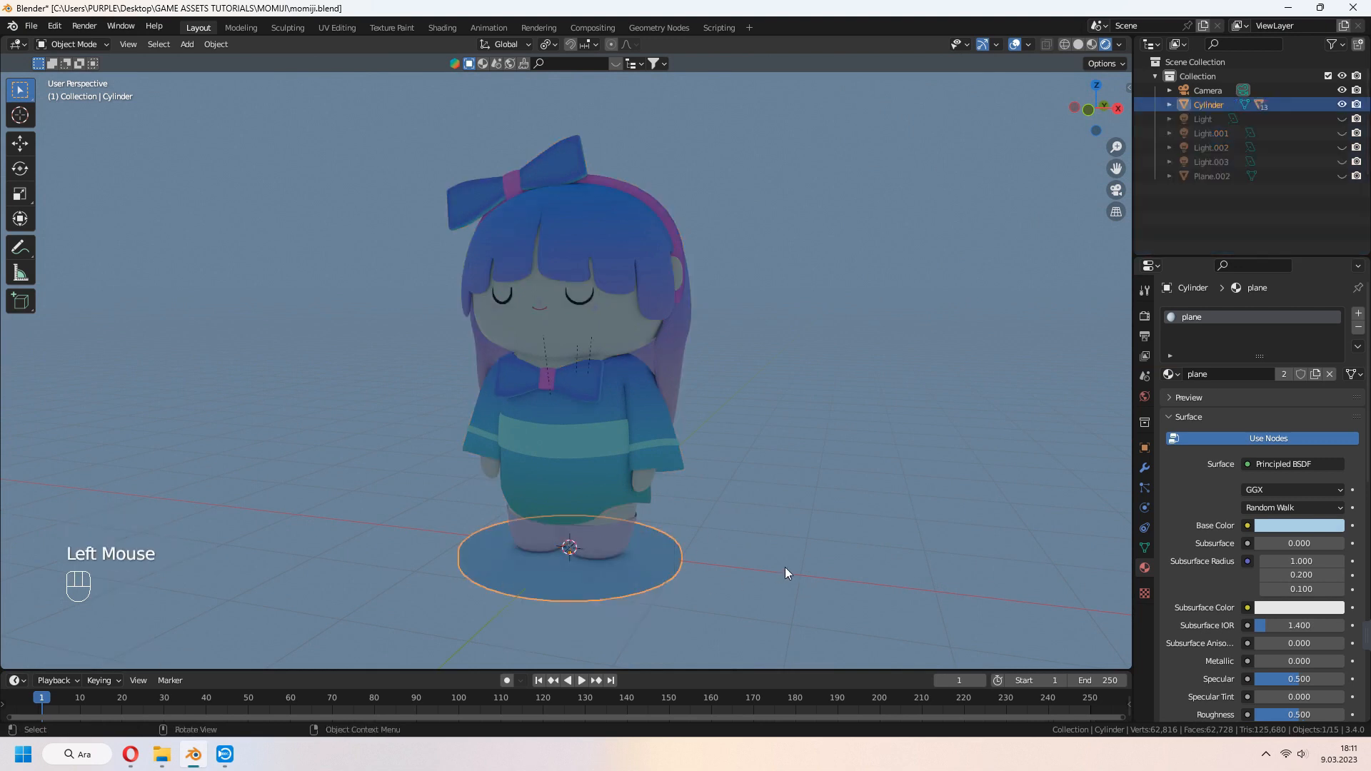
key("r")
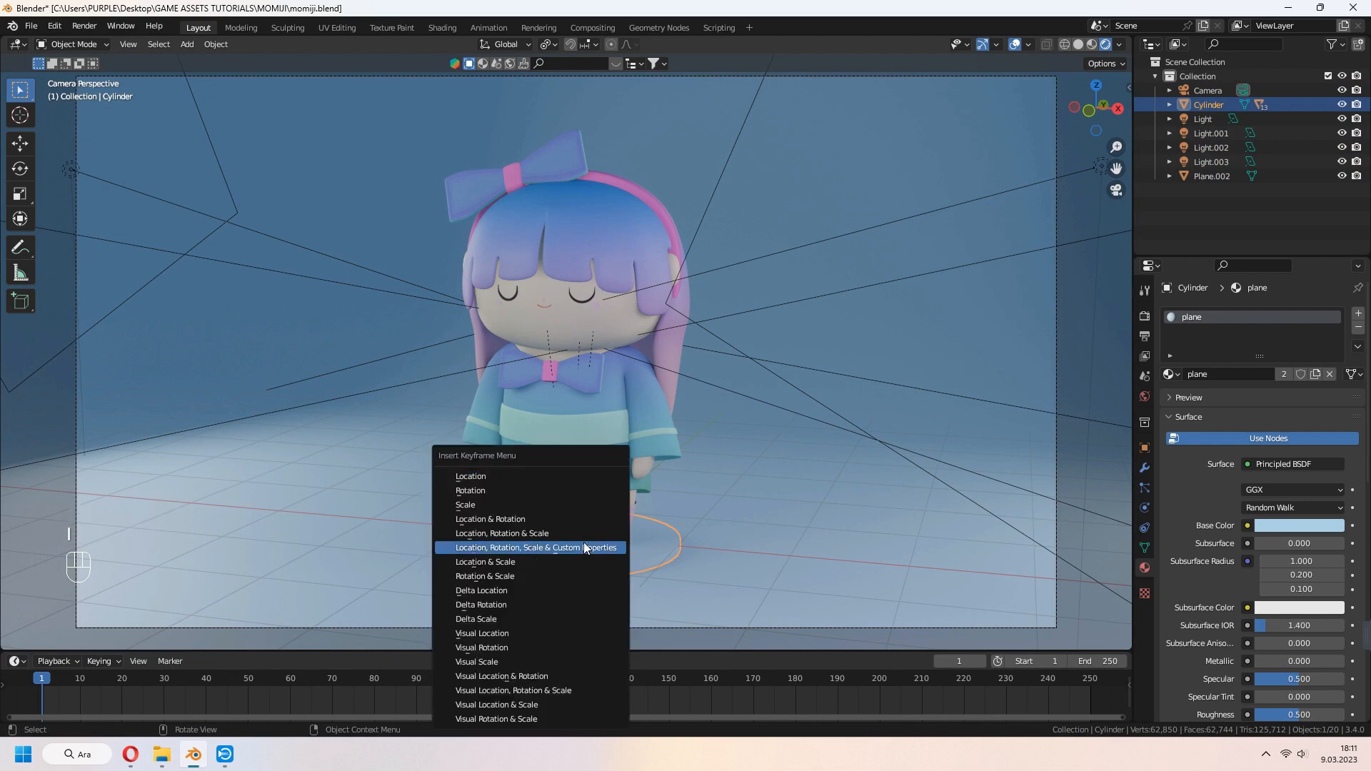
Keyframe the base disc's location, rotation and scale, then play the turntable animation
left_click(534, 548)
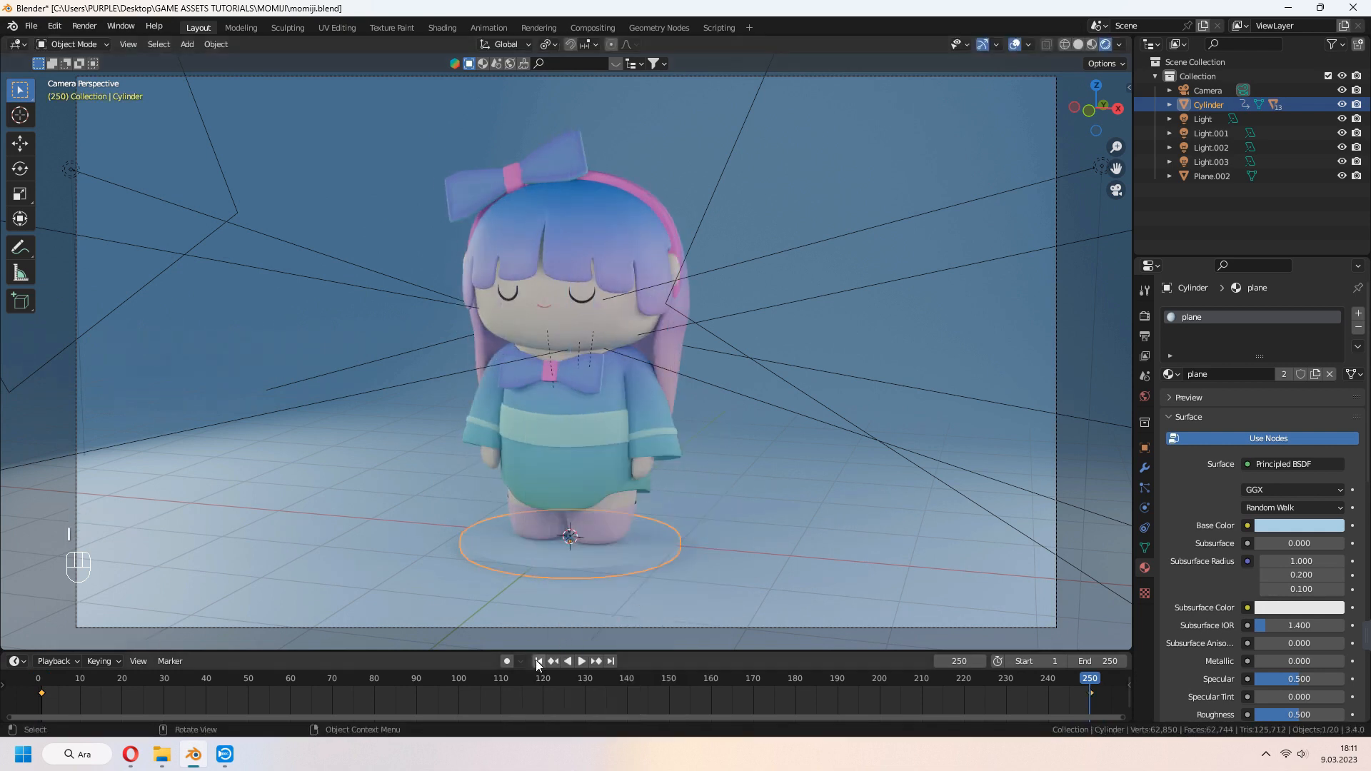
key("space")
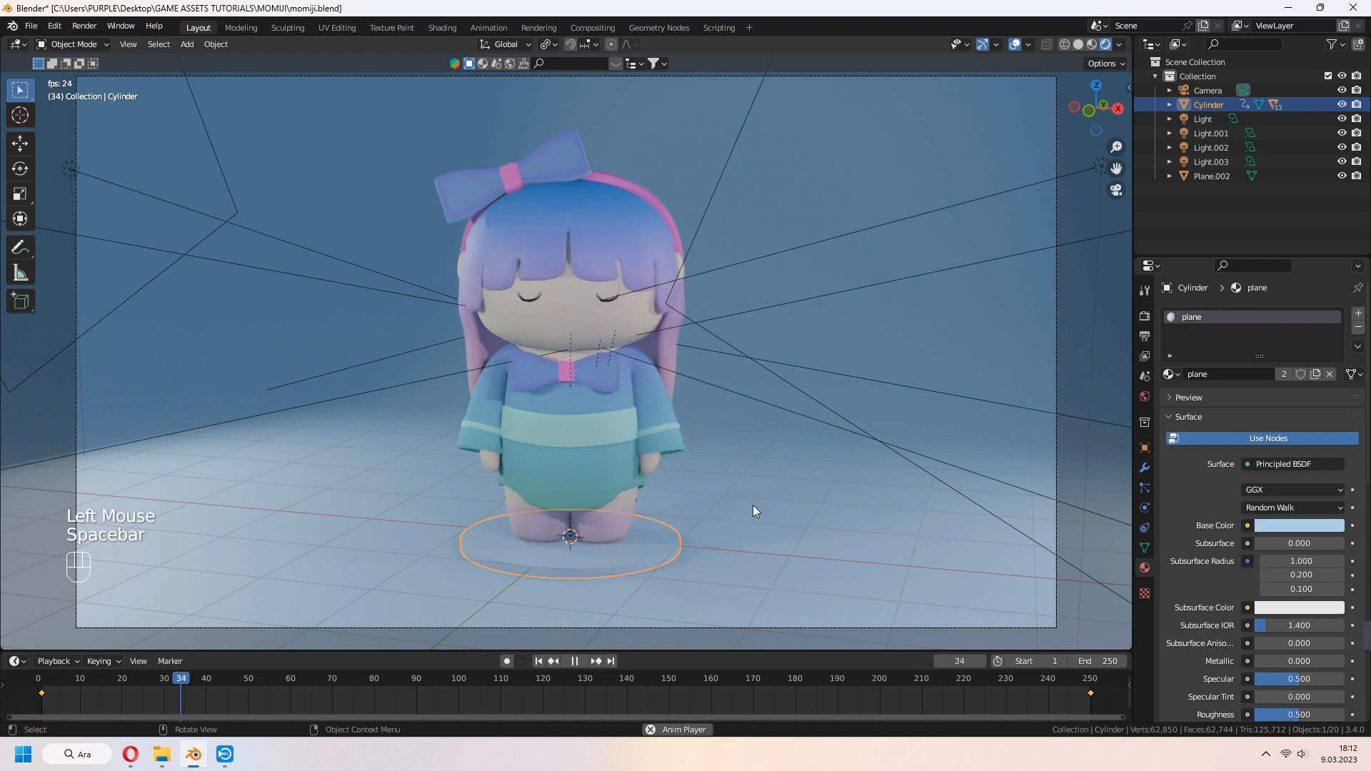
key("space")
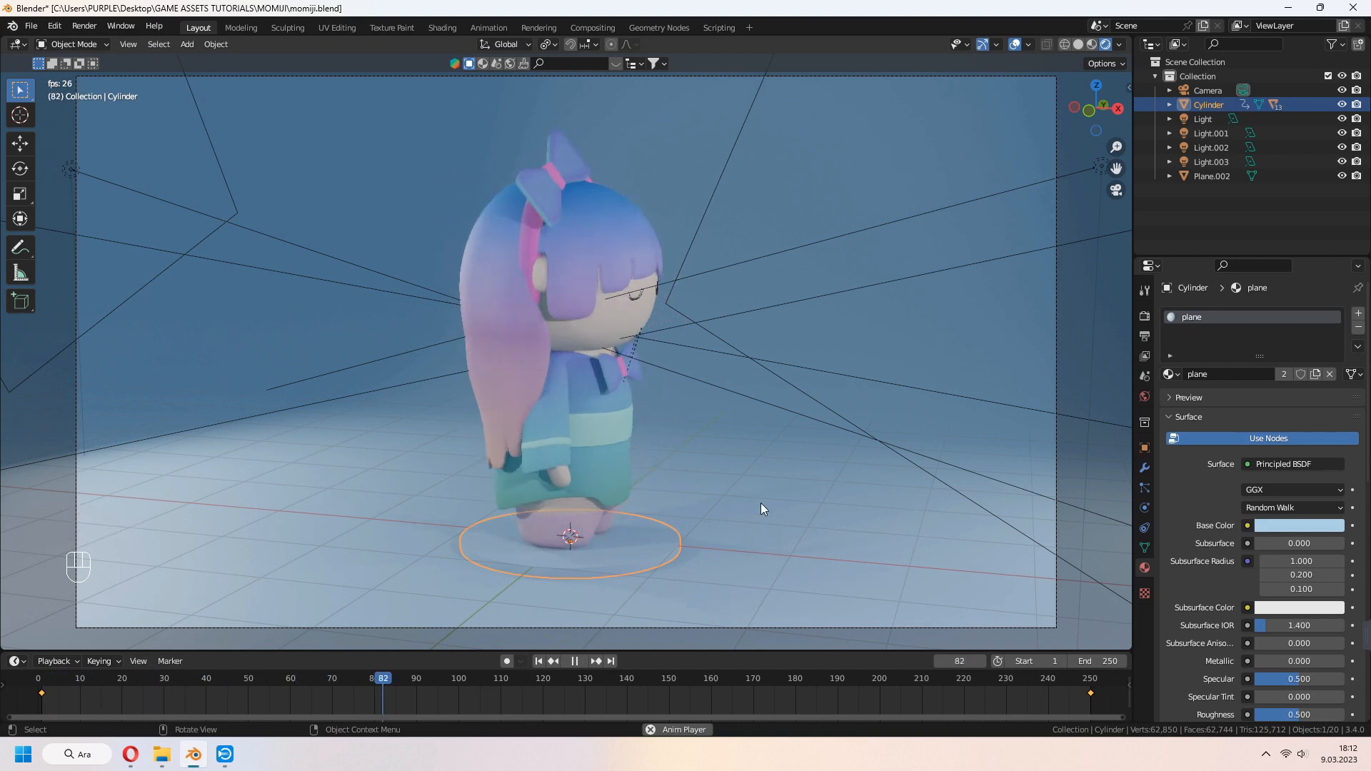
left_click(574, 661)
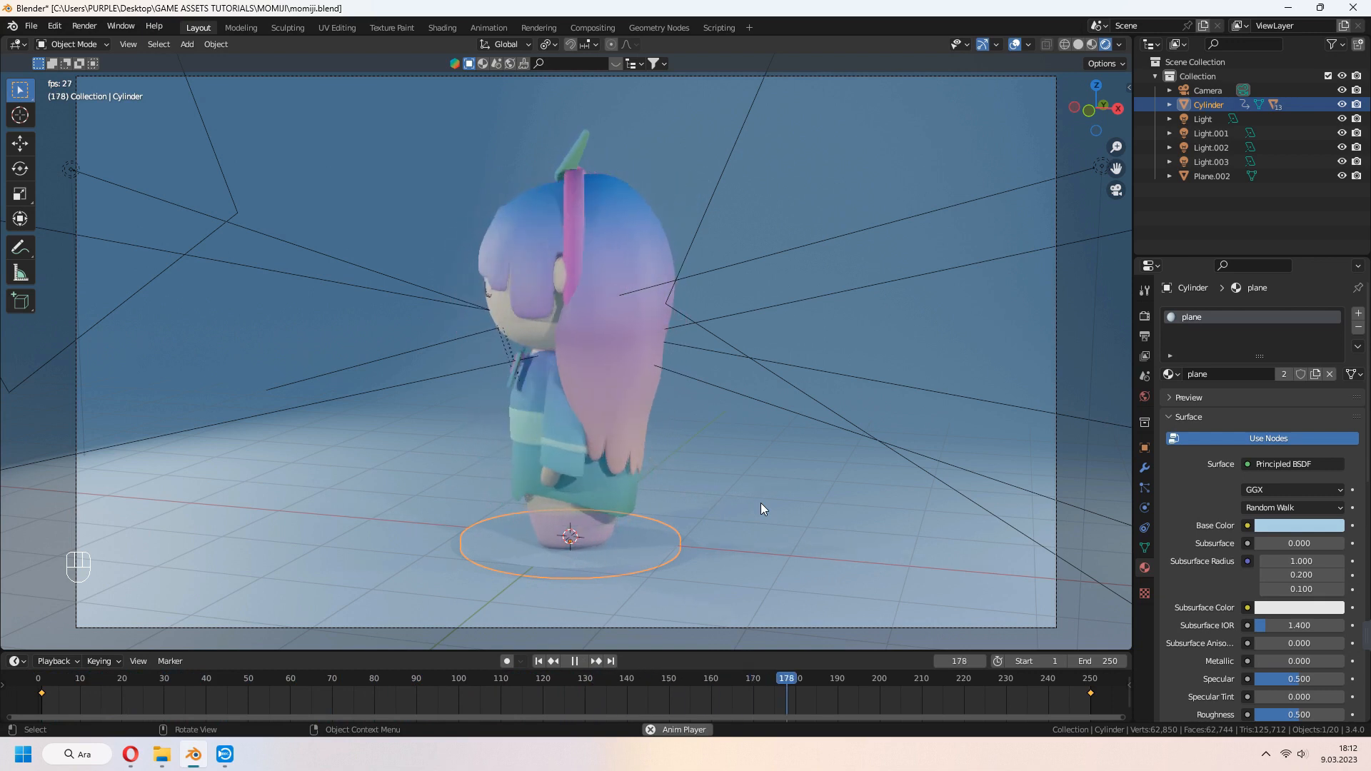
left_click(573, 659)
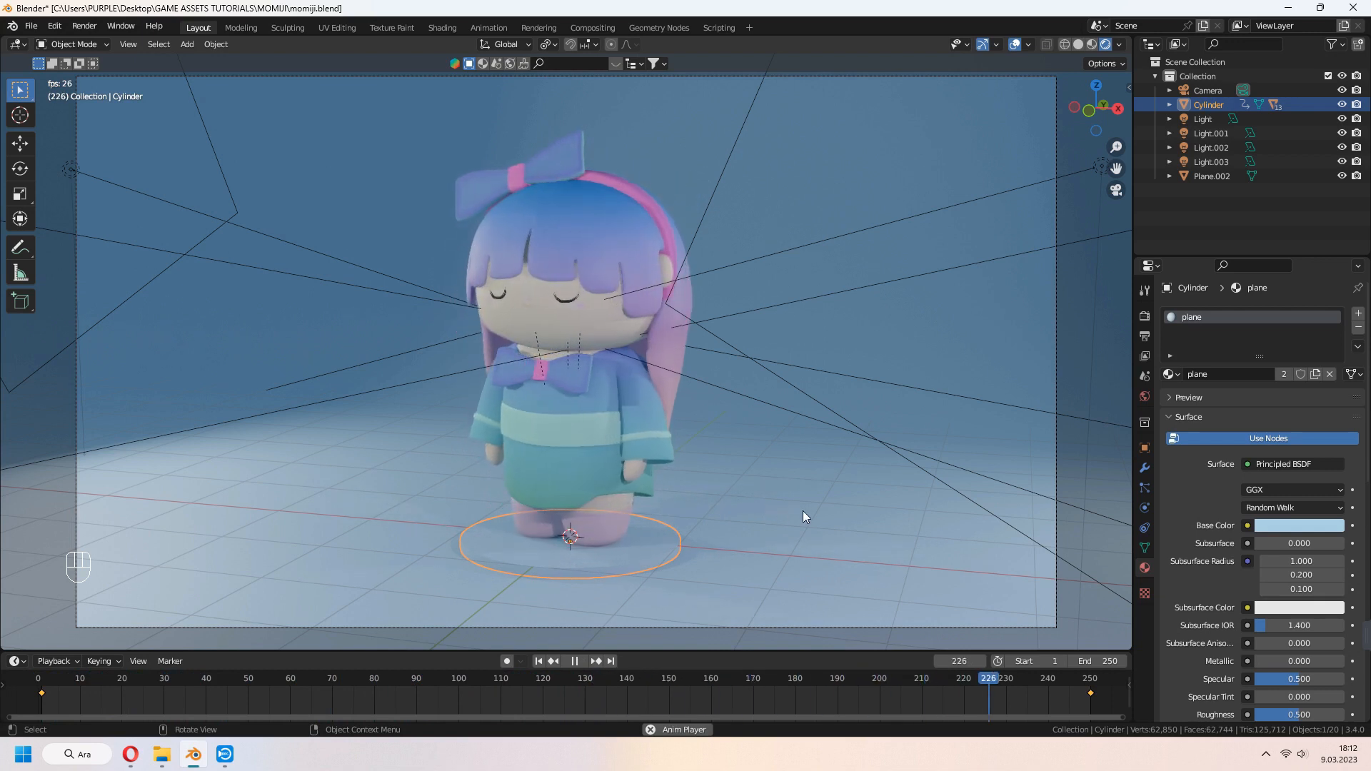
key("space")
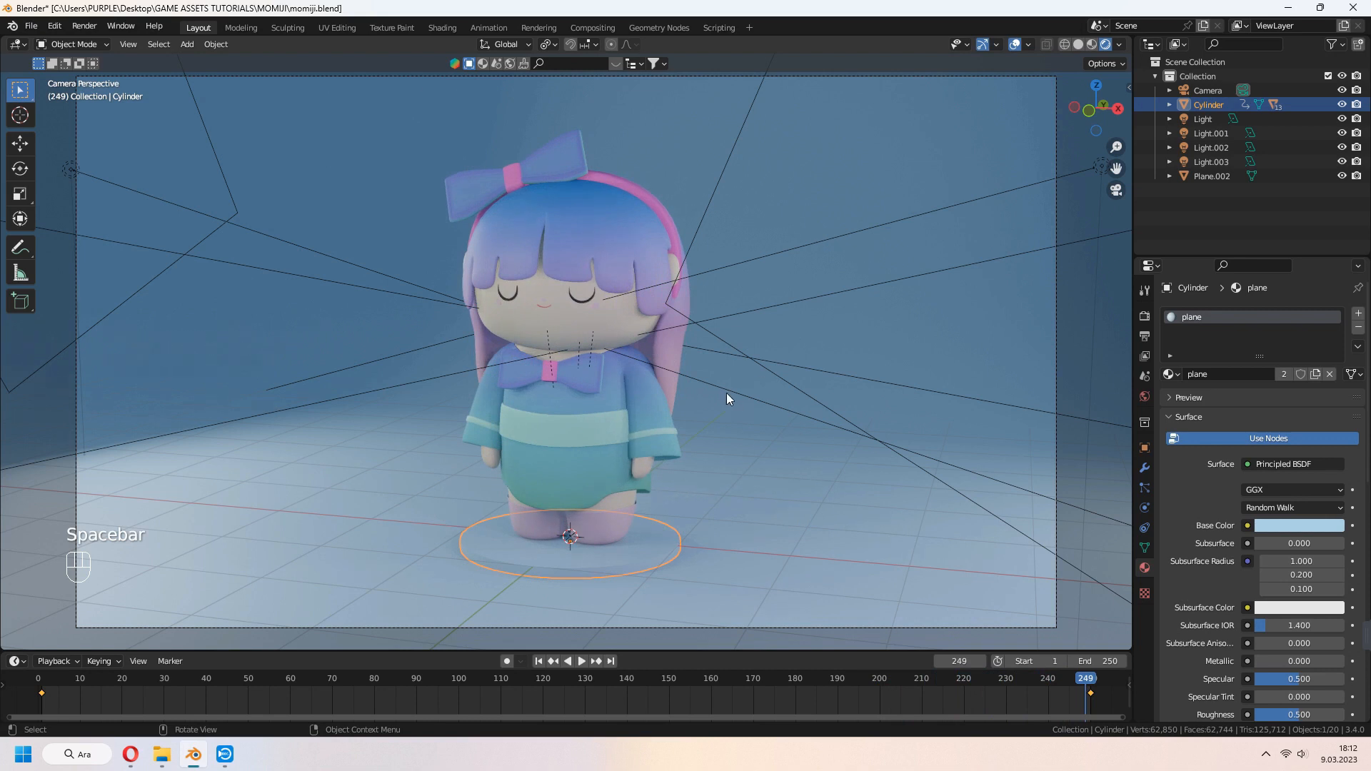